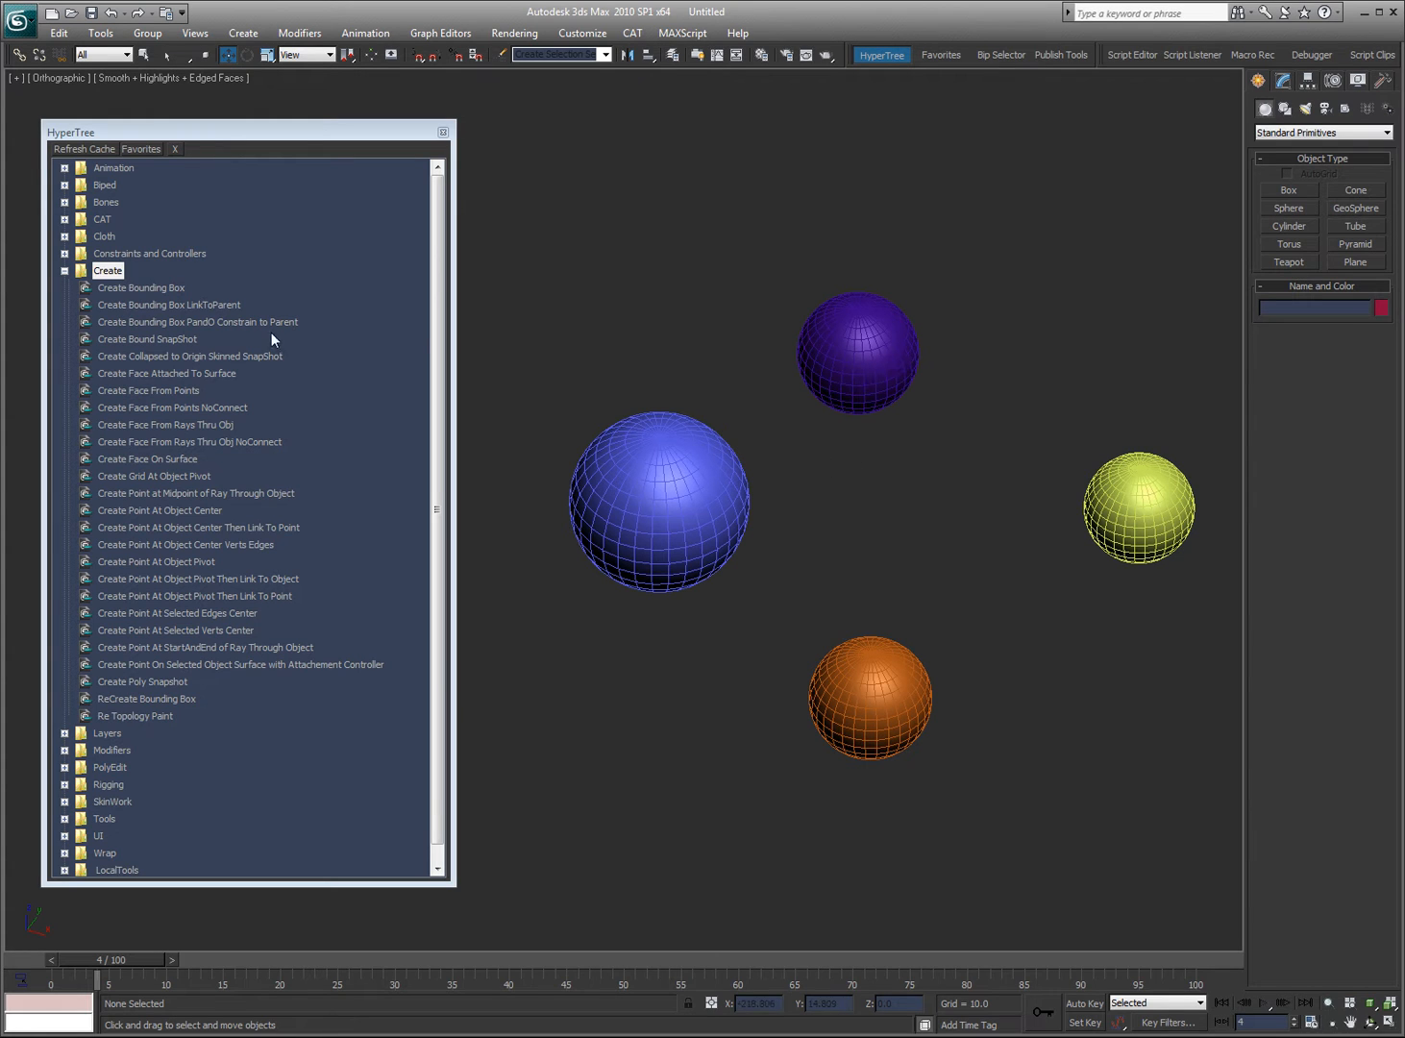
mouse_move(112, 295)
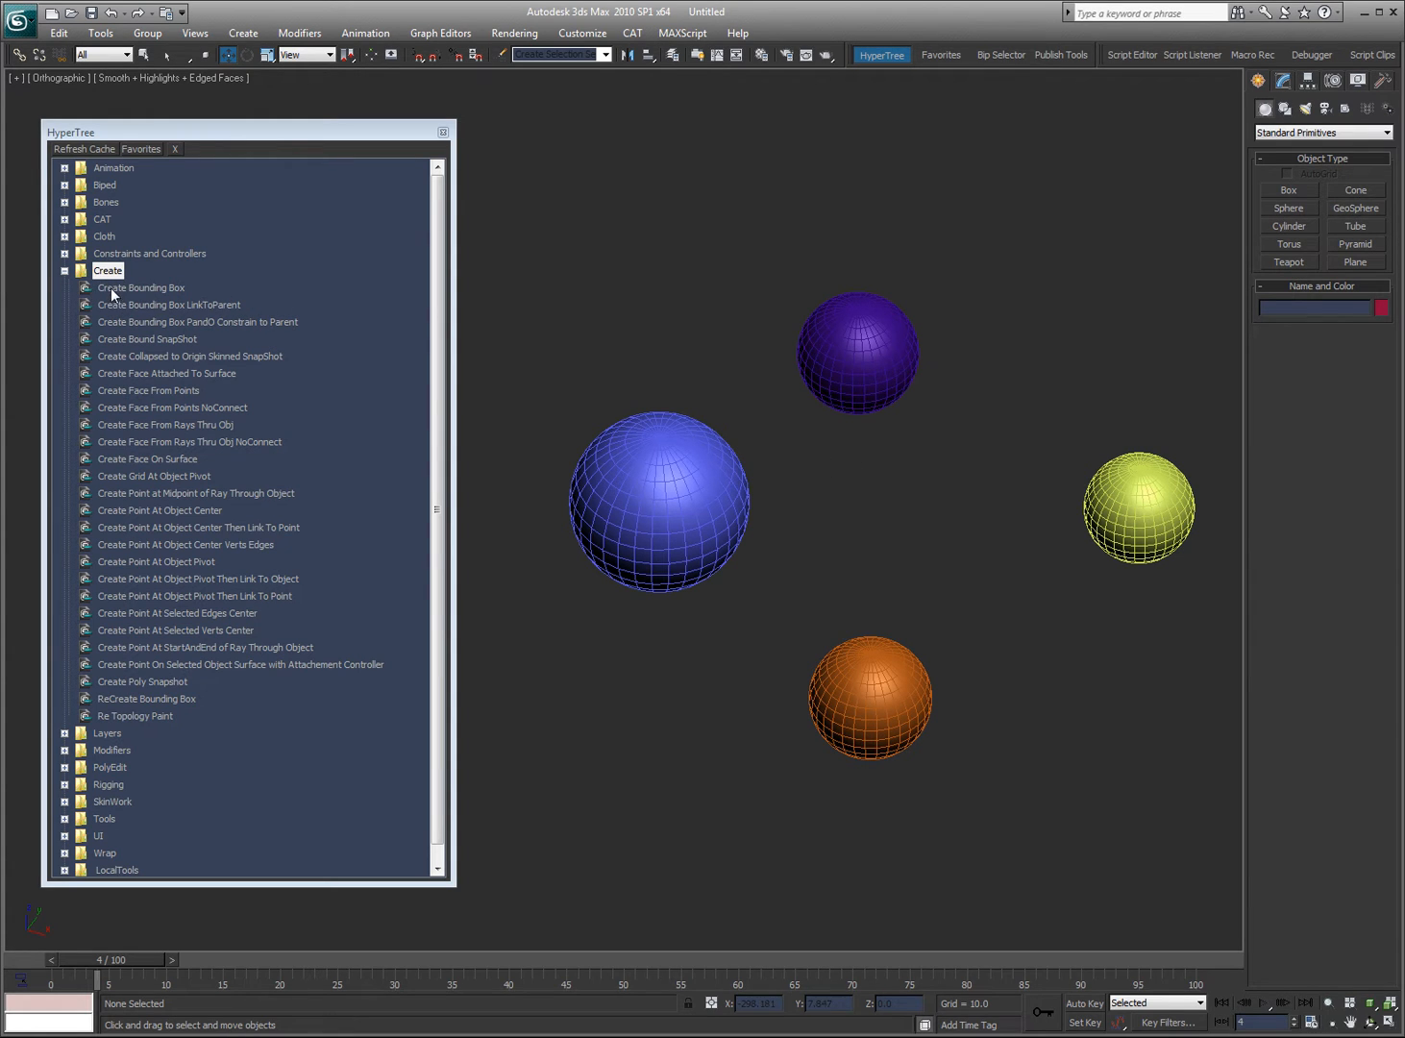
mouse_move(151, 290)
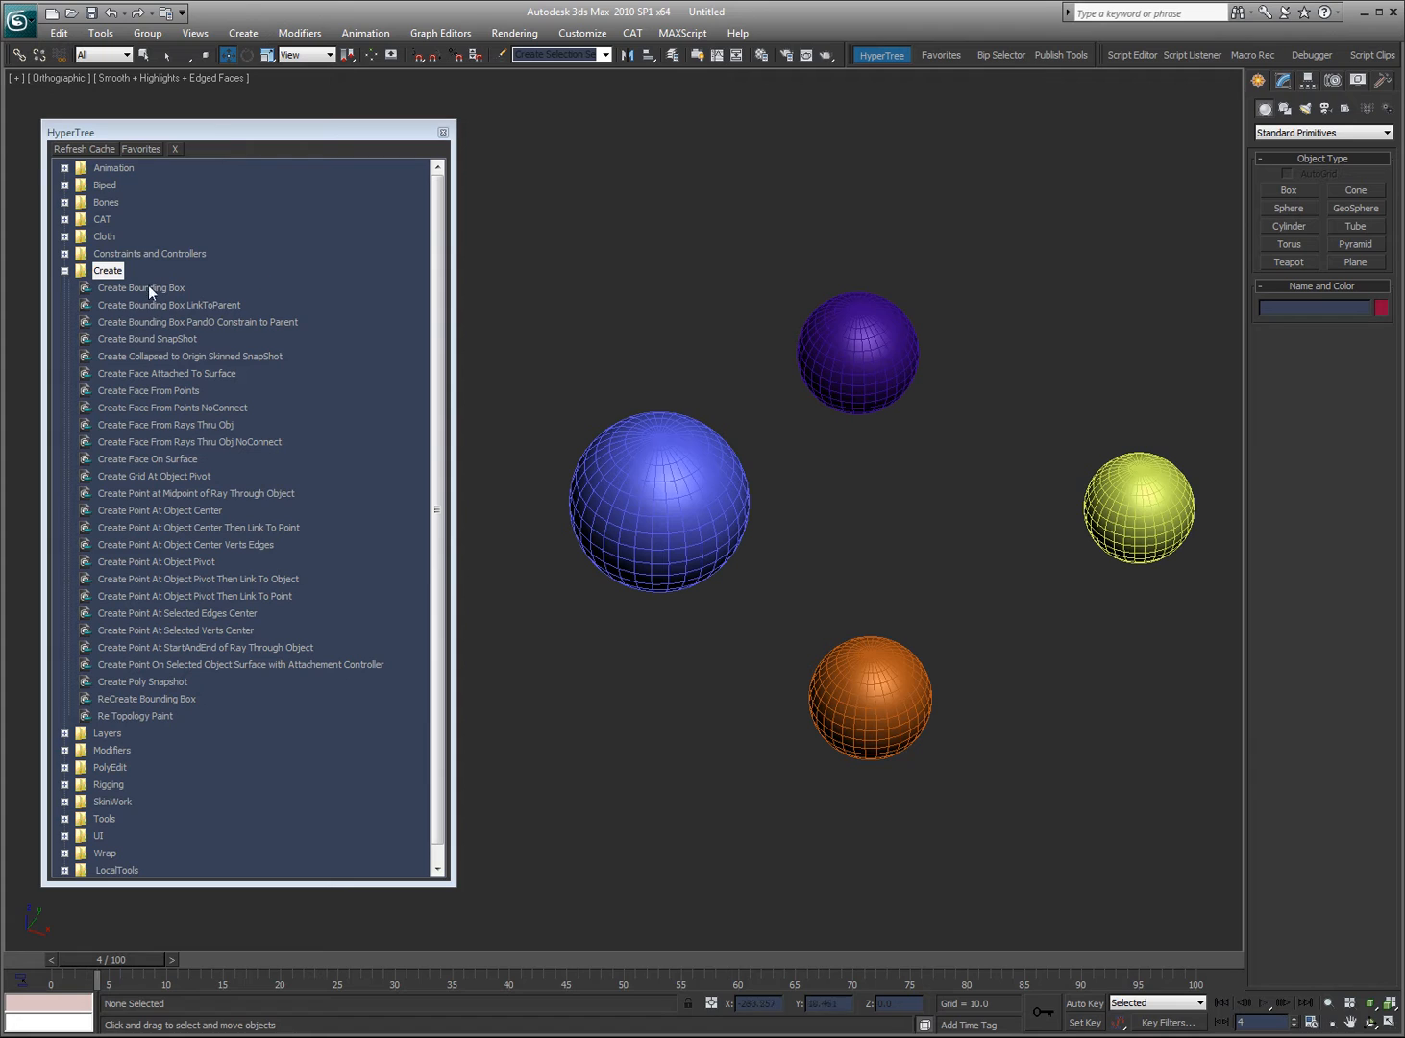
mouse_move(373, 301)
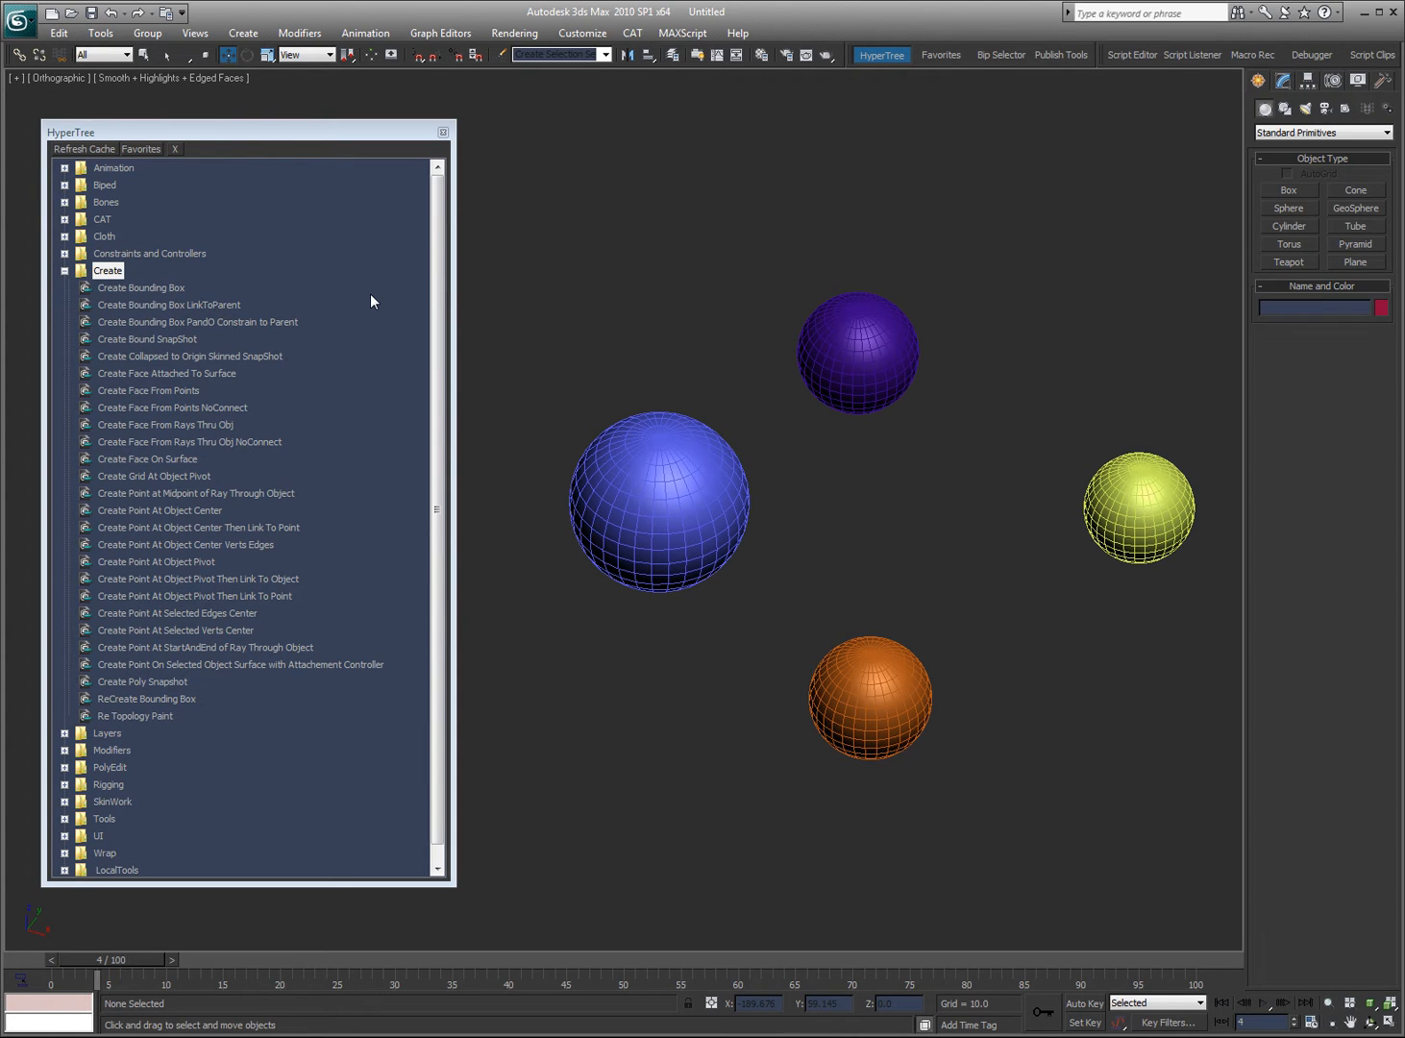
mouse_move(177, 334)
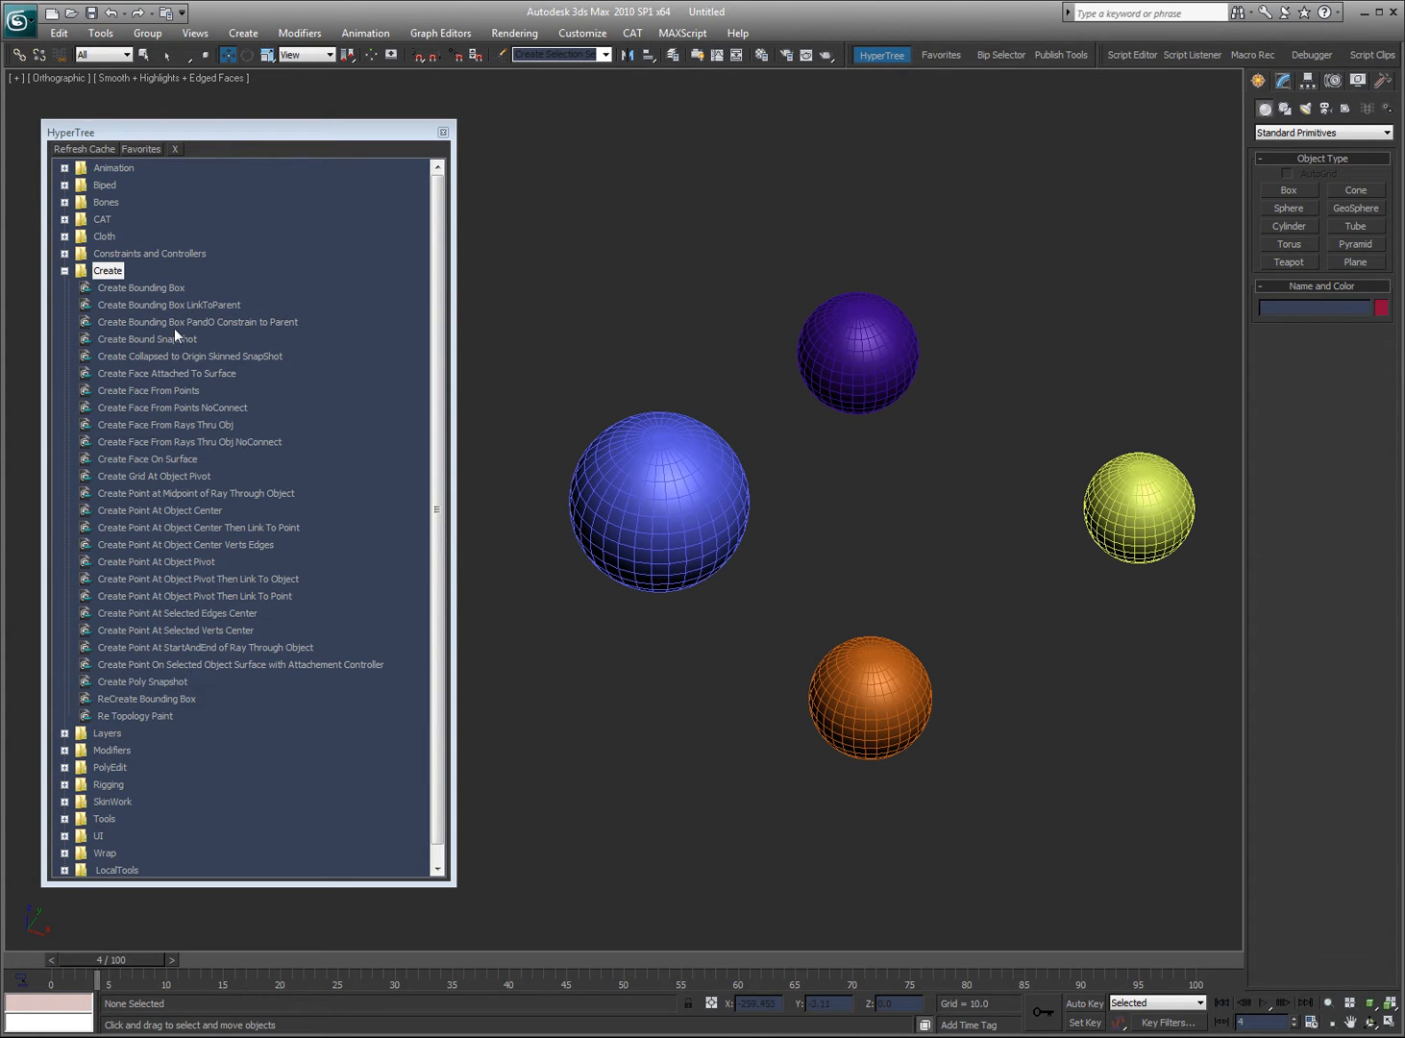
mouse_move(149, 318)
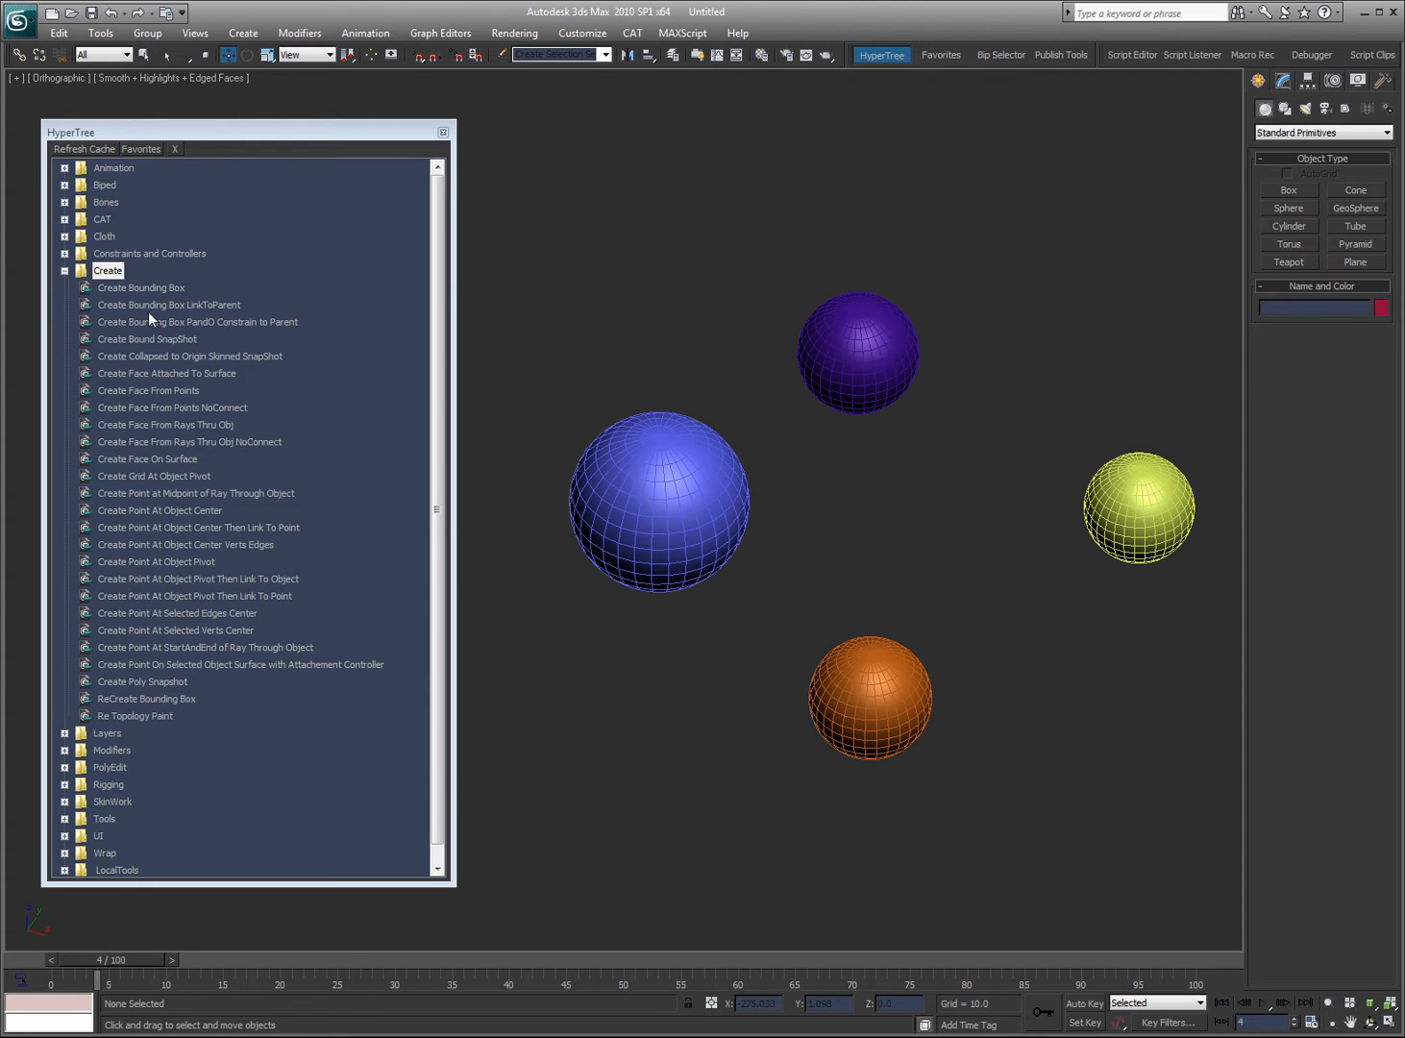
mouse_move(182, 298)
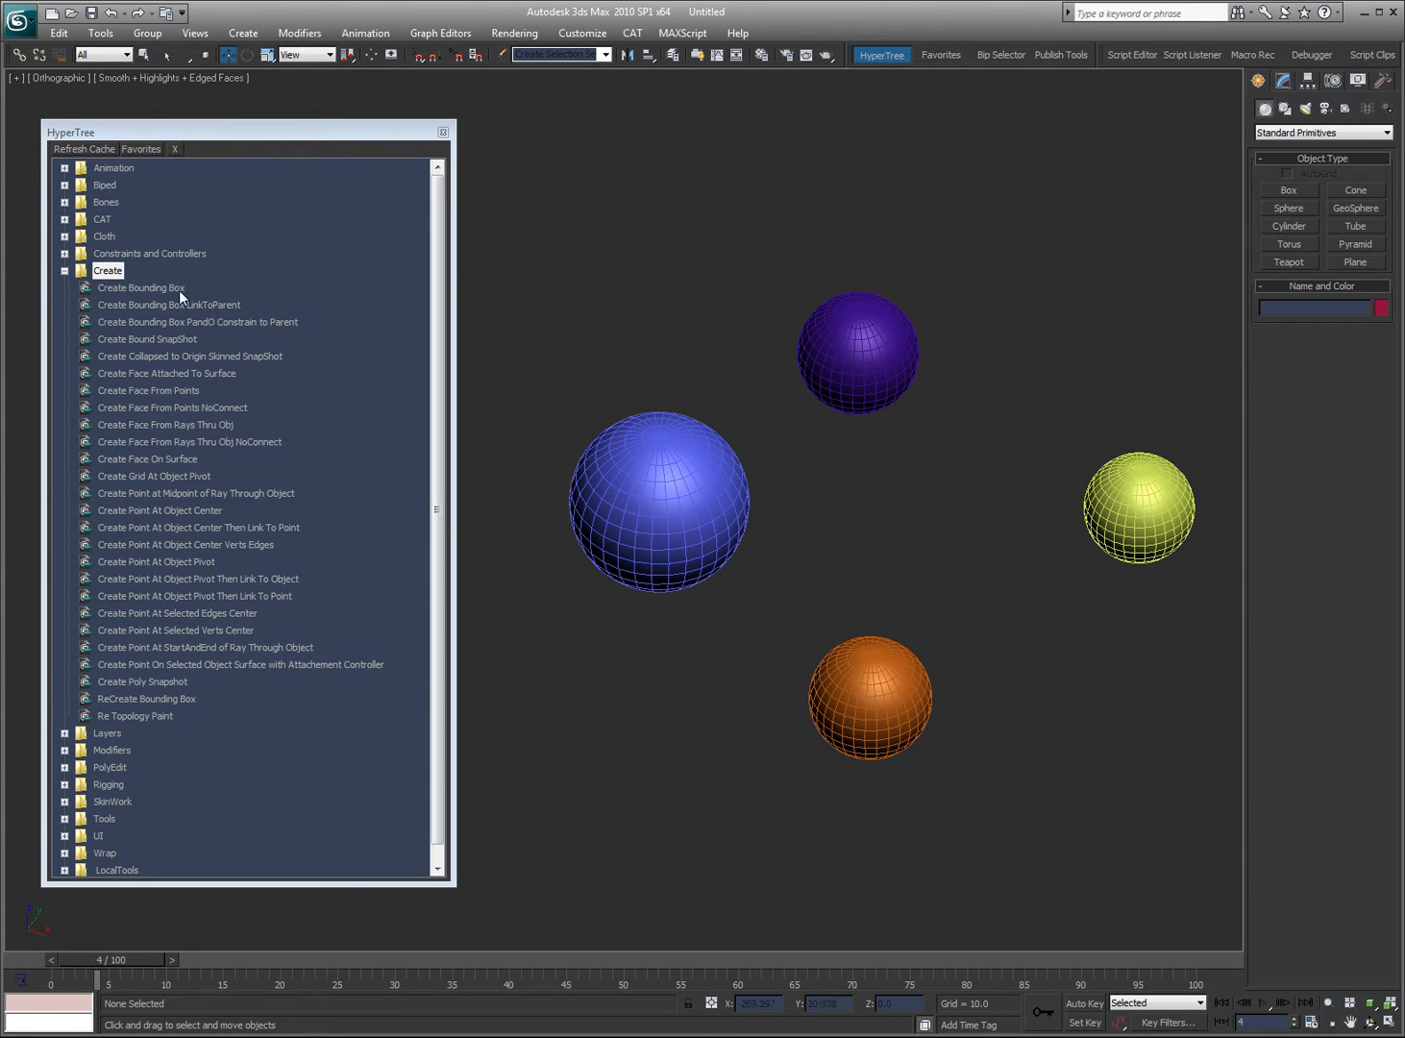
- Pick the Create Bounding Box script and try selecting, then deselecting, the purple and yellow spheres
click(140, 287)
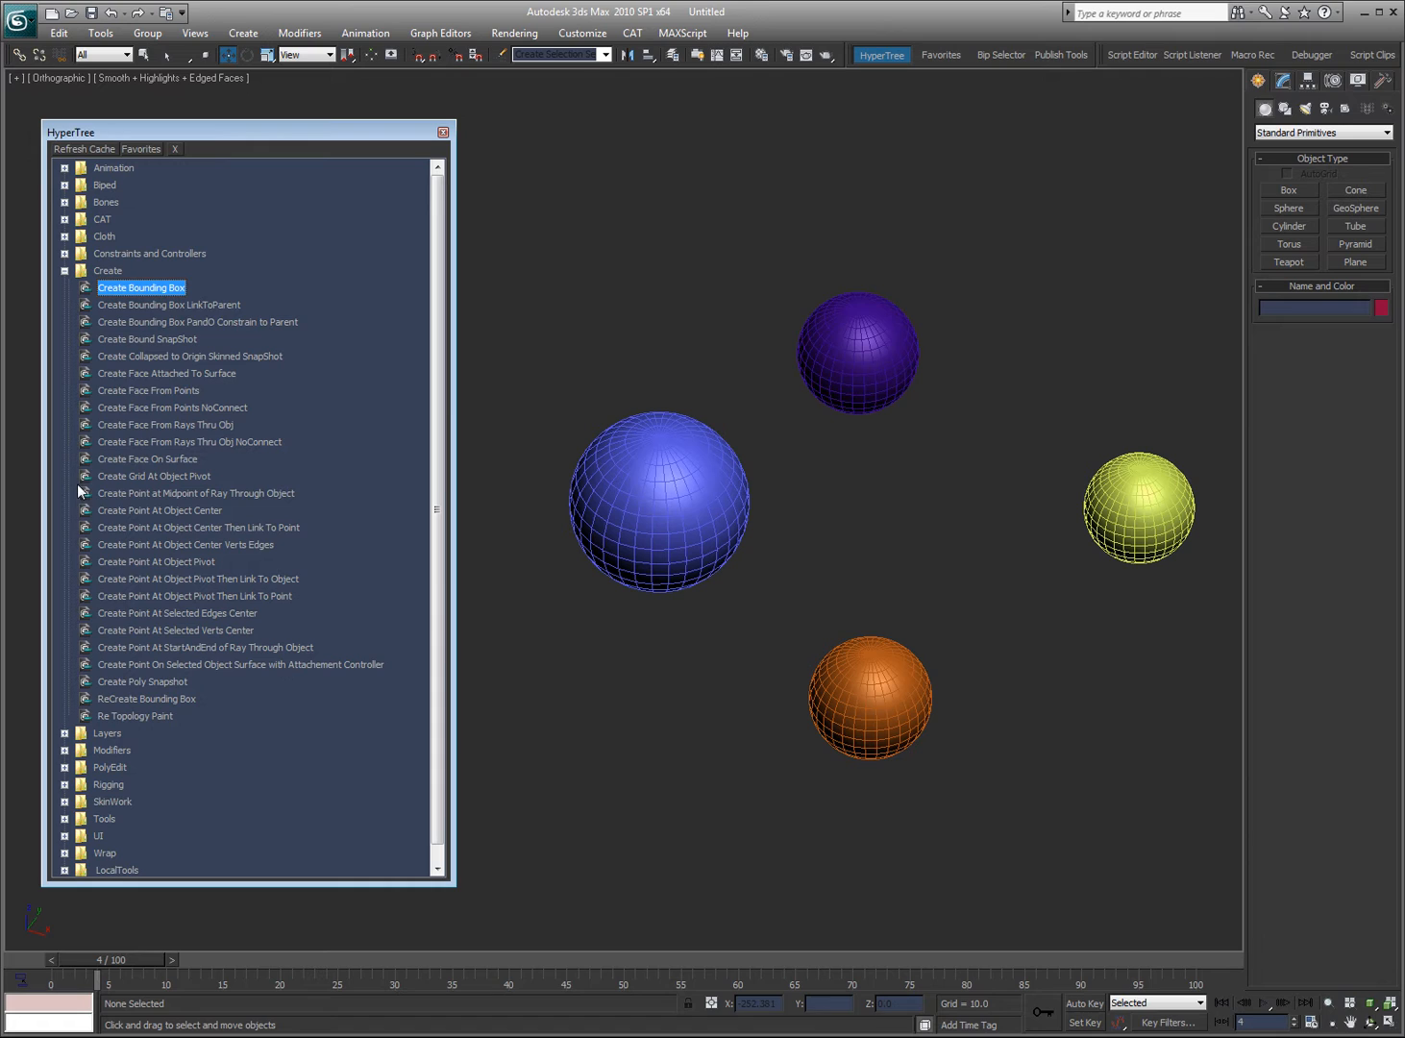
click(856, 352)
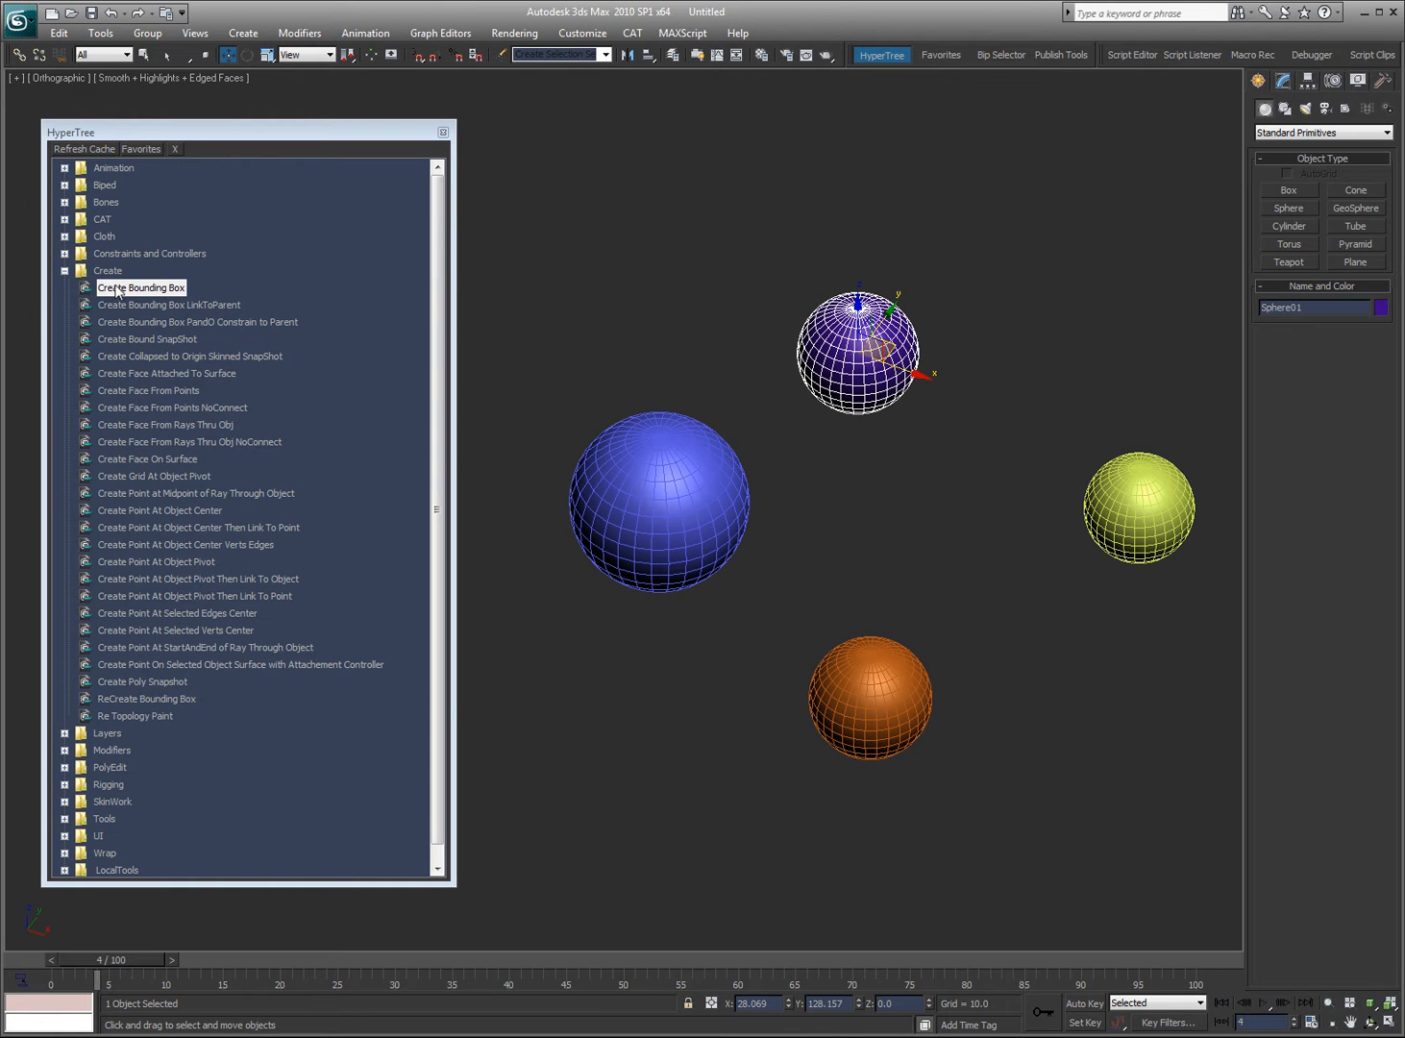
click(140, 287)
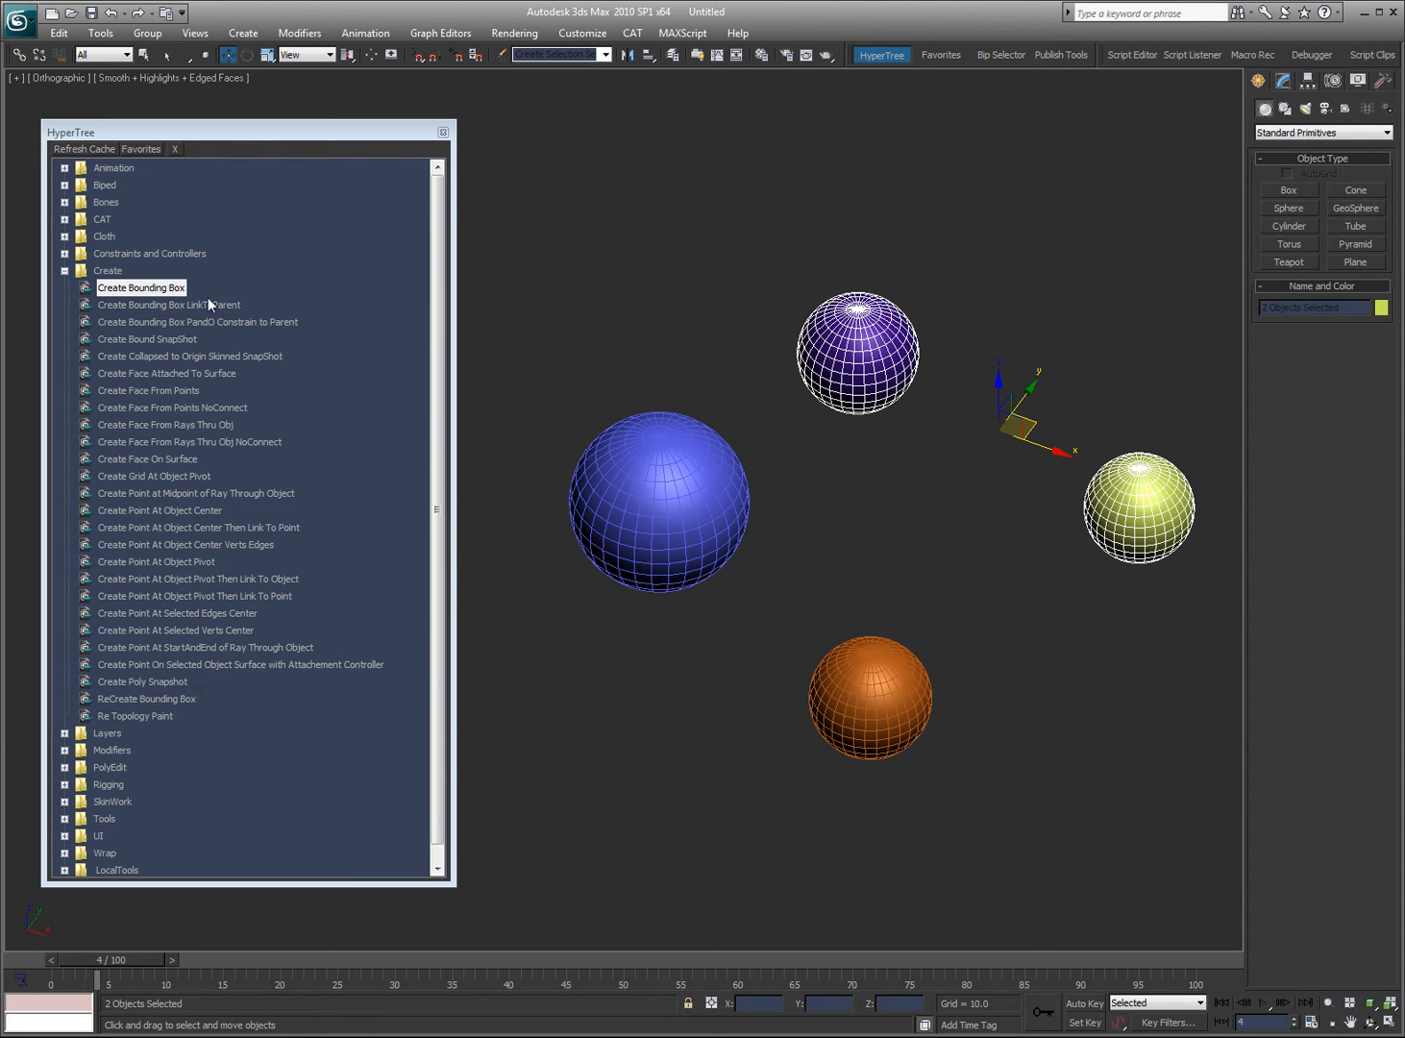
click(141, 288)
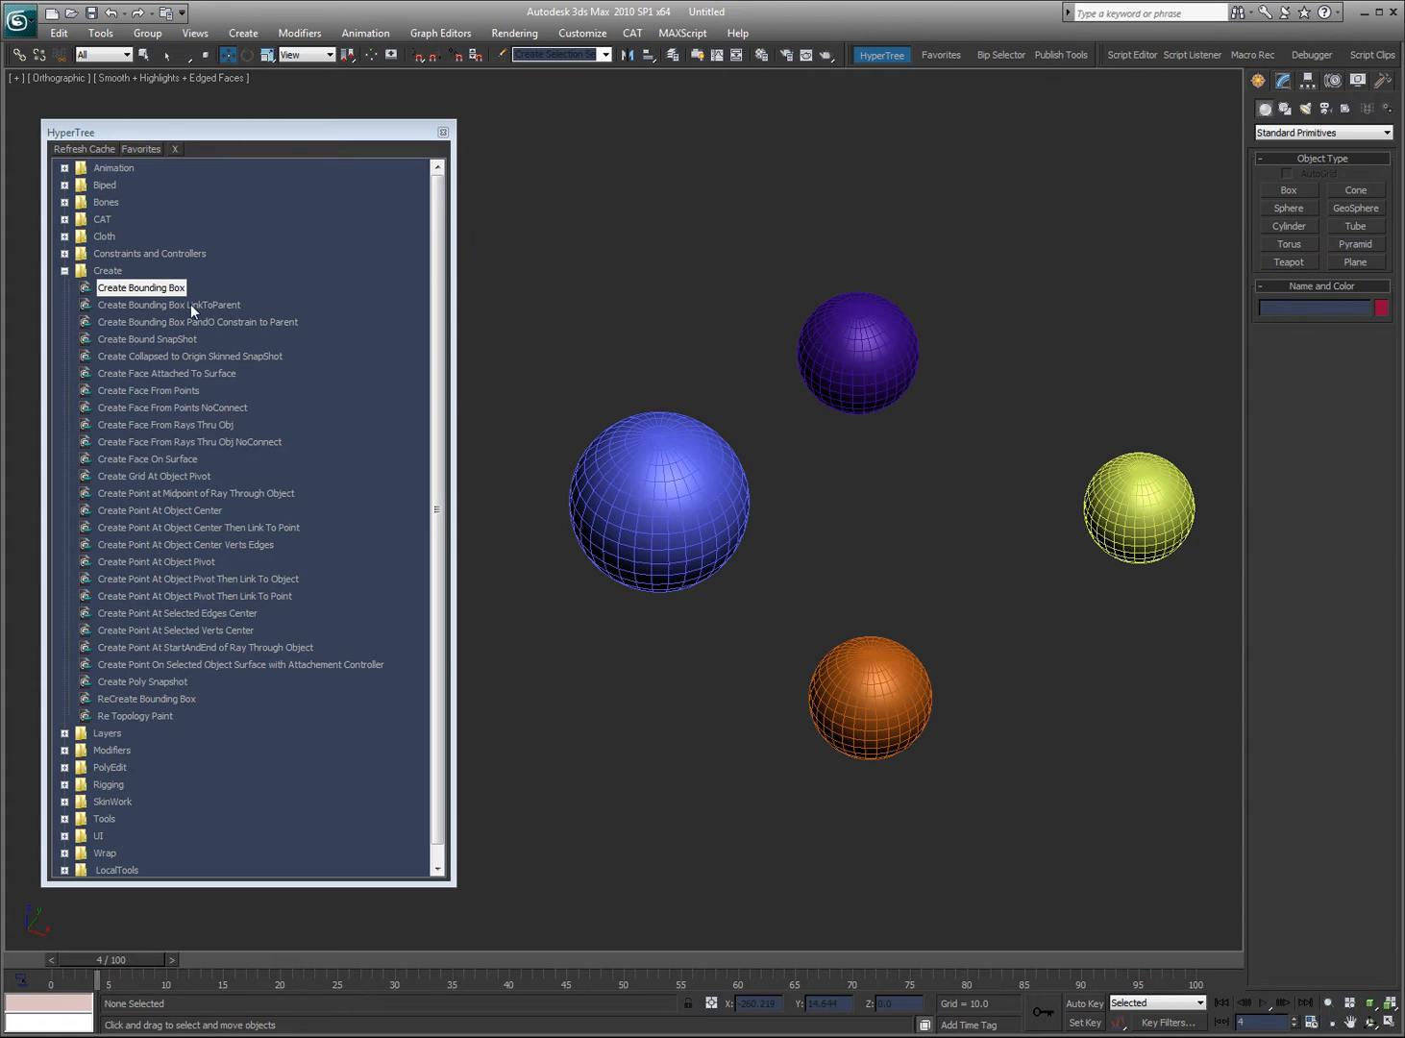
- Run Create Bounding Box LinkToParent, then select the purple sphere and the new Sphere01_BBox
click(169, 305)
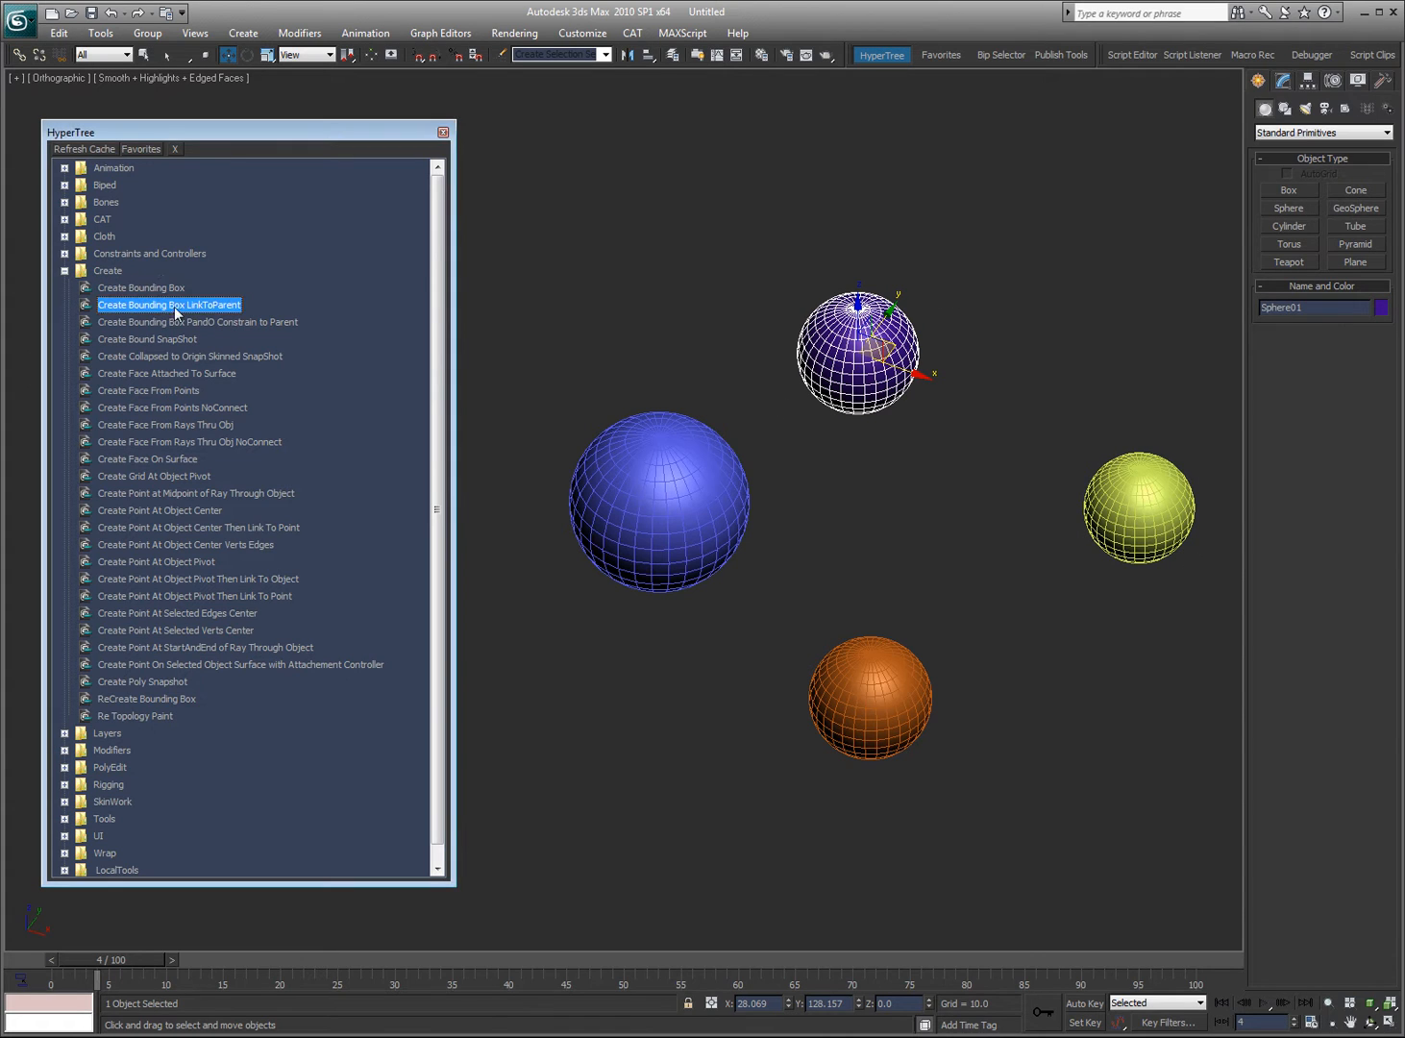
mouse_move(155, 330)
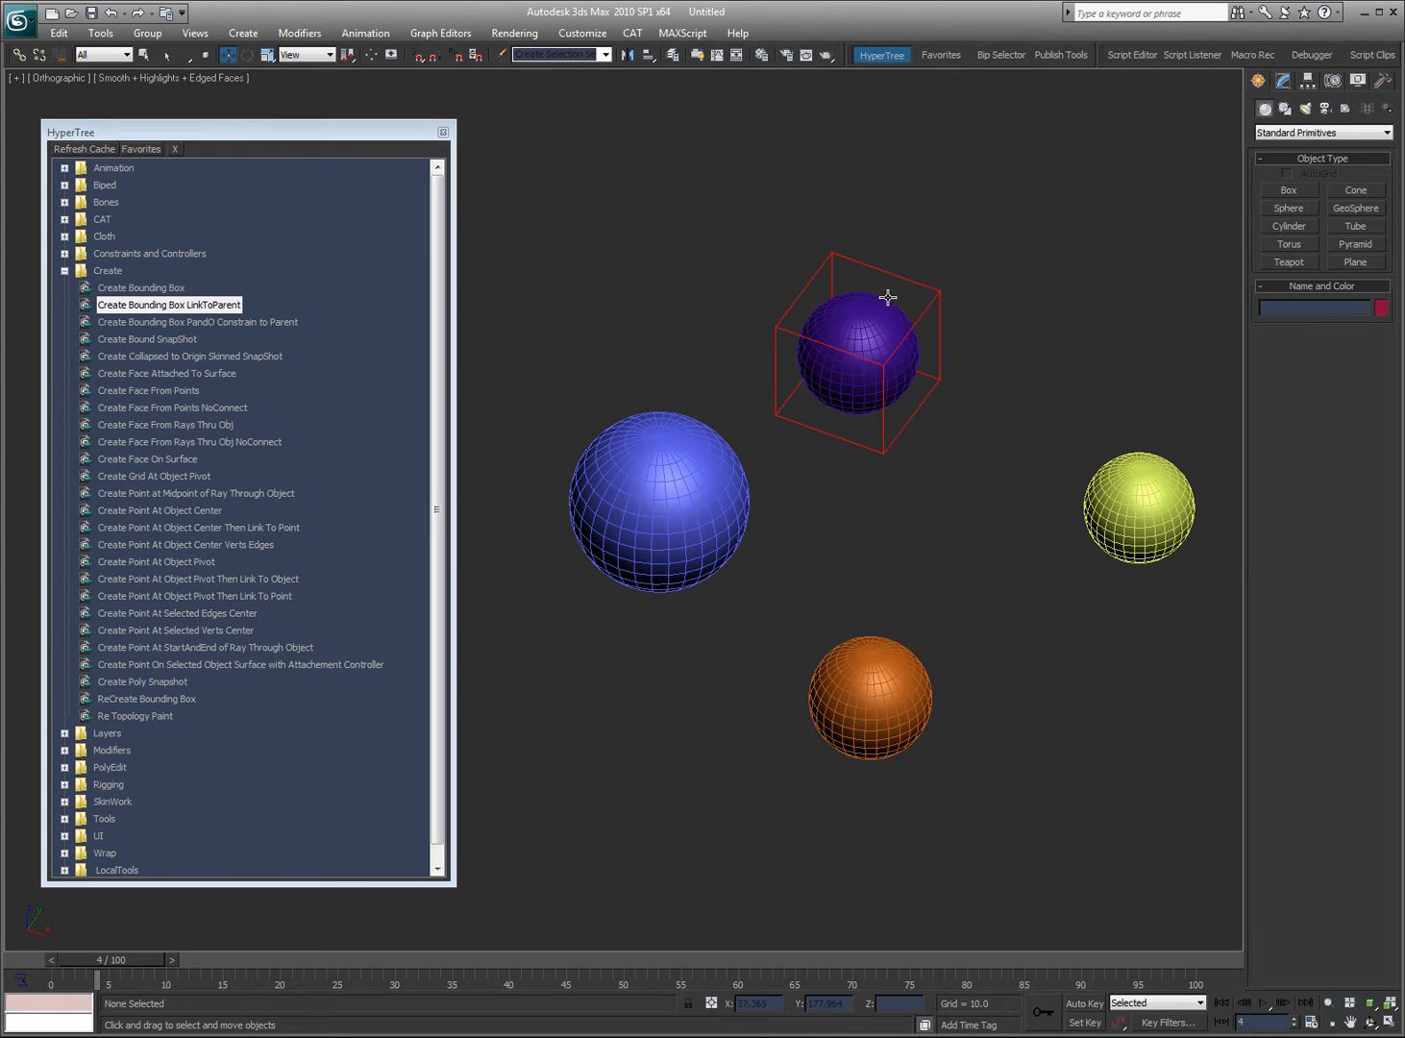
click(859, 351)
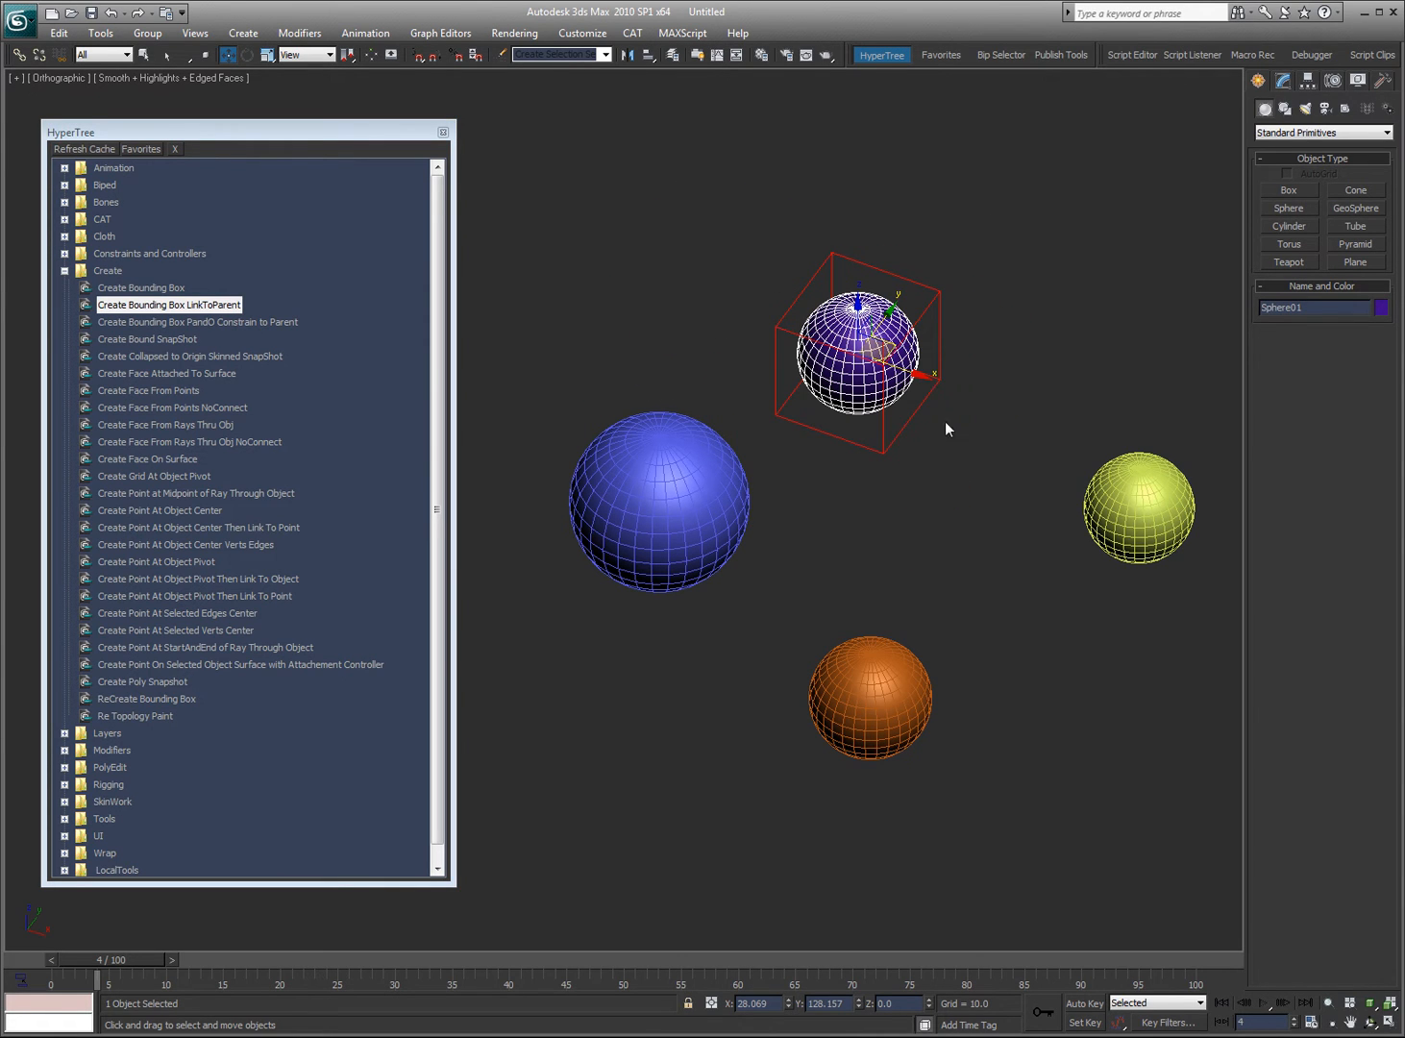
click(169, 305)
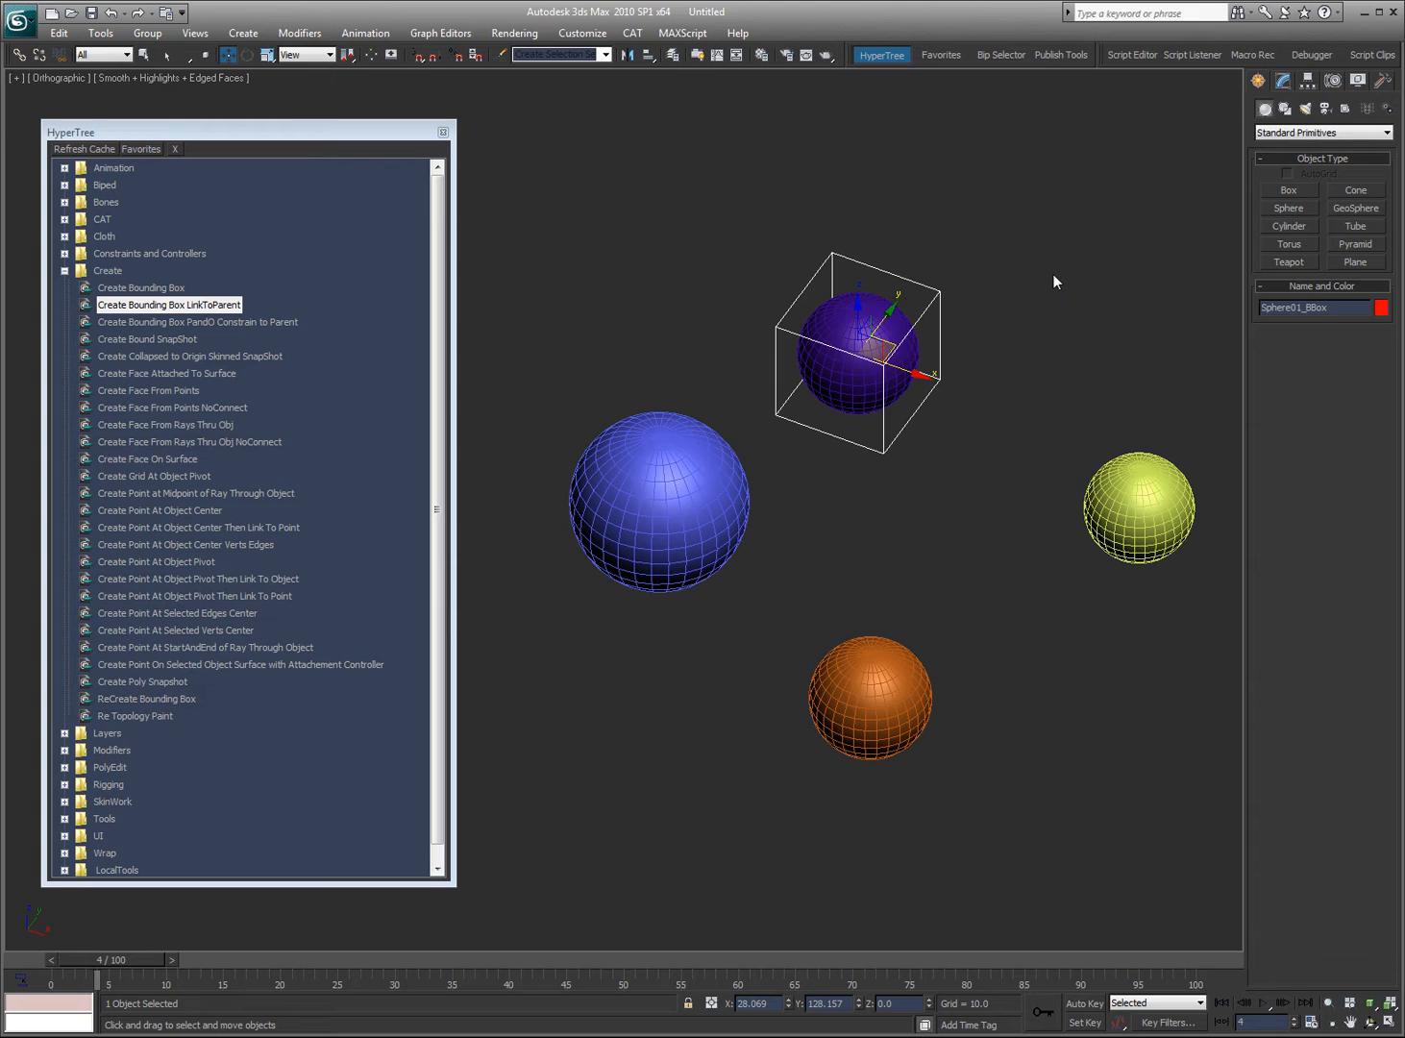
- Run Create Bound SnapShot, then select green Sphere06 to view its Skin Wrap
click(197, 322)
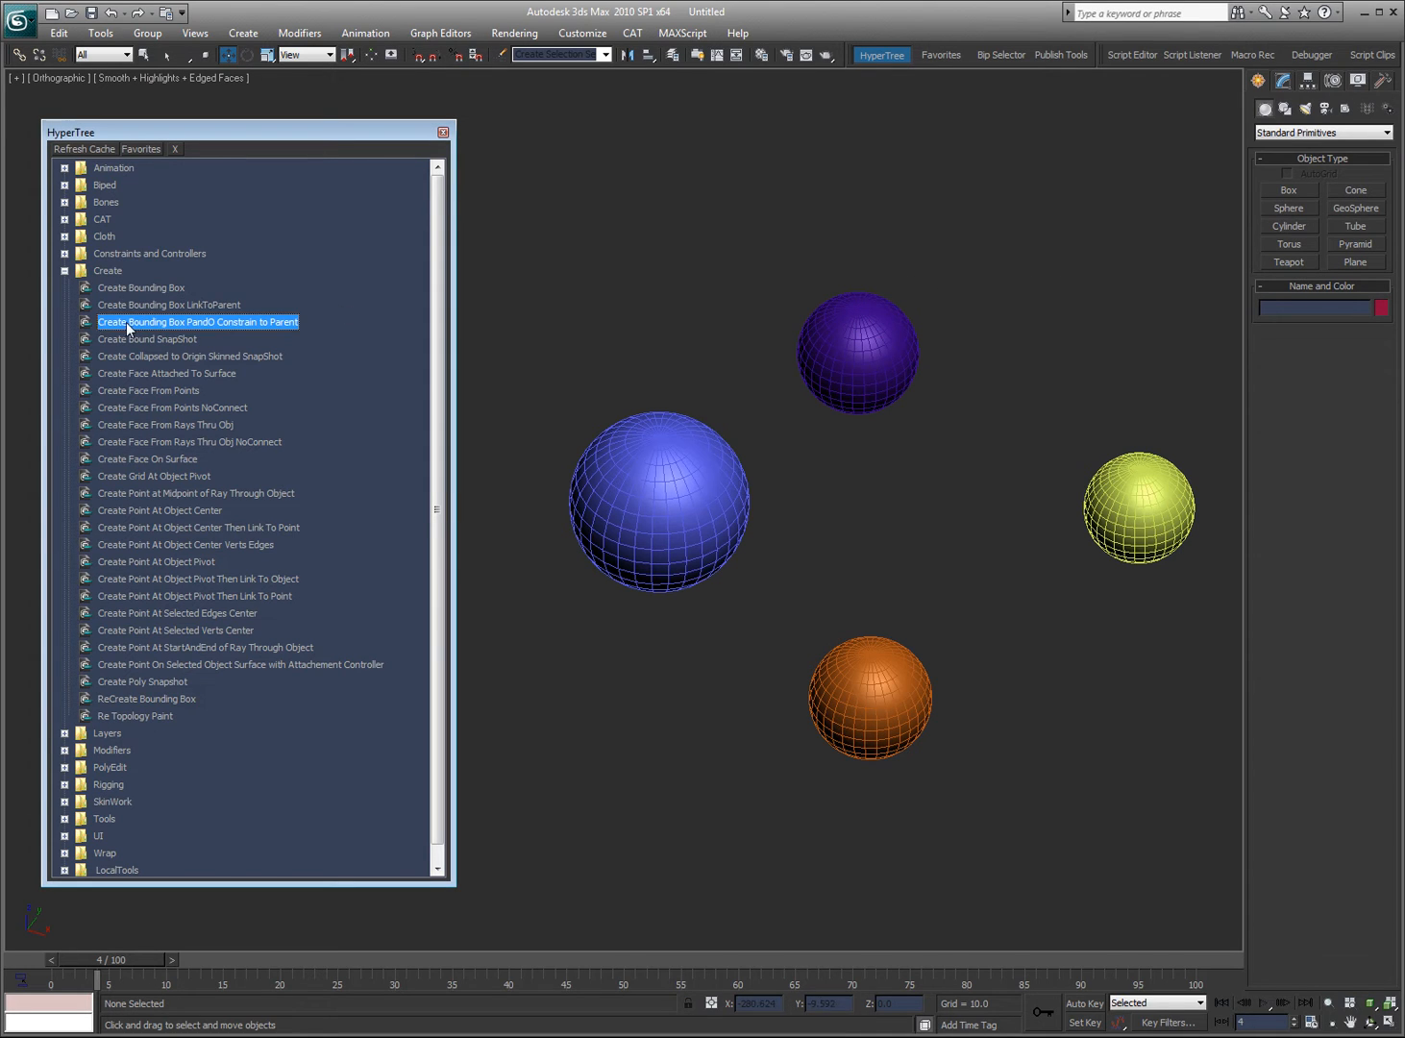
mouse_move(197, 334)
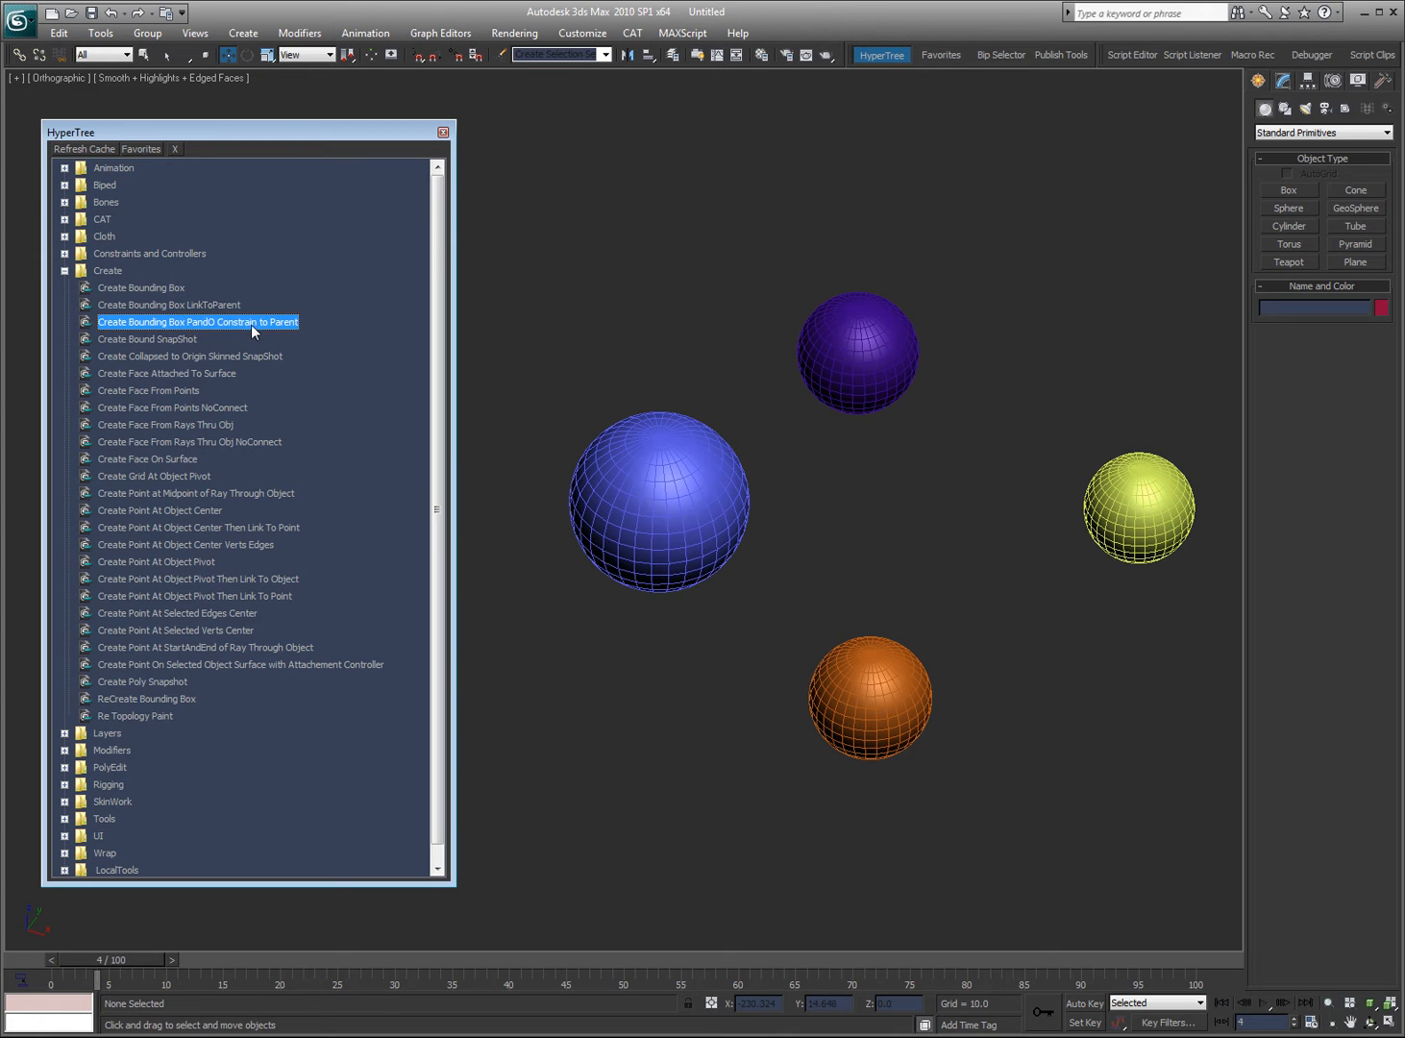
click(147, 339)
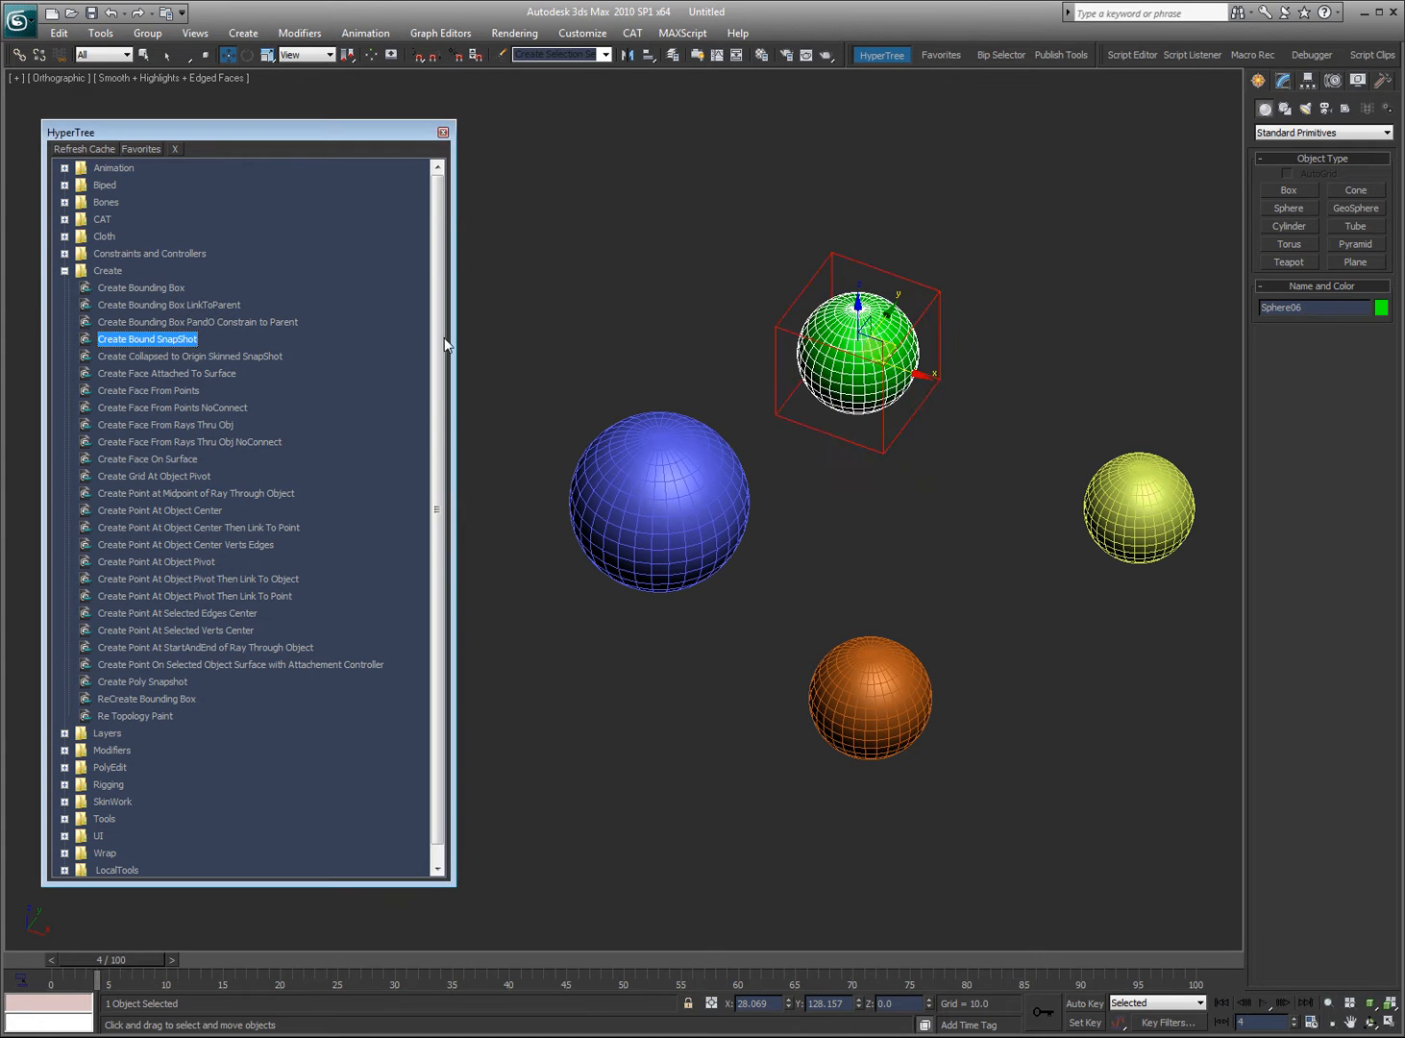
click(981, 272)
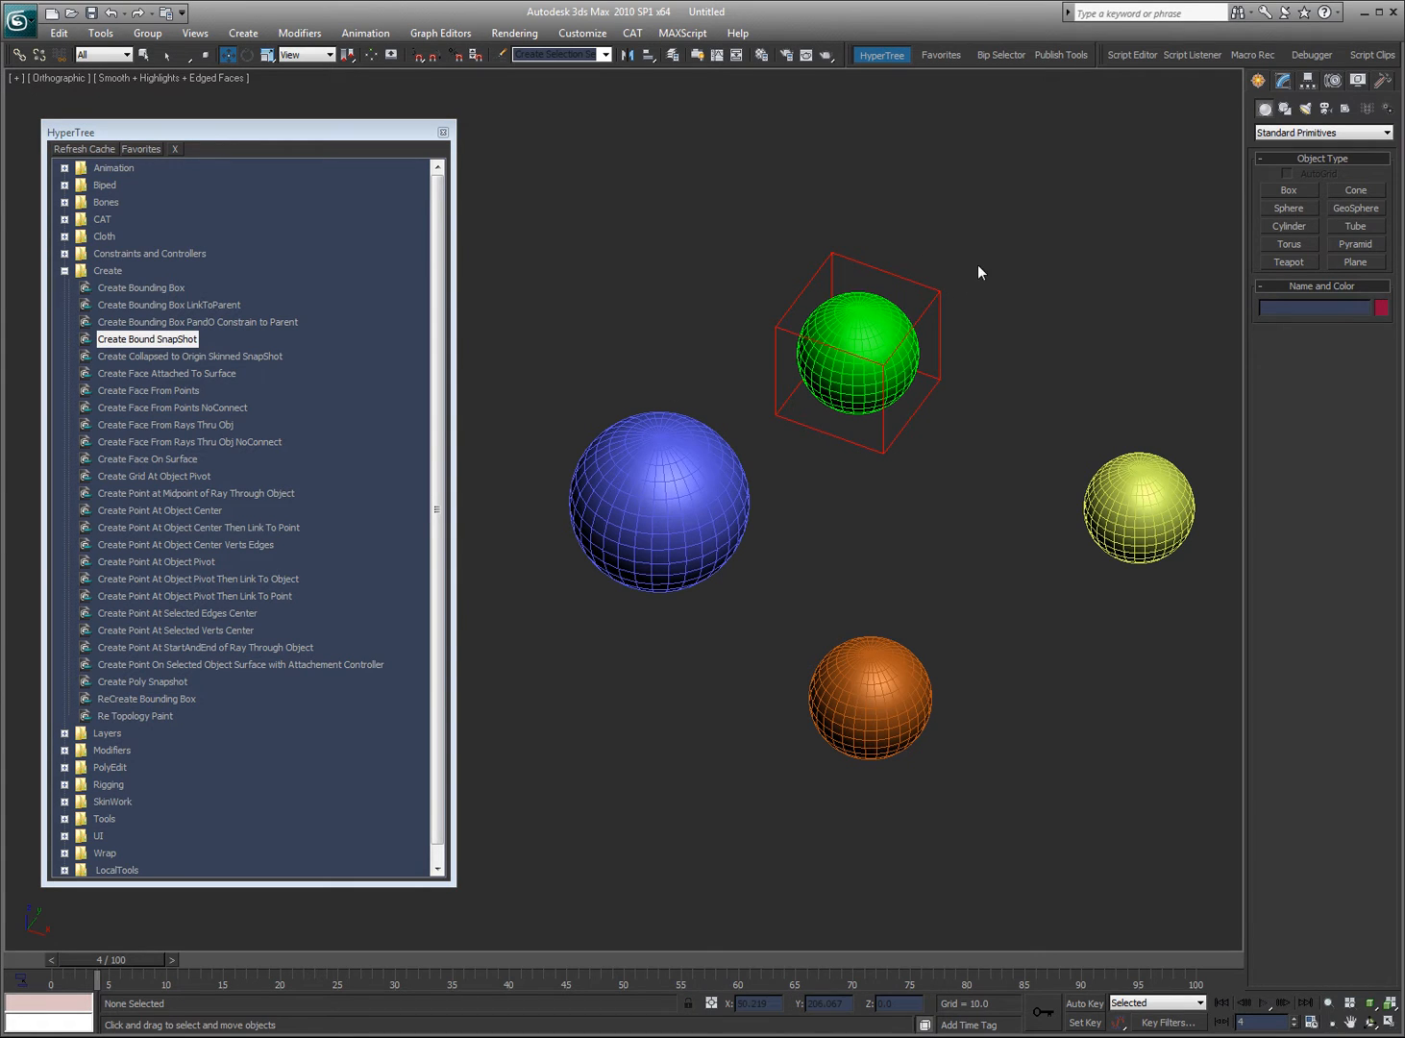
click(855, 356)
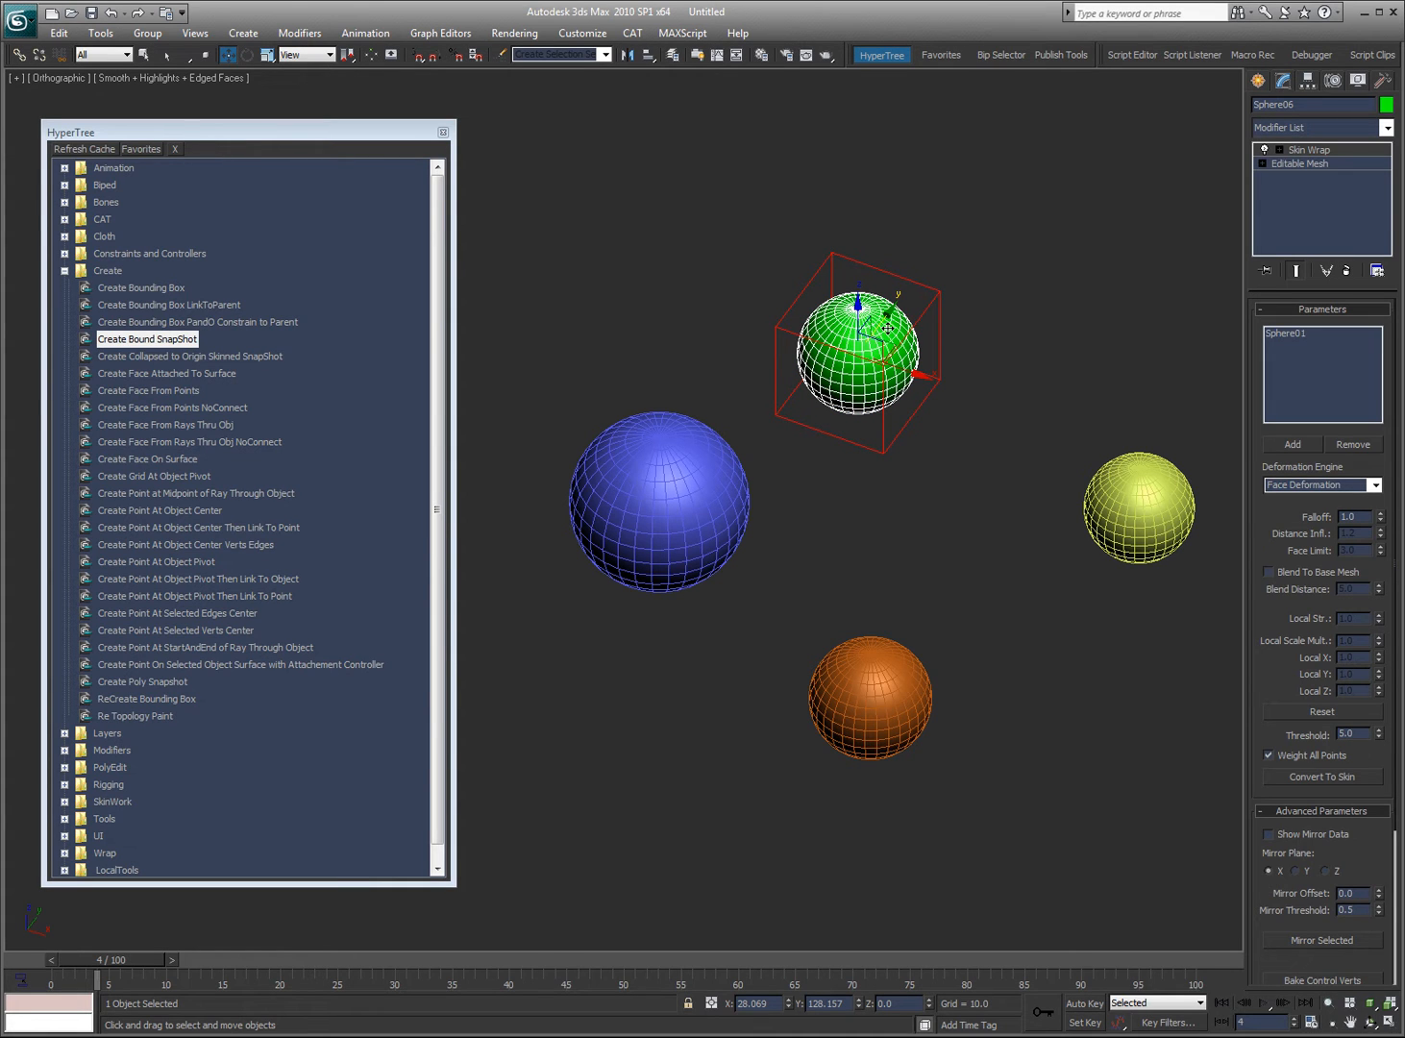
mouse_move(953, 308)
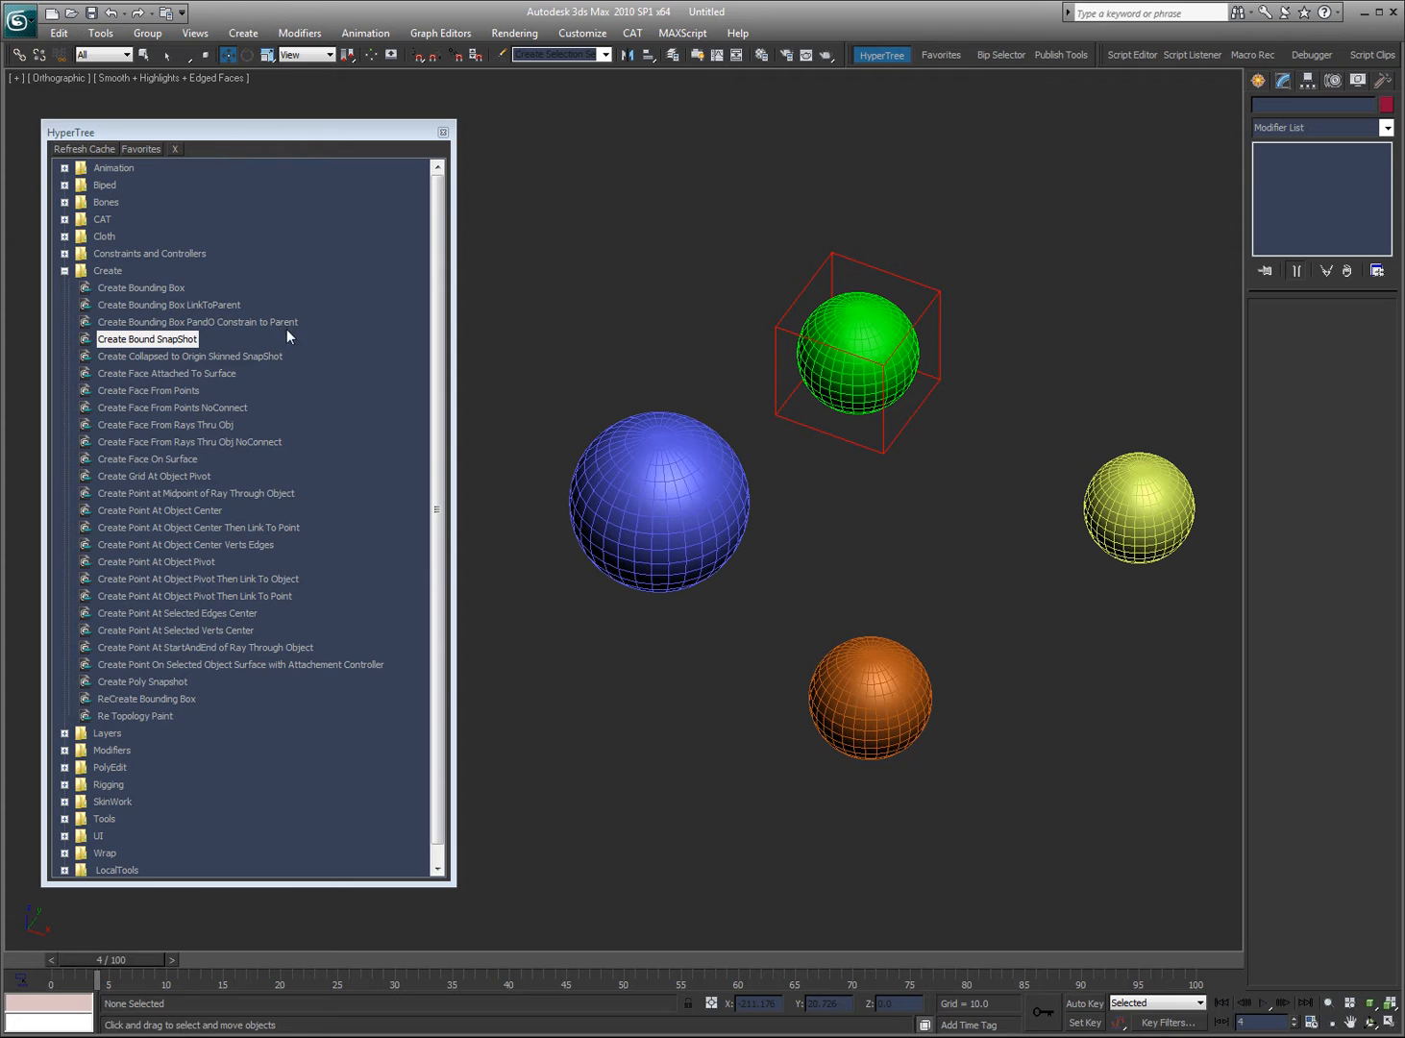
- Turn off Display as Box for Sphere01 and pick the collapsed-to-origin skinned snapshot script
click(857, 355)
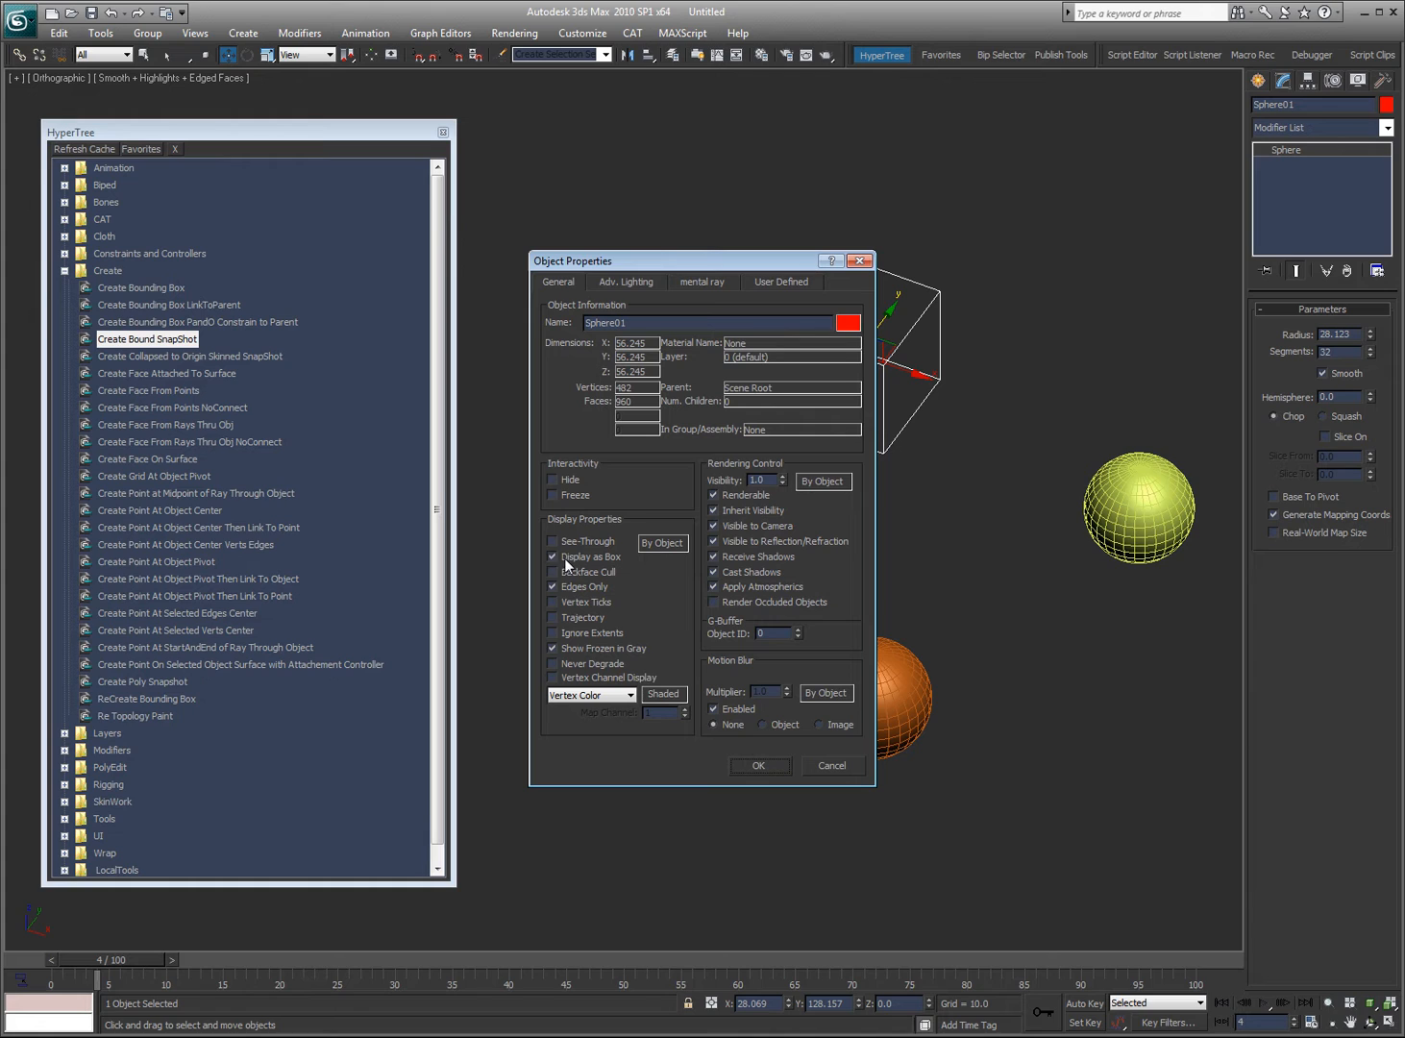
click(553, 556)
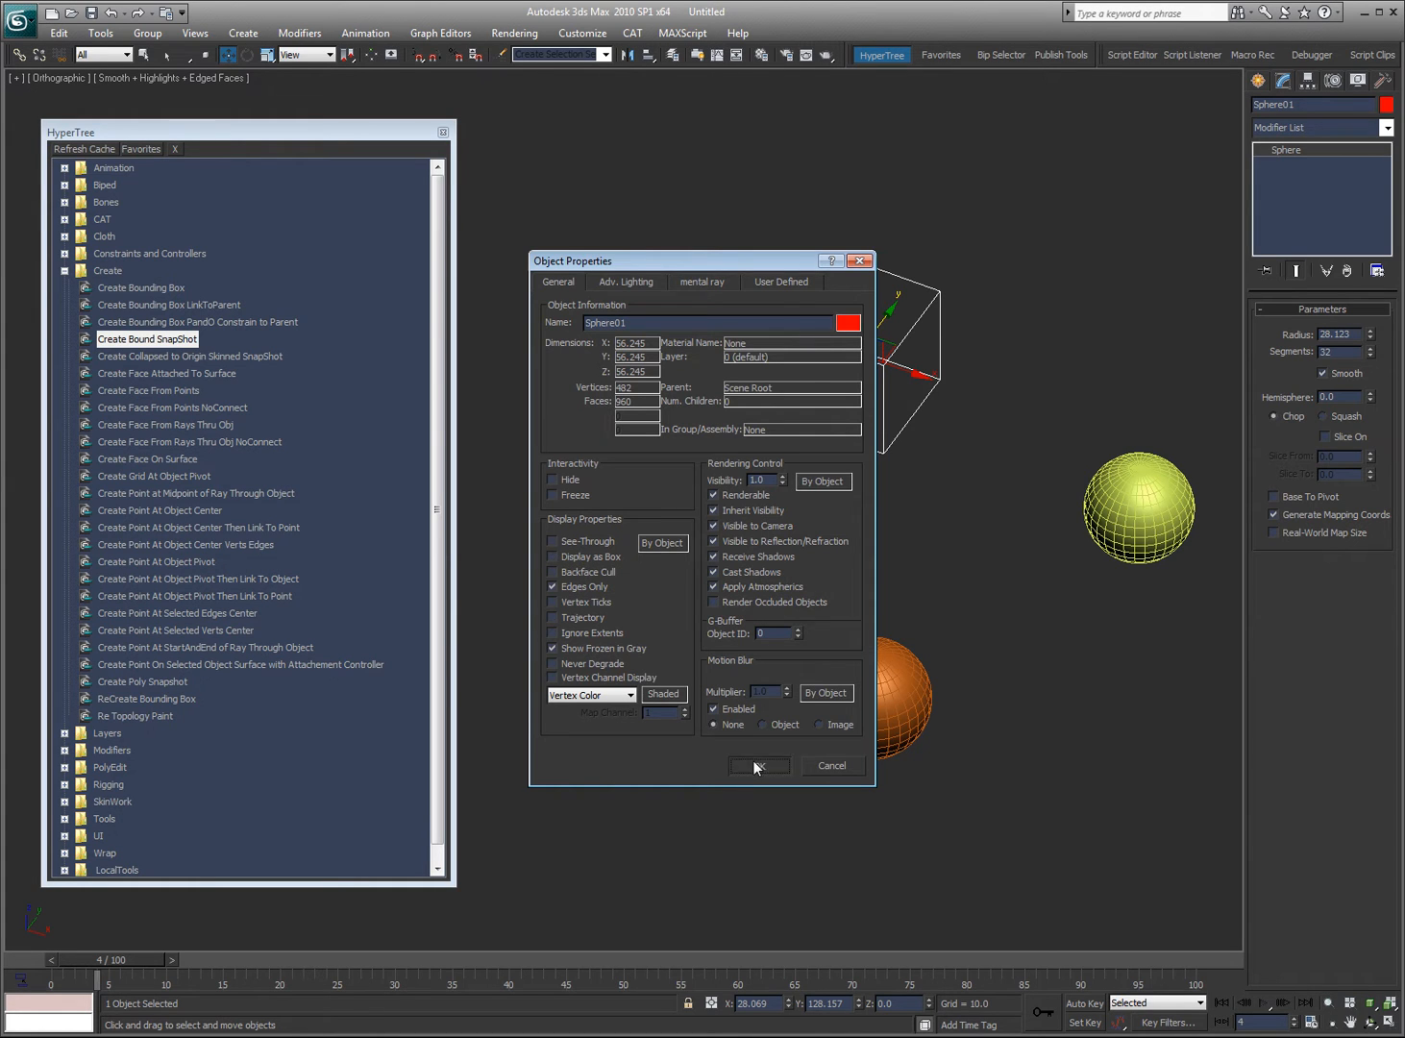
click(759, 765)
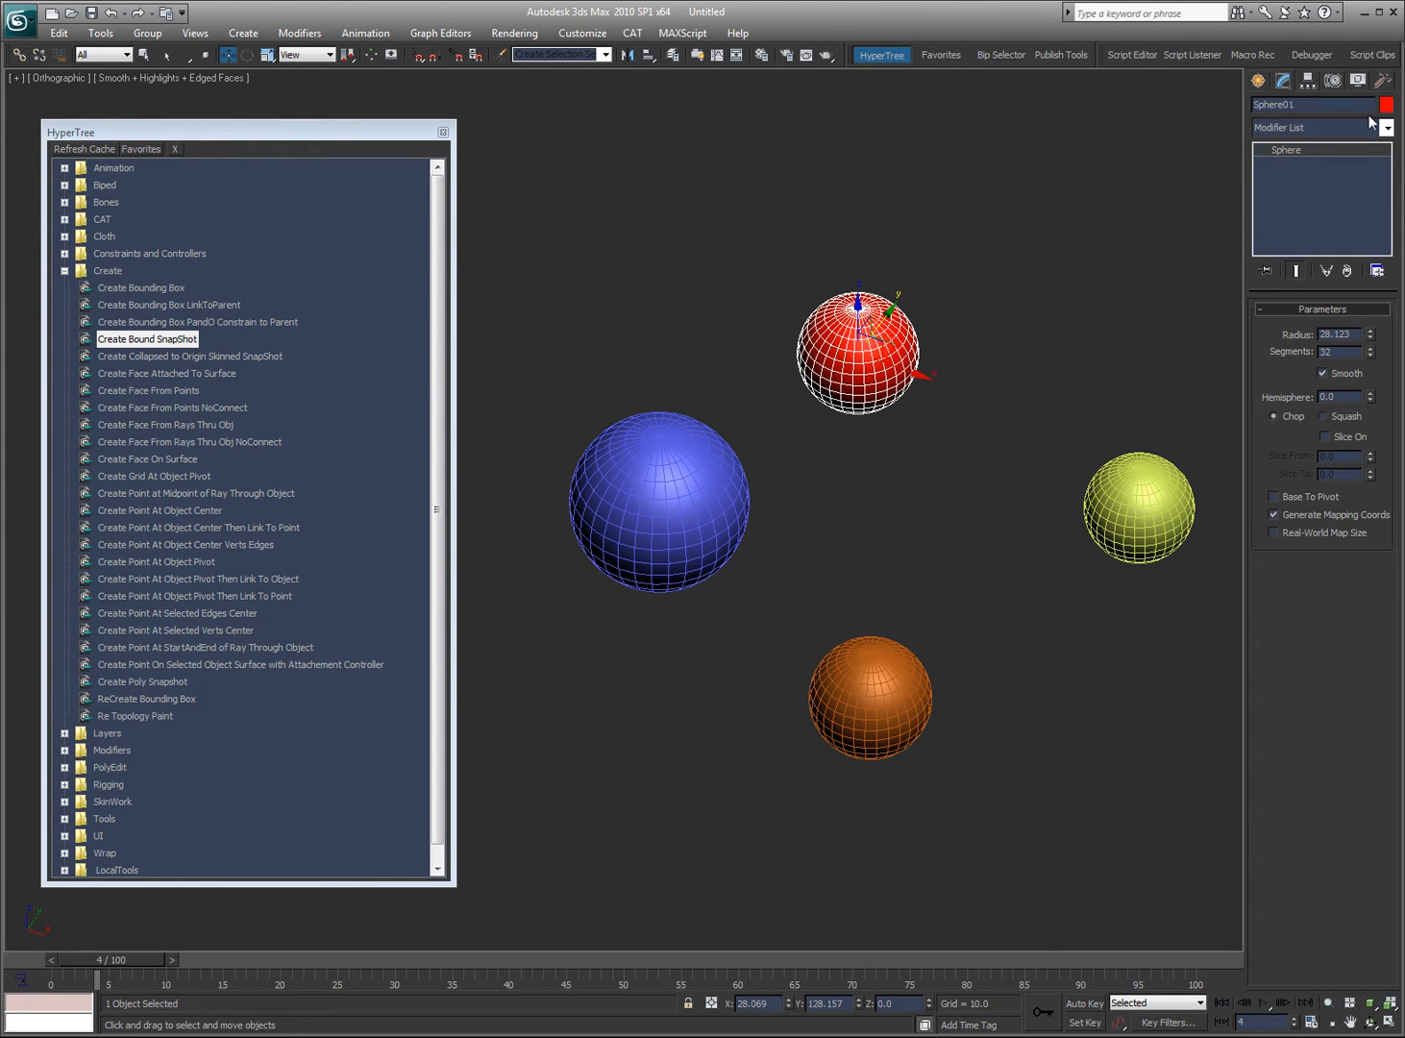
mouse_move(884, 459)
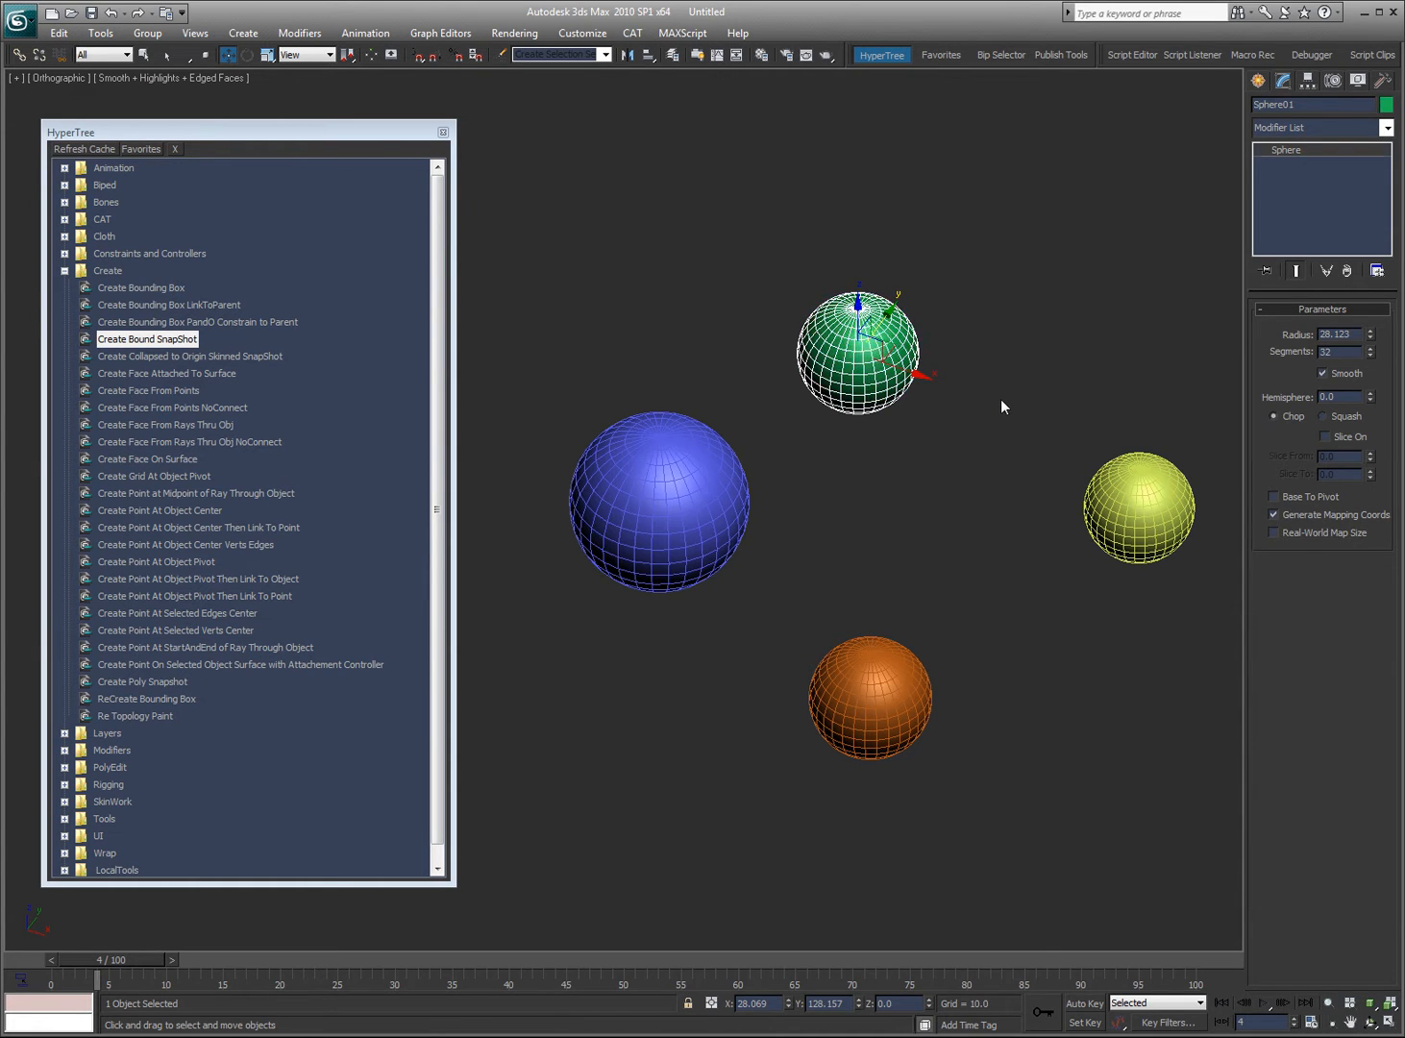
click(190, 356)
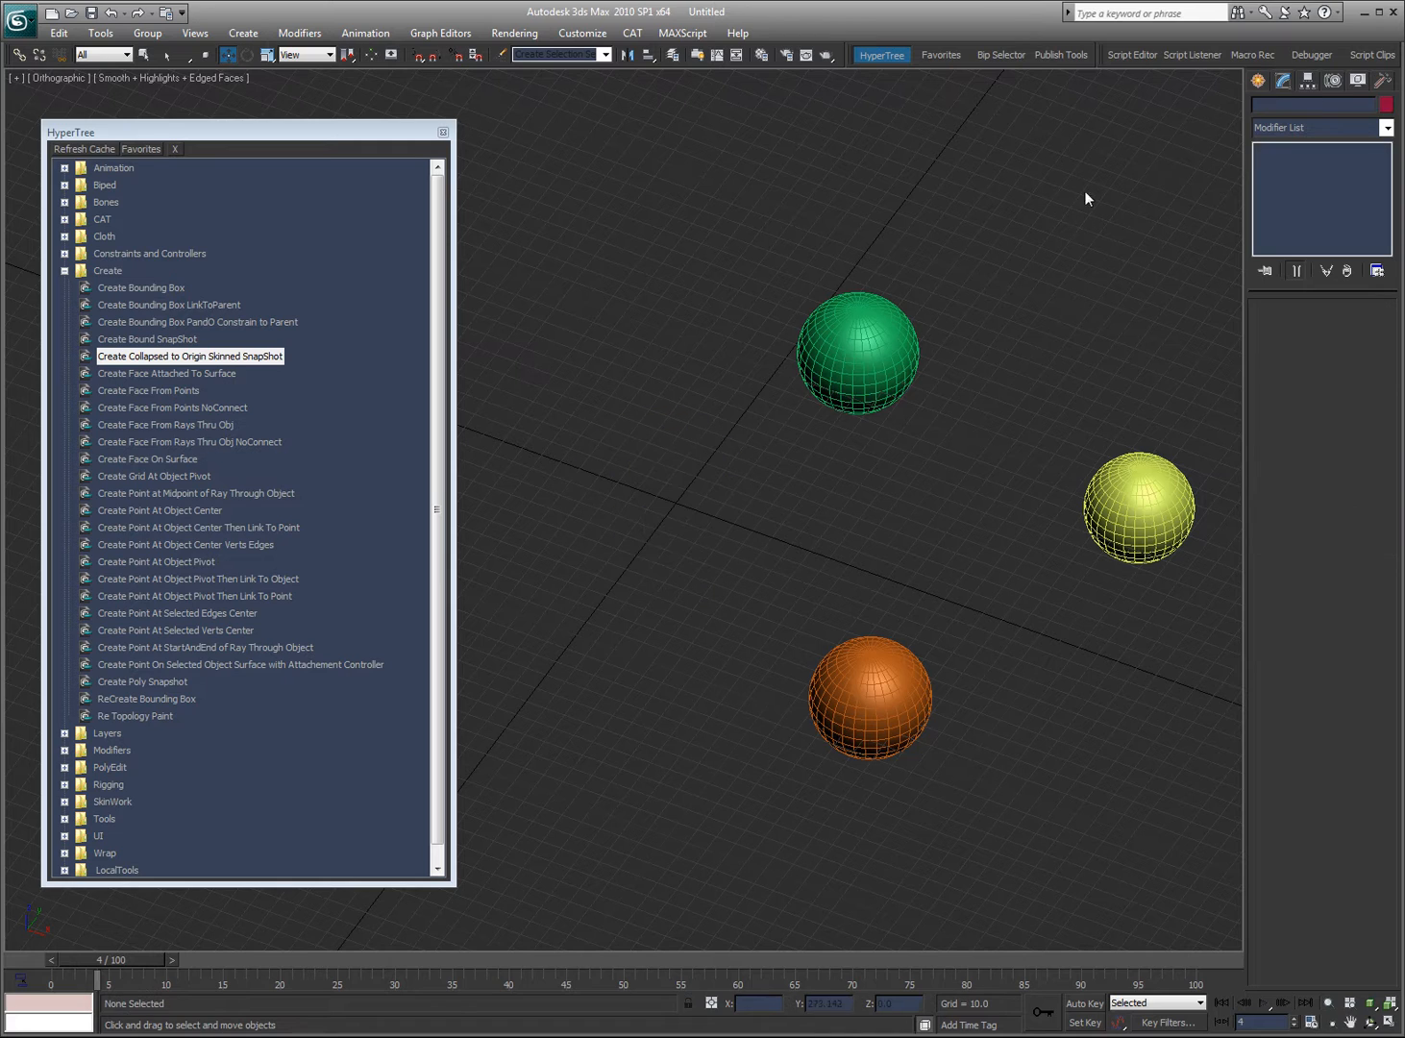
- Select green Sphere01 and bring up its SkinWork quick rigging options
click(855, 353)
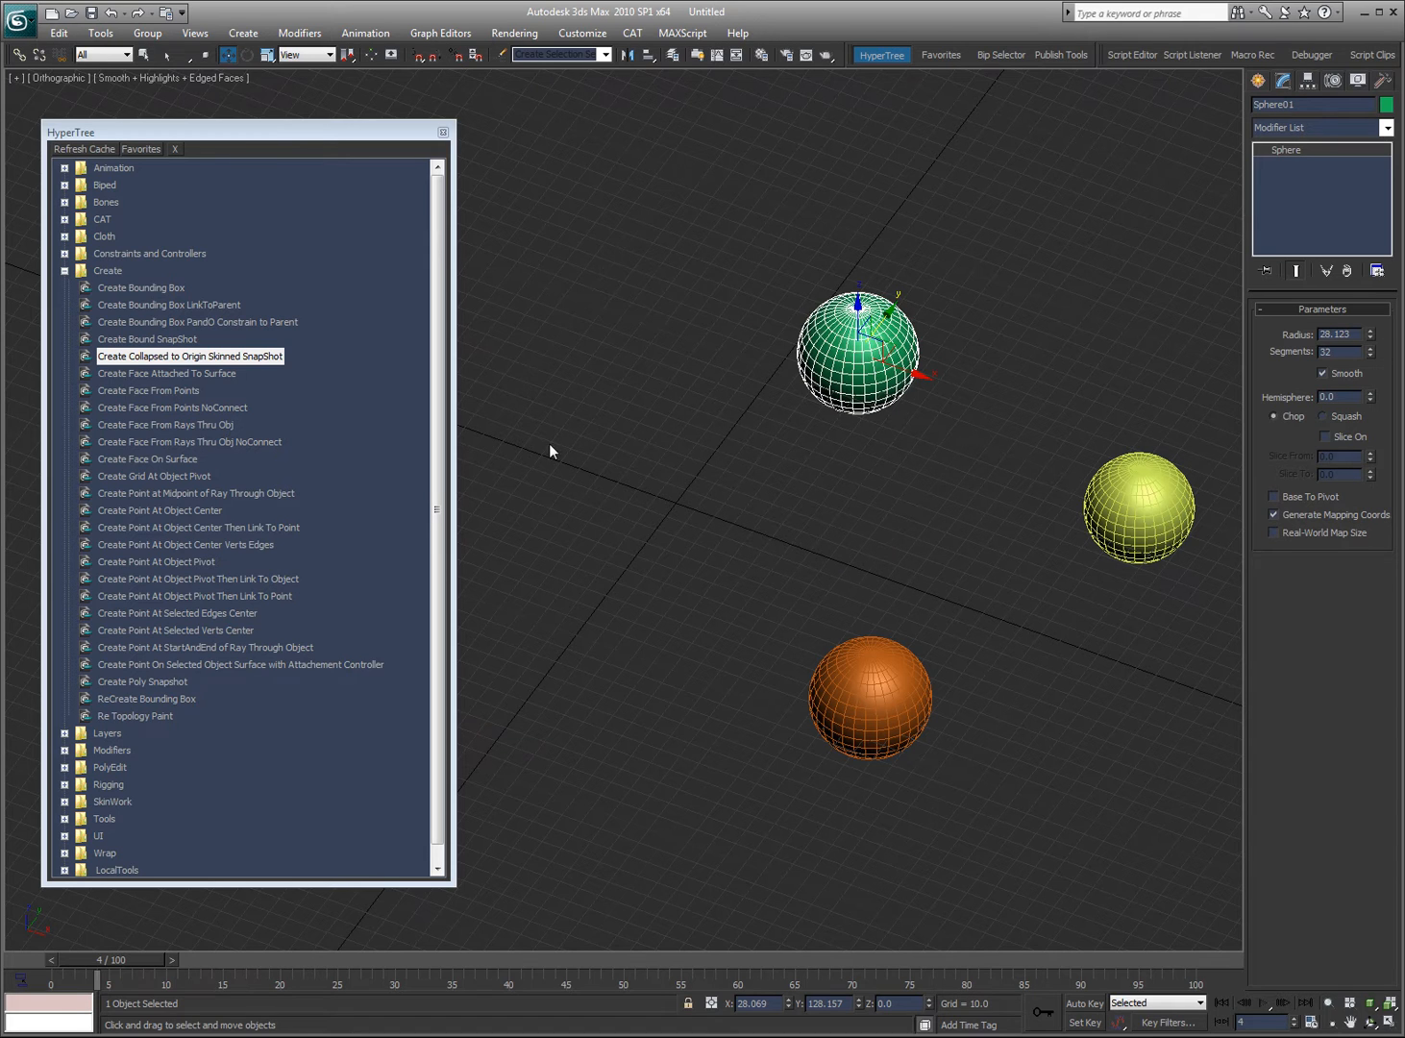
click(724, 242)
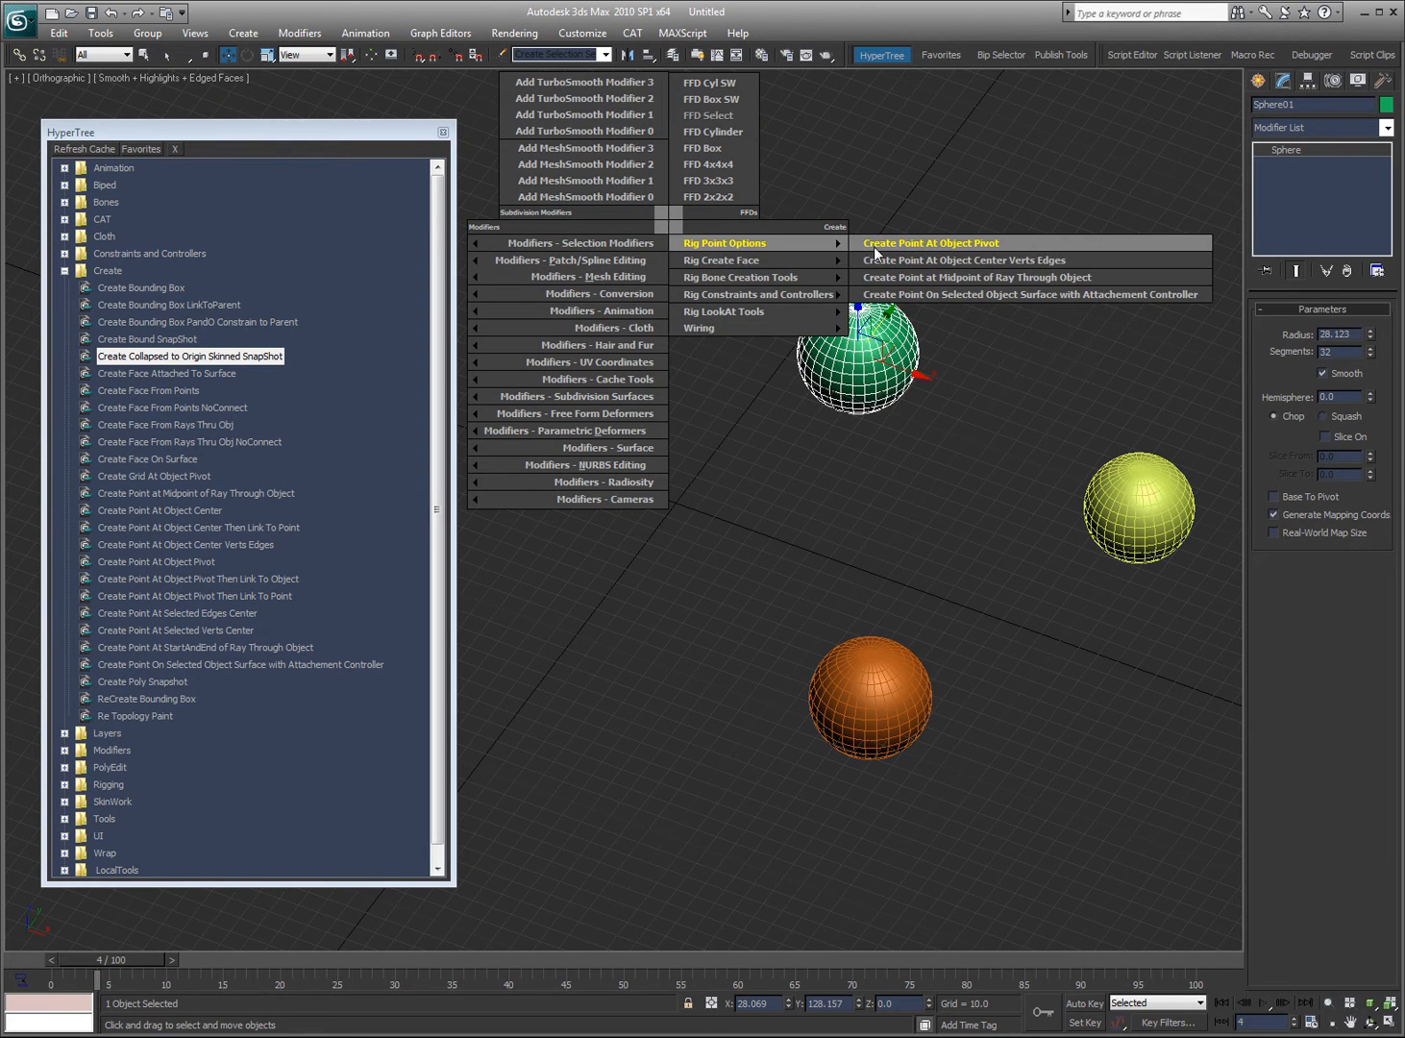
mouse_move(954, 253)
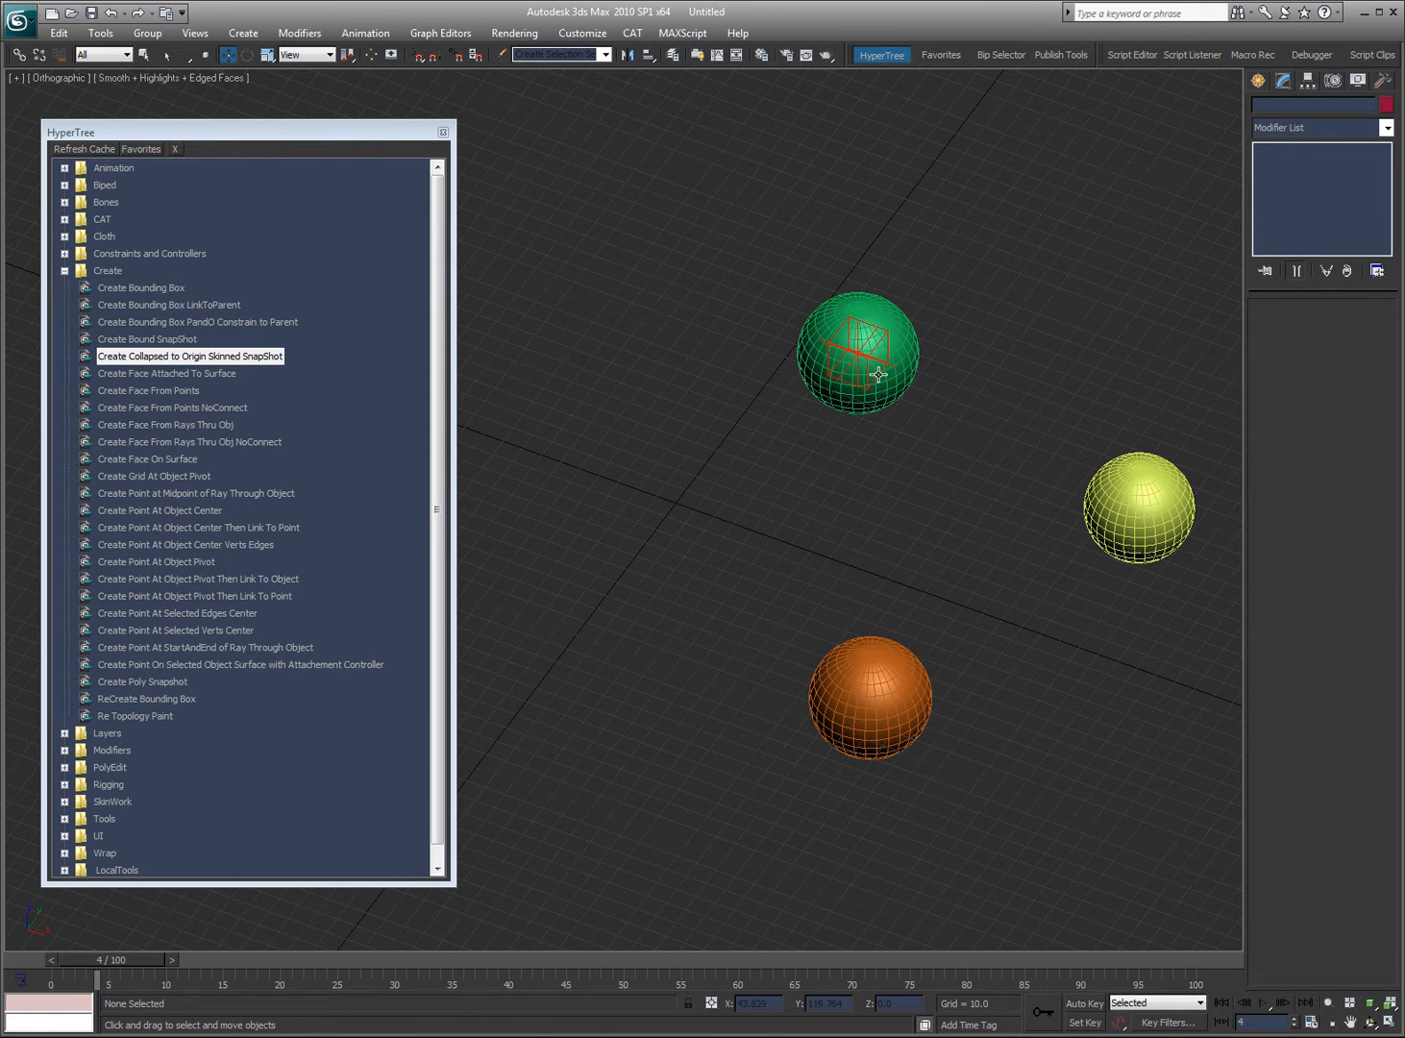
click(856, 354)
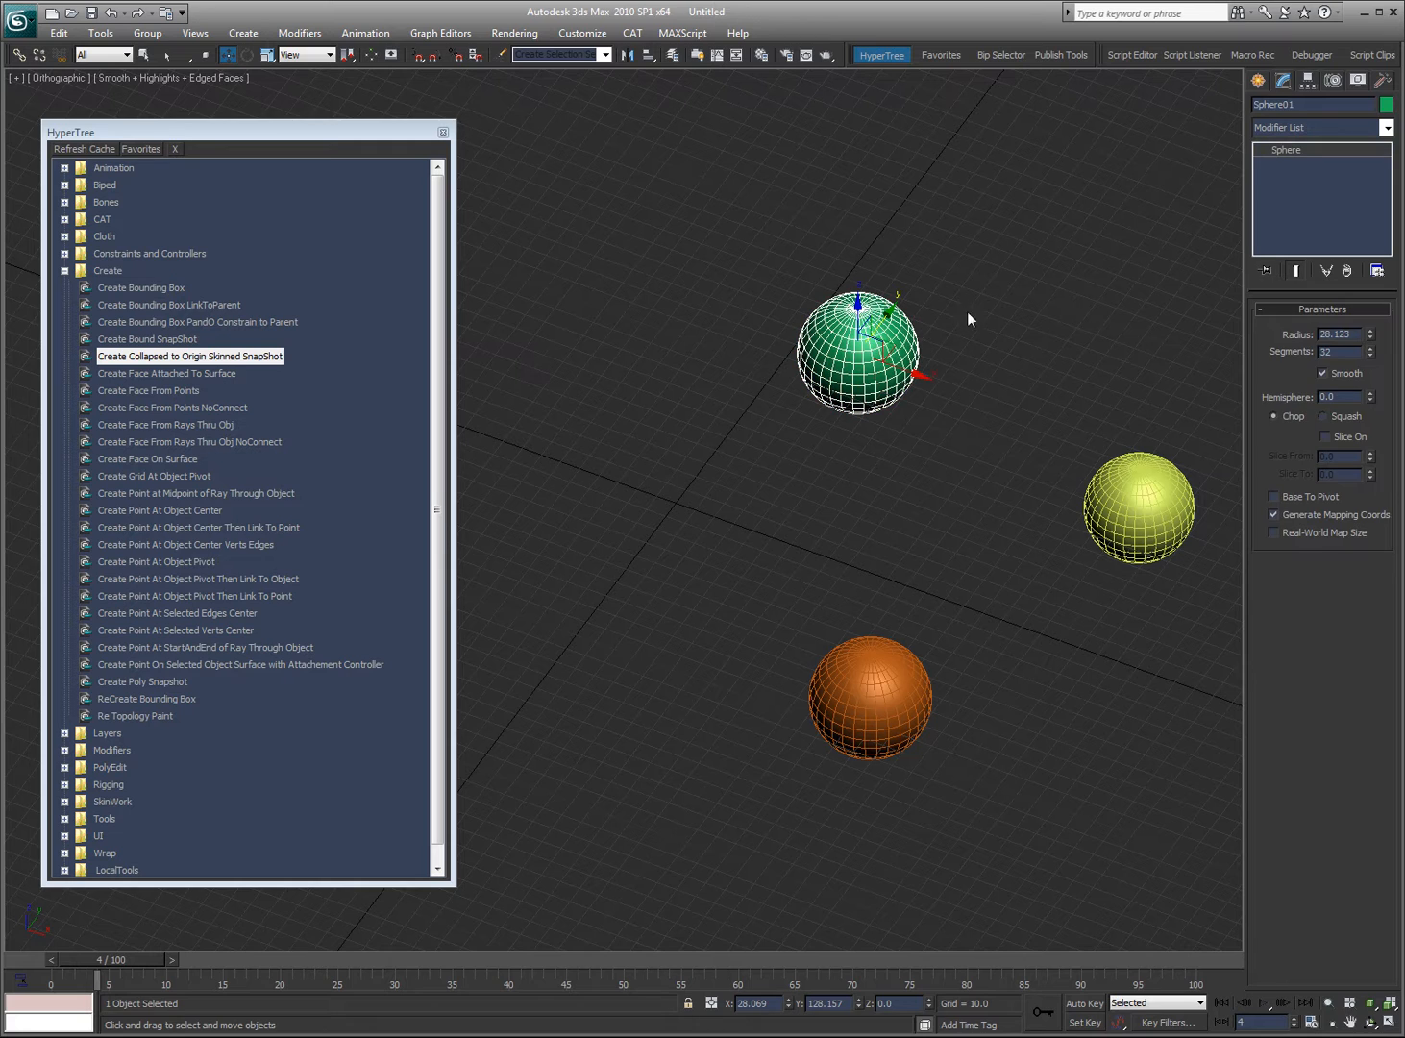
mouse_move(1126, 226)
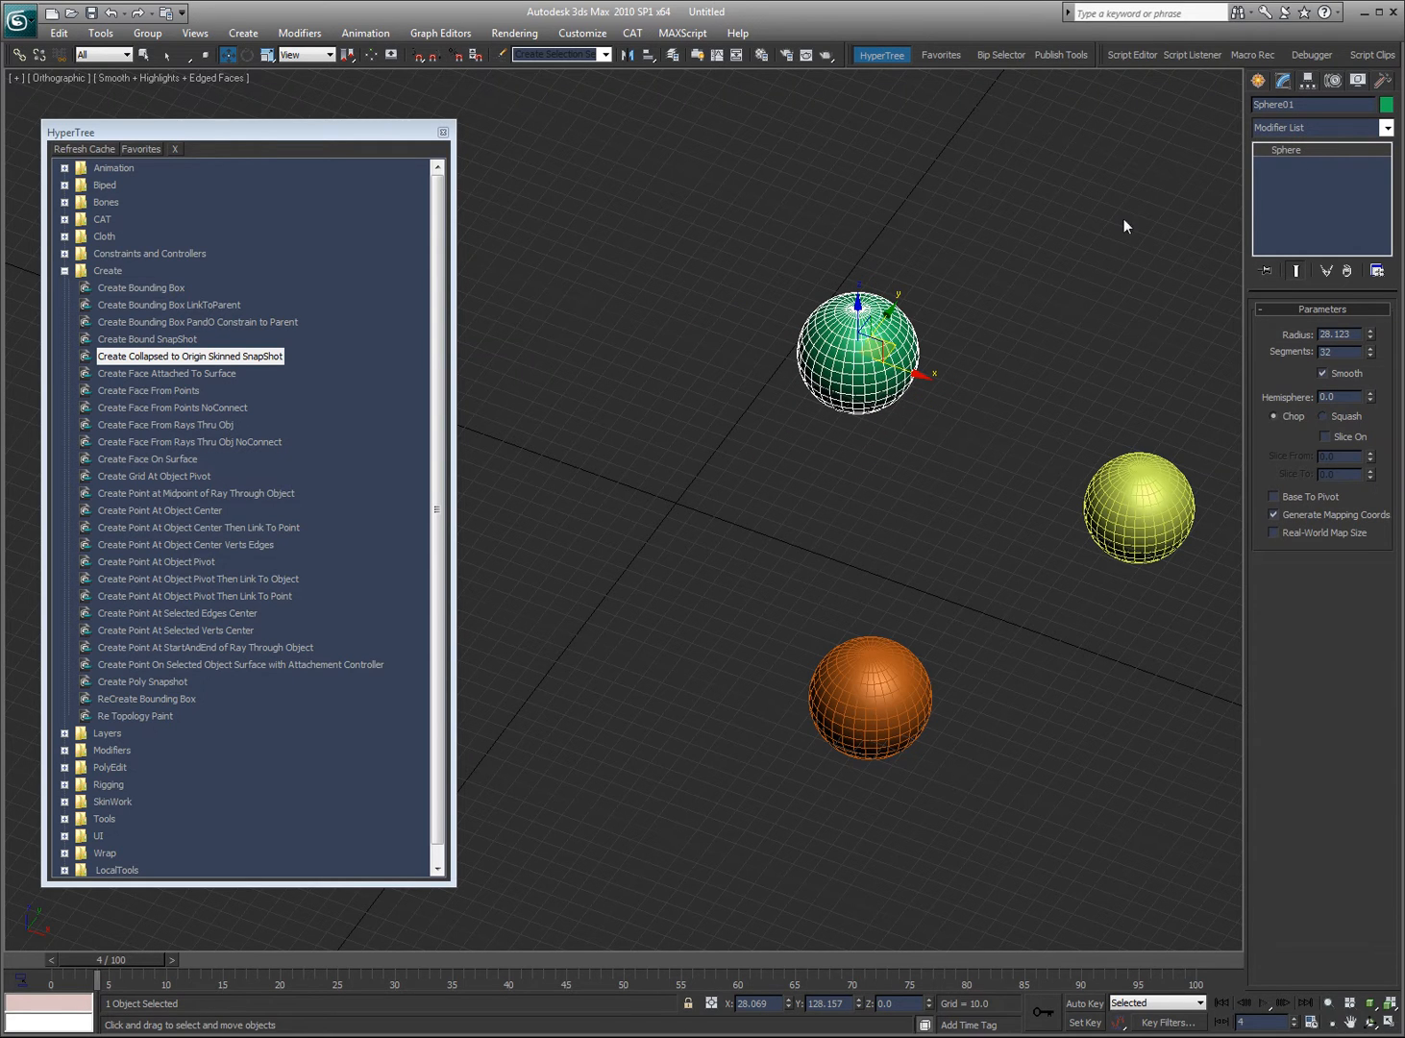
mouse_move(778, 281)
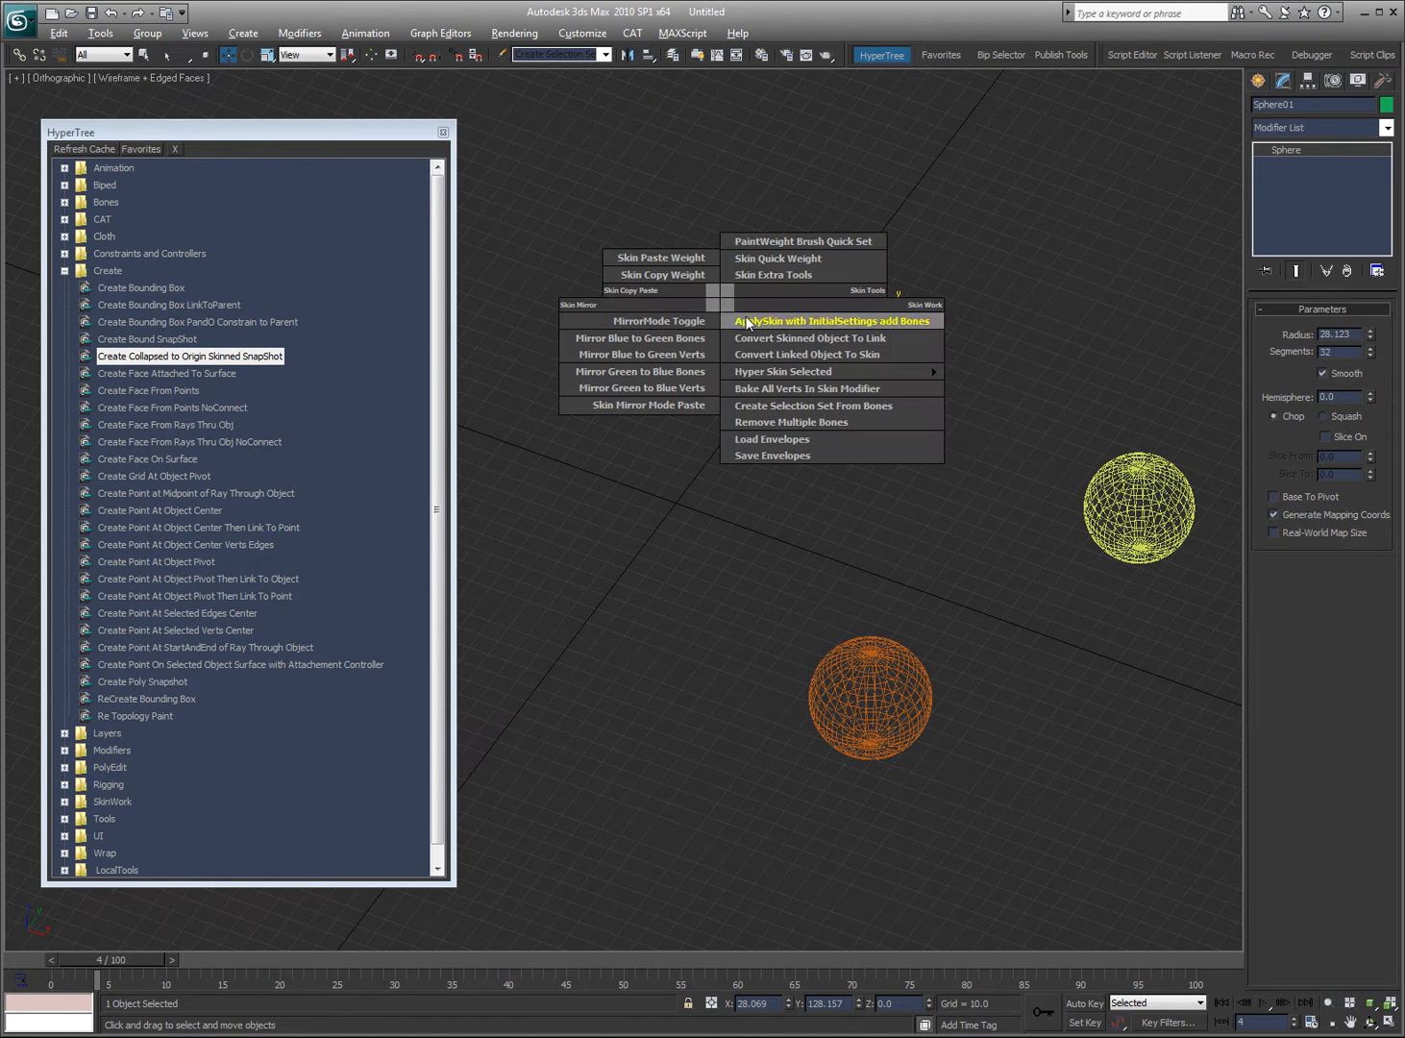
- Apply skin with an initial bone and select the new Sphere01_PivotPoint helper
click(832, 321)
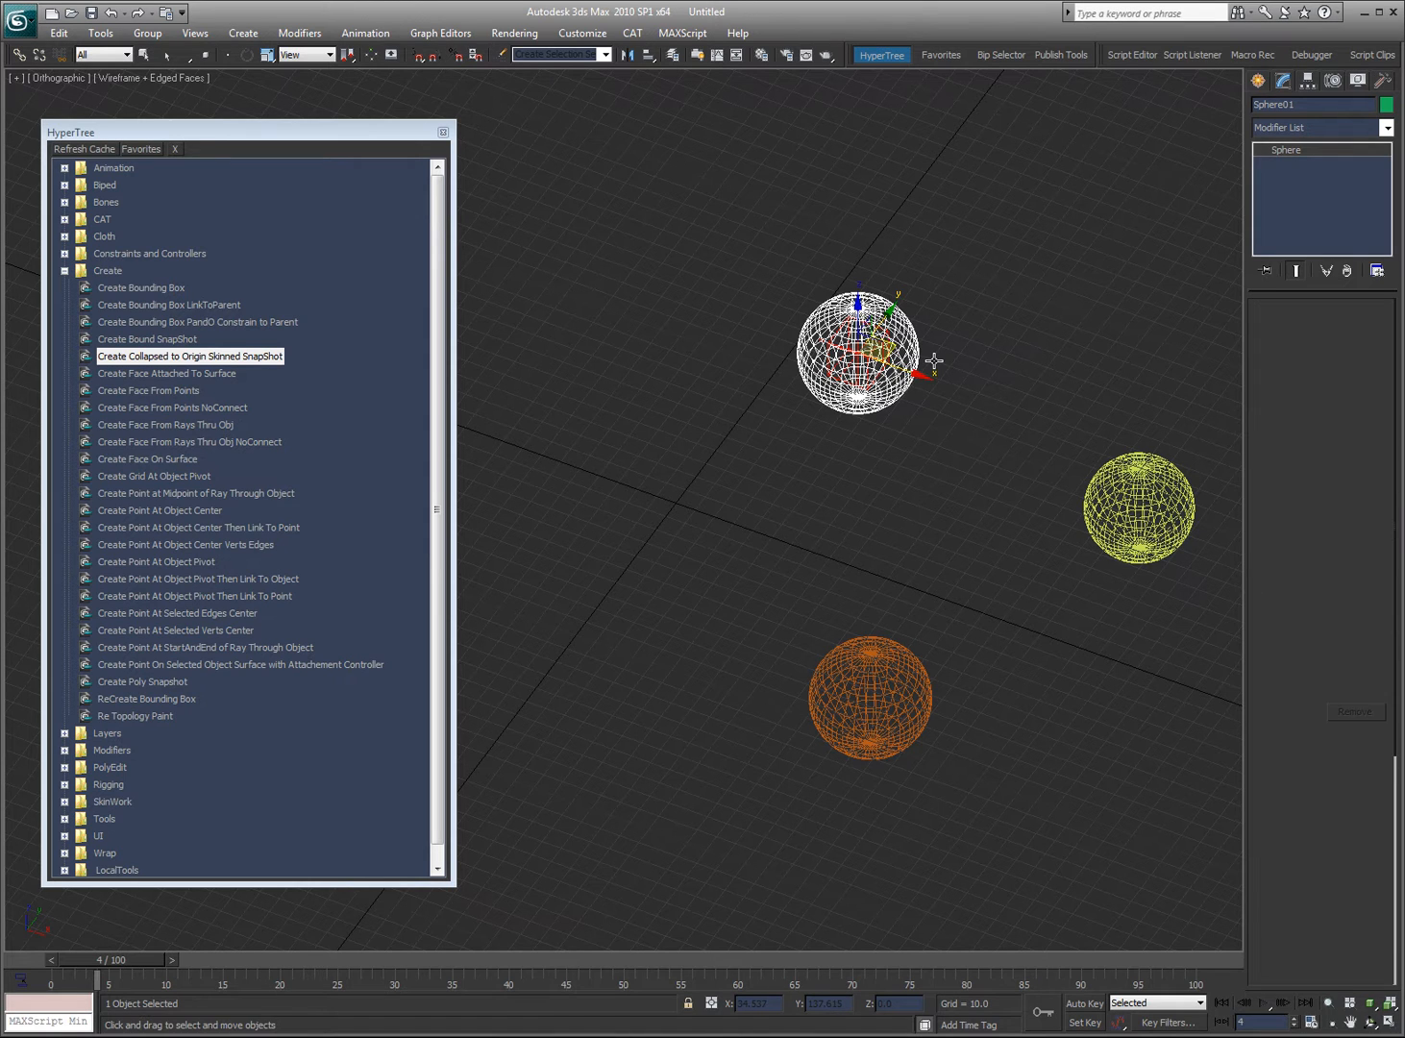
double_click(188, 356)
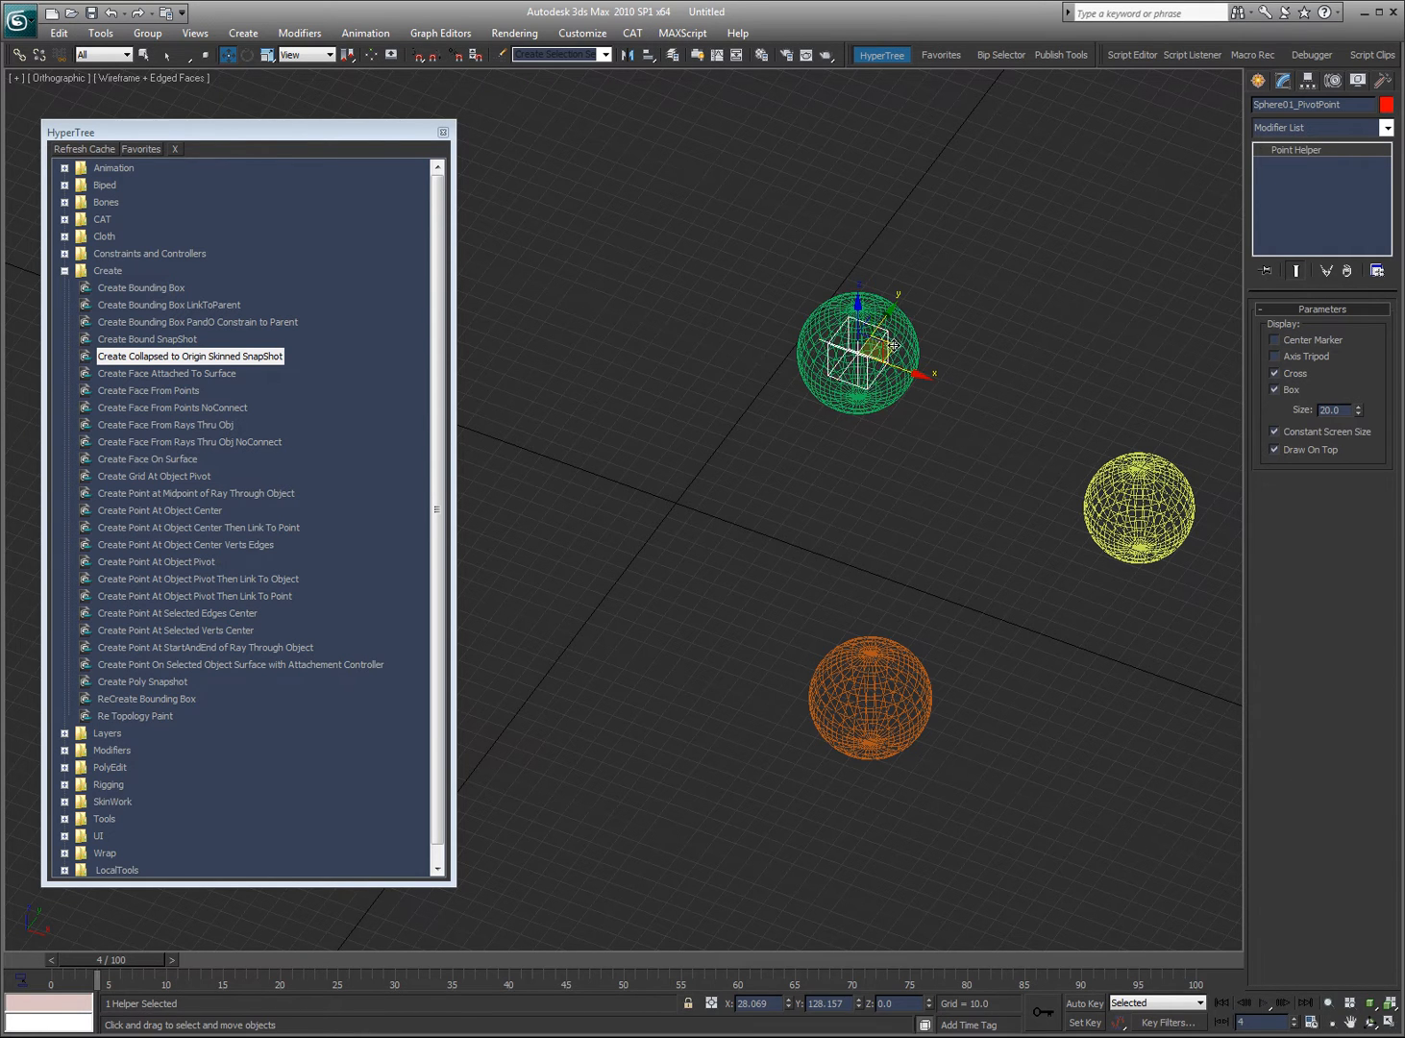
mouse_move(812, 407)
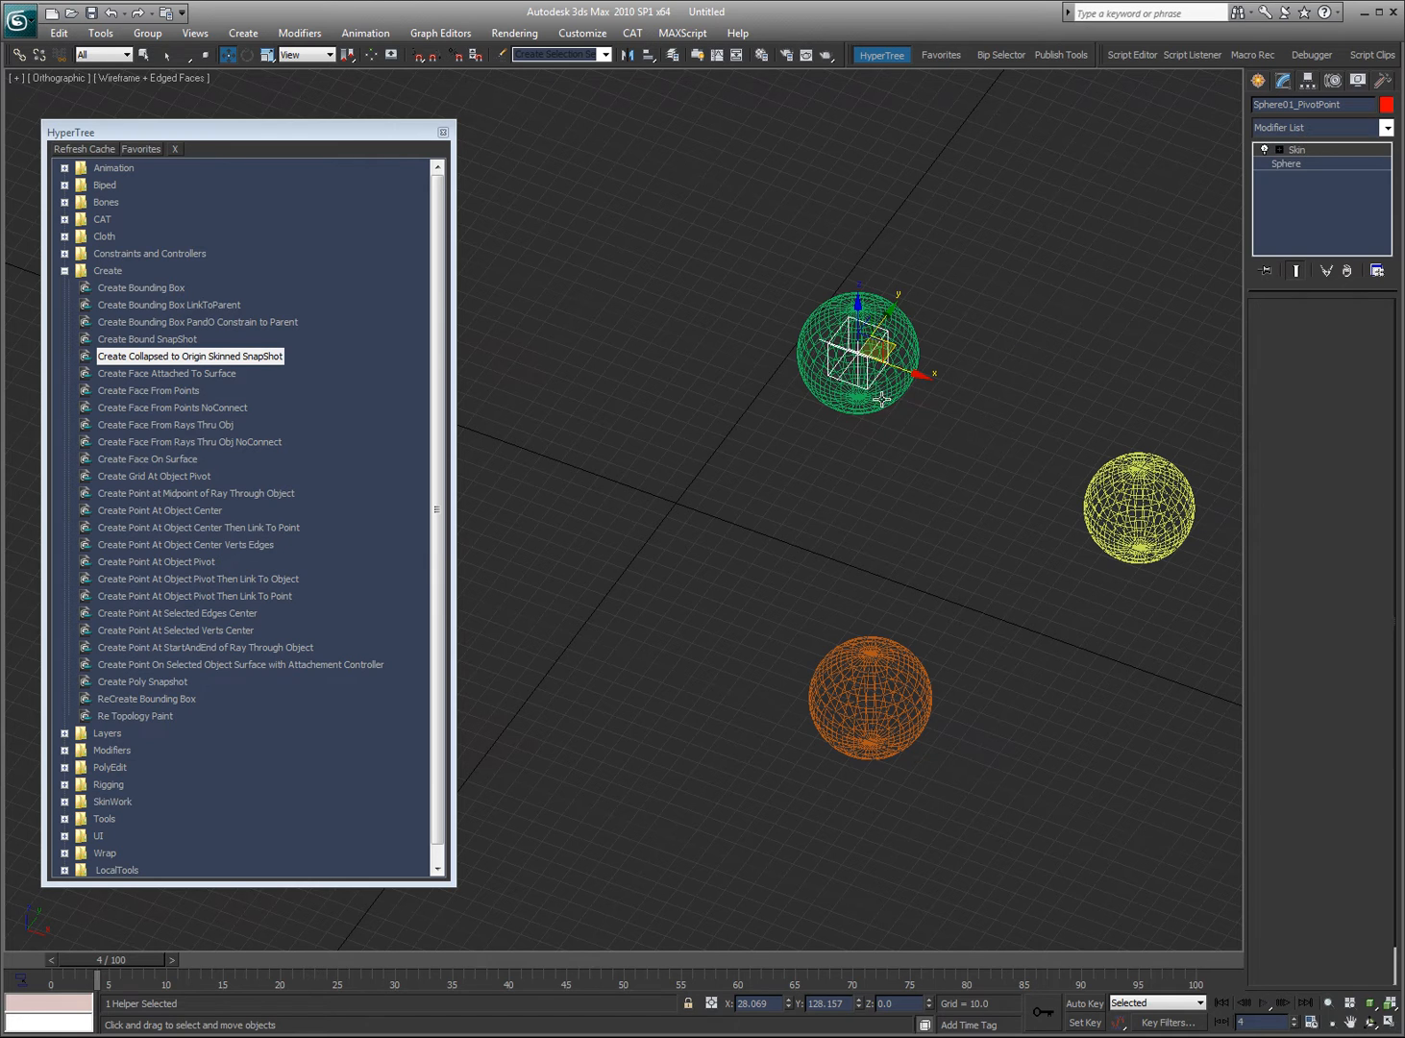
- Switch the reference coordinate system to Local
click(333, 53)
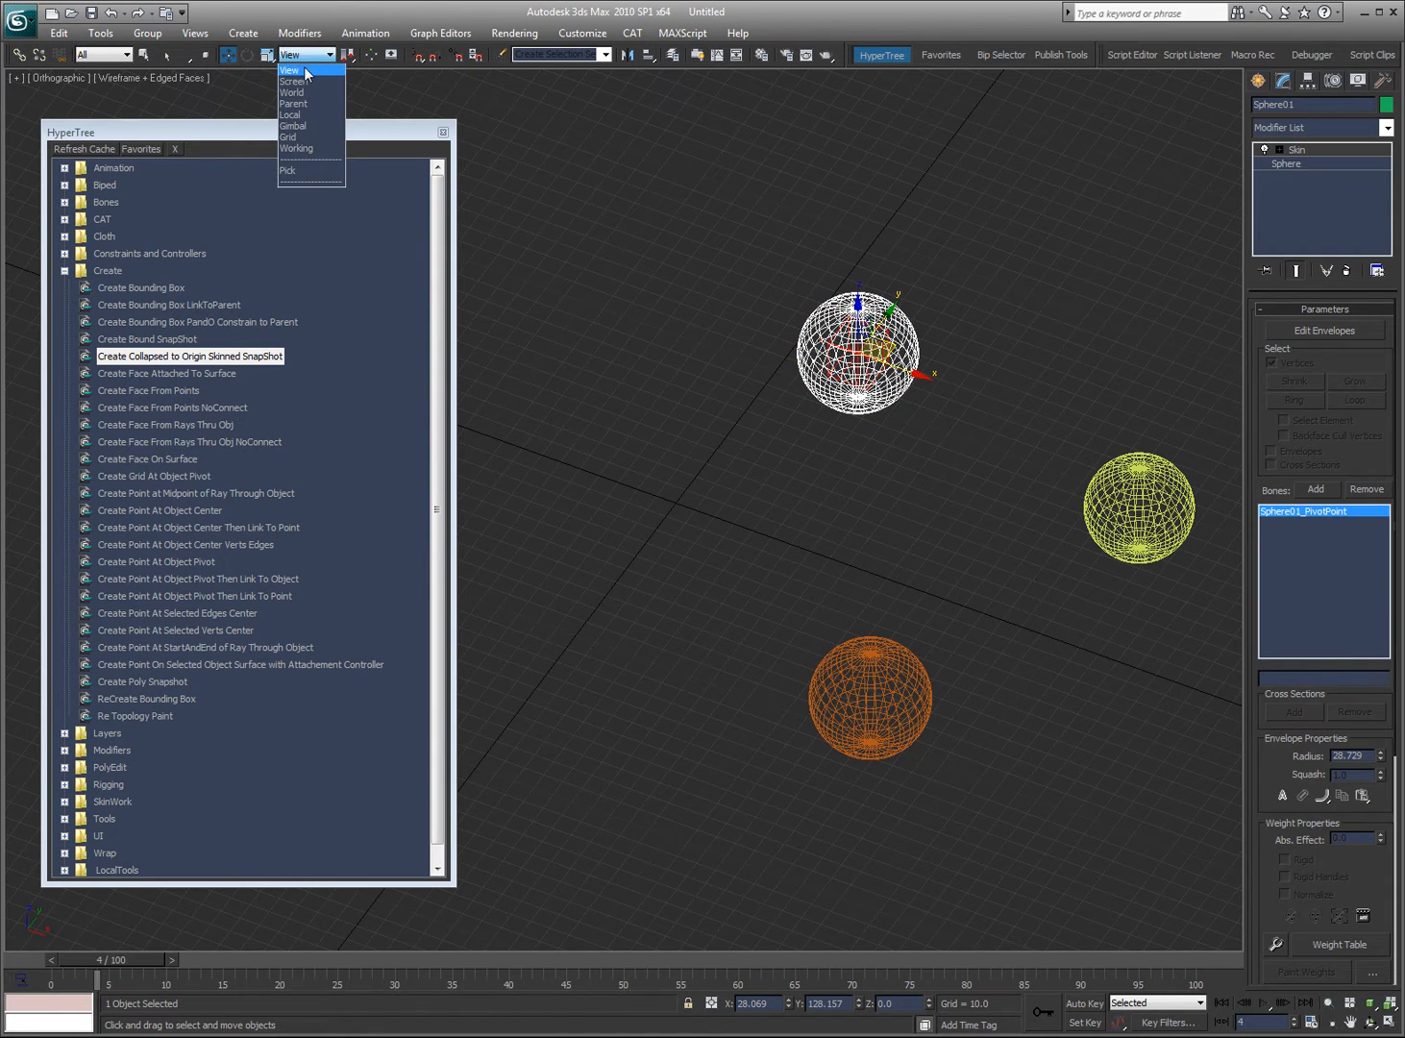
click(290, 114)
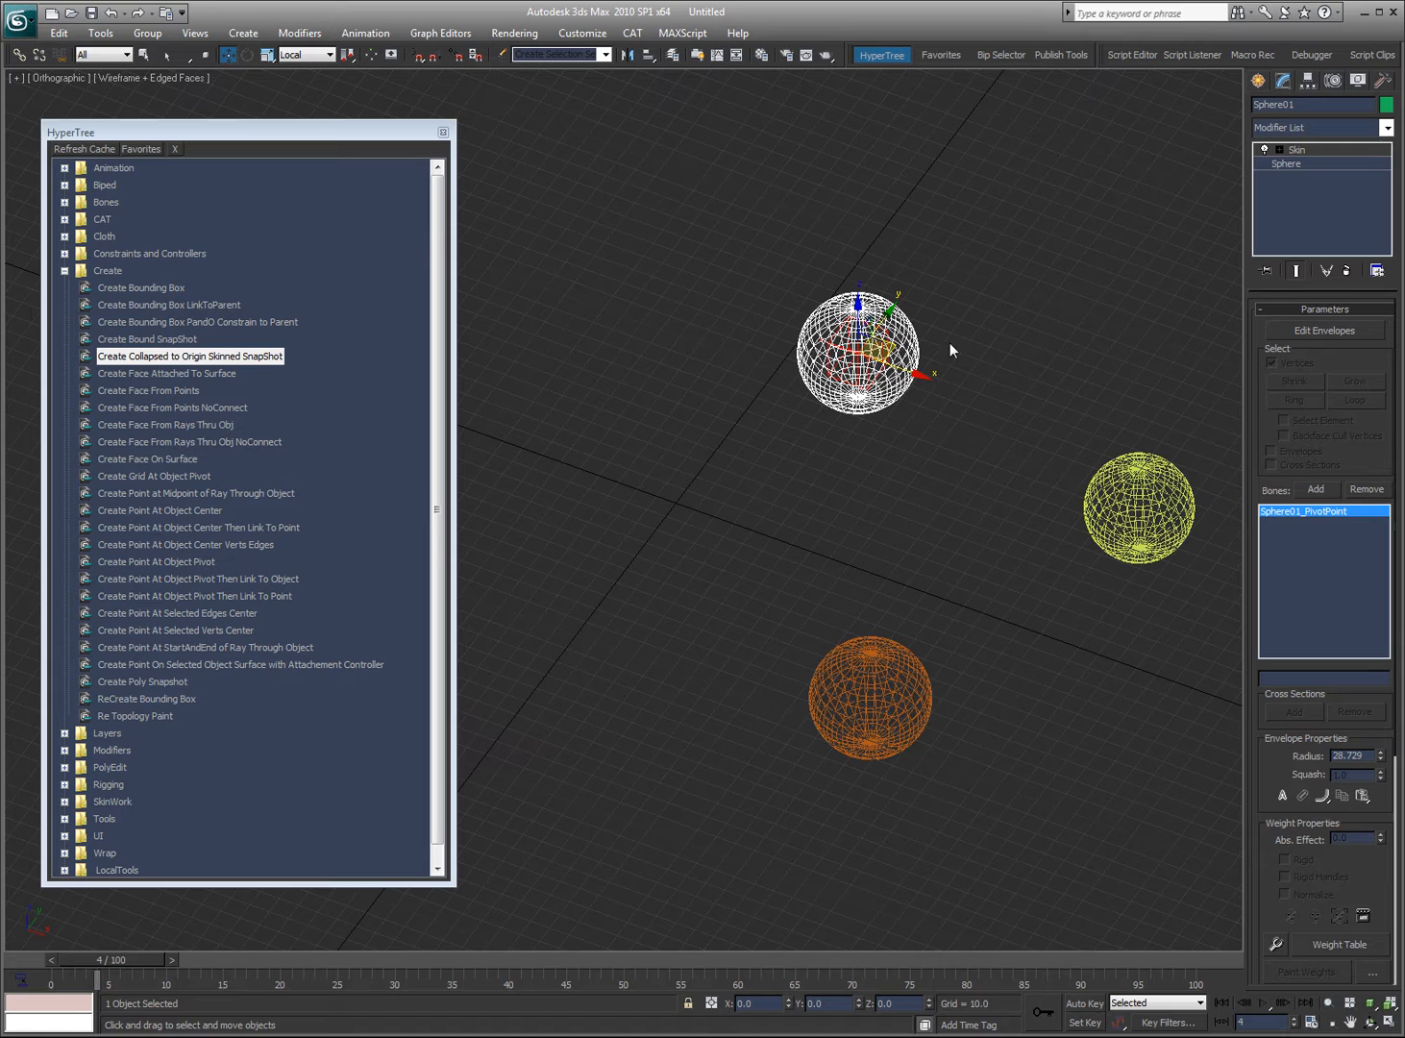
mouse_move(920, 338)
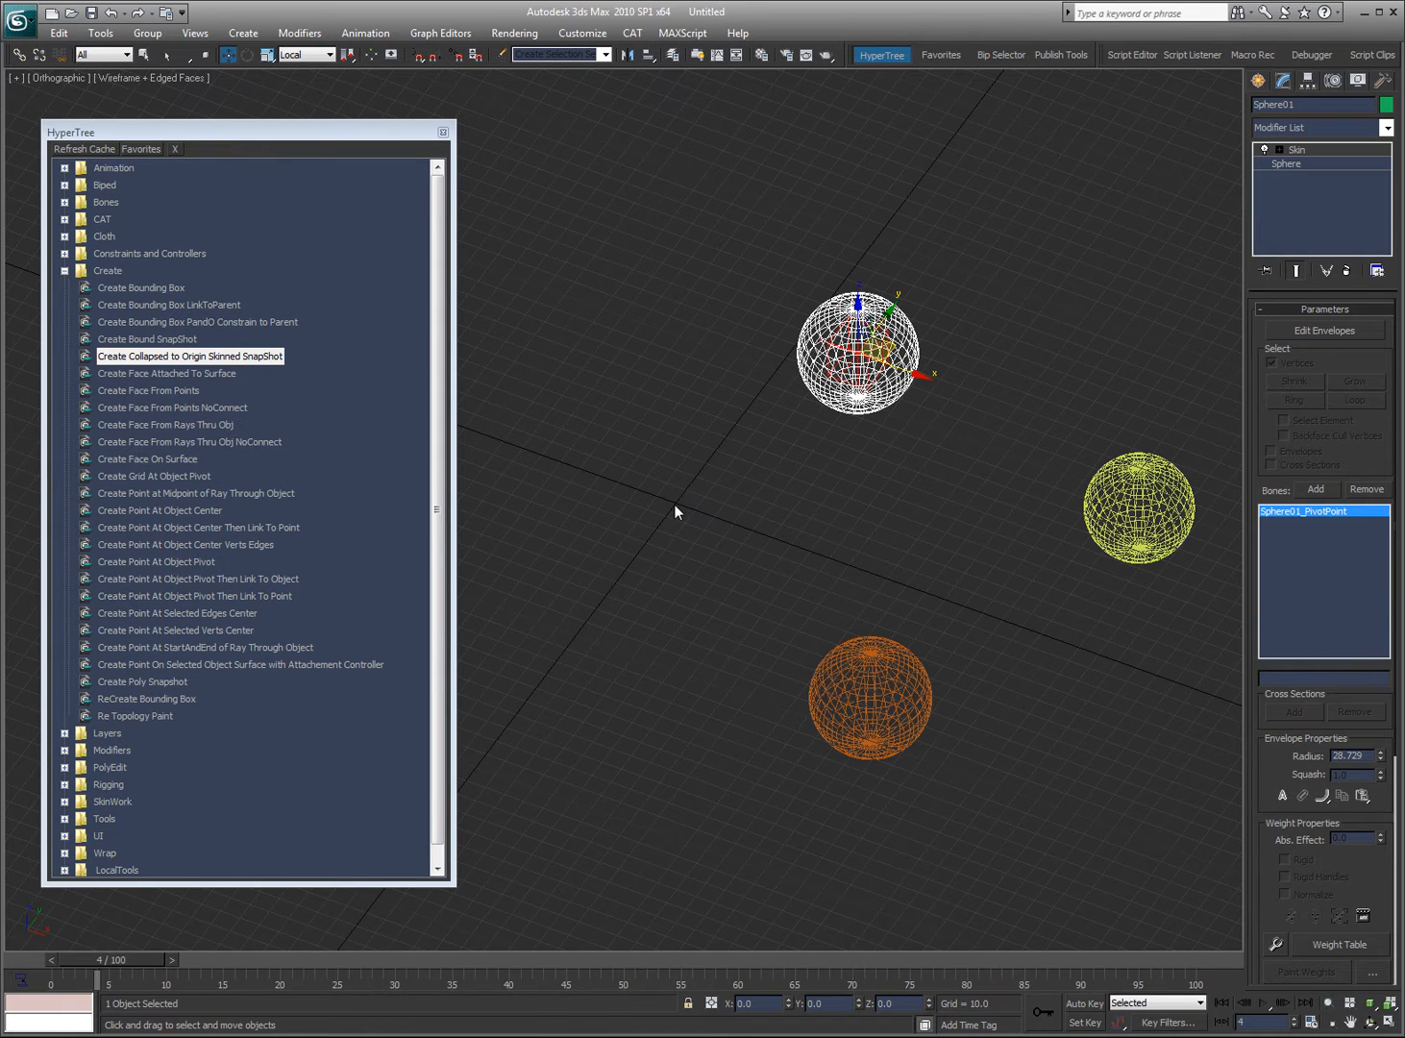
mouse_move(958, 278)
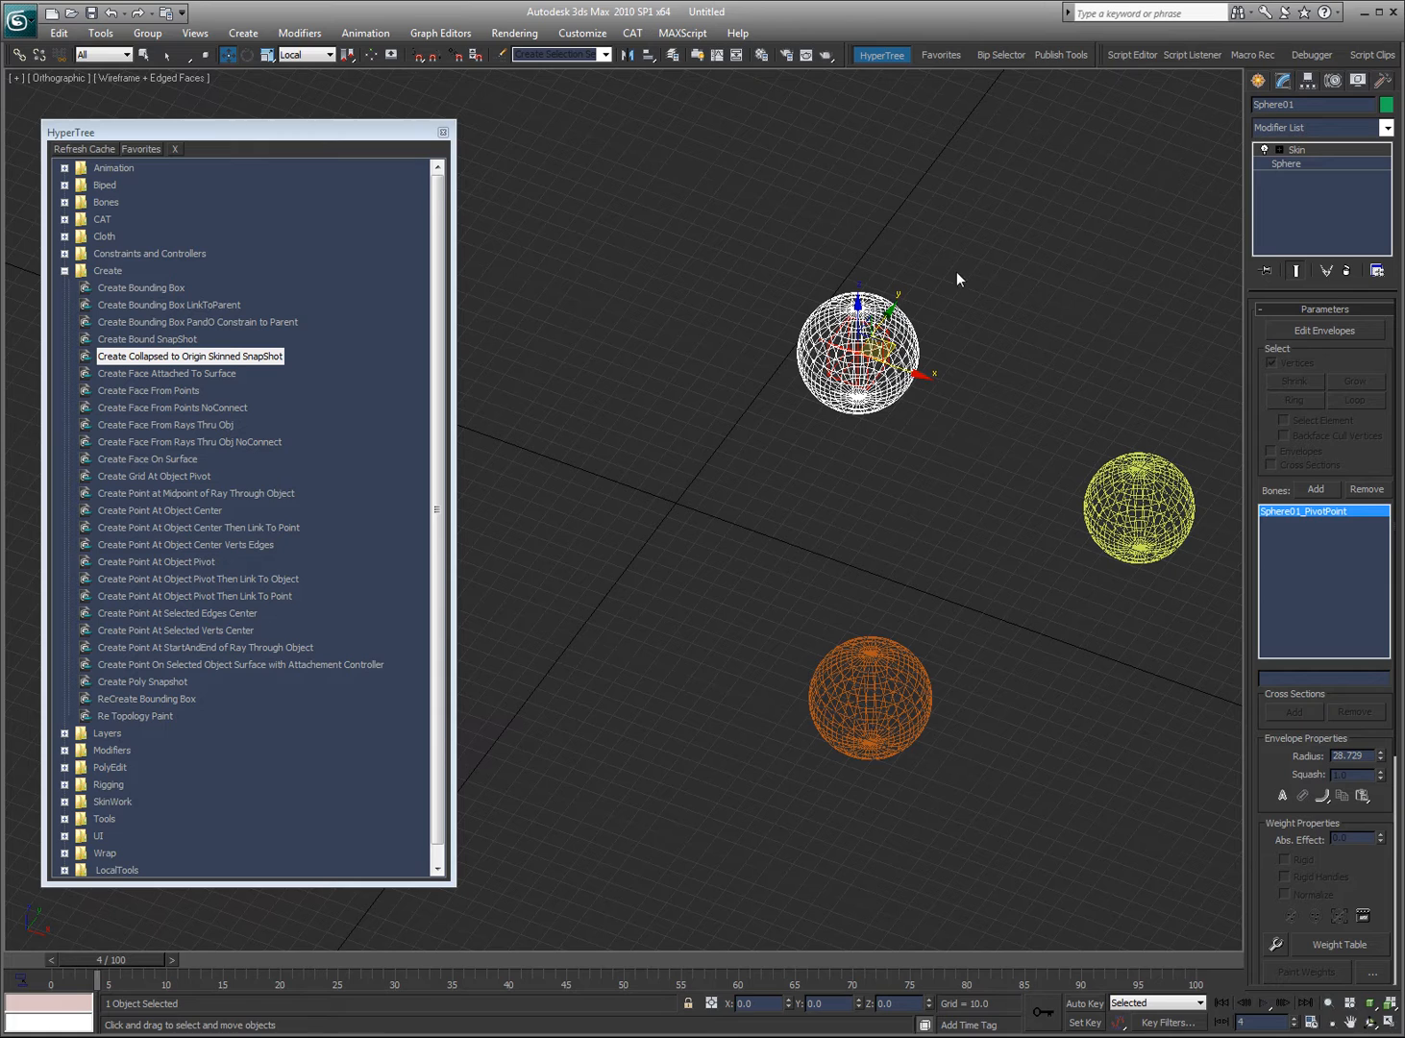
mouse_move(785, 344)
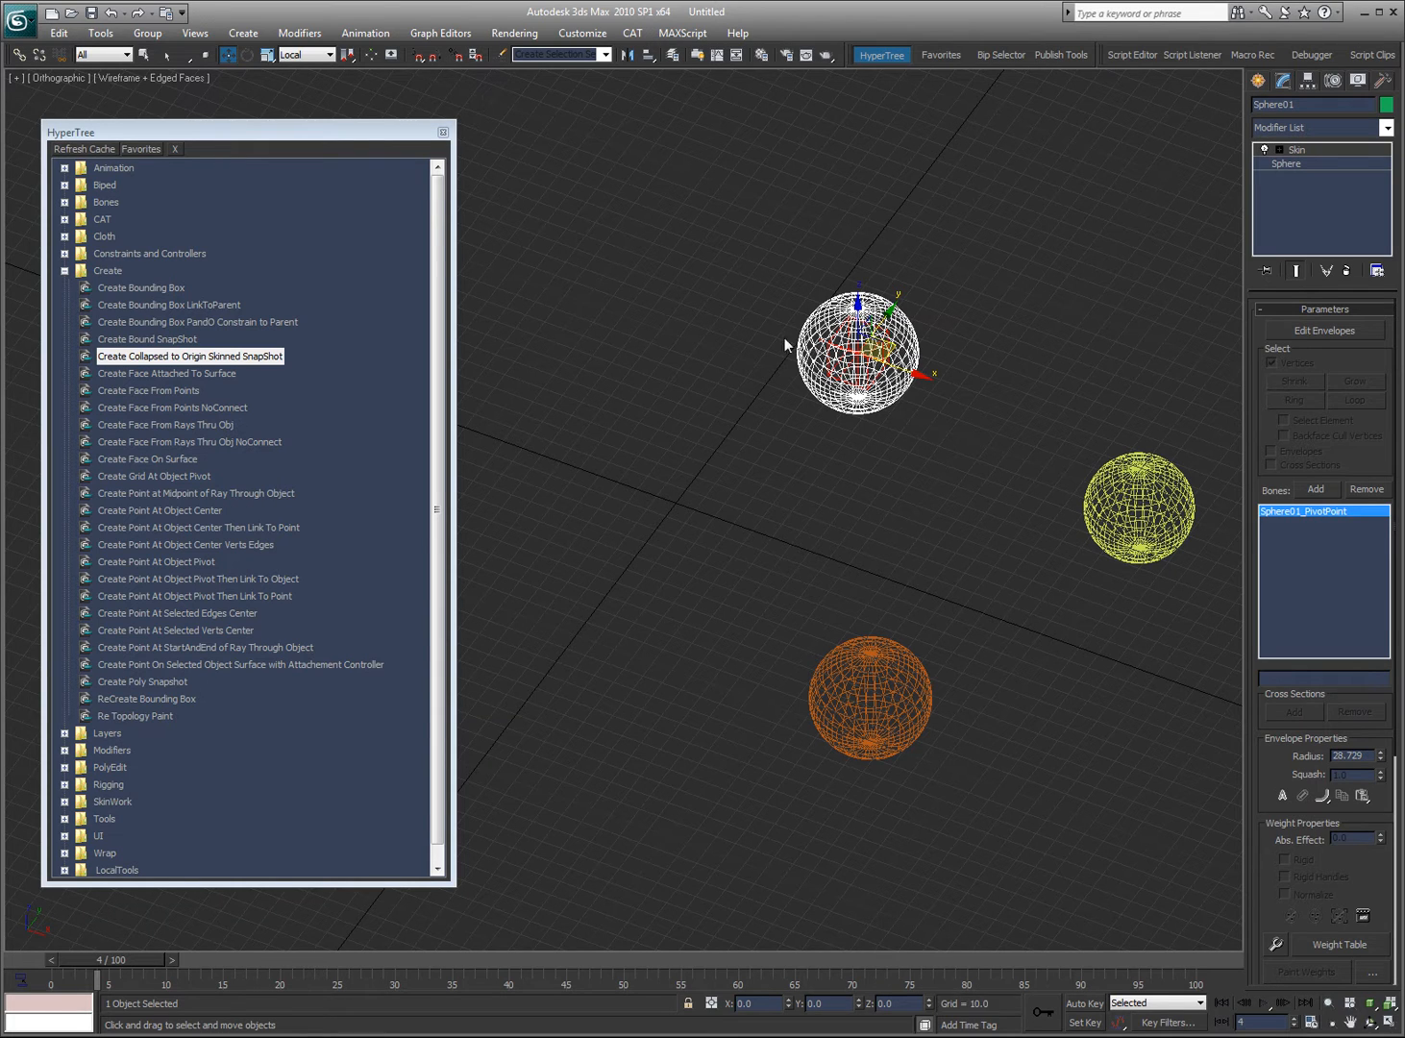
mouse_move(981, 315)
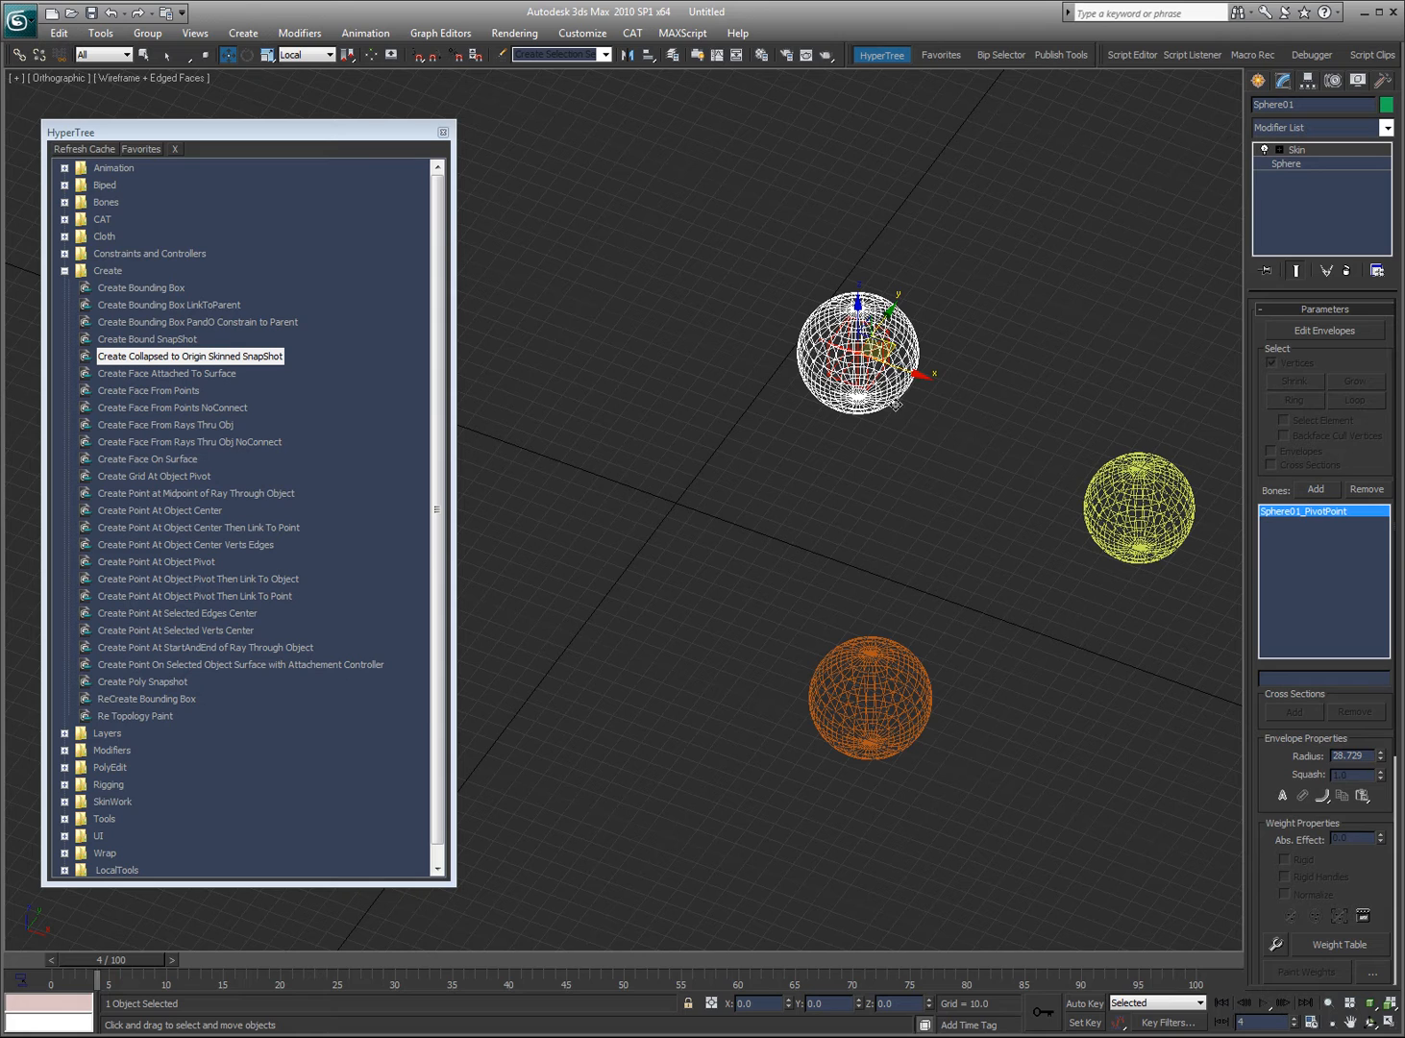
mouse_move(212, 339)
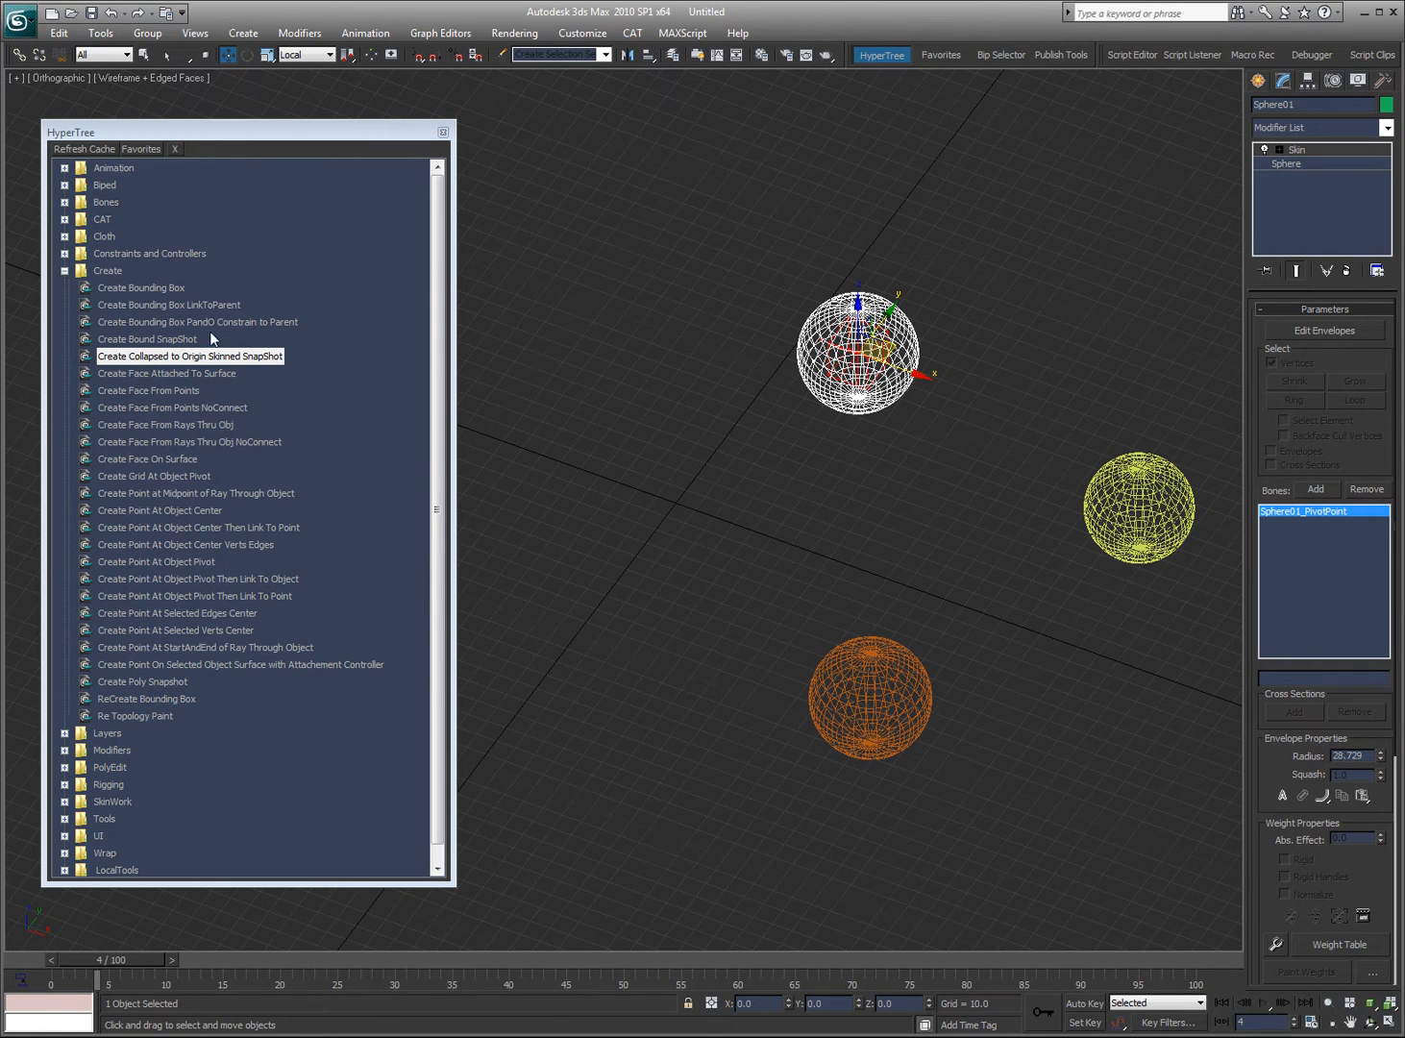
mouse_move(256, 369)
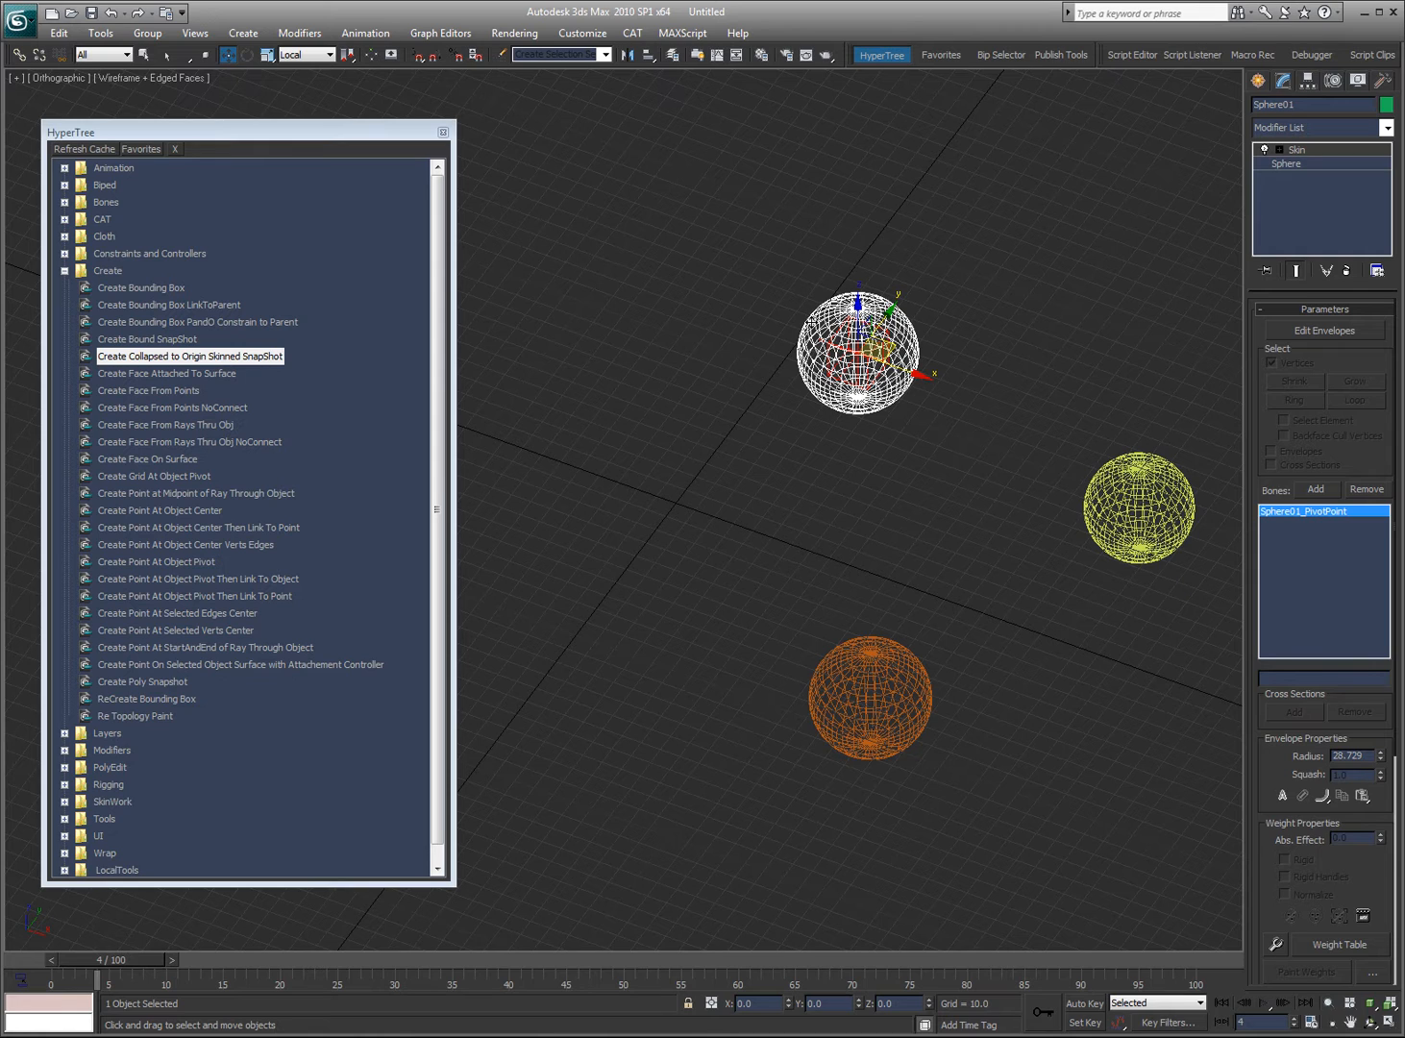
mouse_move(193, 361)
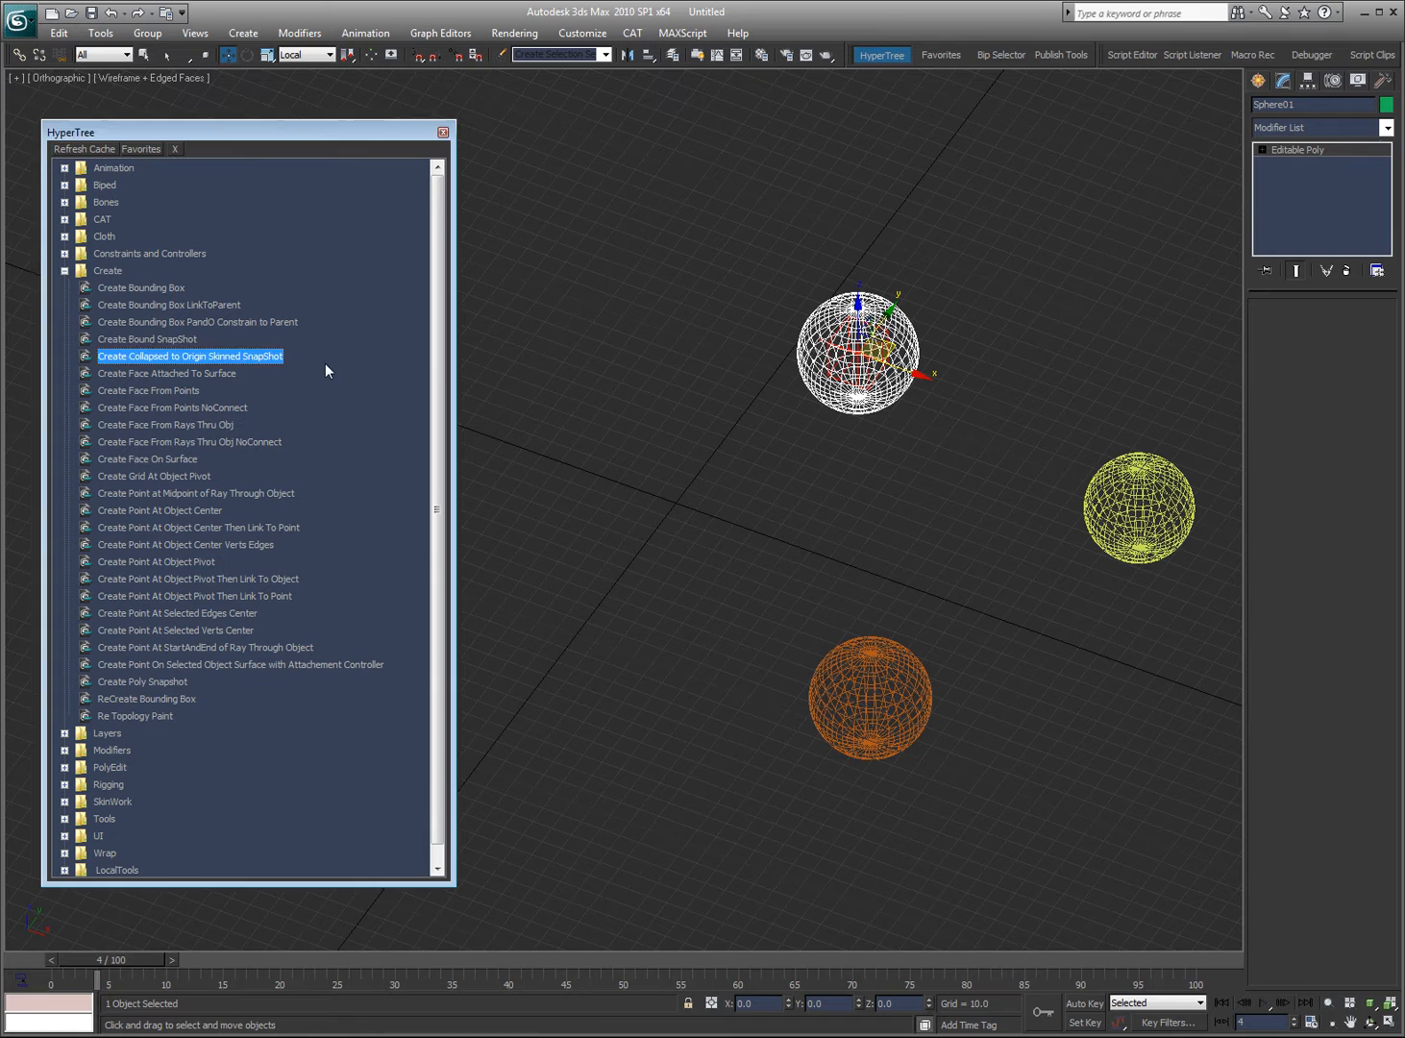
- Deselect everything to view the collapsed-to-origin skinned snapshot result
click(529, 390)
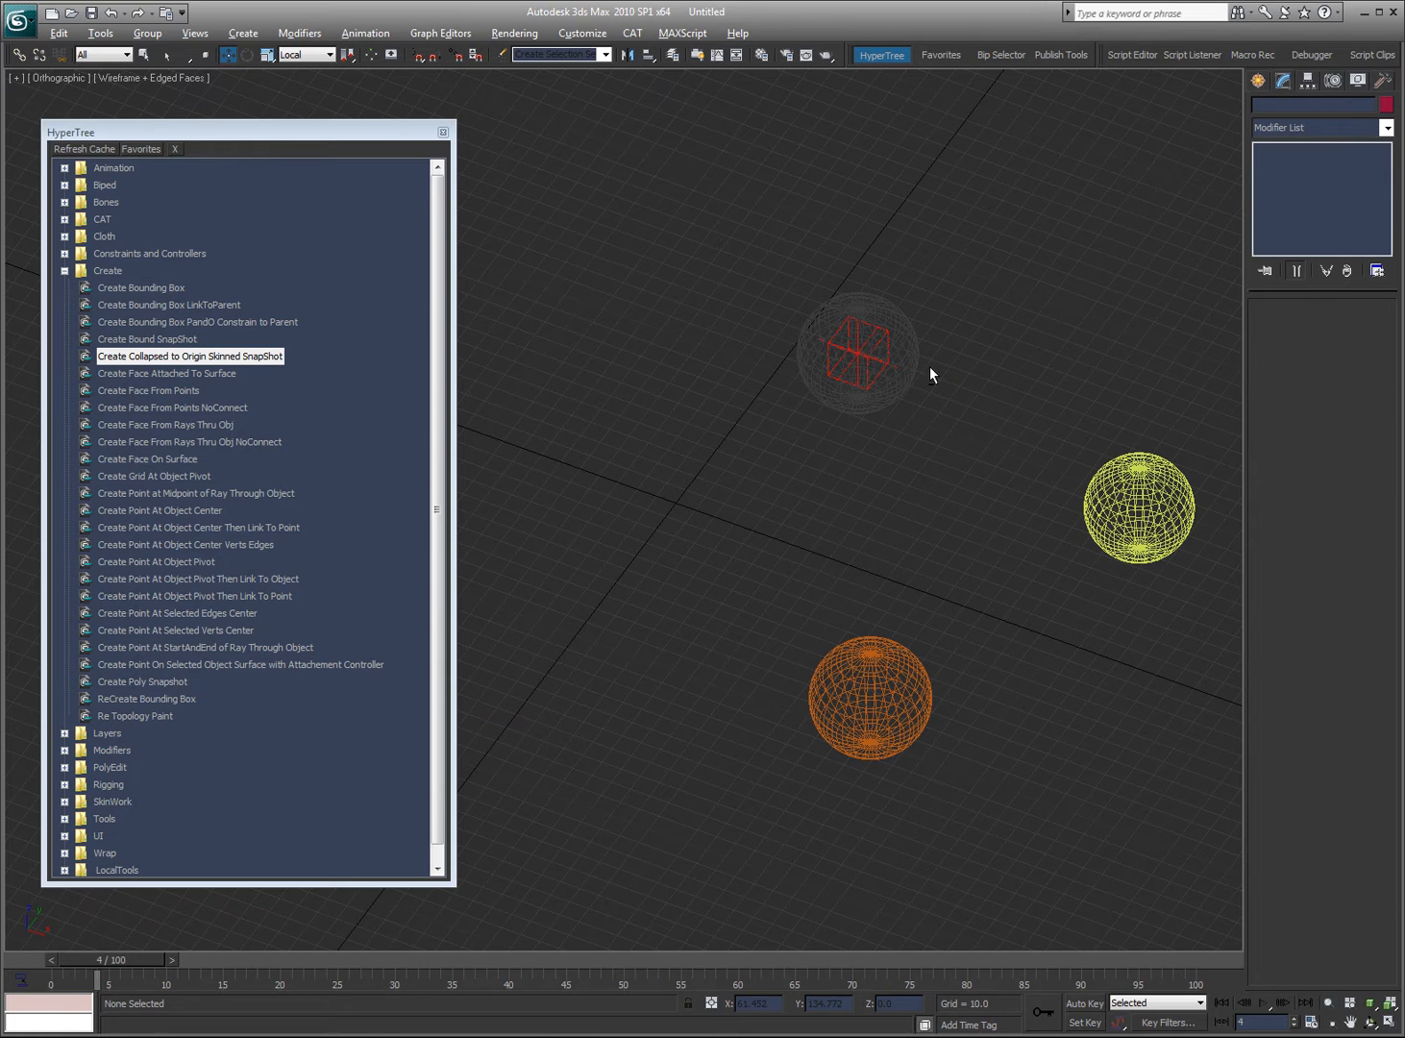
- Inspect snapshot Sphere03, then select Sphere01_PivotPoint and clear the selection
click(855, 354)
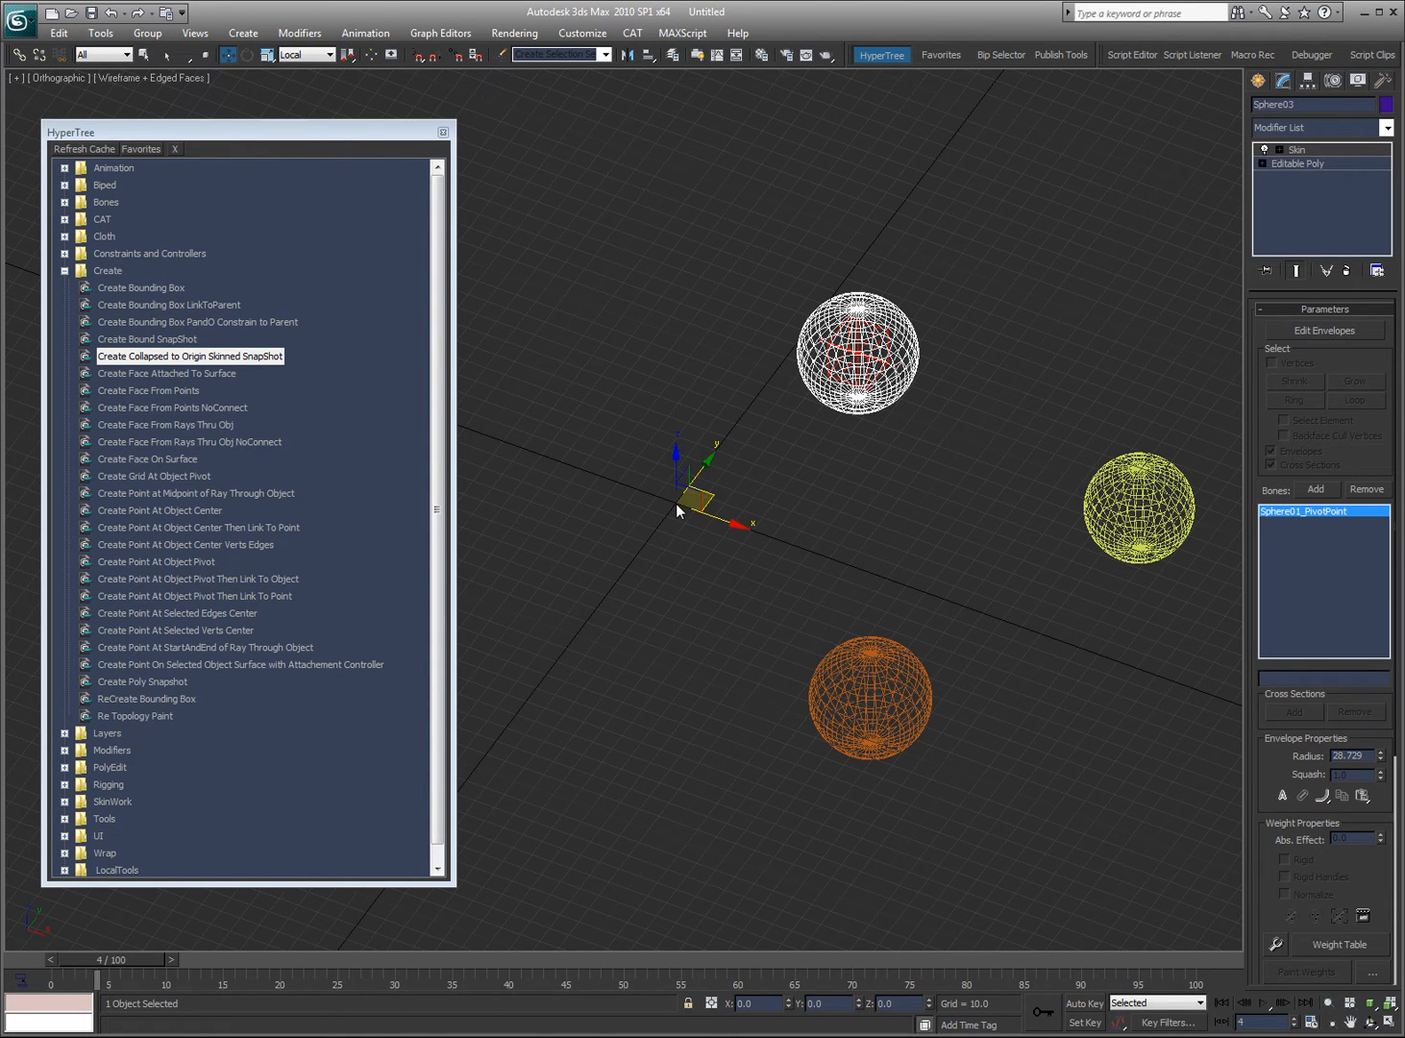
mouse_move(642, 320)
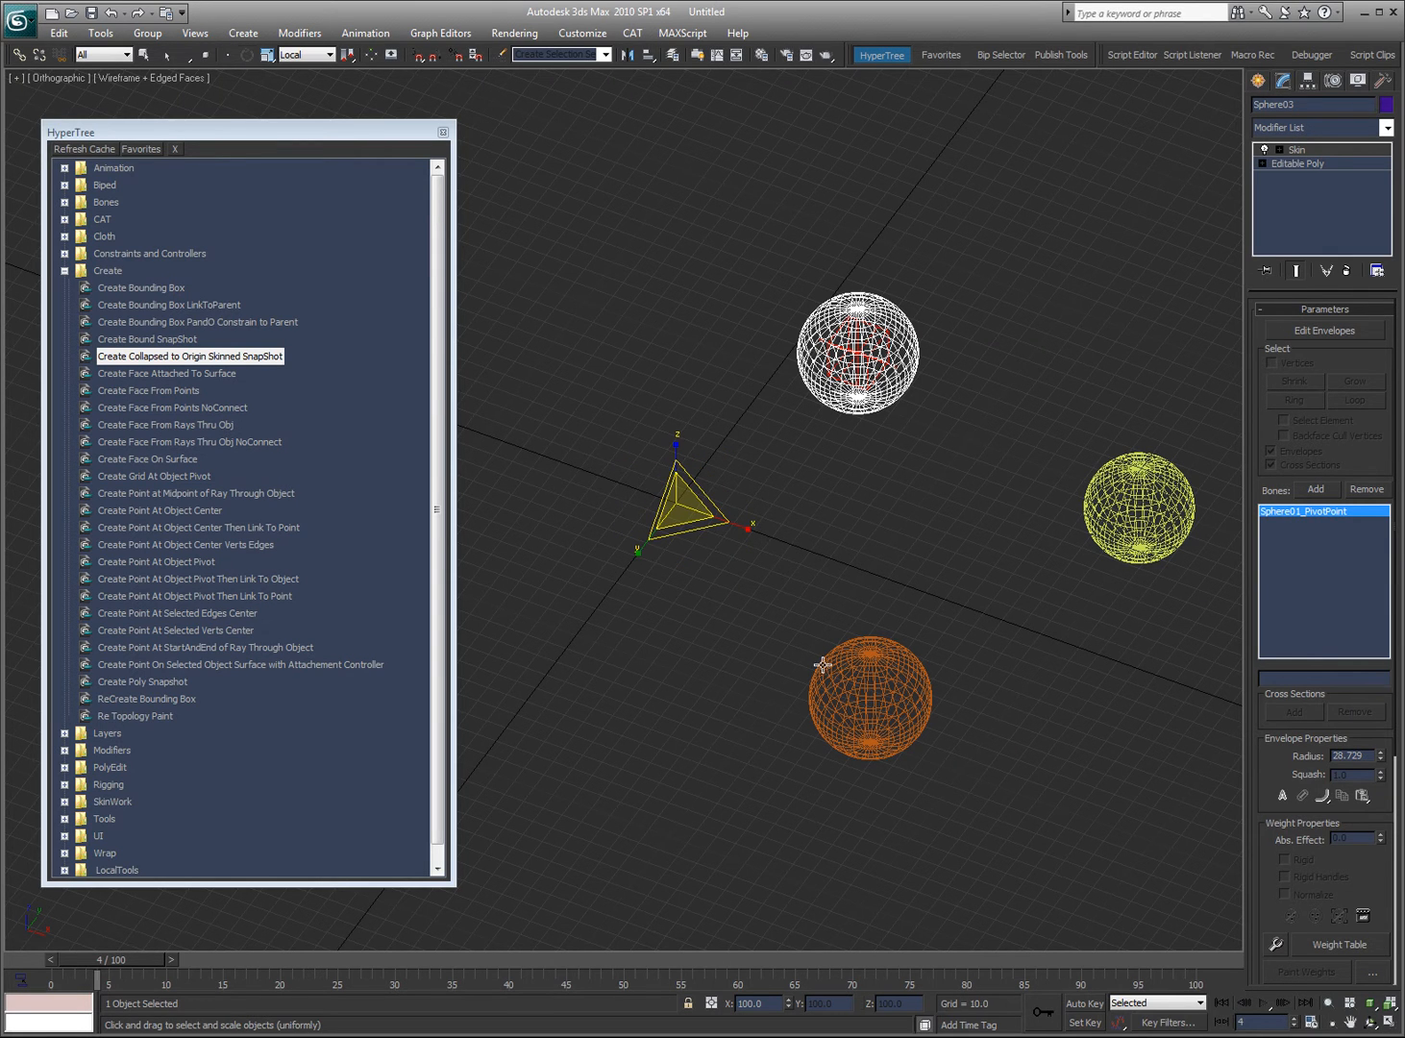
mouse_move(965, 359)
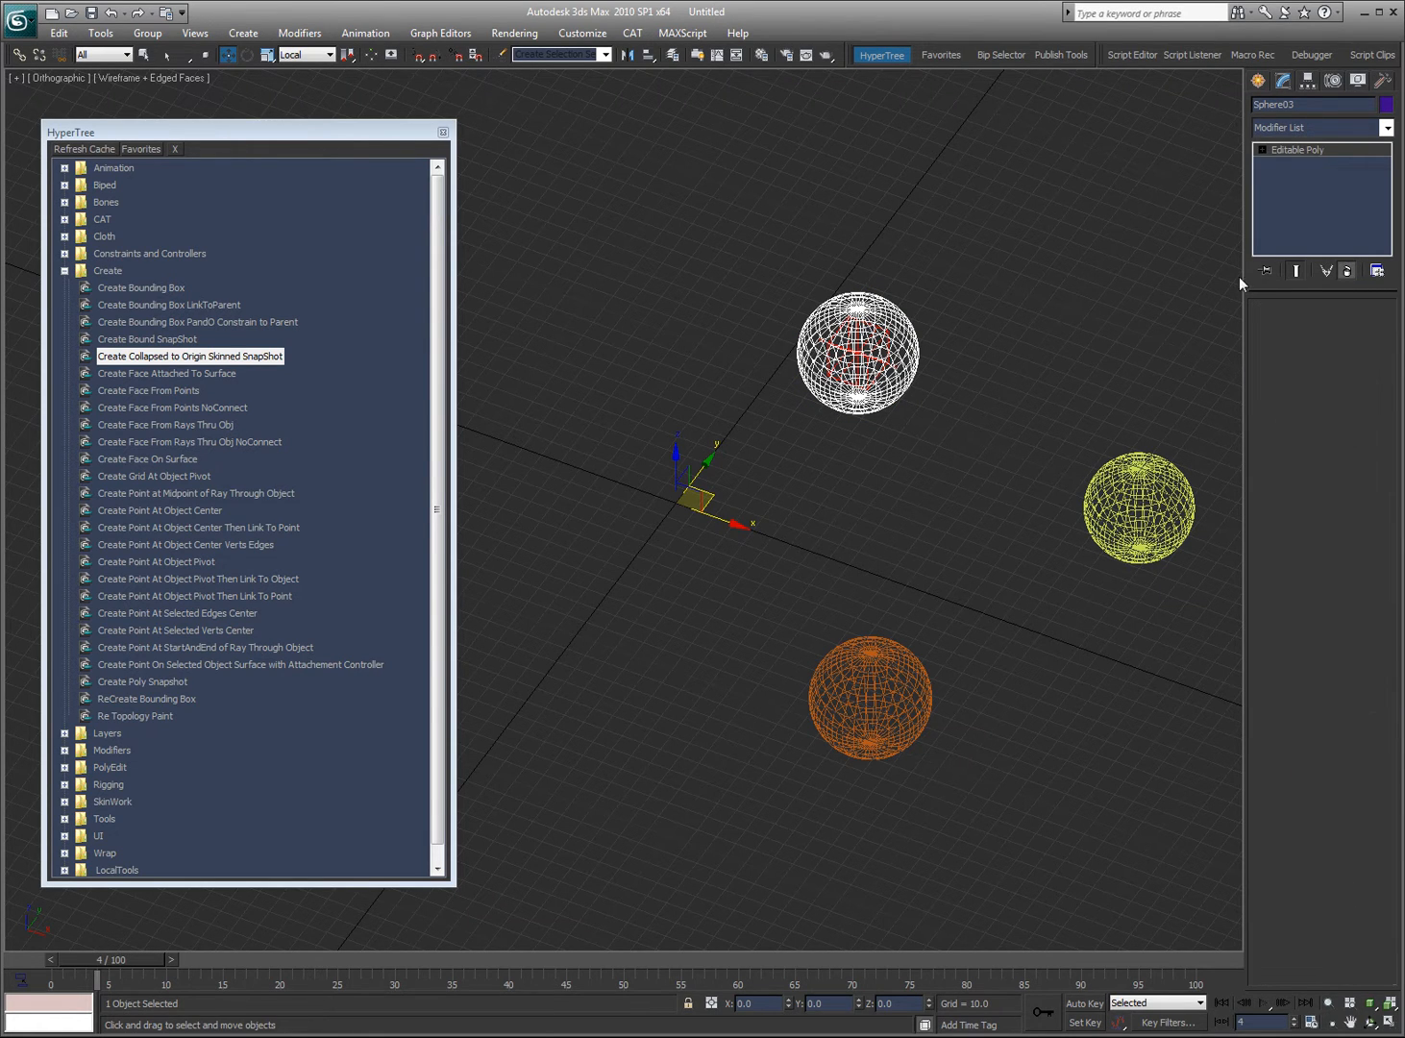
click(189, 356)
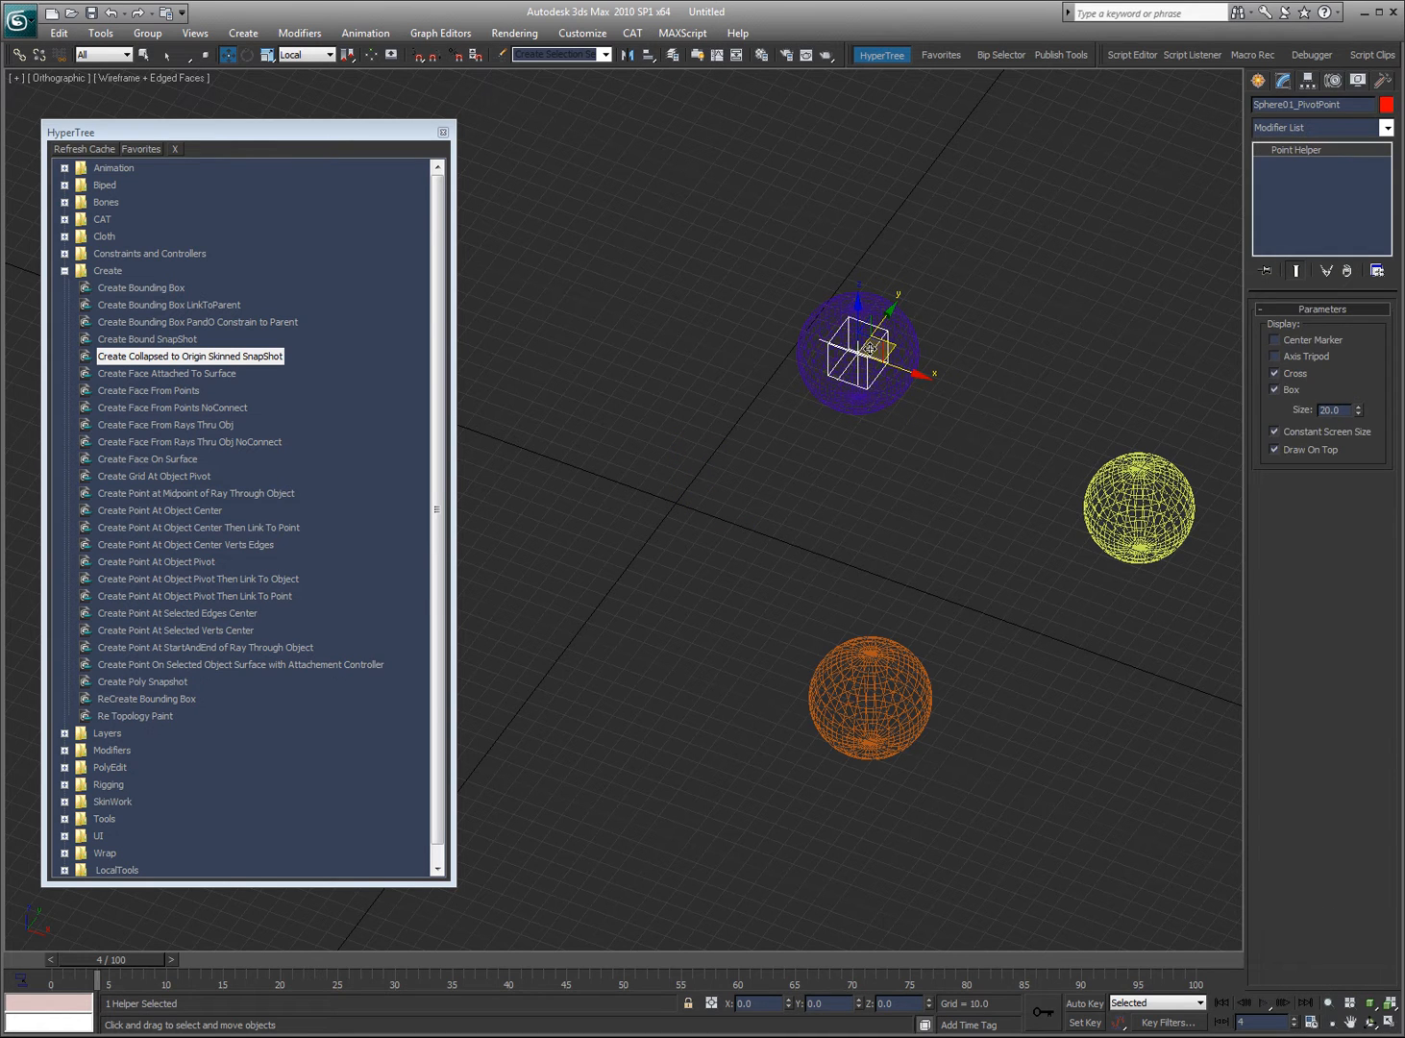
click(166, 373)
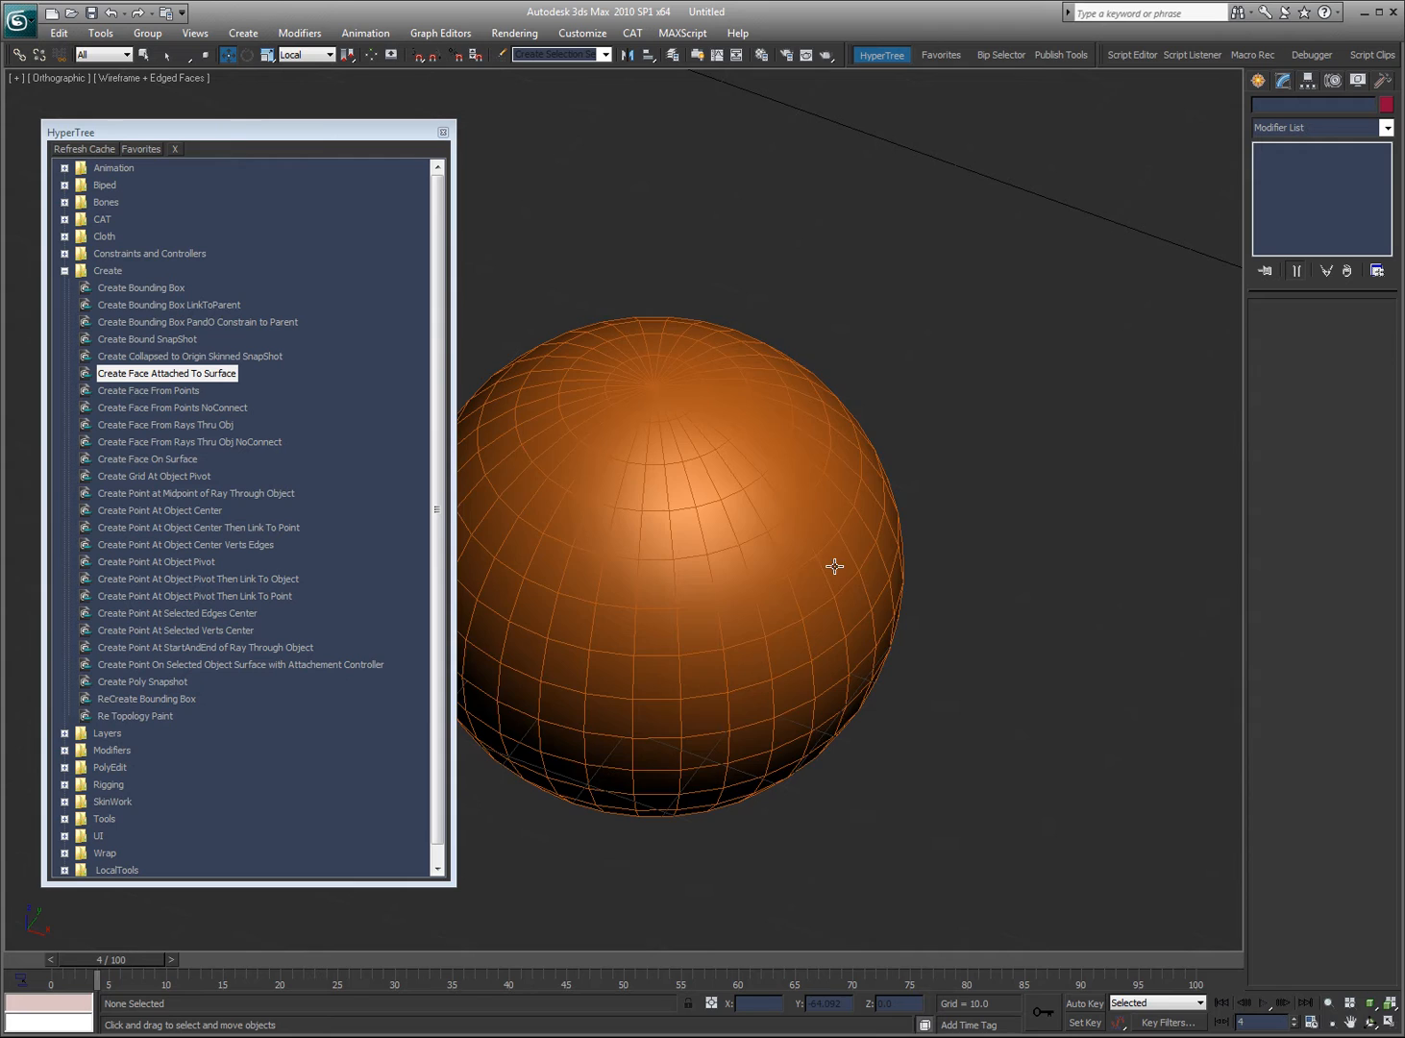
- Select orange Sphere04 and pick a point on its surface
click(833, 566)
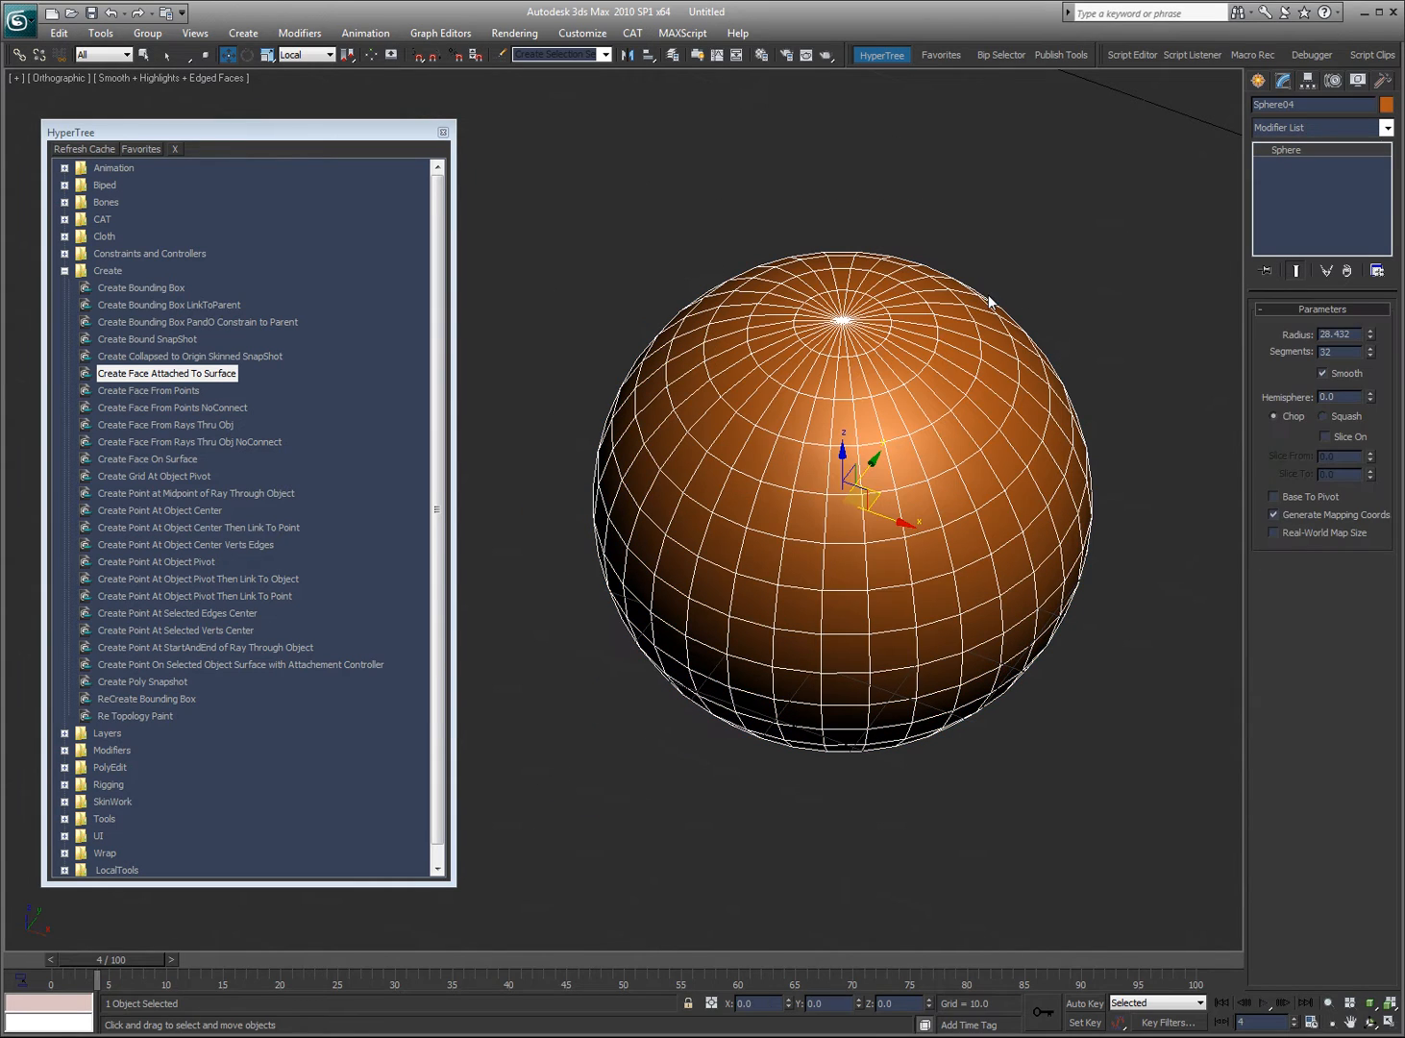
click(166, 373)
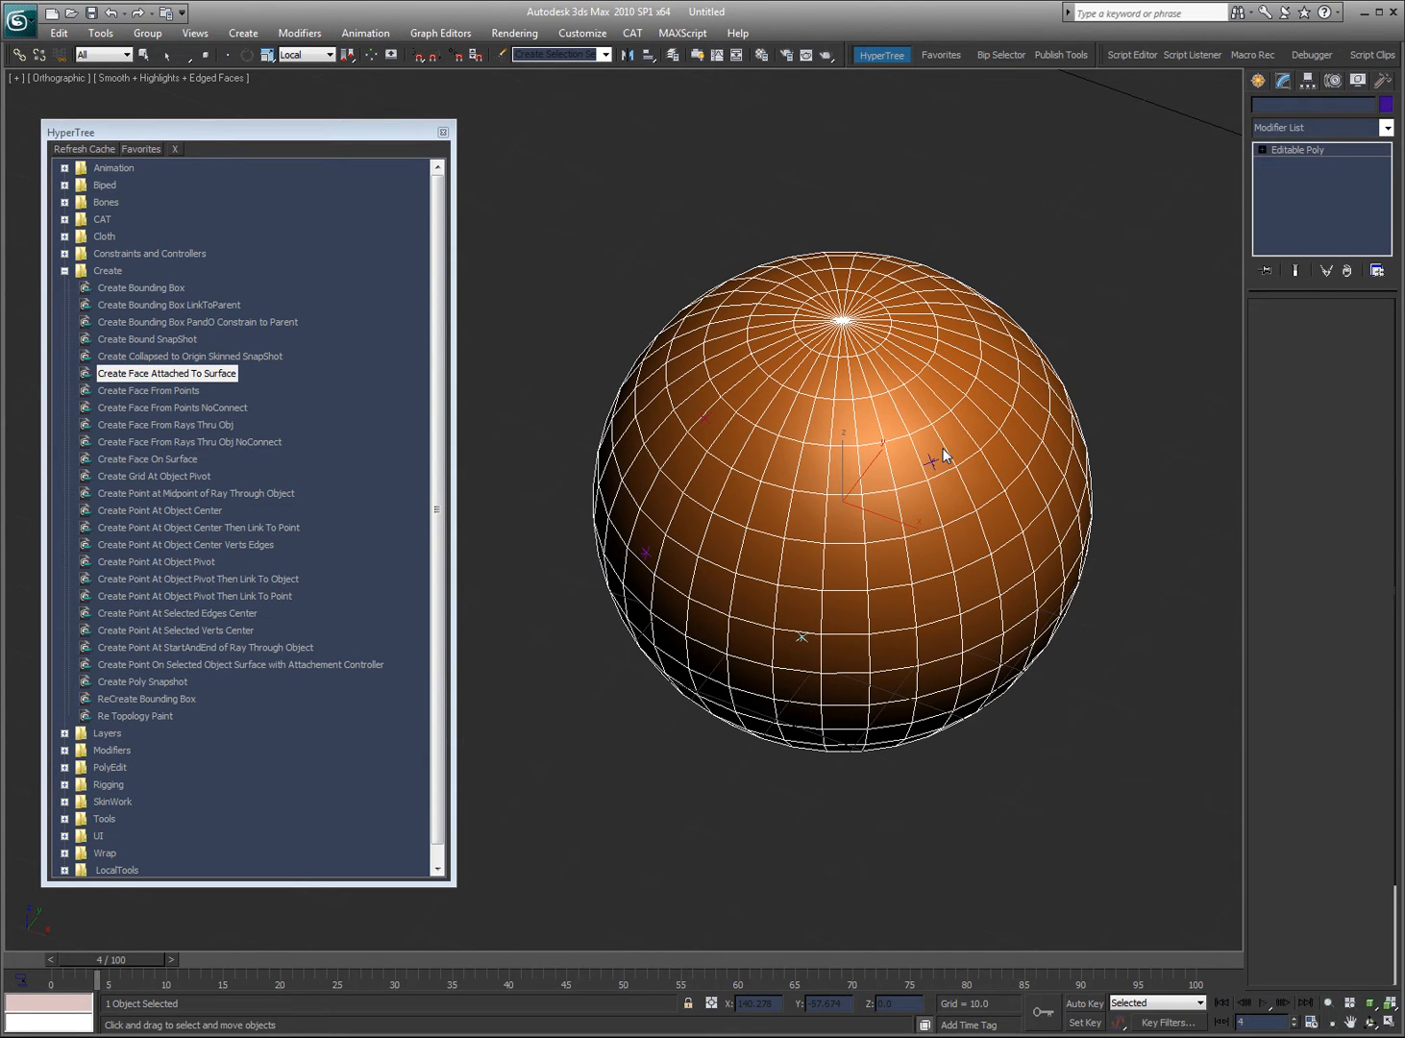
mouse_move(706, 424)
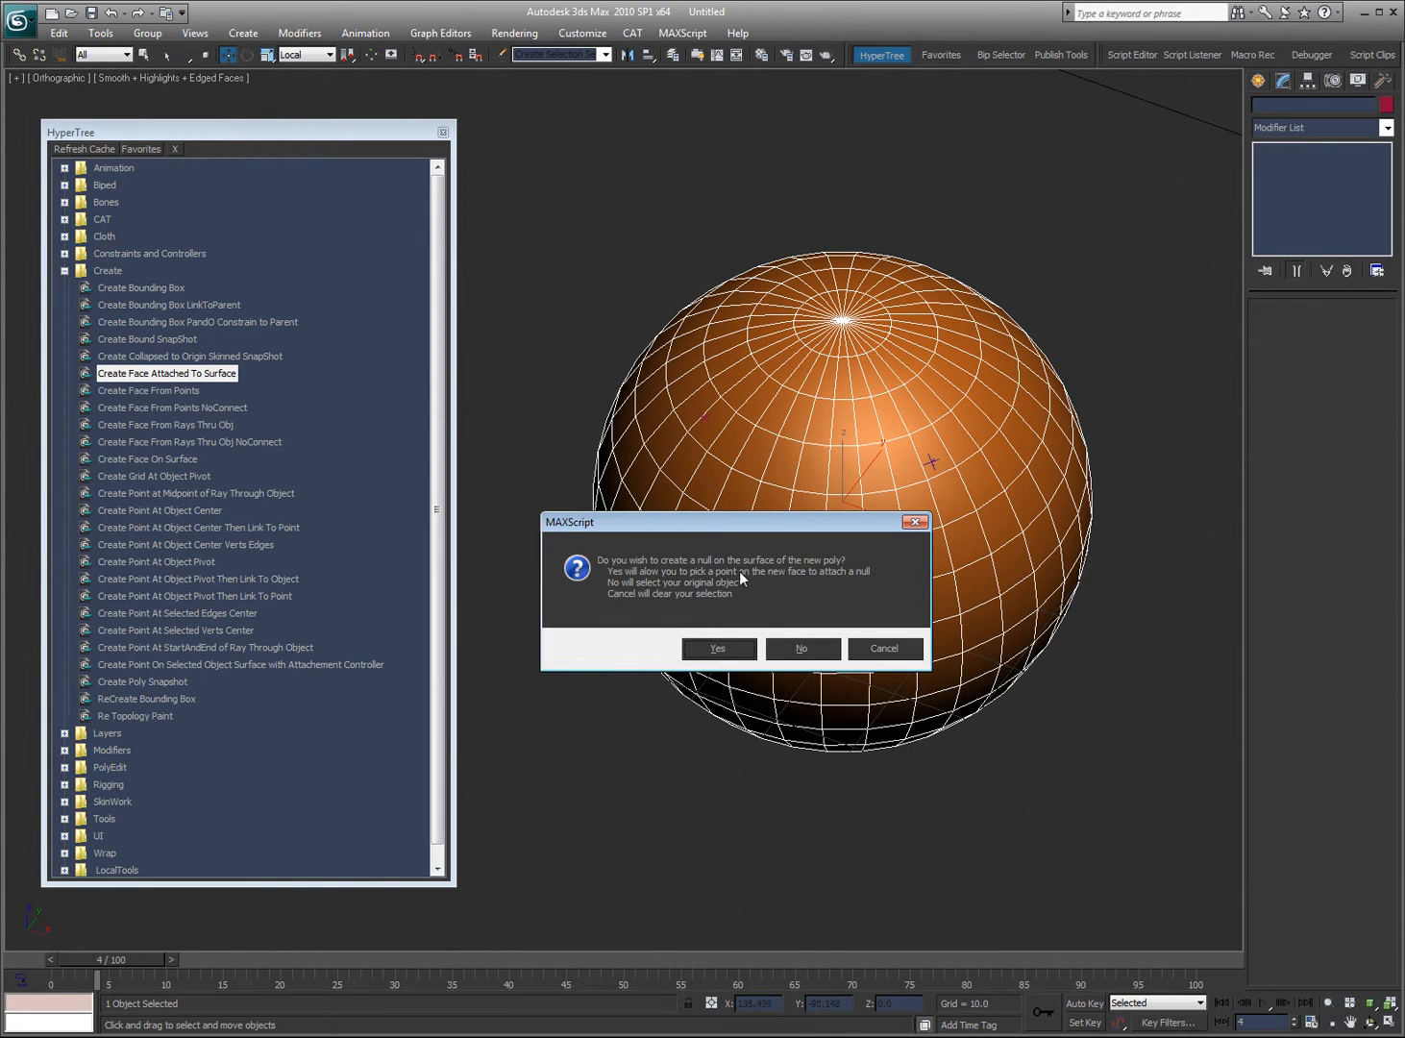
mouse_move(639, 496)
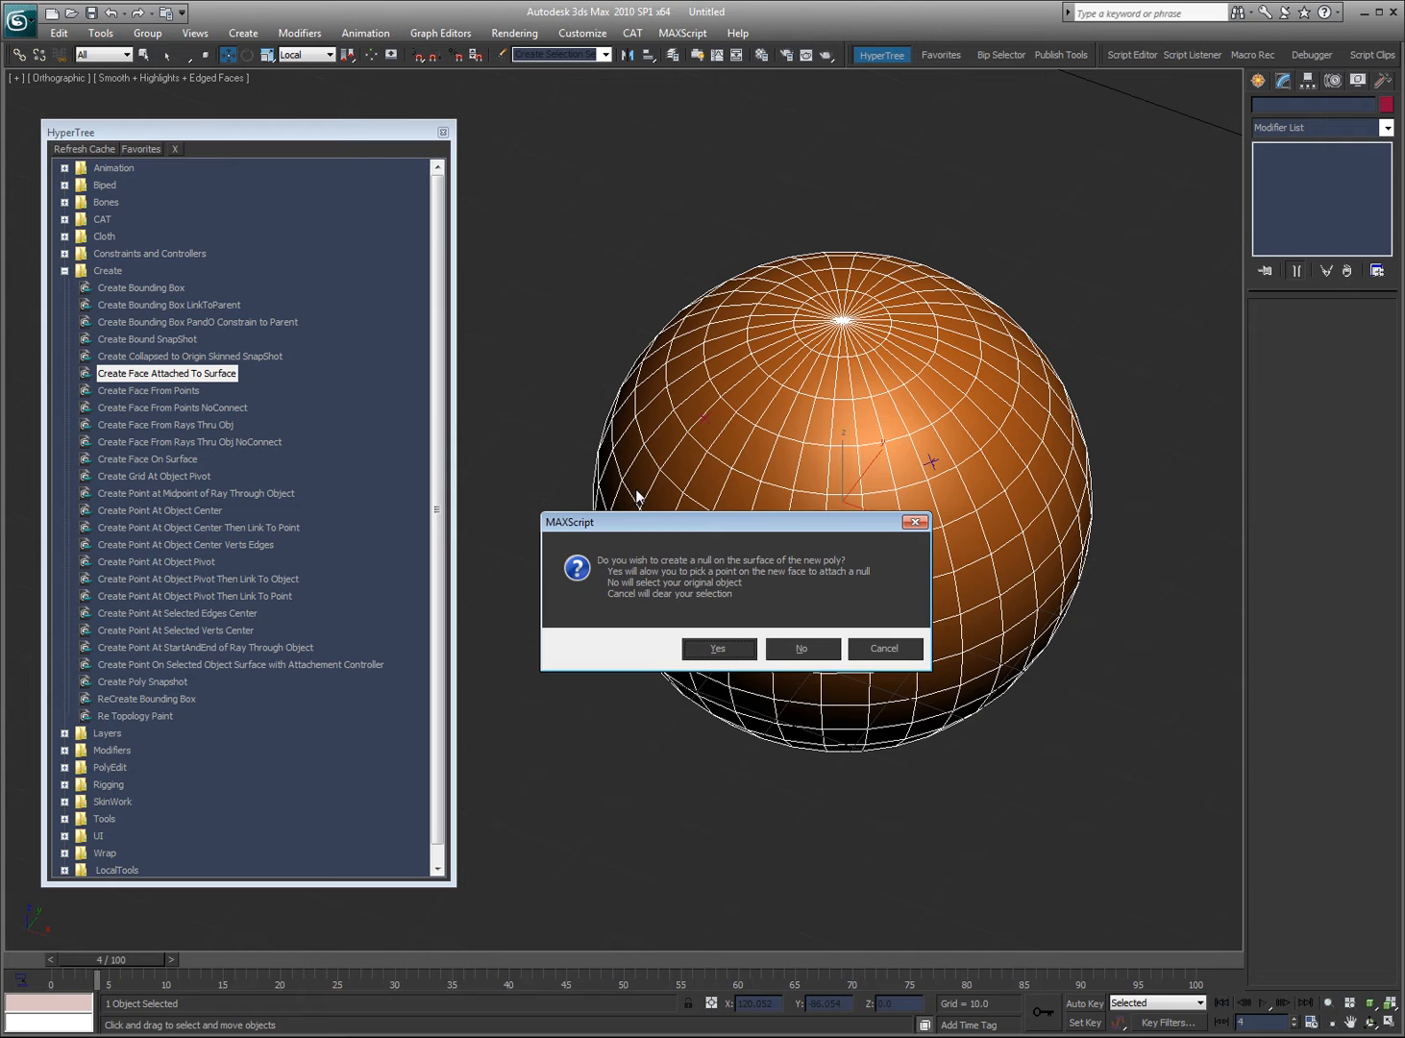
mouse_move(788, 530)
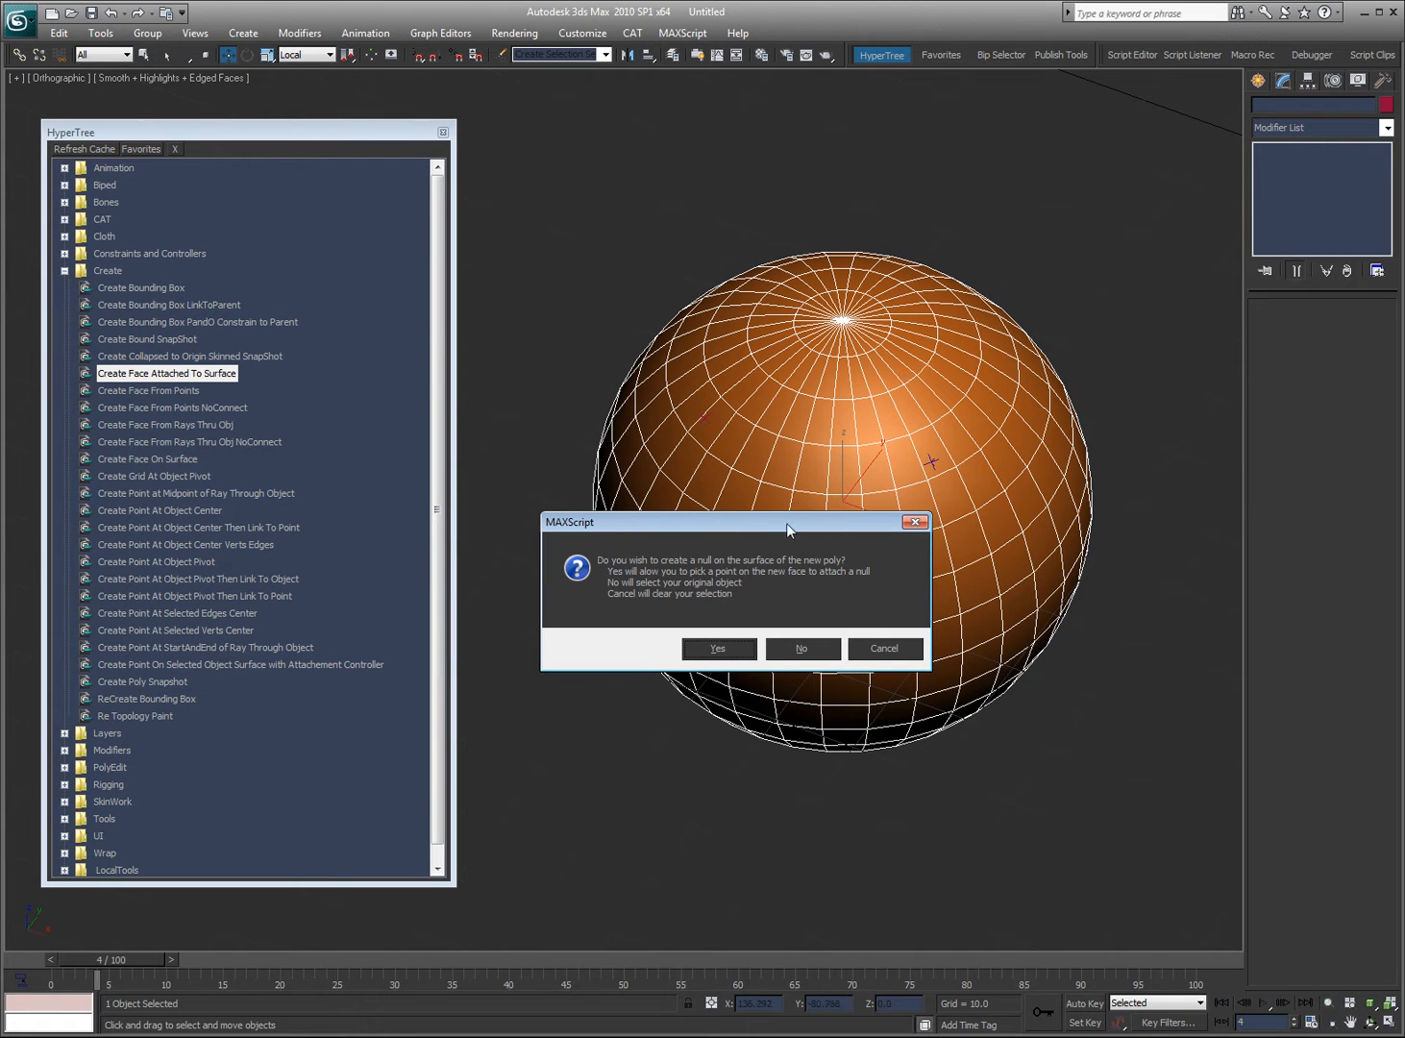
mouse_move(596, 569)
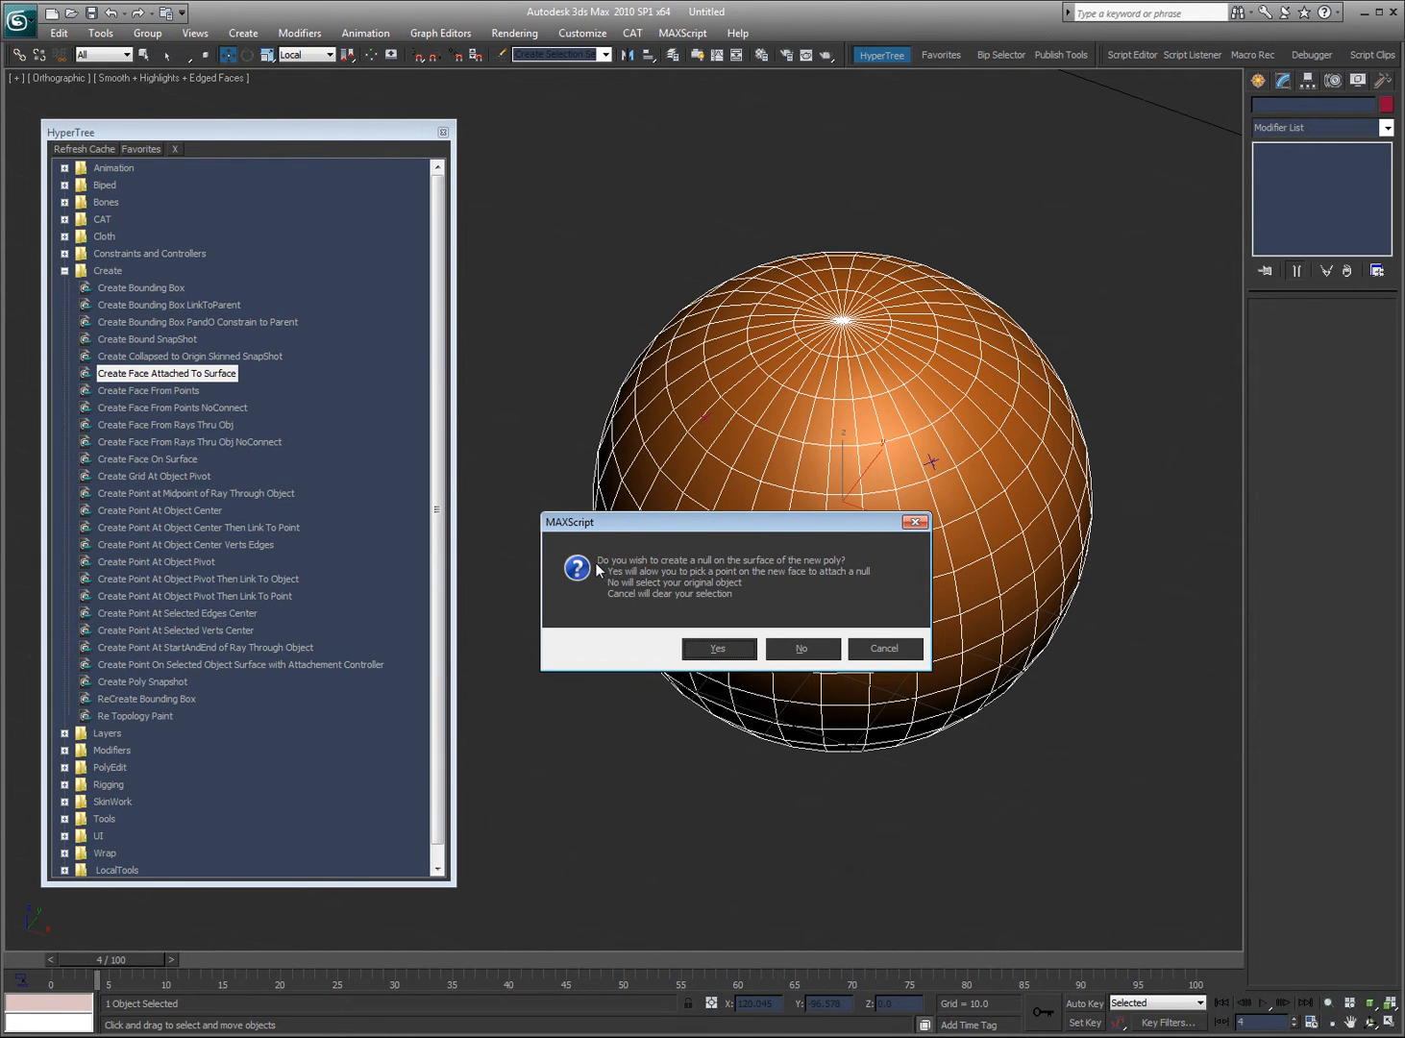
mouse_move(666, 576)
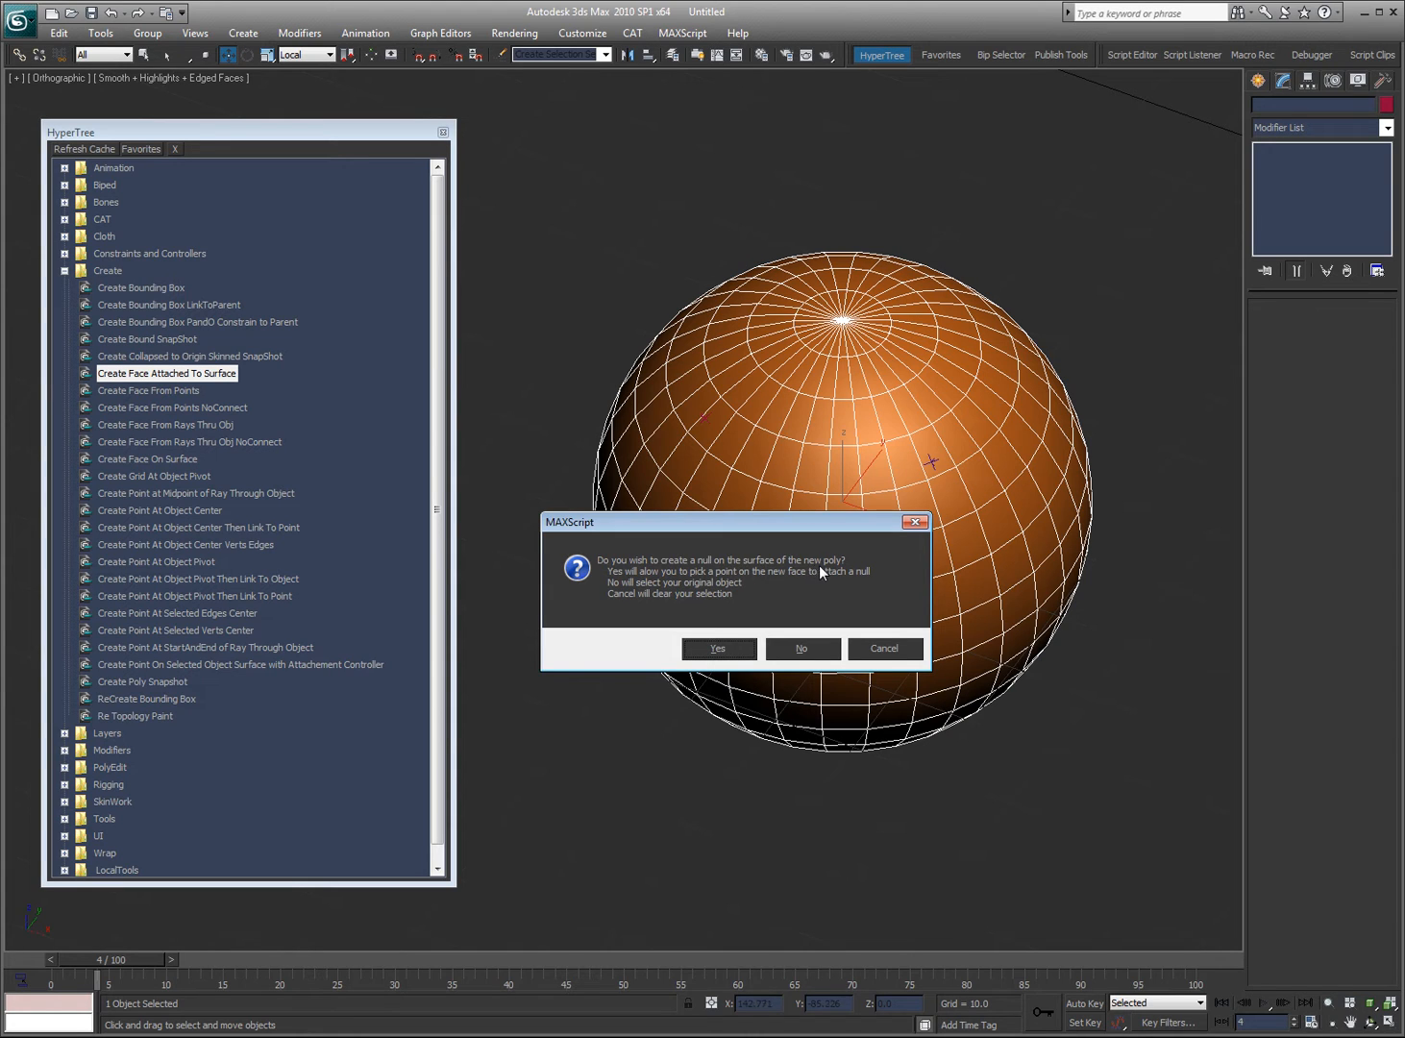
mouse_move(835, 567)
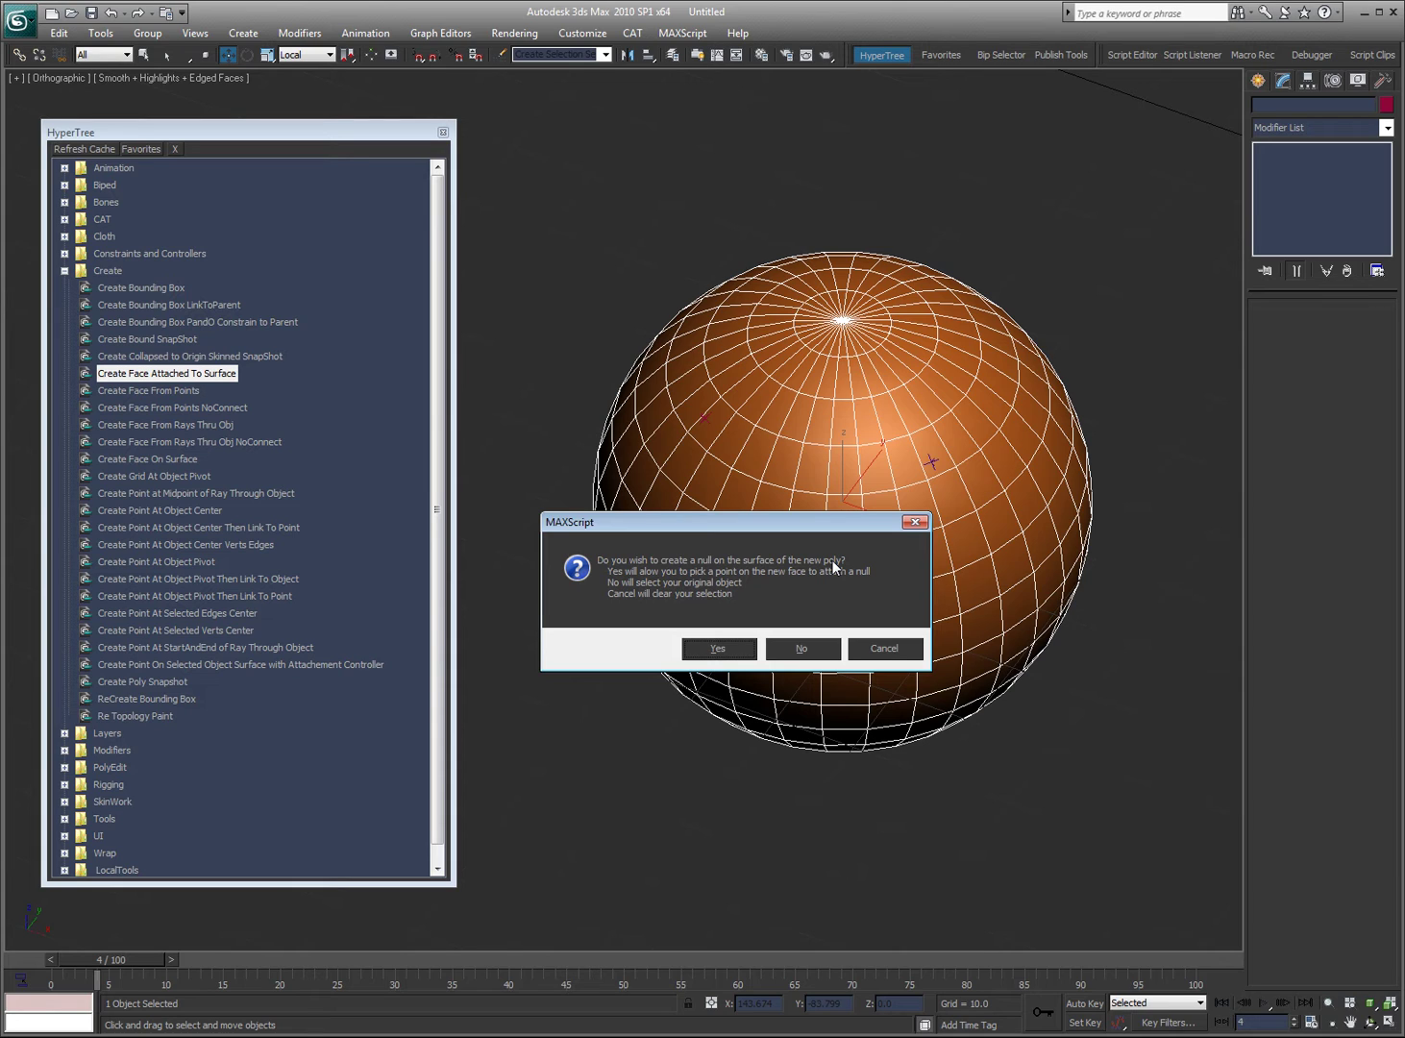
- Answer Yes to create a null on the new face
click(801, 648)
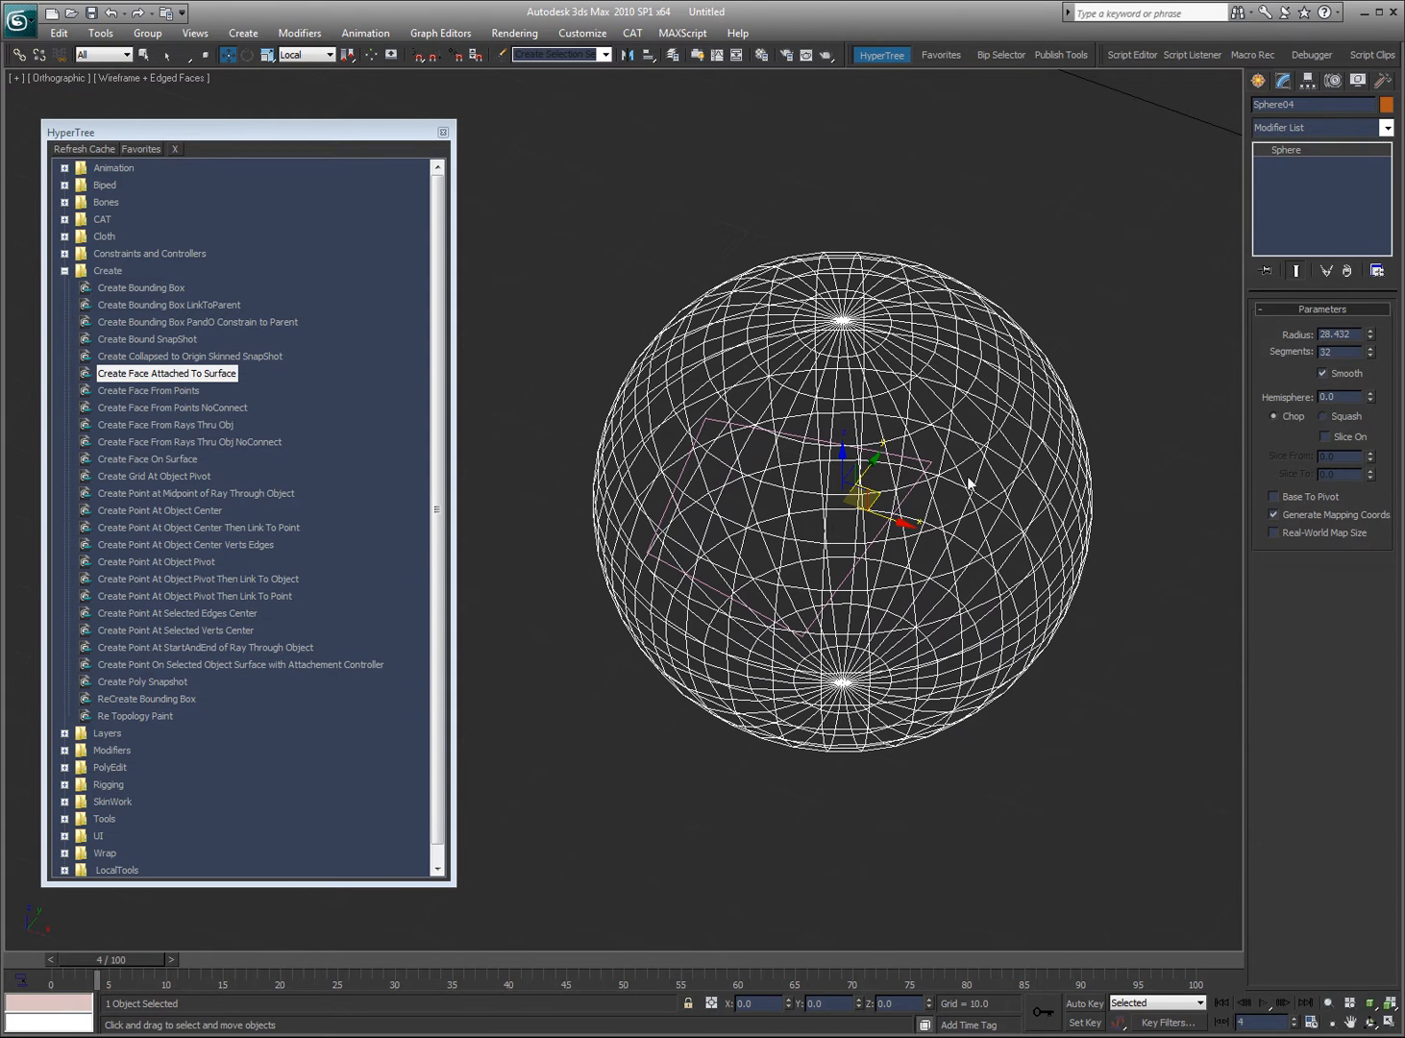
mouse_move(636, 566)
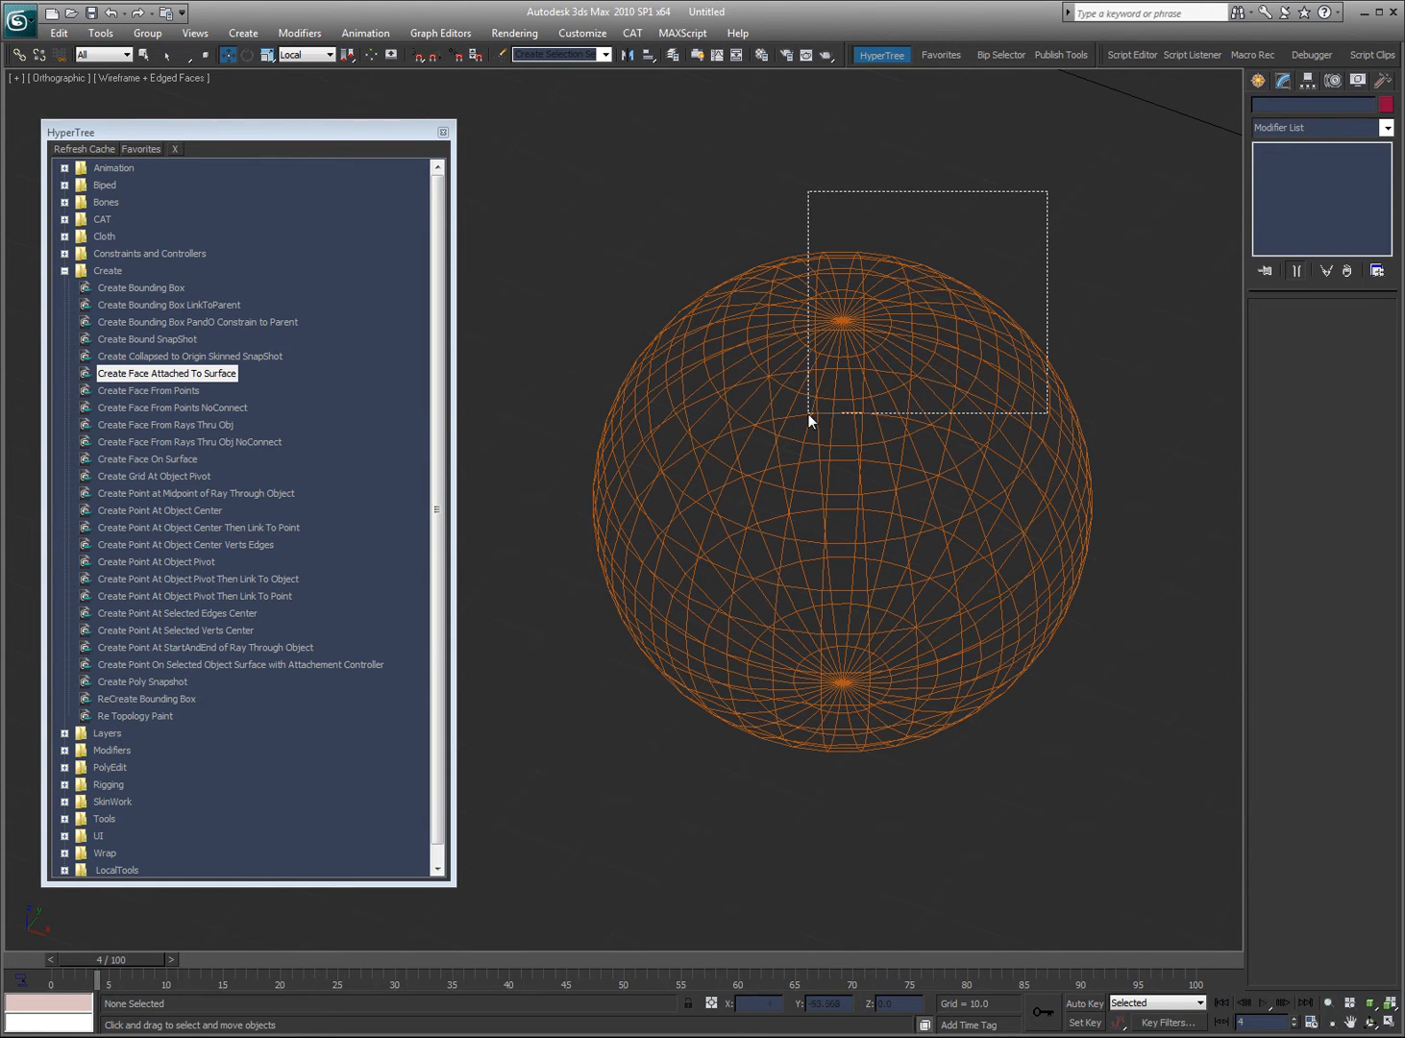
- Marquee-select Sphere04 so the script builds the attached face object
click(778, 424)
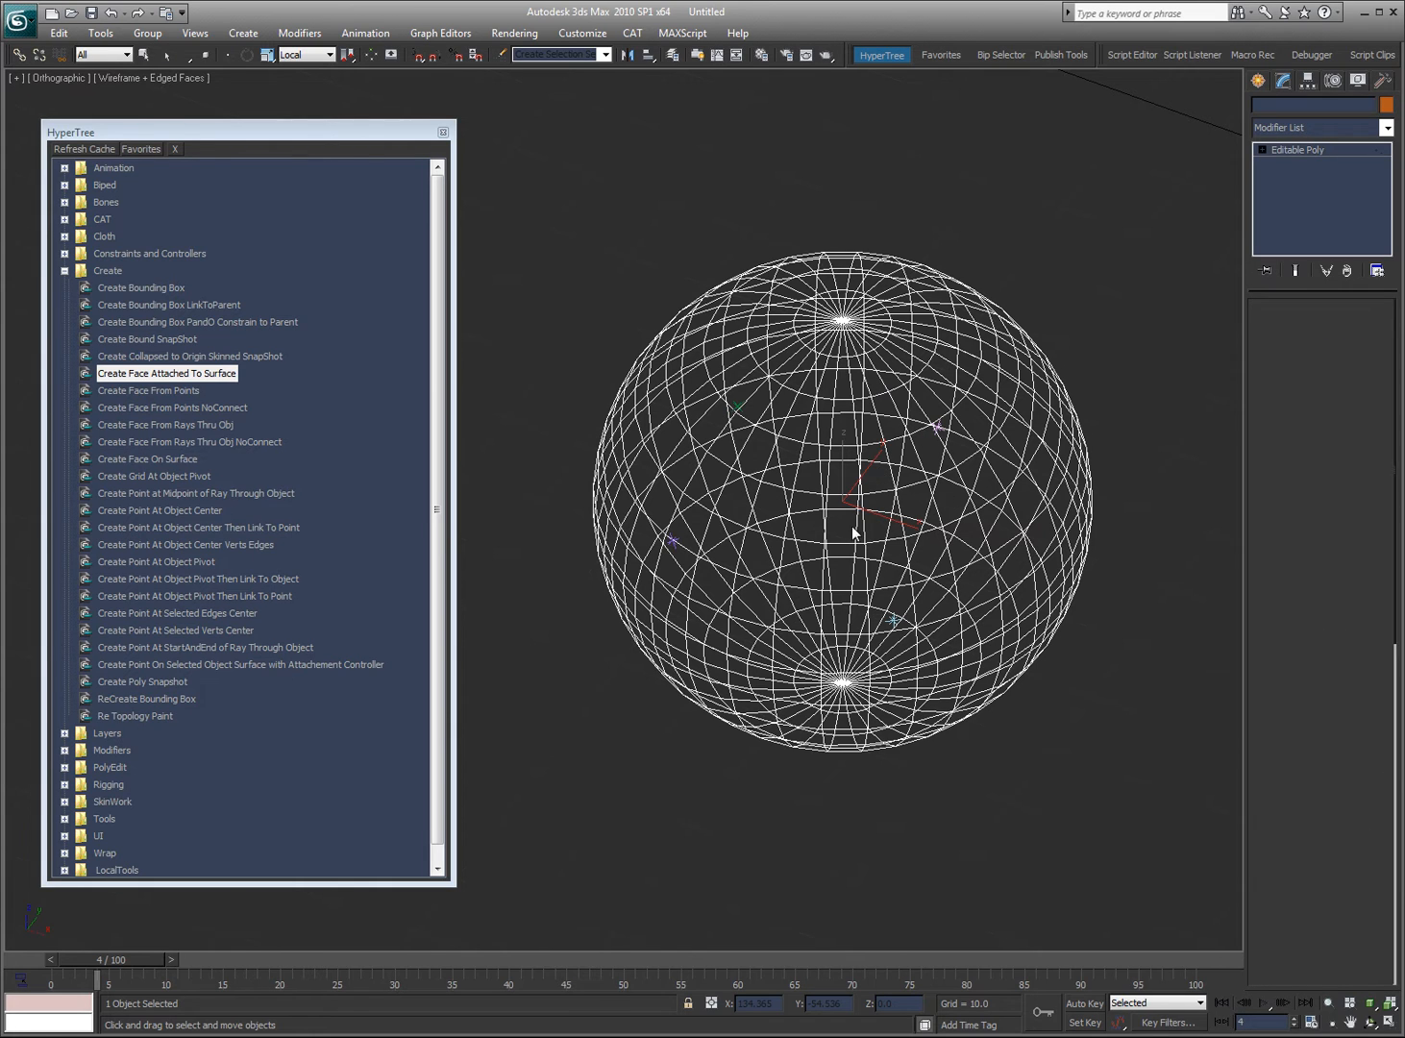
mouse_move(880, 360)
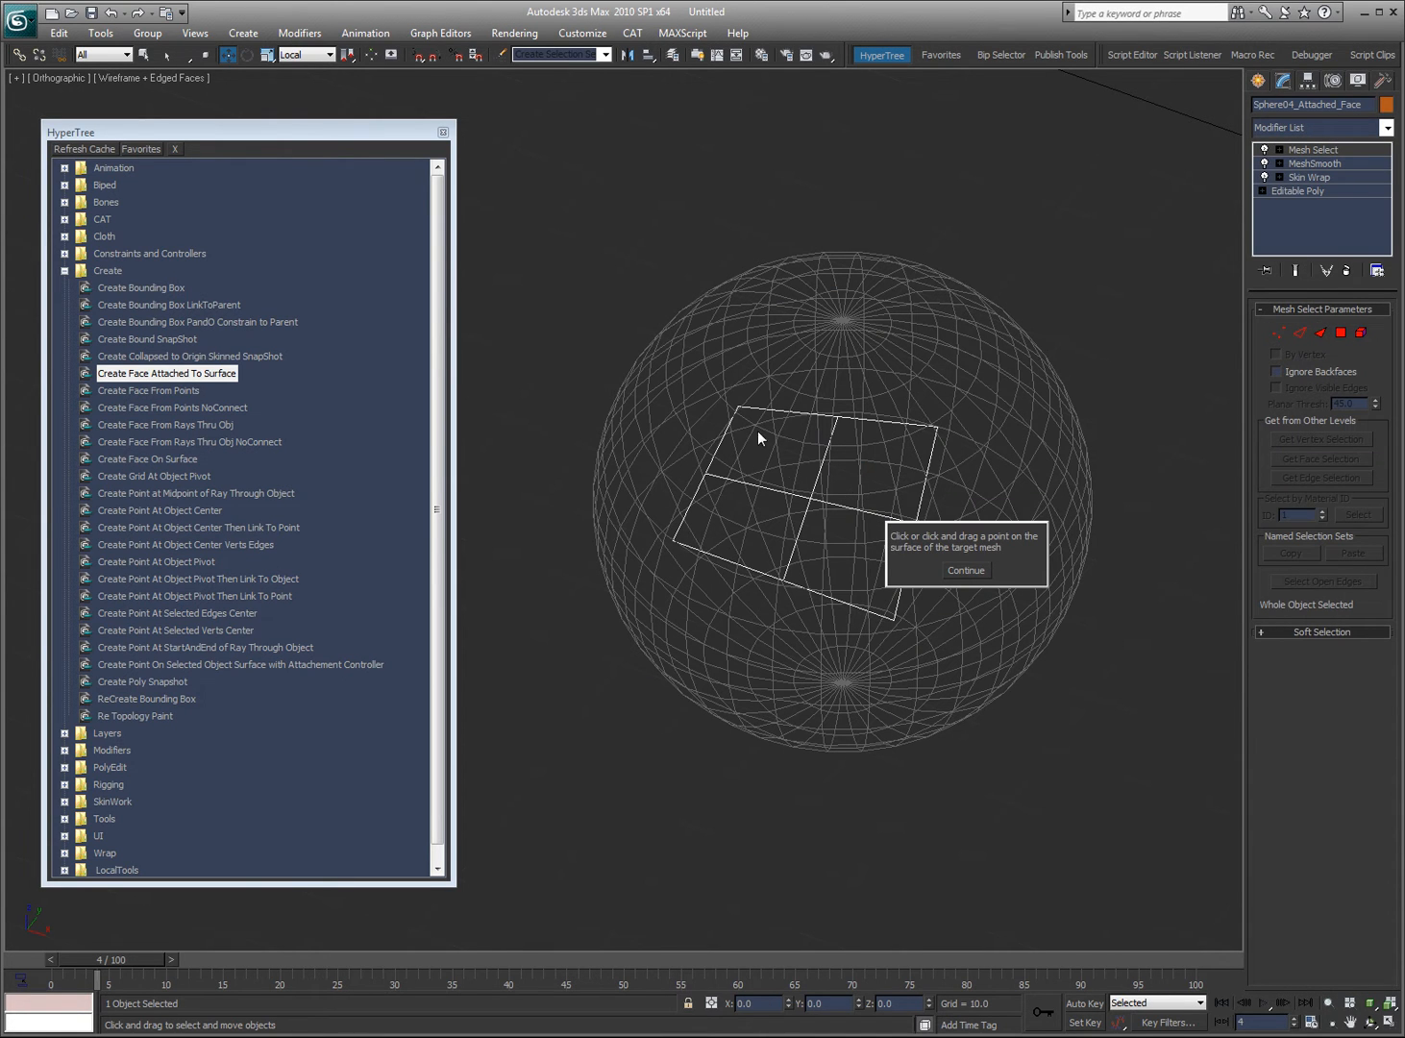
mouse_move(893, 443)
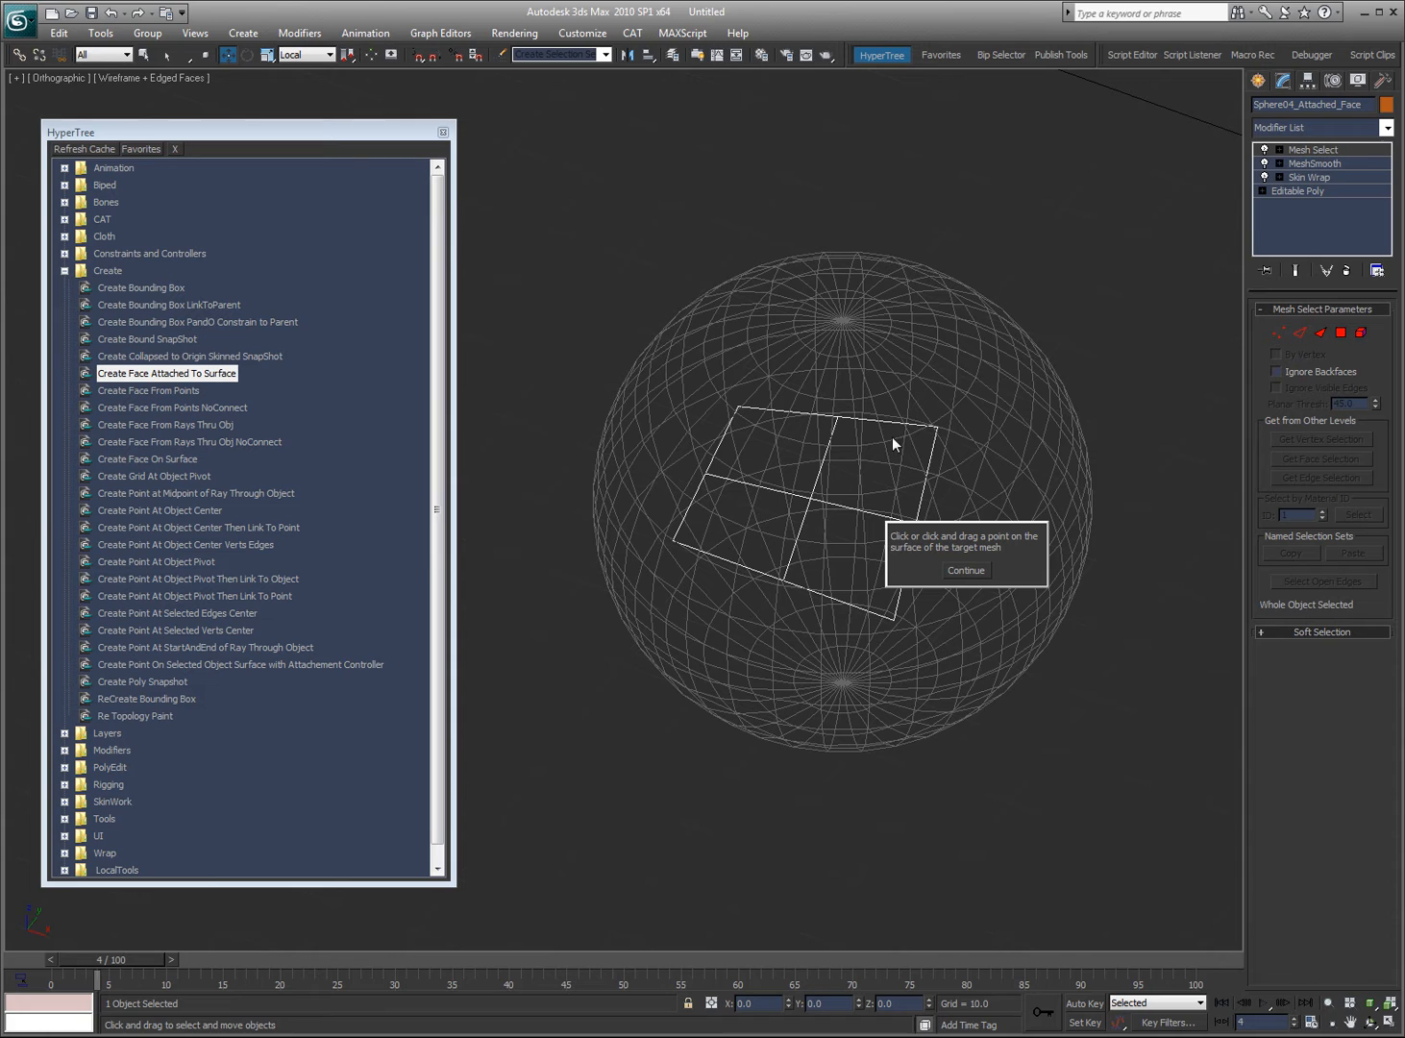
mouse_move(995, 556)
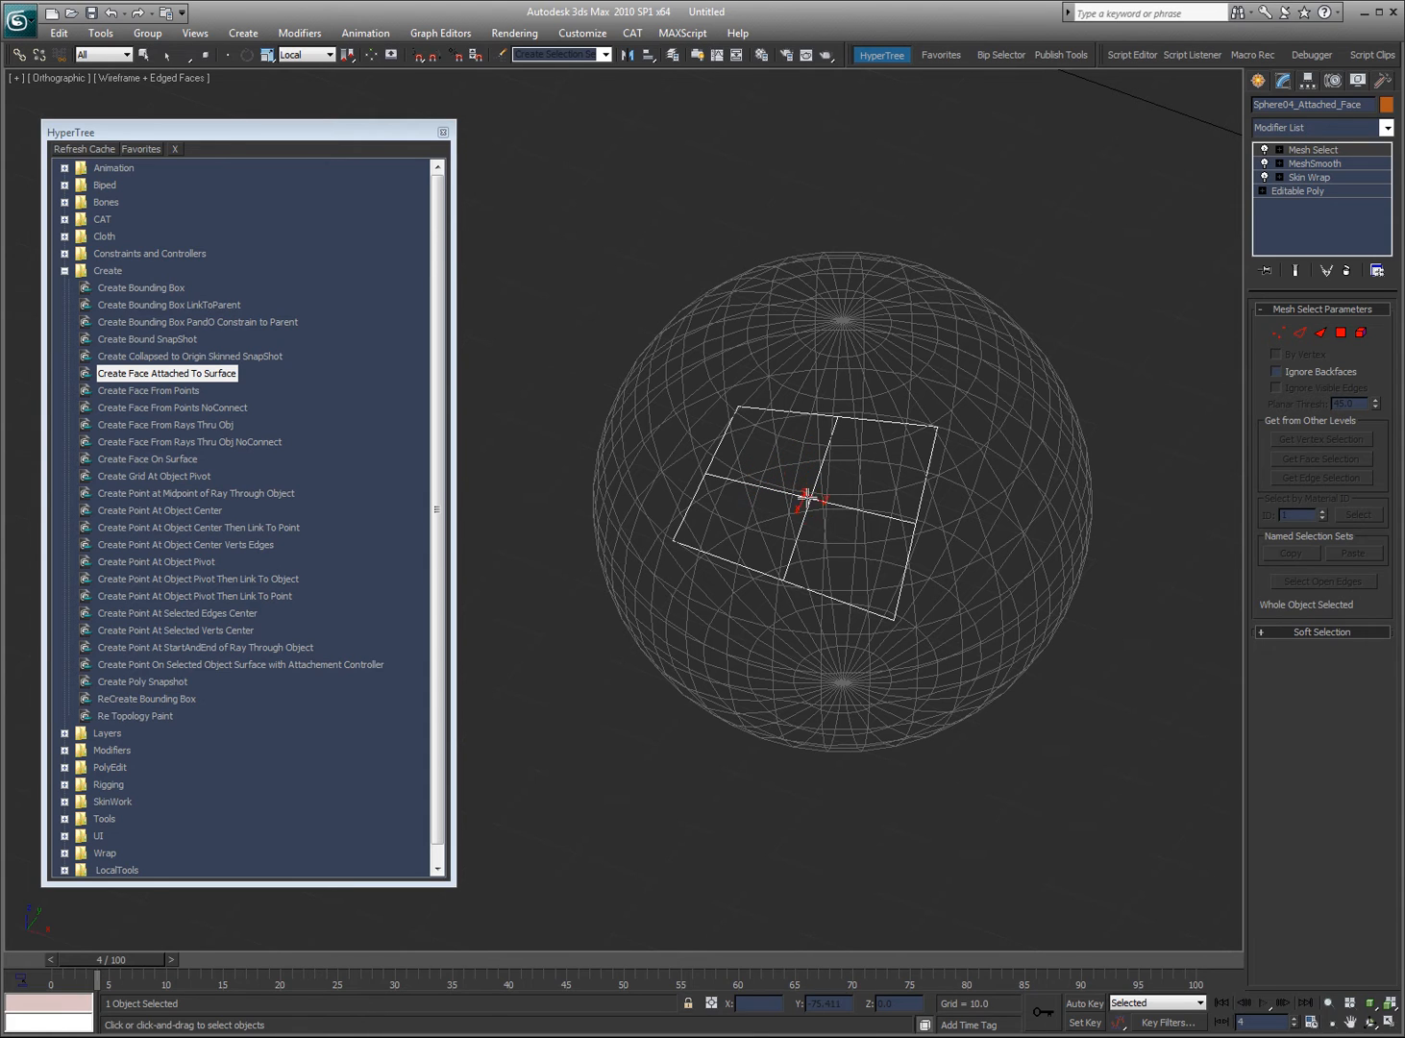
mouse_move(877, 481)
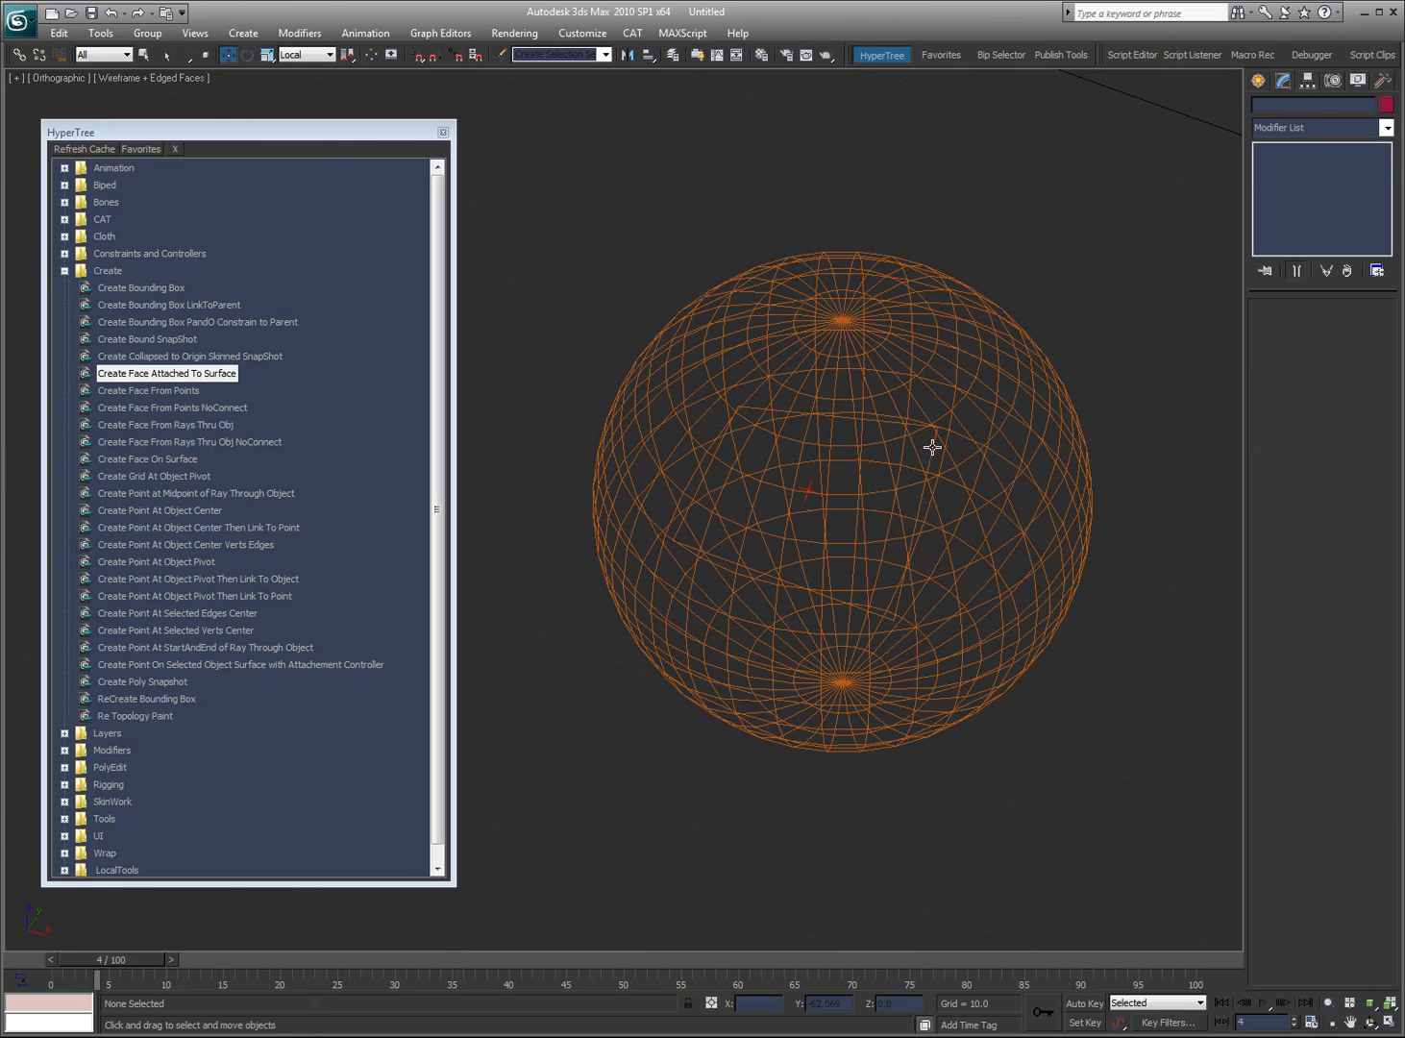
- Select the new Sphere04_Attached_Face point helper placed on the sphere's surface
click(846, 442)
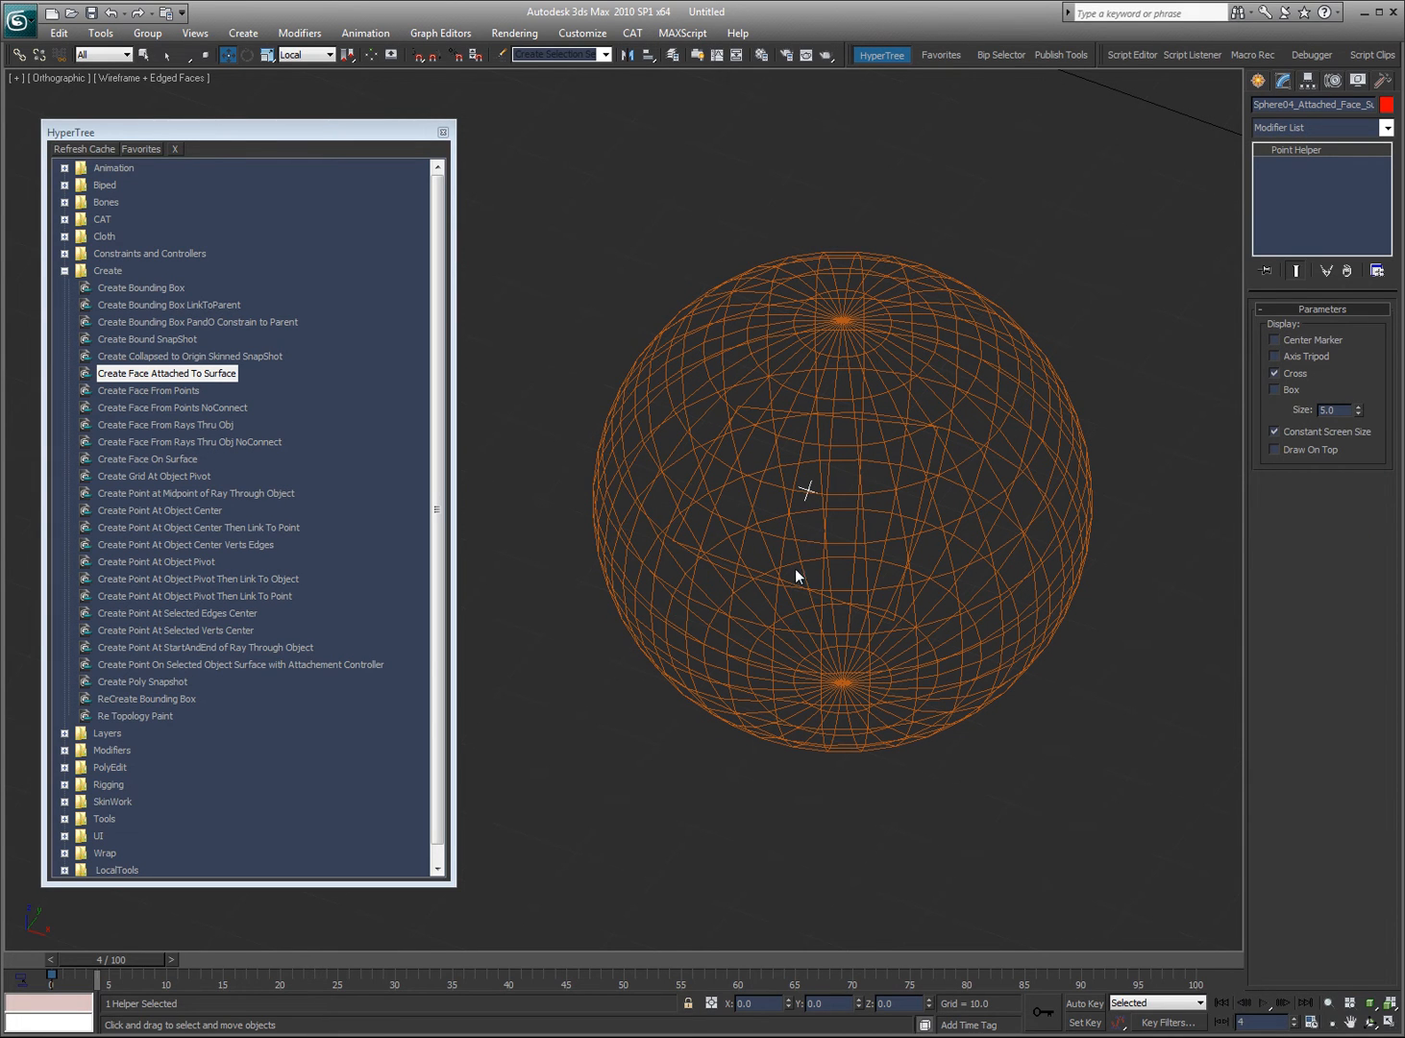
mouse_move(831, 470)
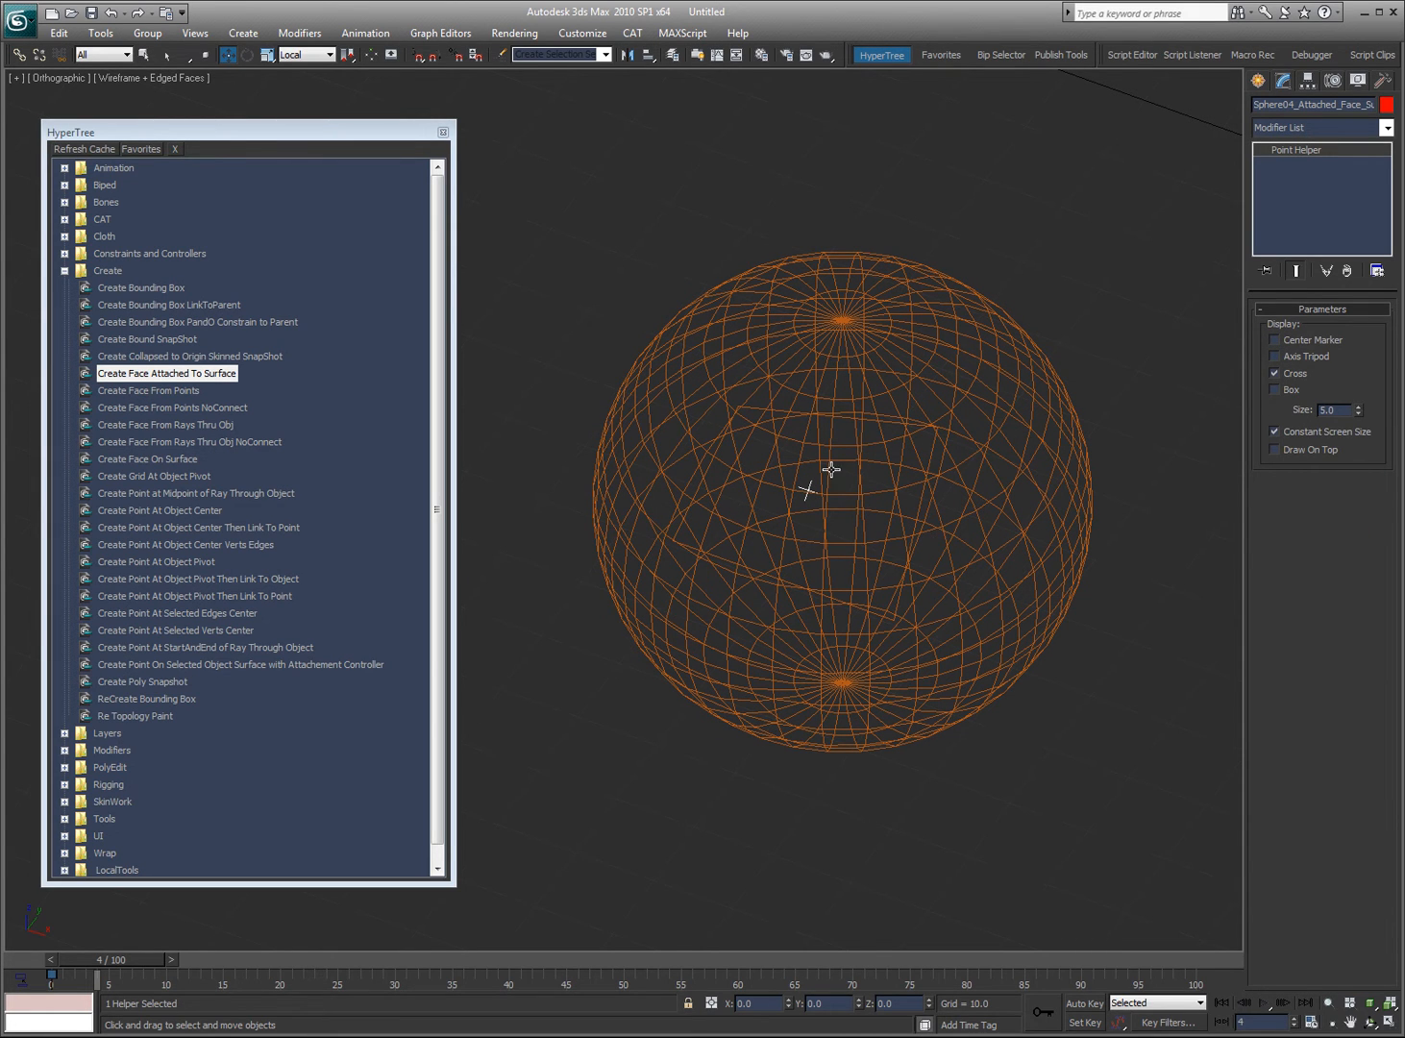
mouse_move(718, 448)
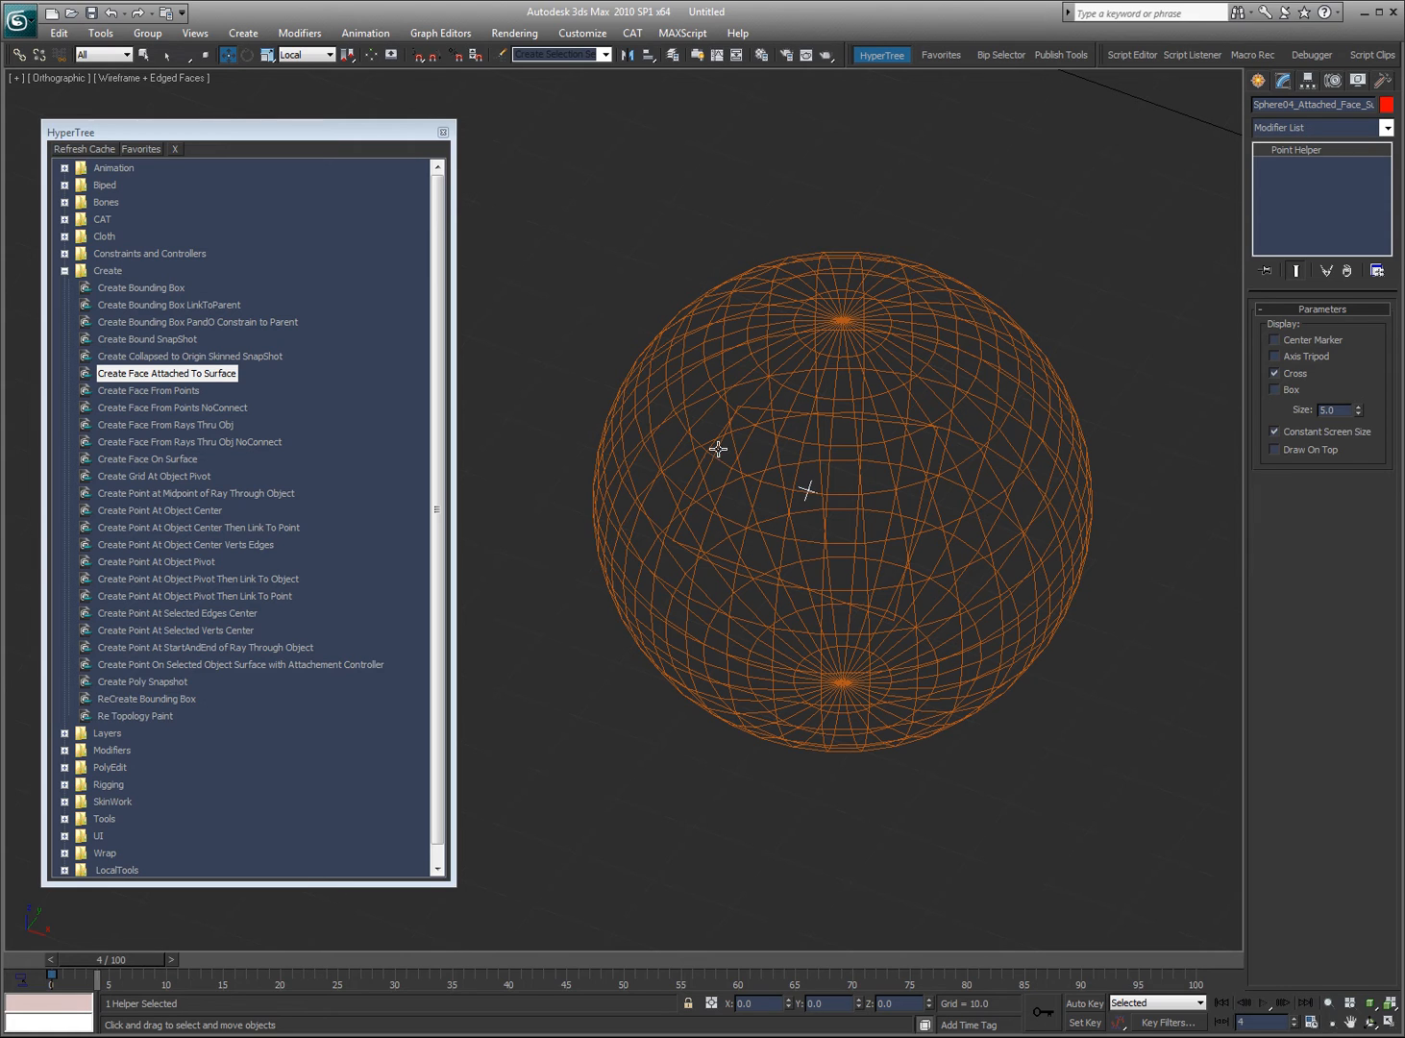
mouse_move(686, 399)
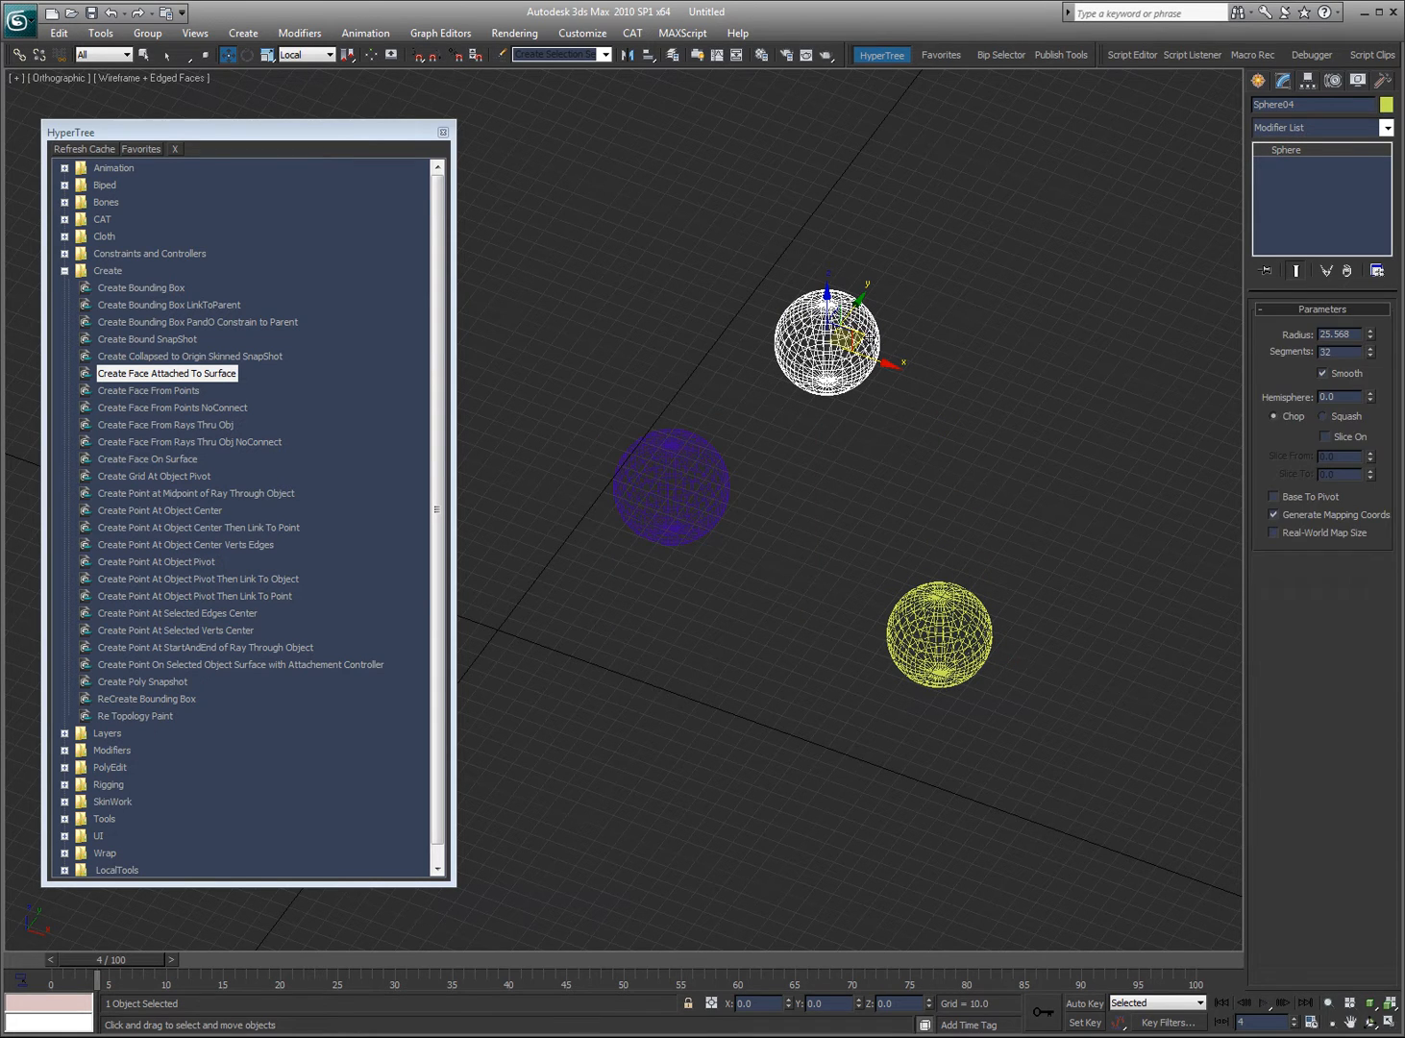
- Clear the sphere selection and pick Create Face From Points in HyperTree
click(656, 347)
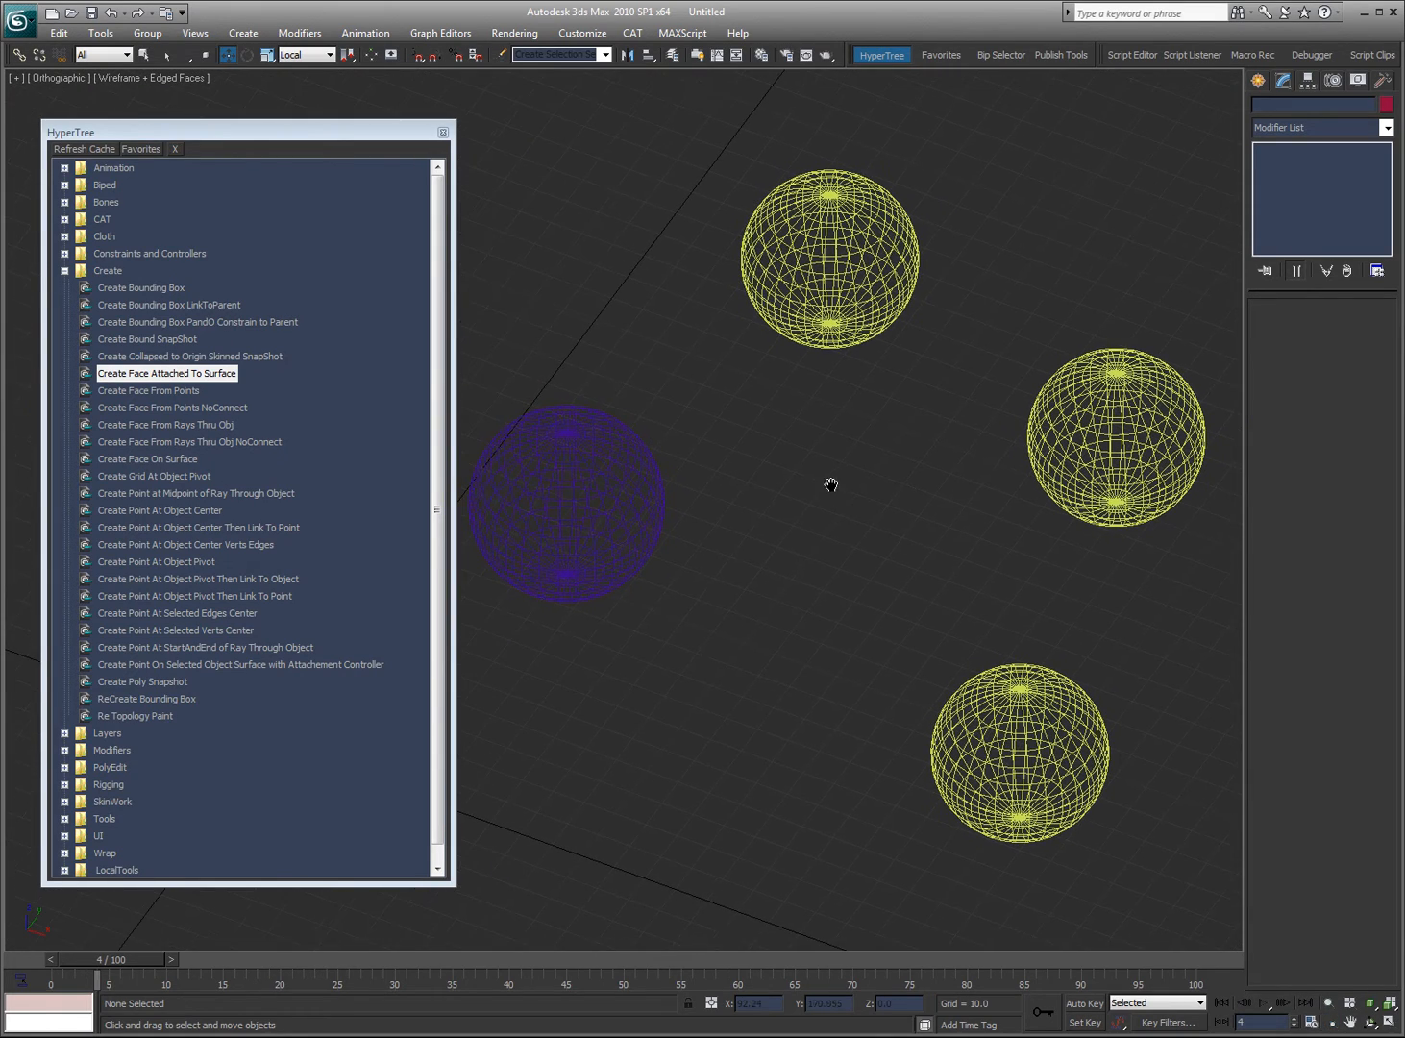
mouse_move(822, 451)
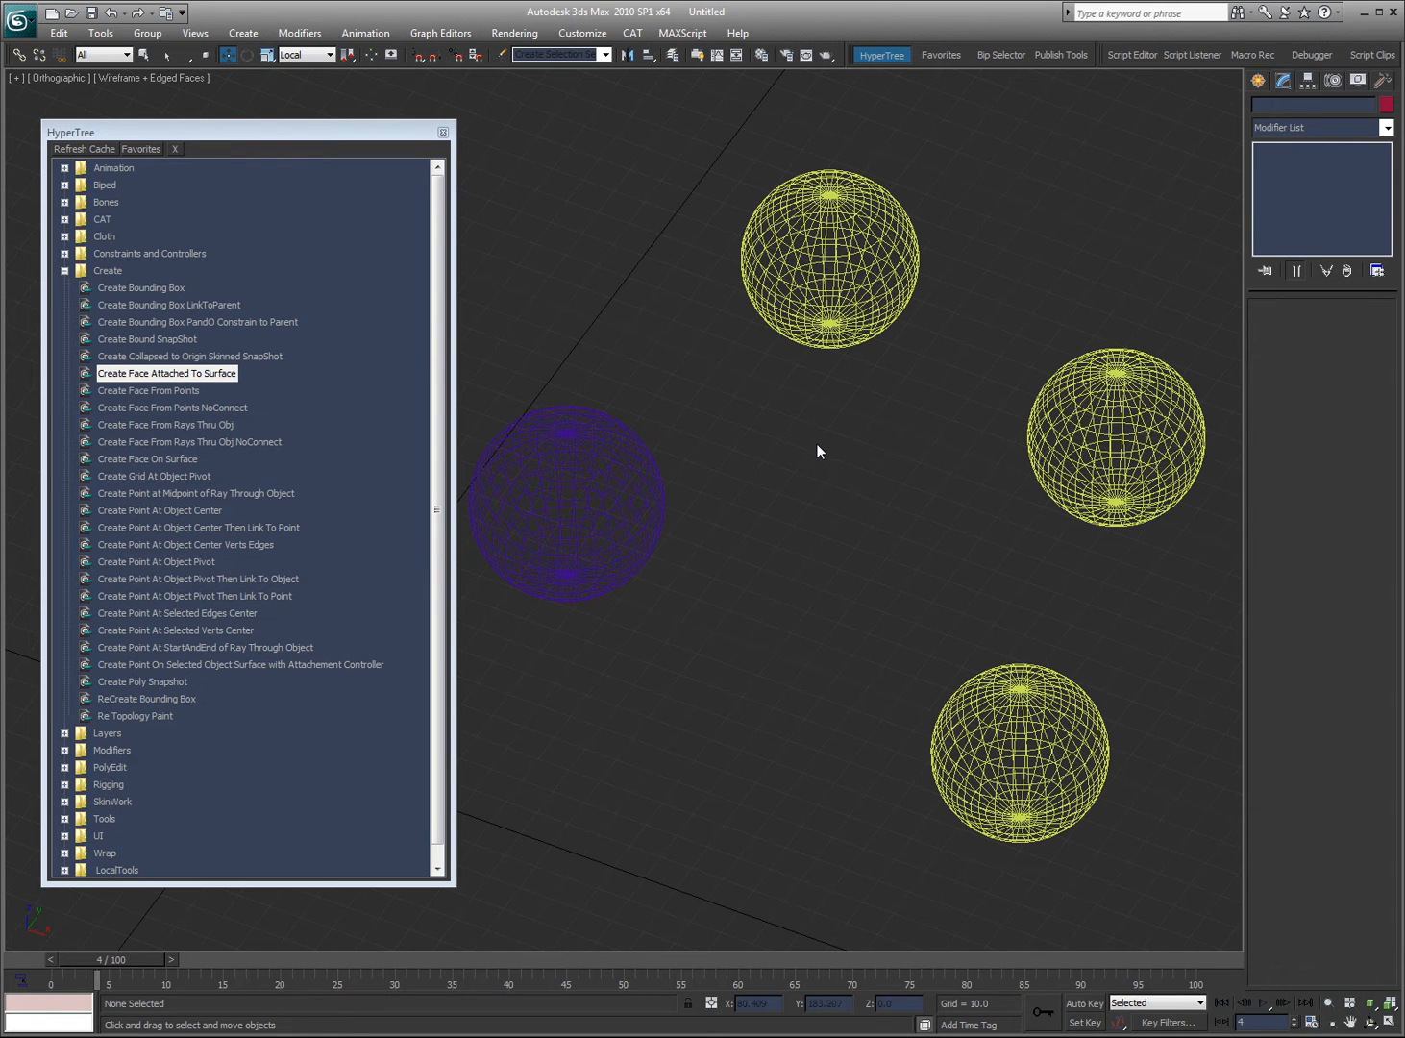
mouse_move(711, 427)
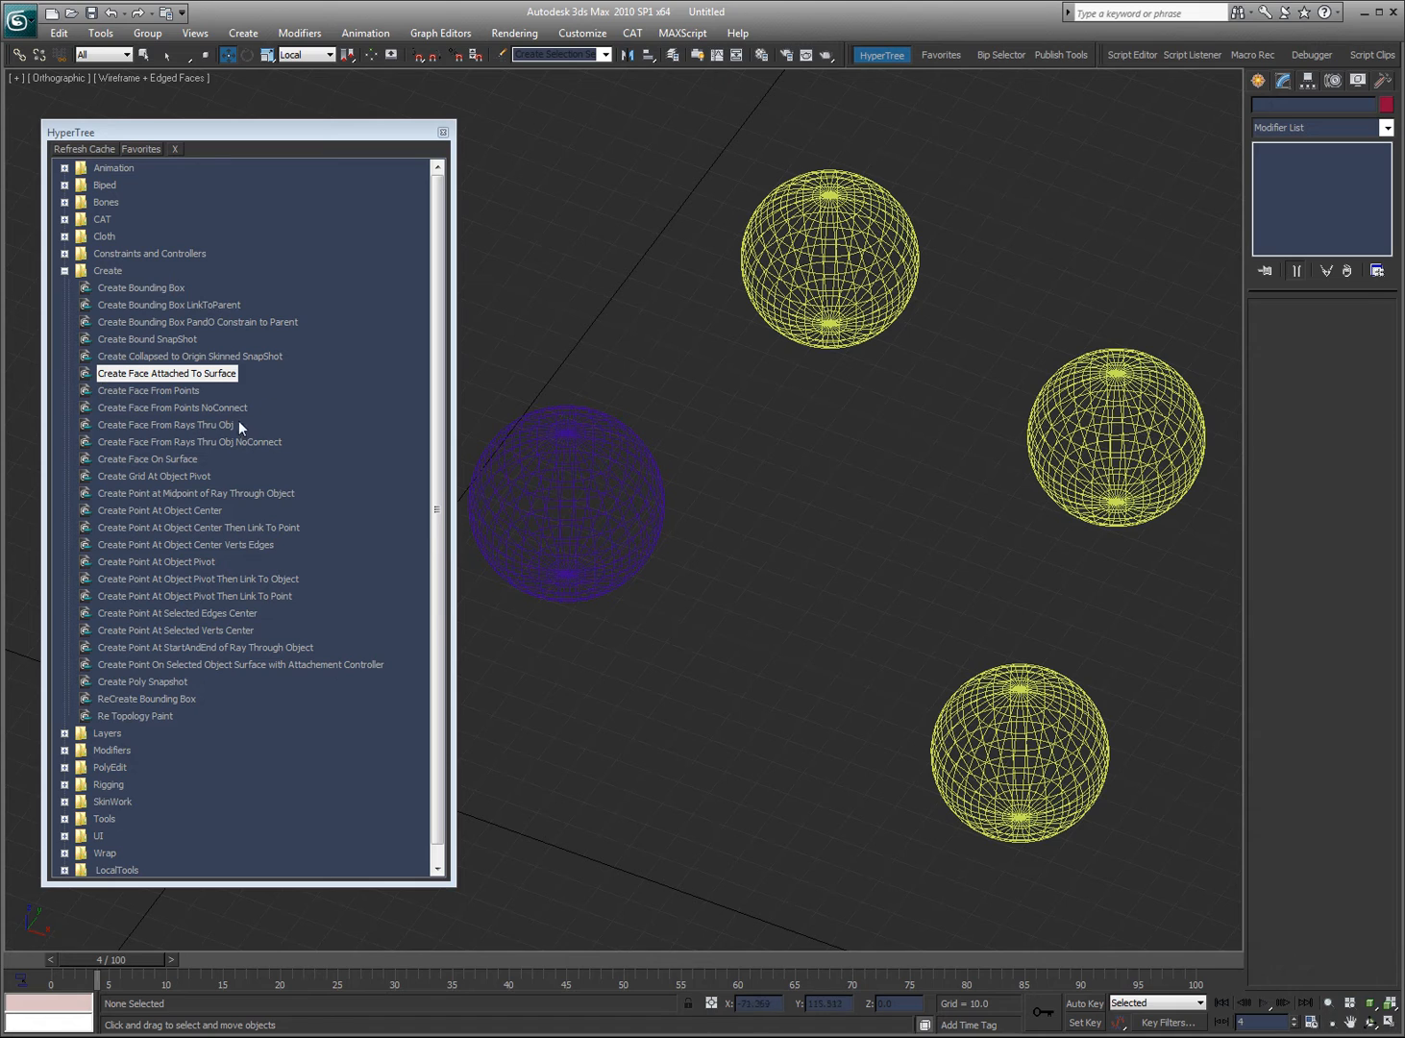
mouse_move(800, 436)
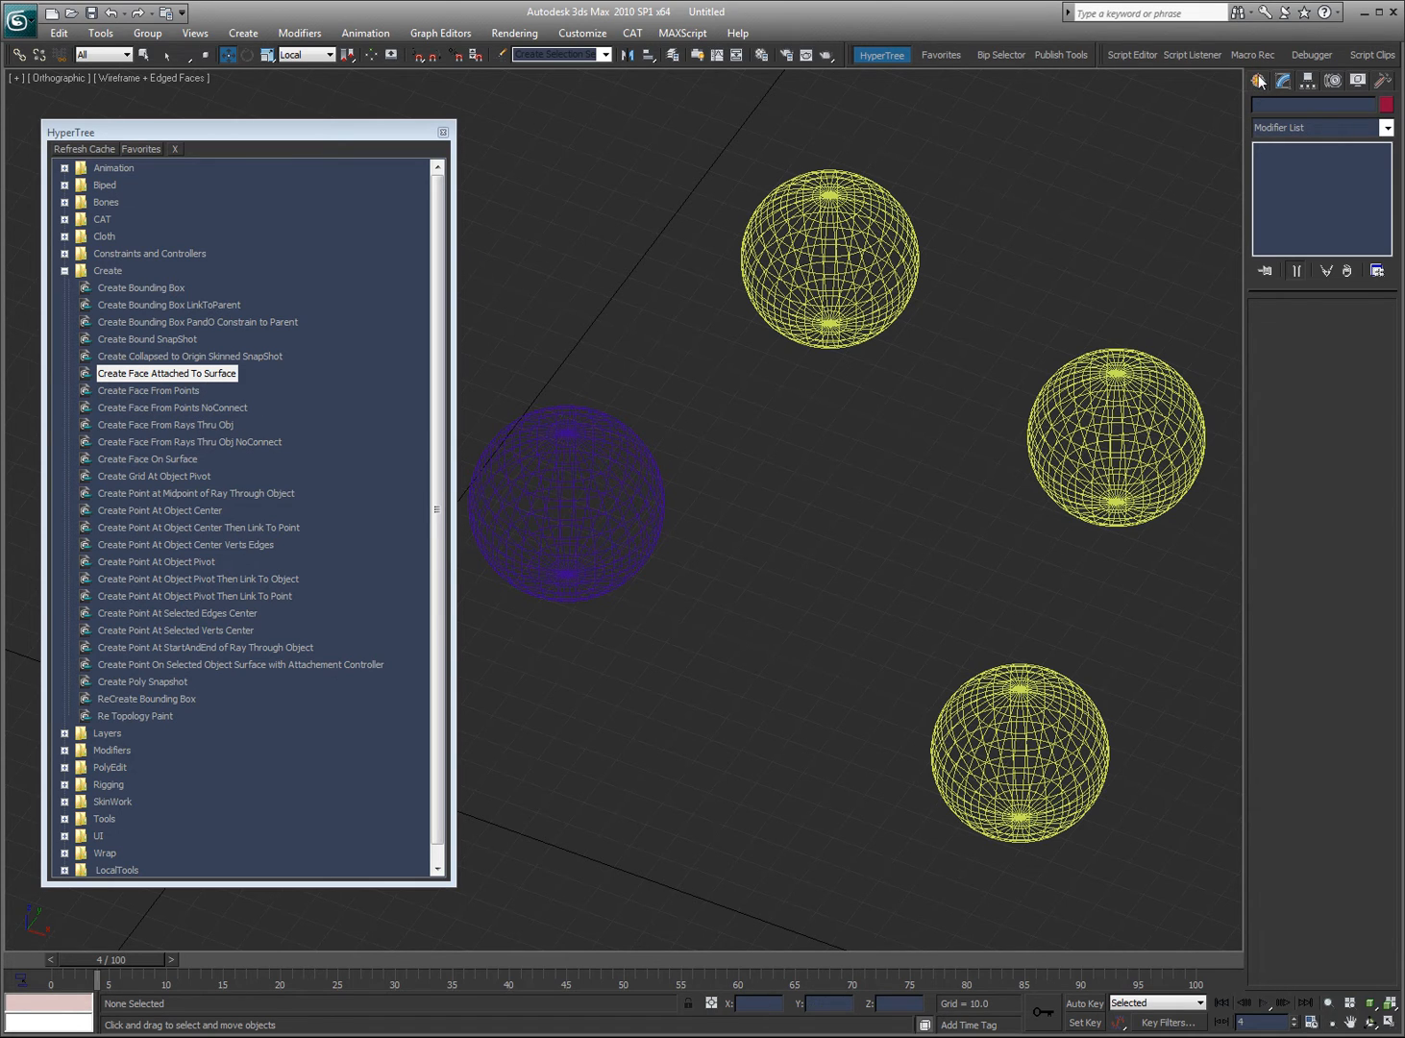
mouse_move(135, 398)
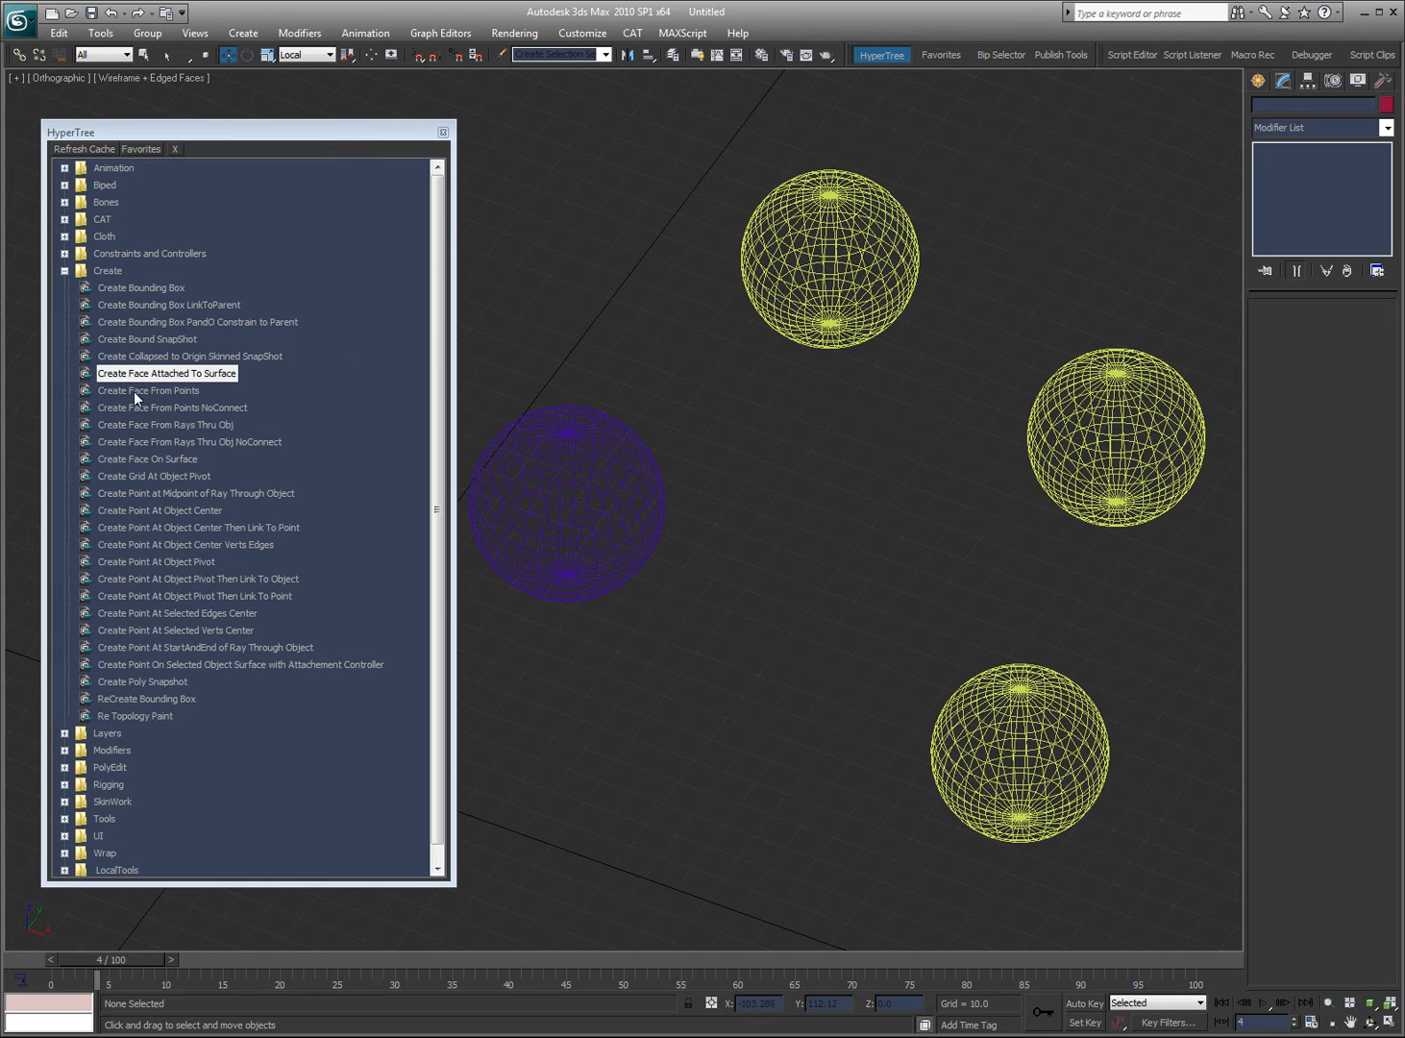
click(148, 390)
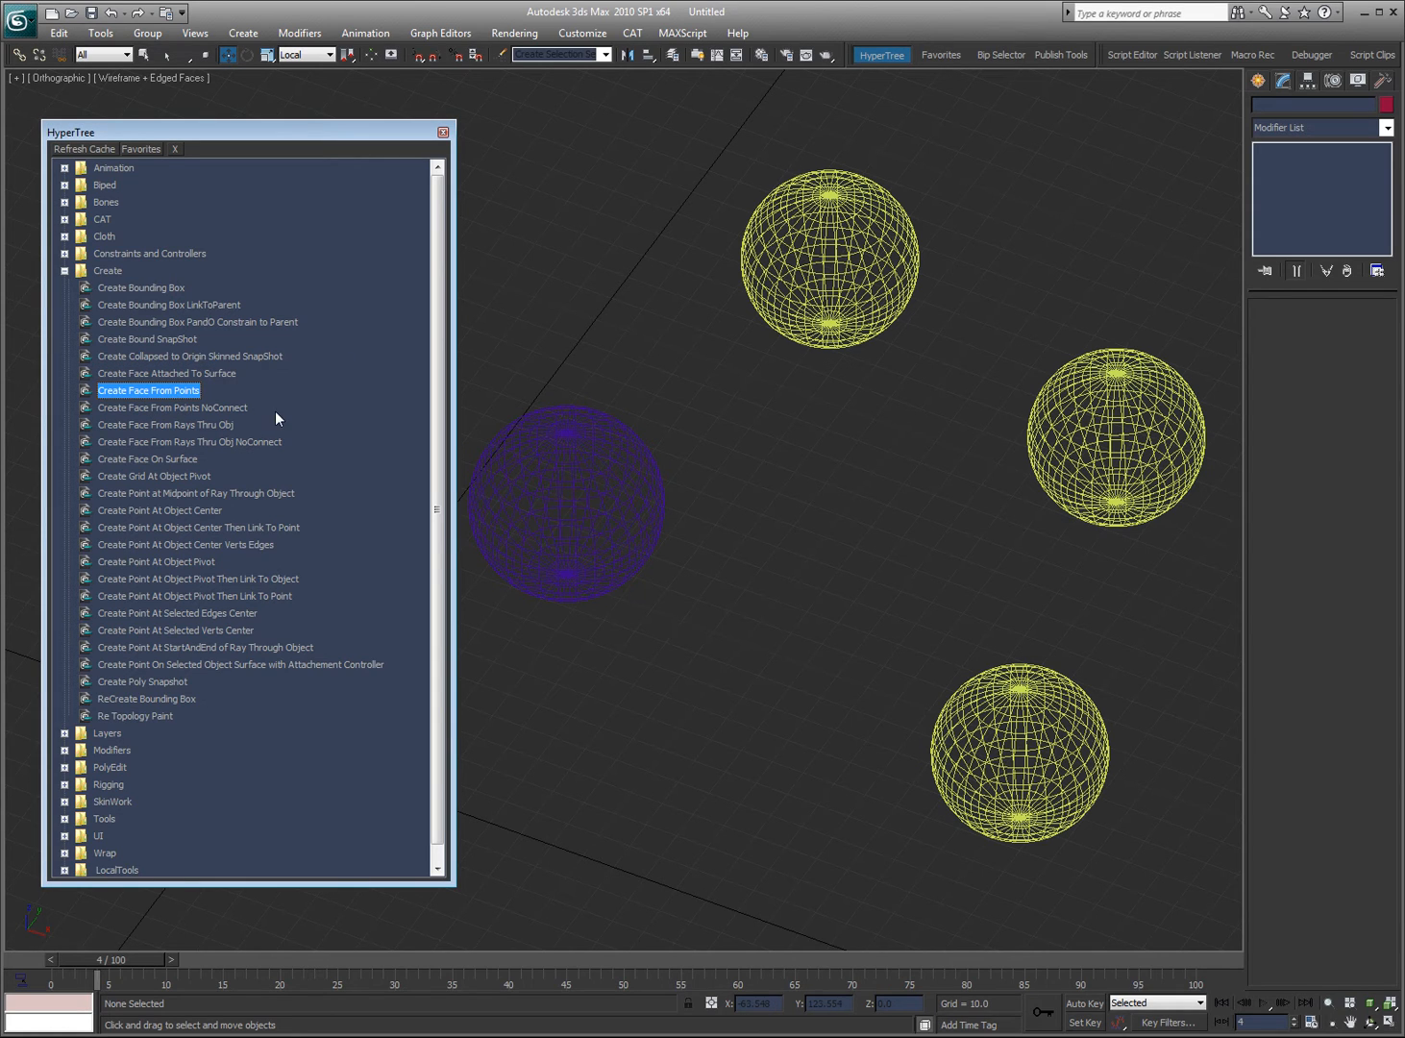
mouse_move(205, 430)
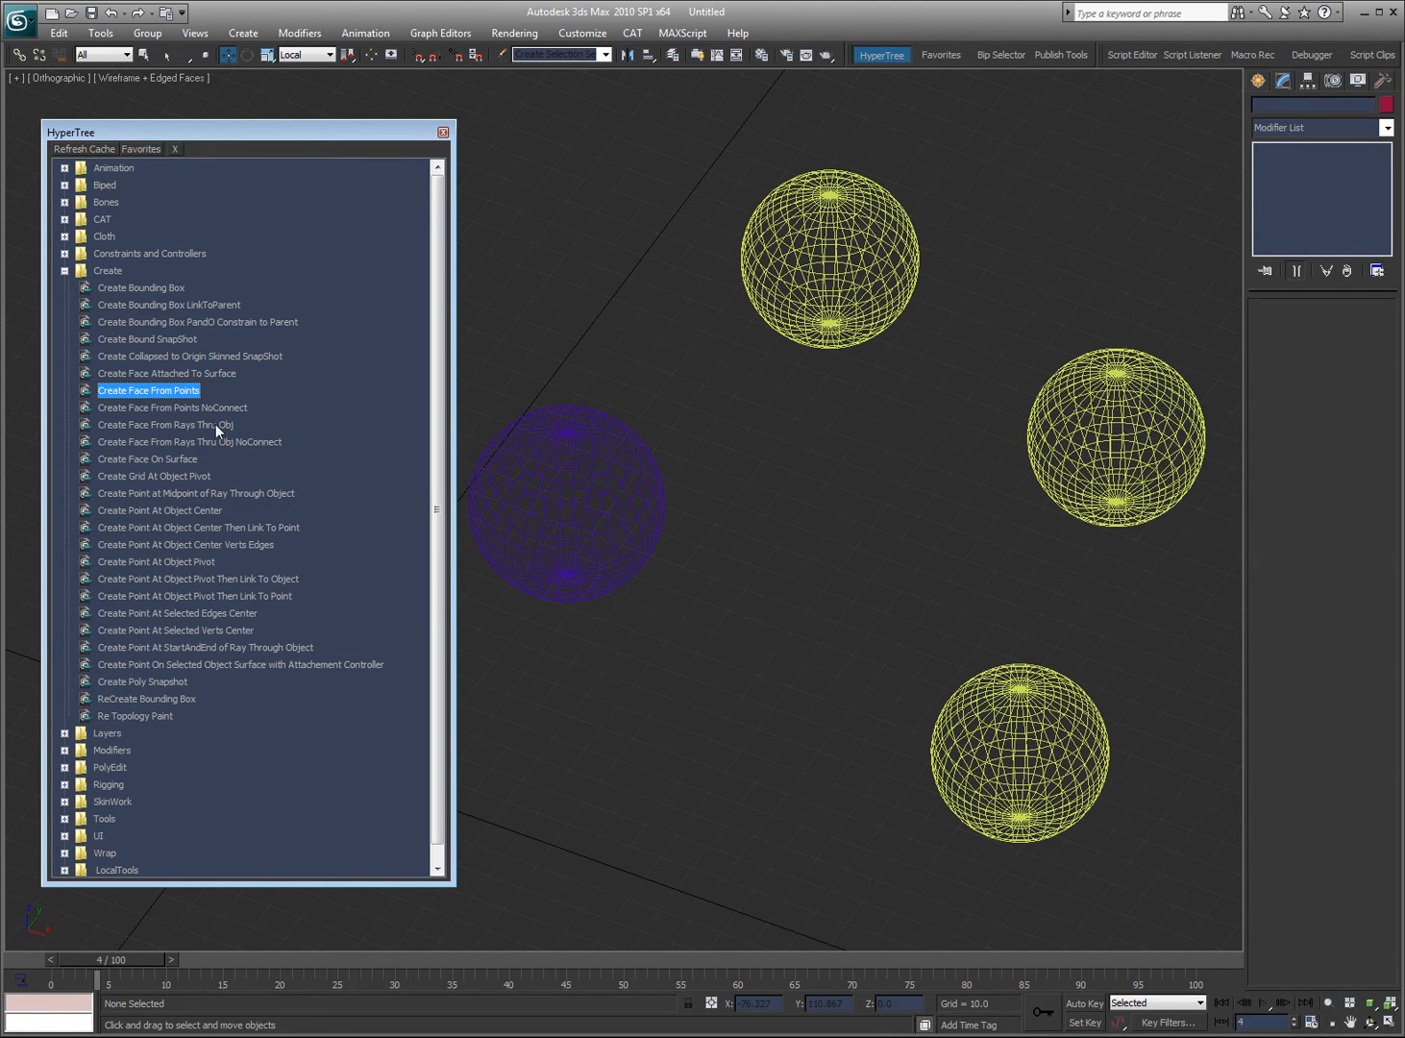
- Select Sphere04, choose Create Face From Rays Thru Obj, and reselect the top sphere
click(846, 264)
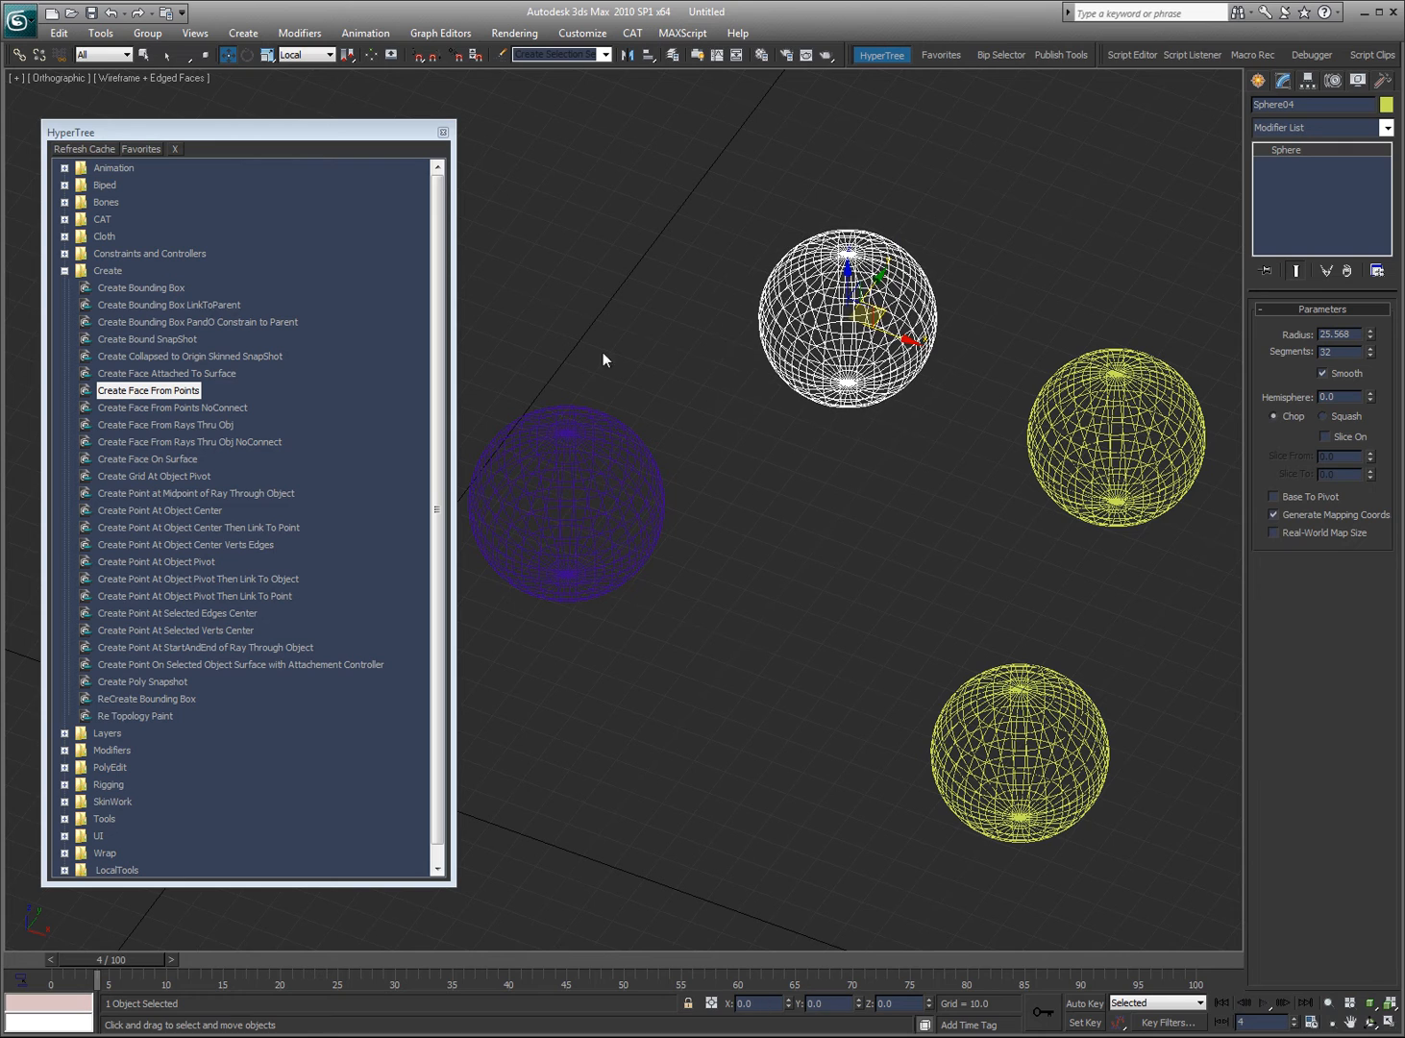
click(165, 424)
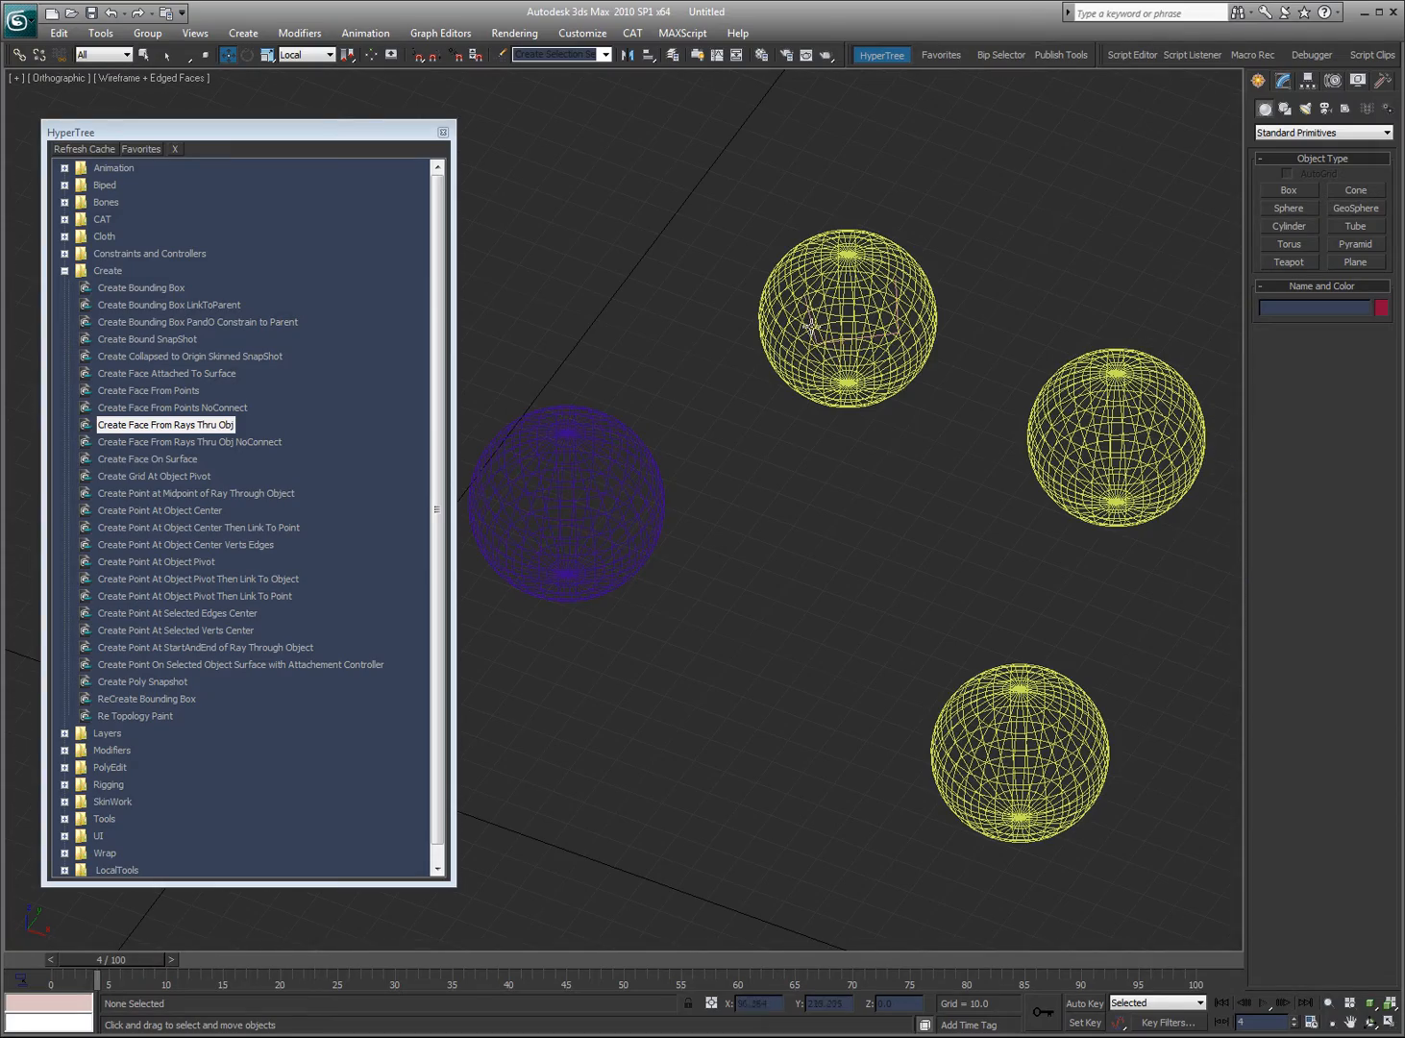
mouse_move(979, 271)
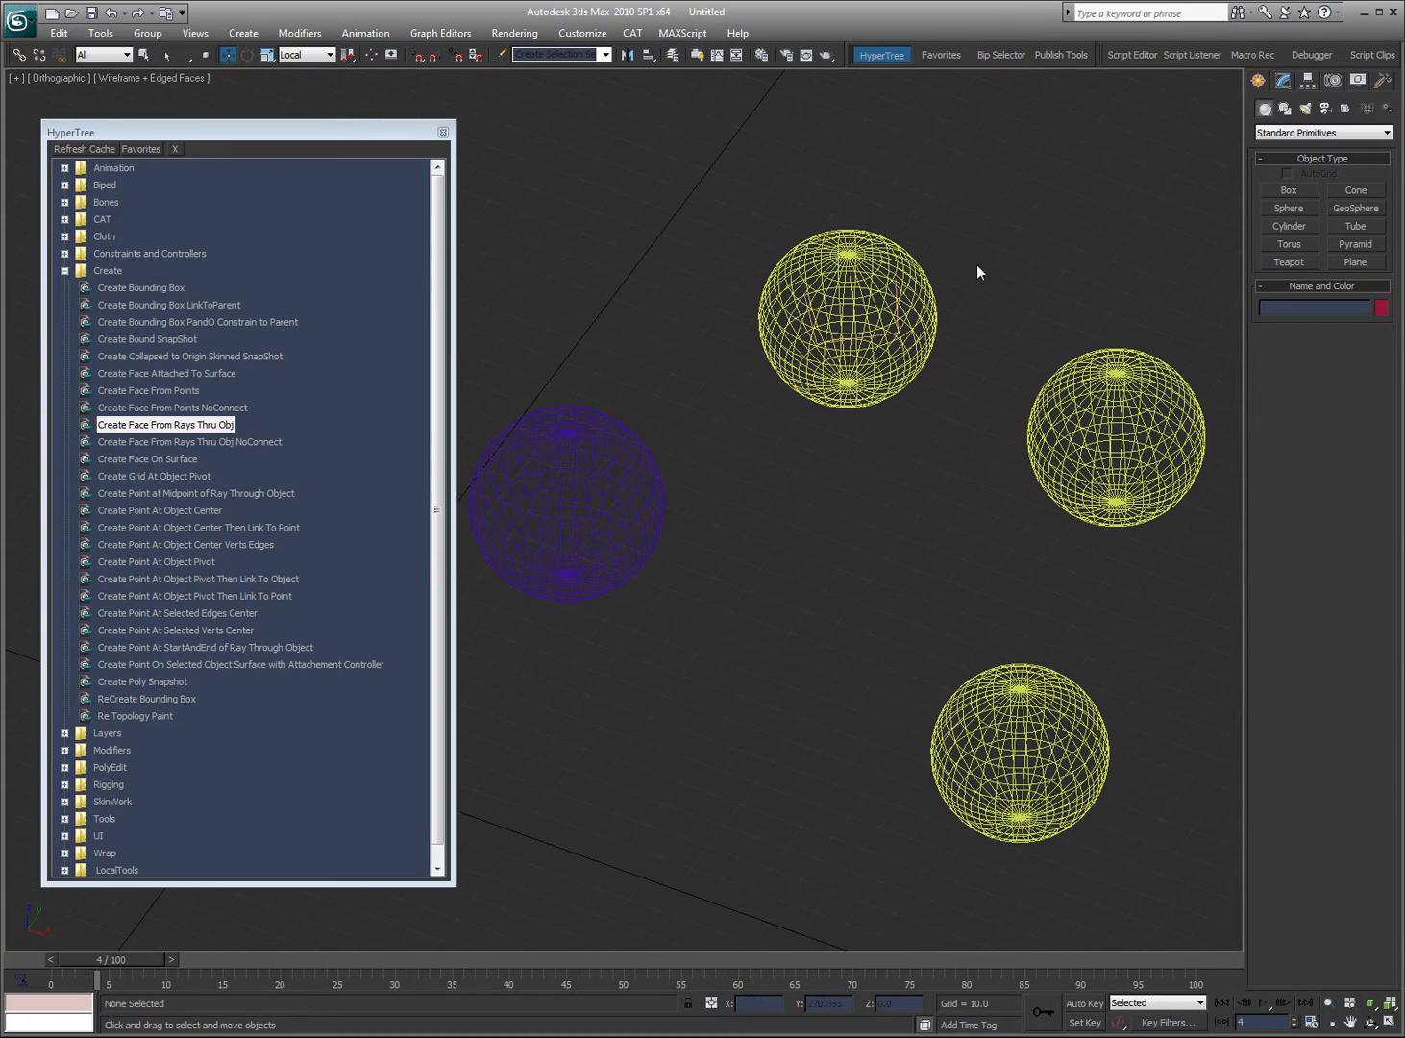
mouse_move(862, 343)
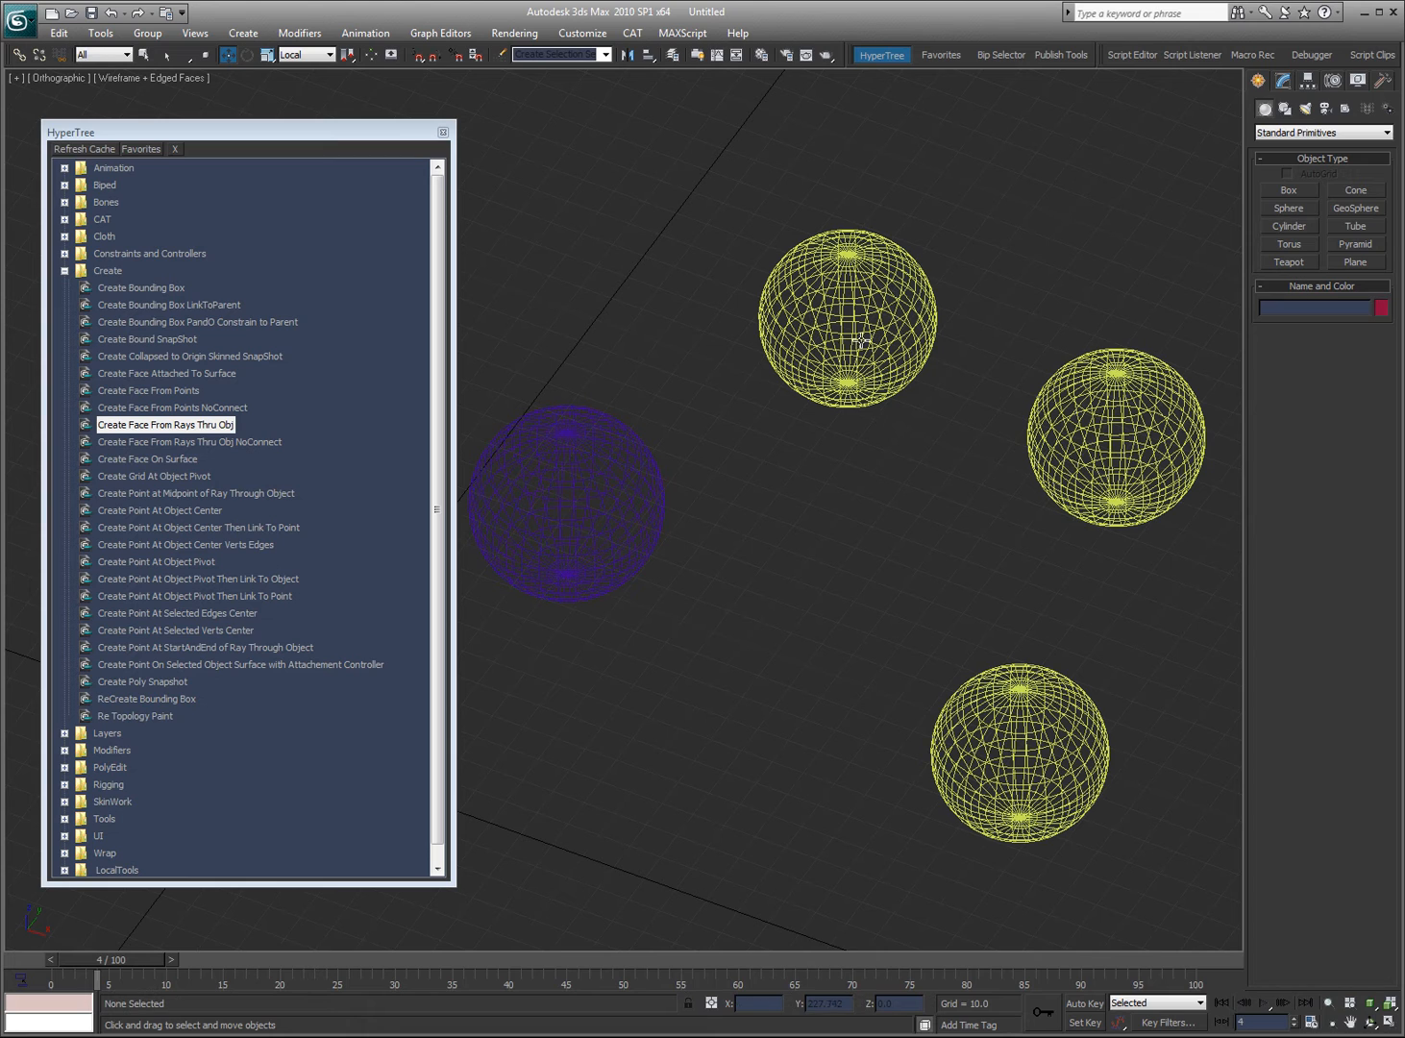
click(846, 317)
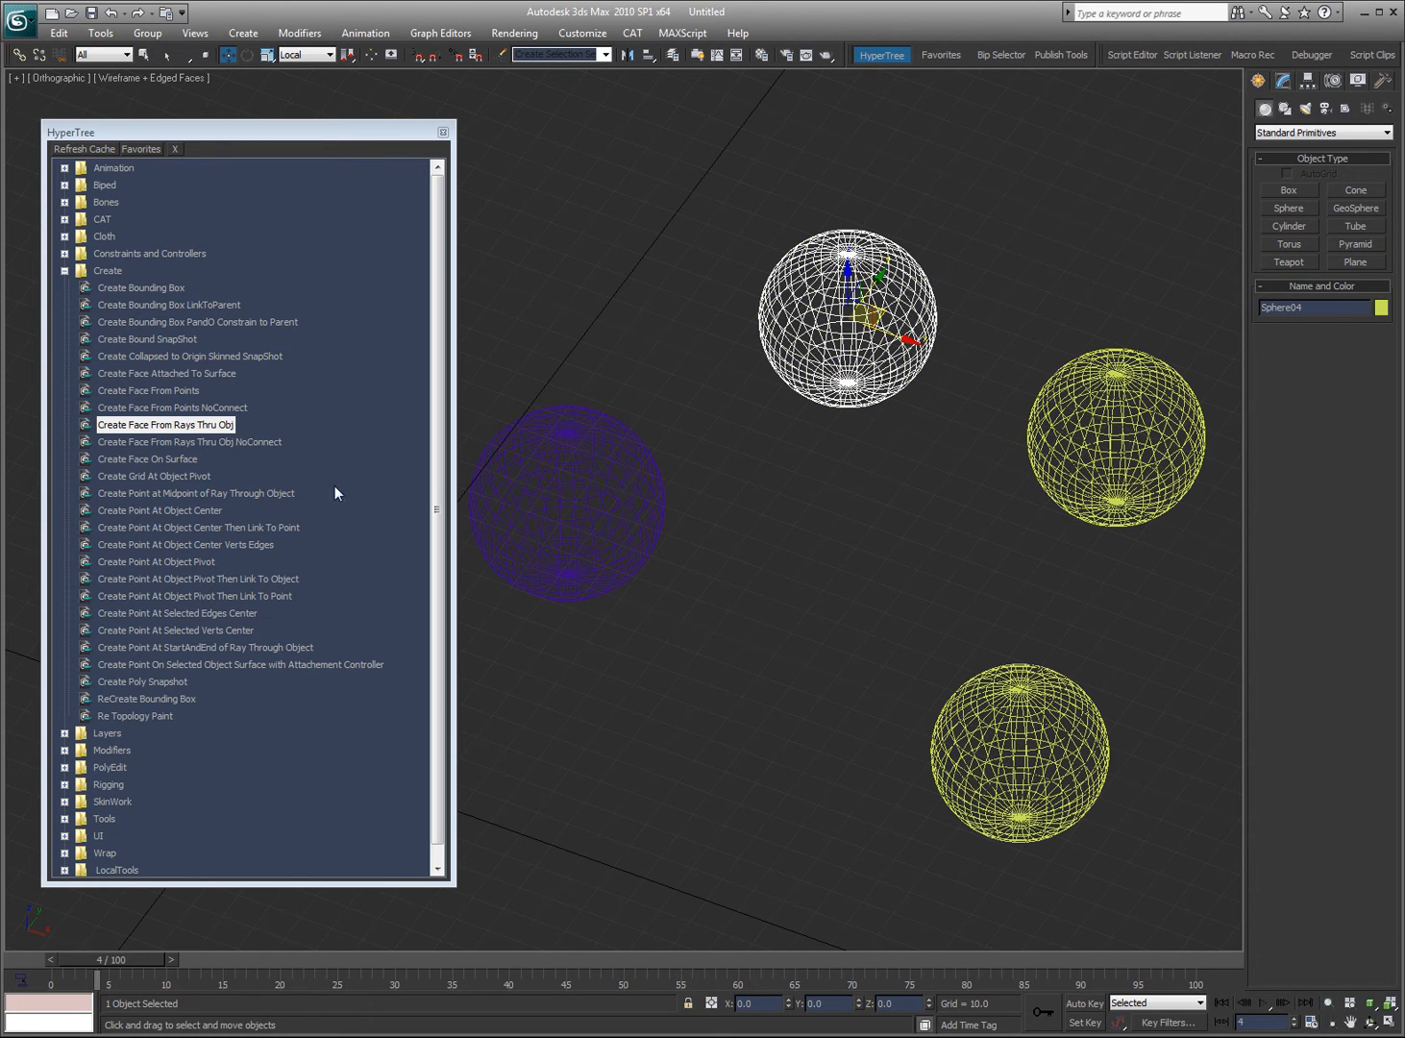
- Run Create Point at Midpoint of Ray Through Object to scatter midpoint helpers in Sphere04
click(196, 493)
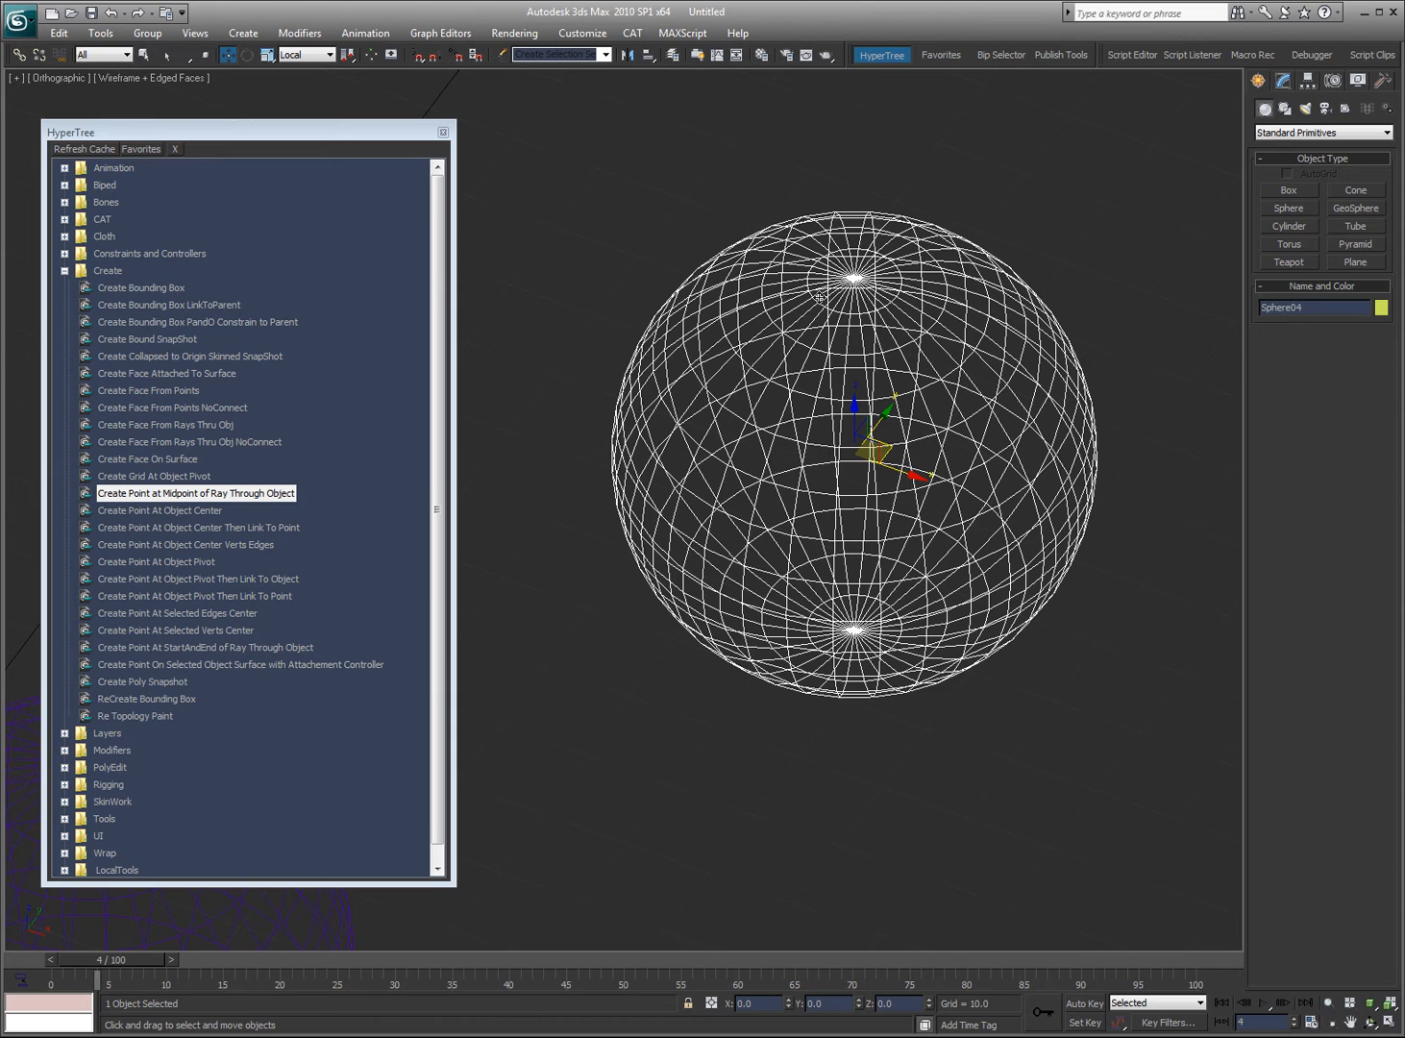
click(196, 493)
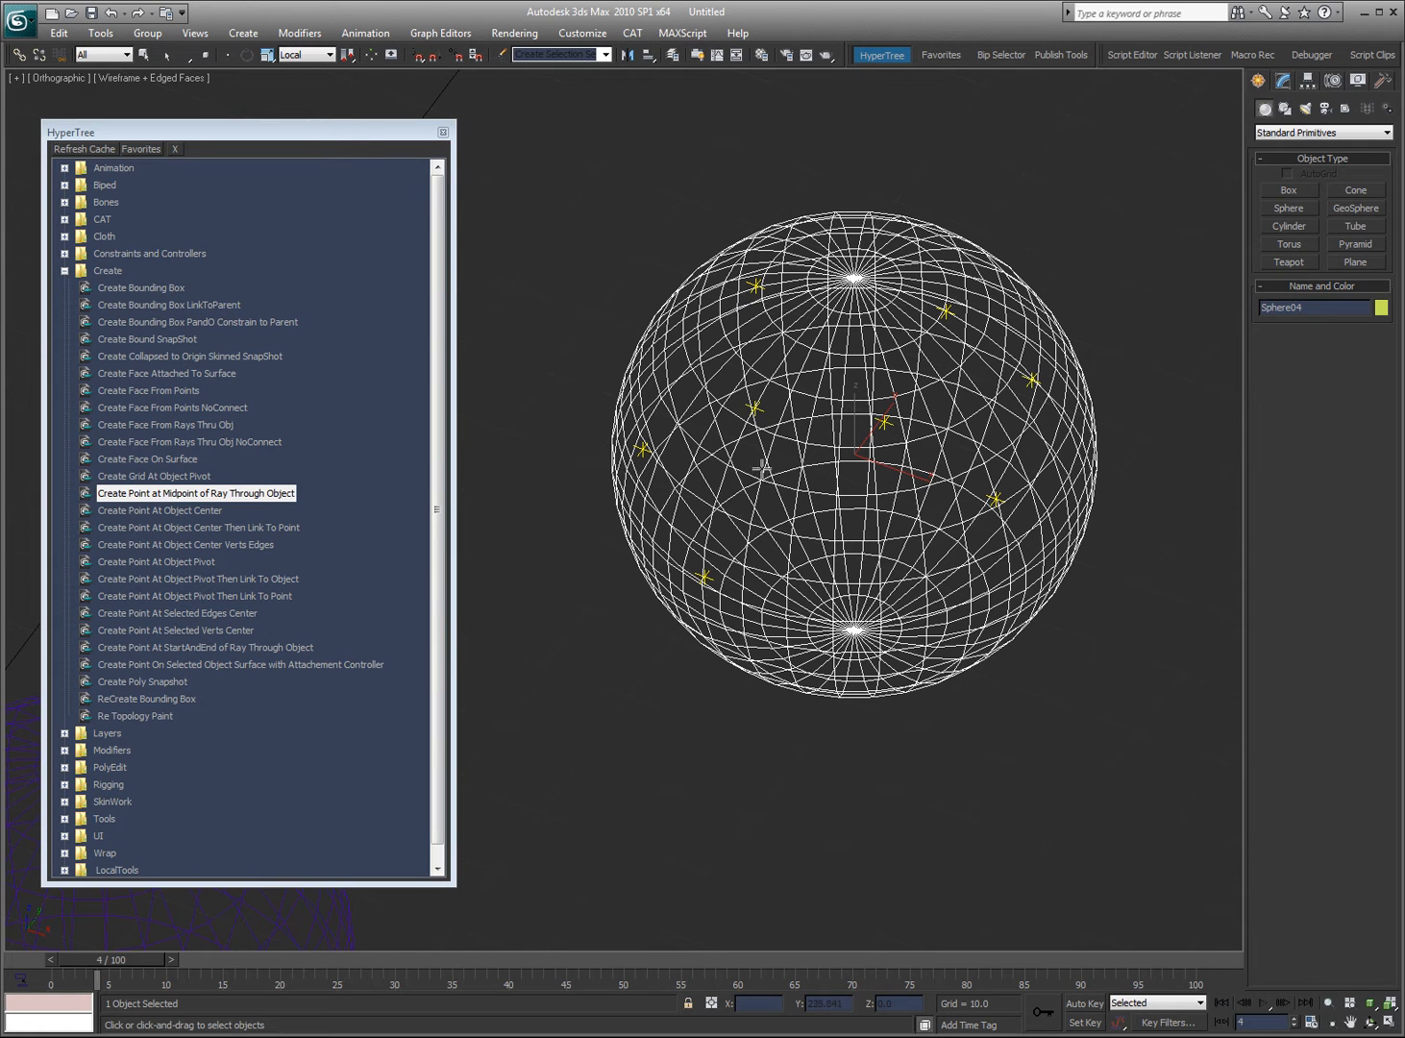
mouse_move(975, 378)
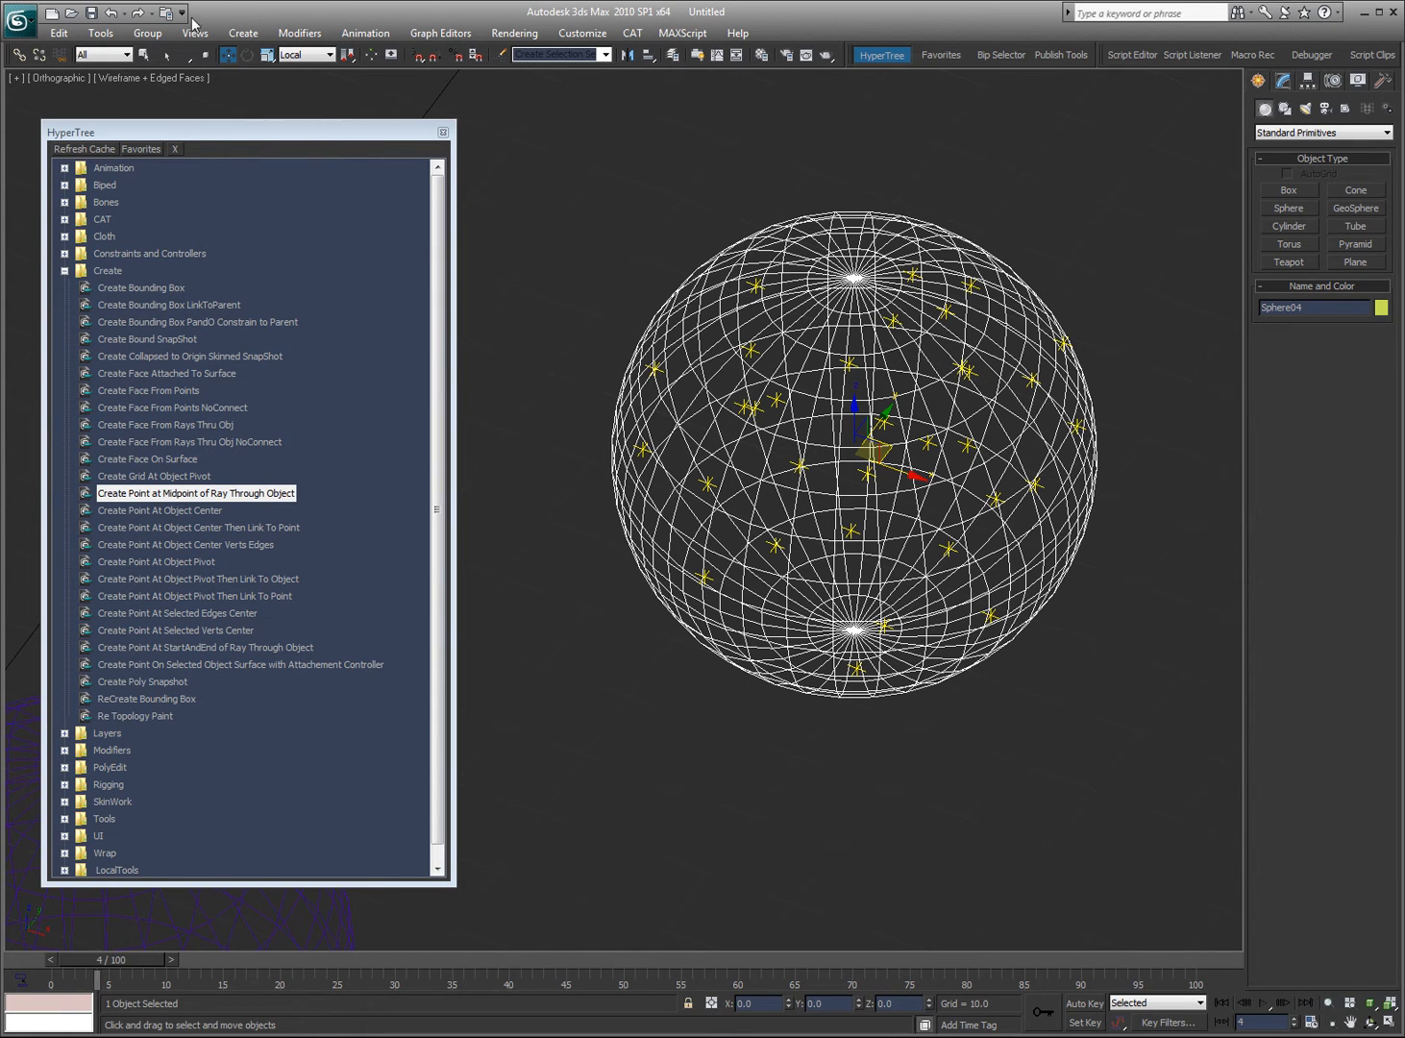
mouse_move(760, 530)
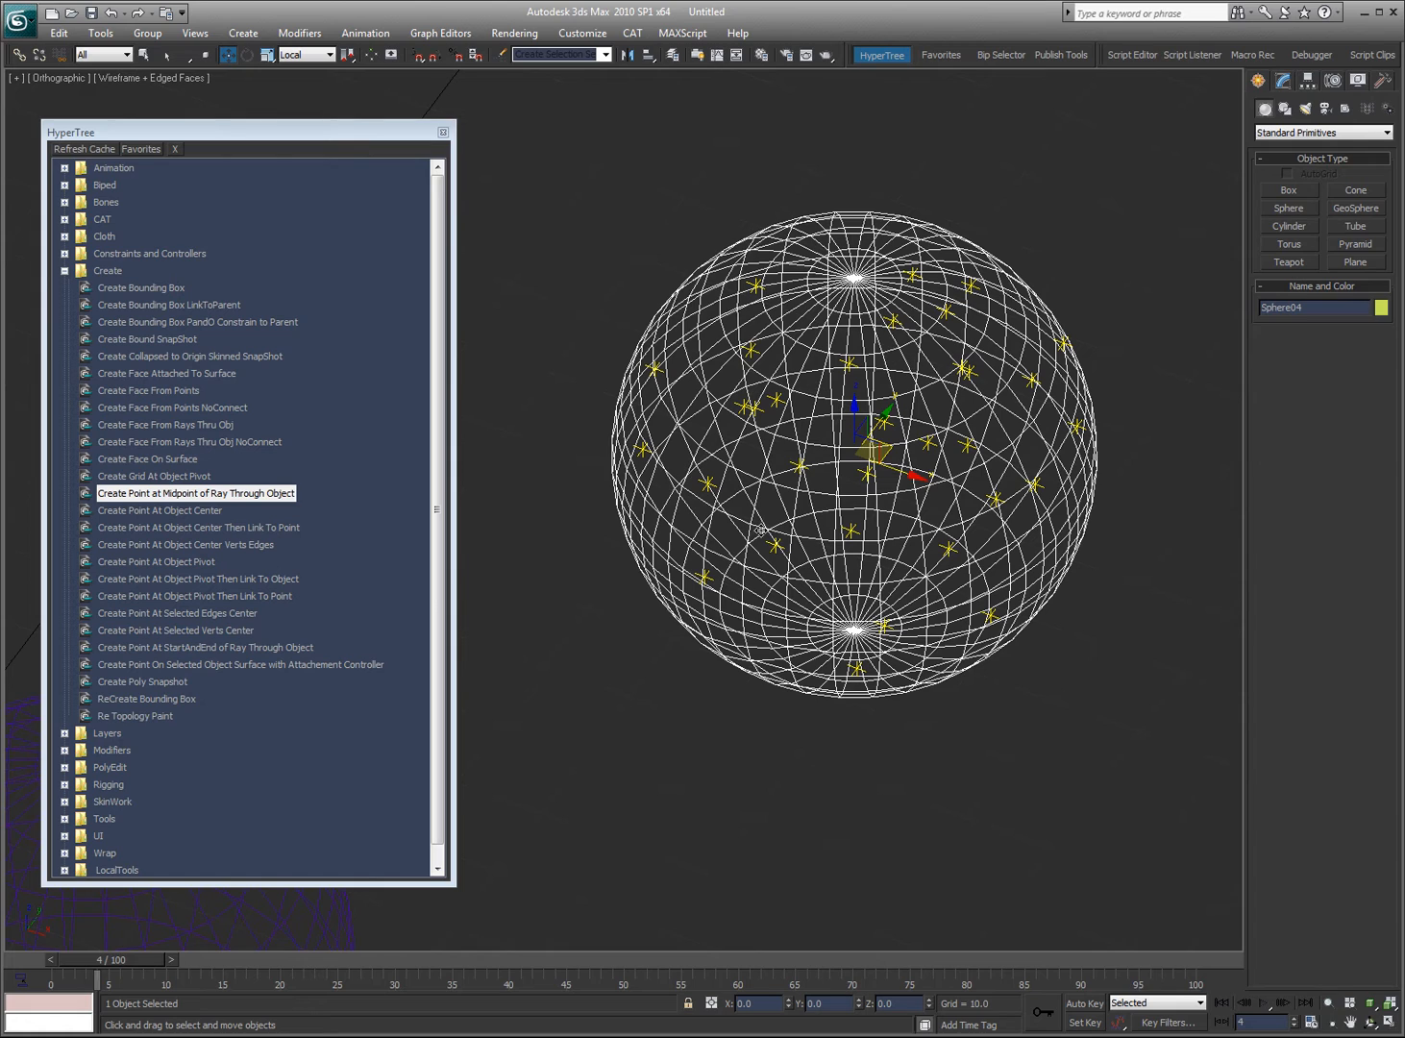
mouse_move(861, 384)
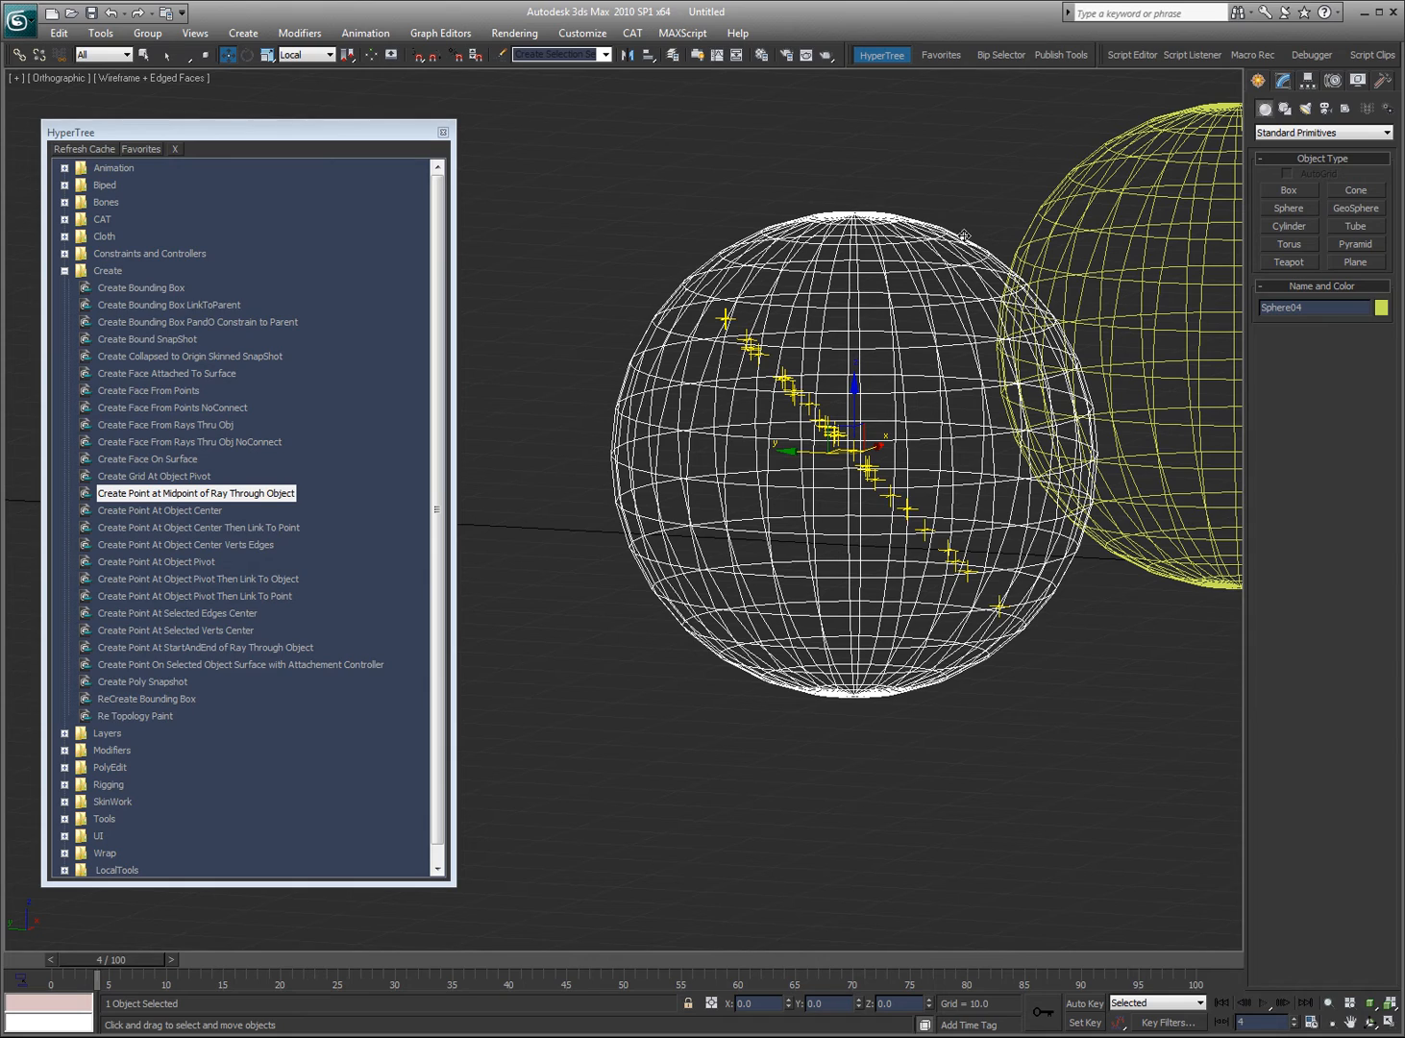
mouse_move(623, 539)
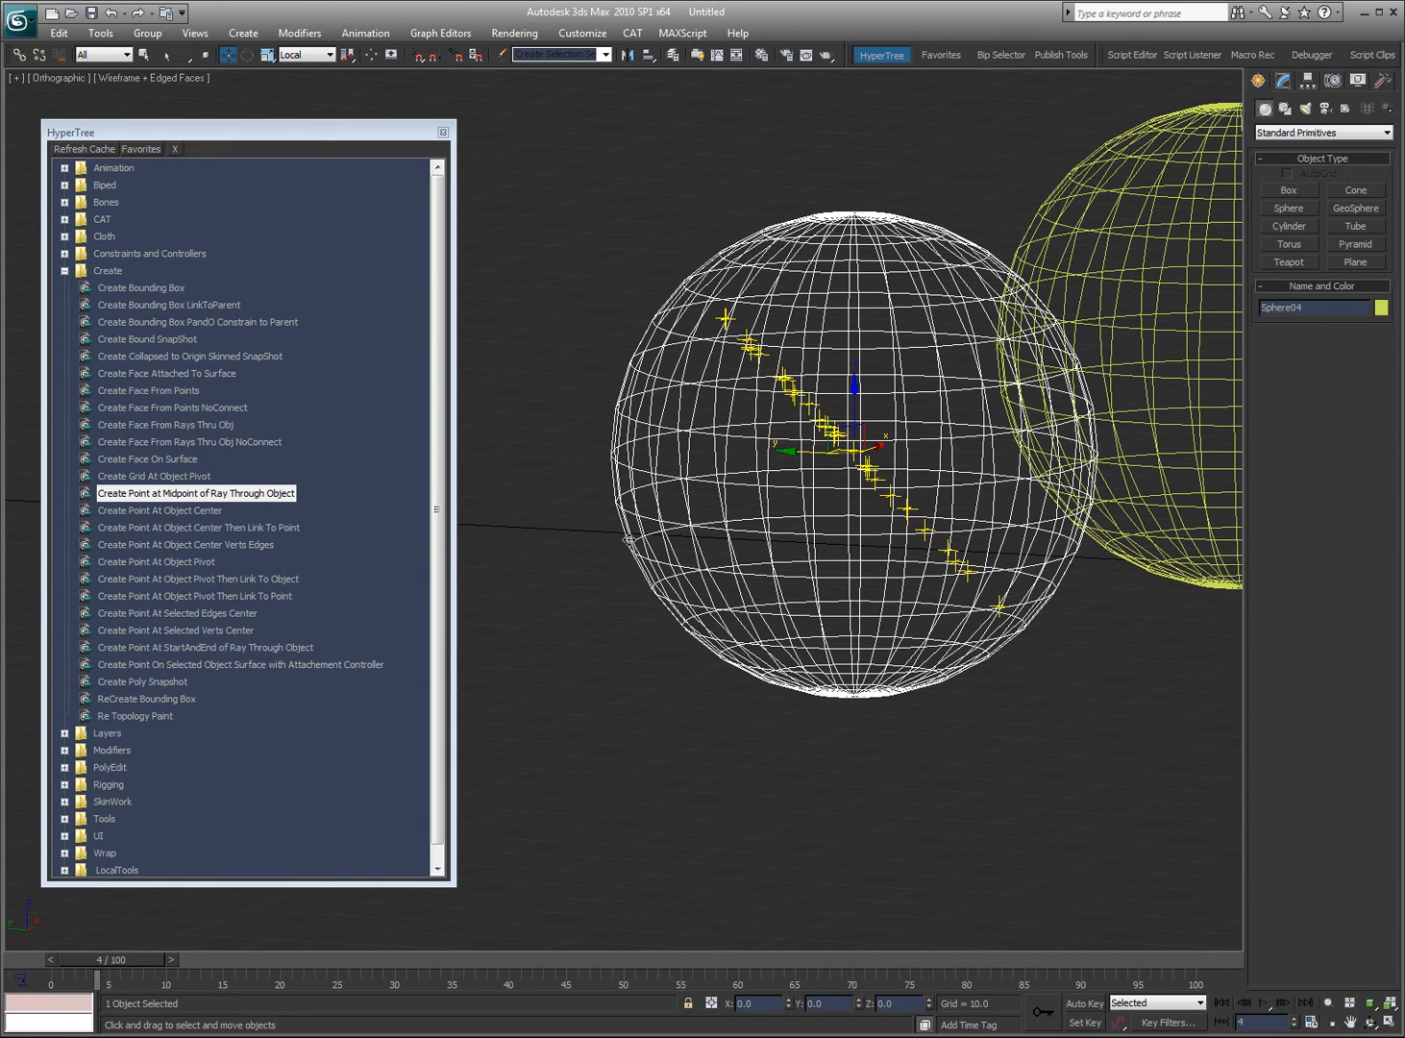
mouse_move(788, 388)
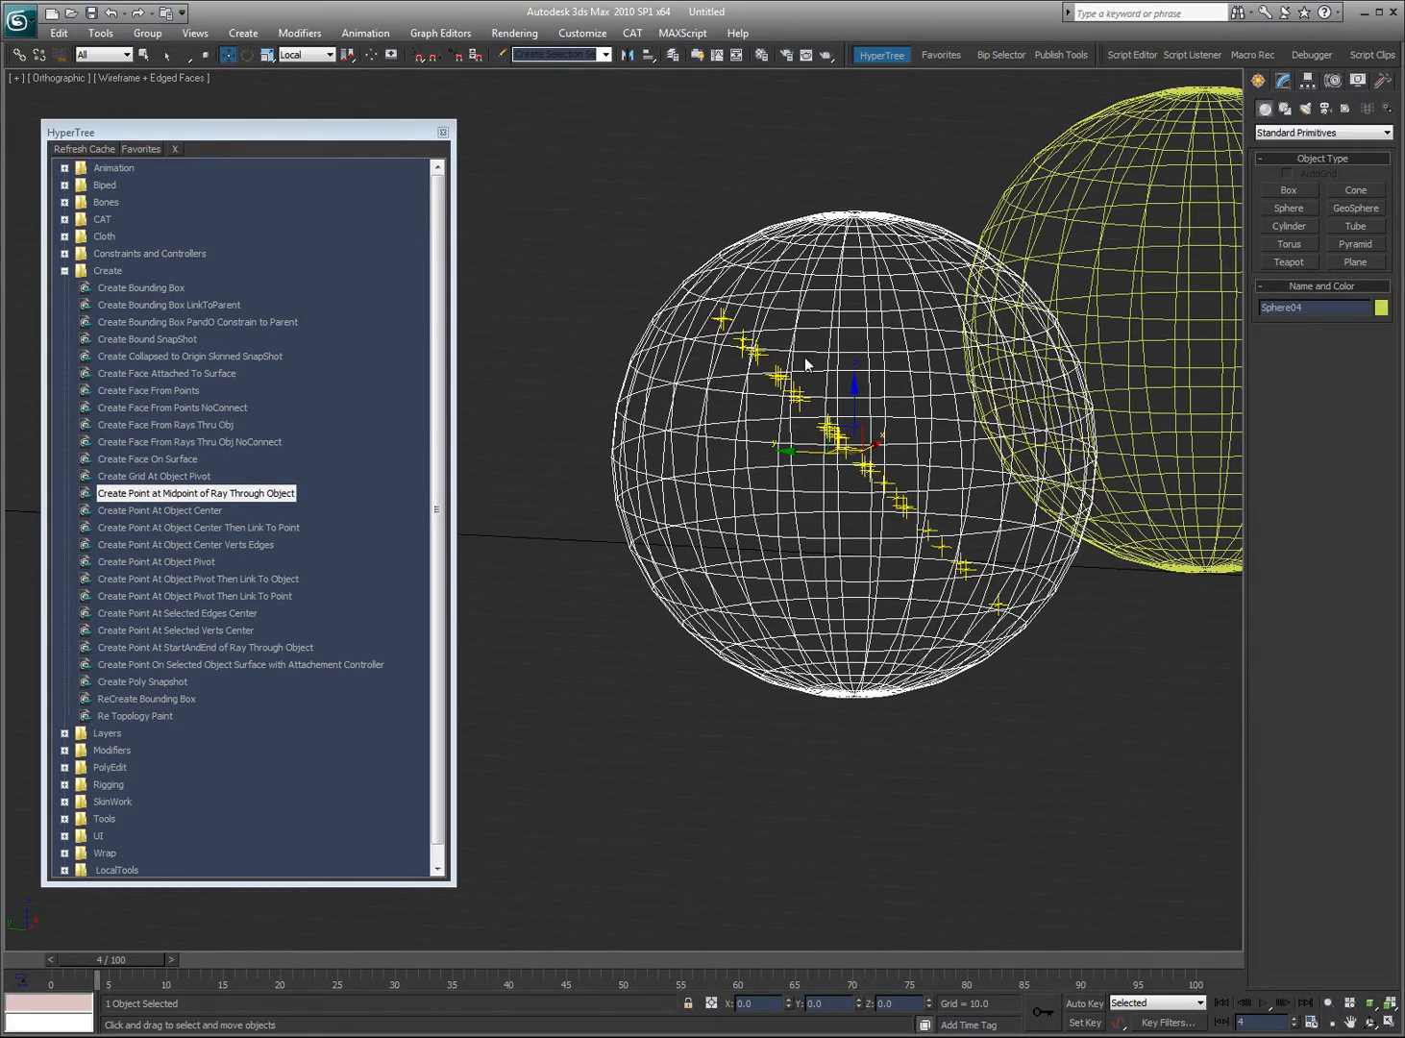
mouse_move(831, 471)
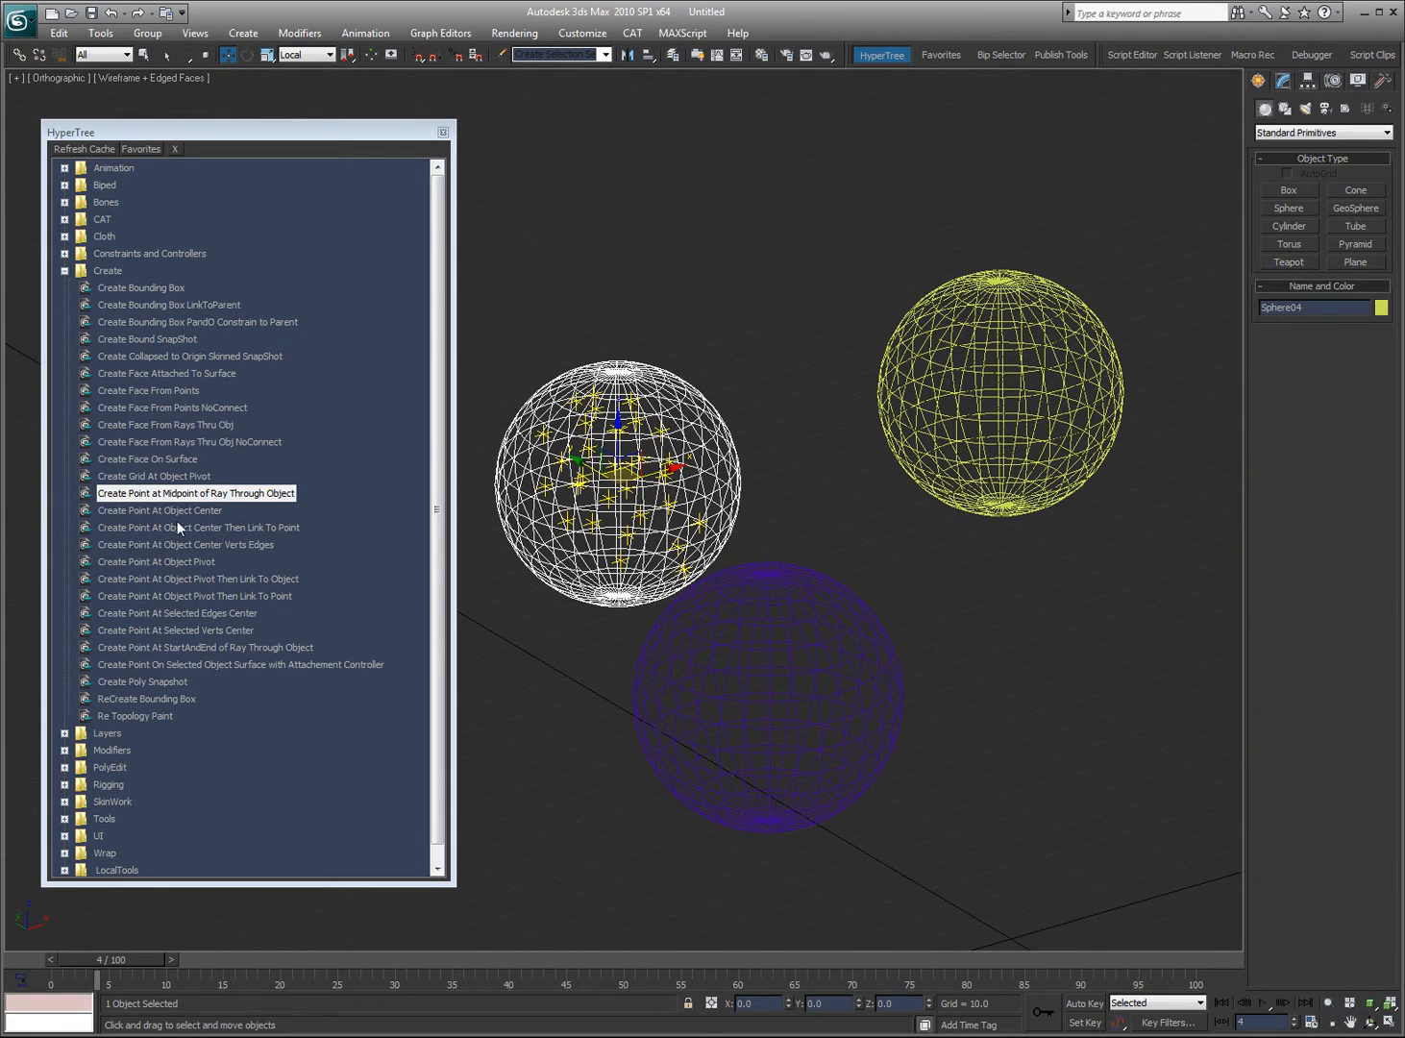
mouse_move(117, 521)
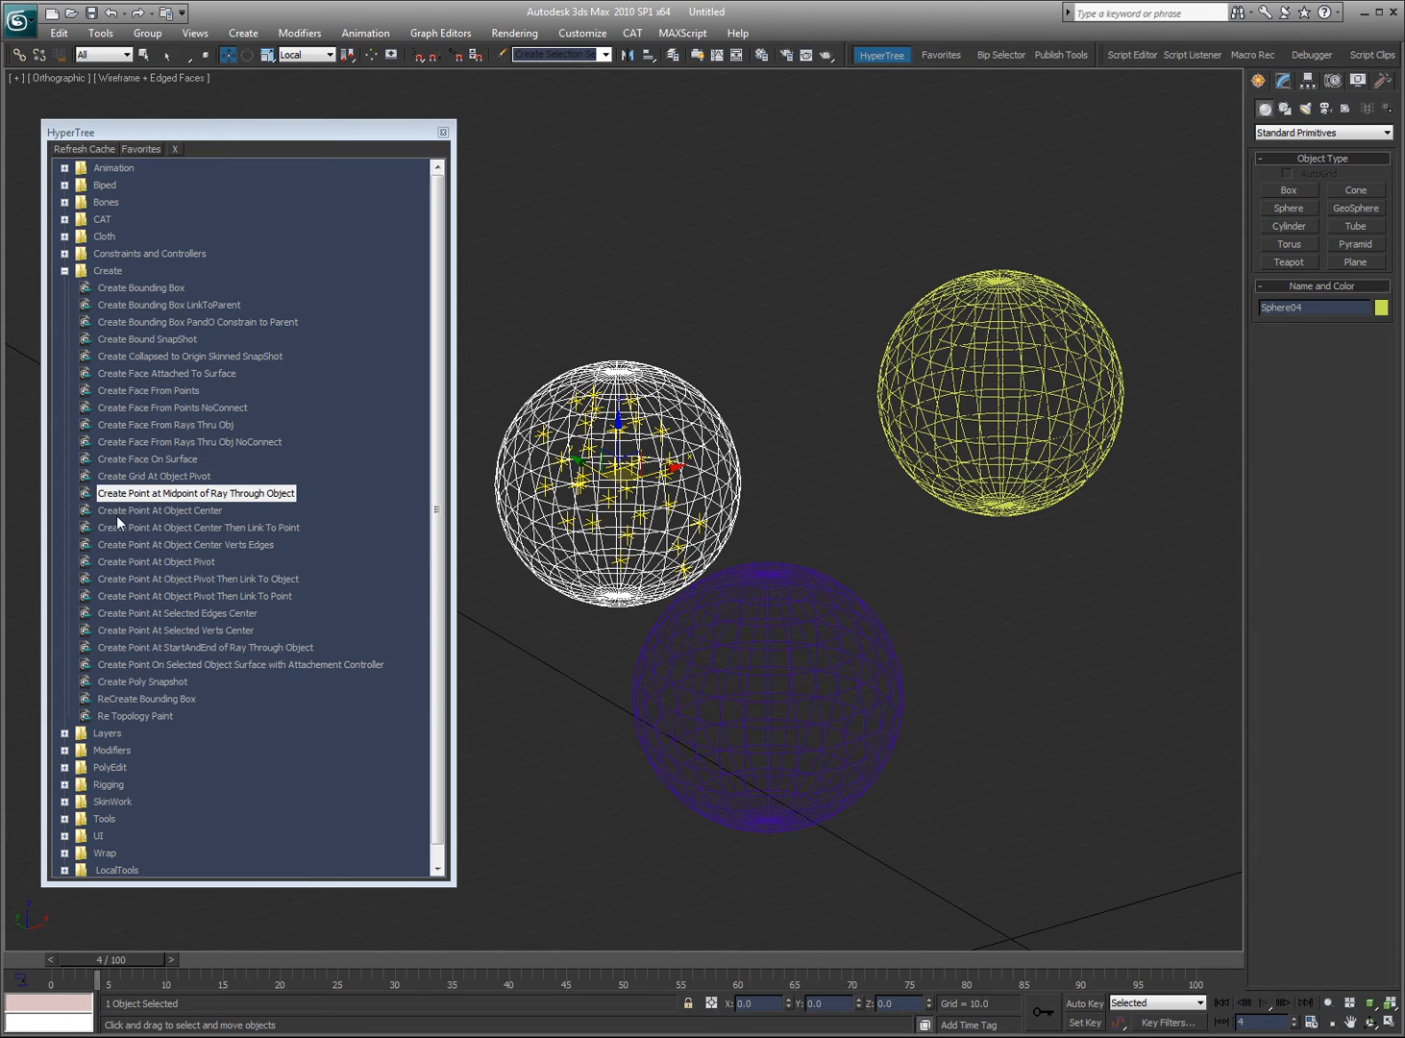
mouse_move(296, 534)
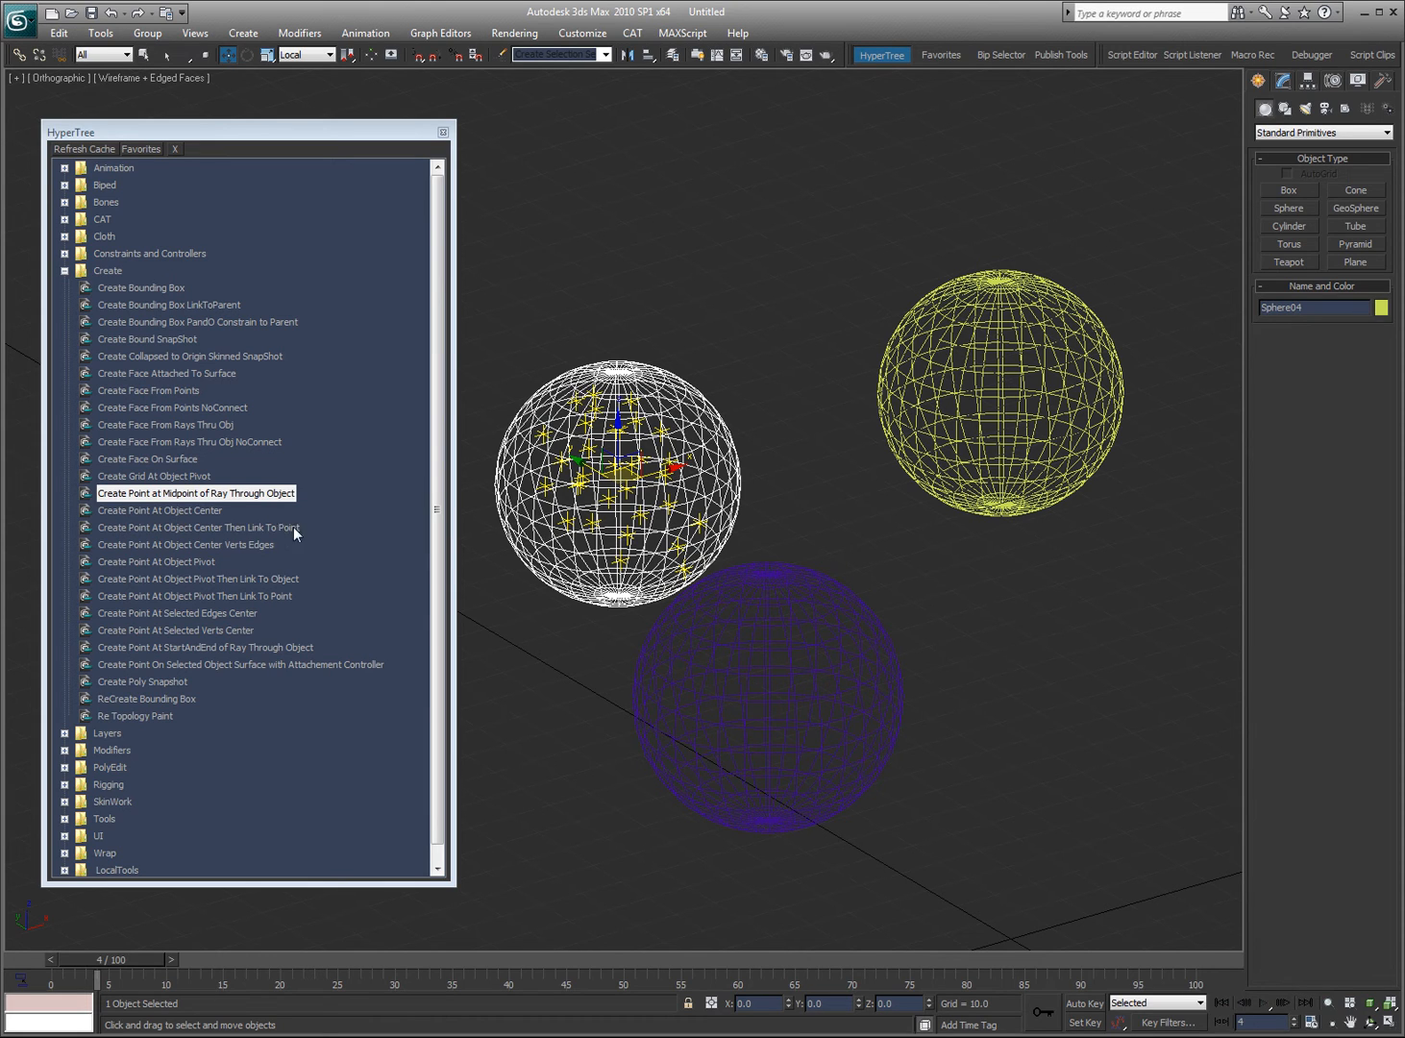
mouse_move(264, 531)
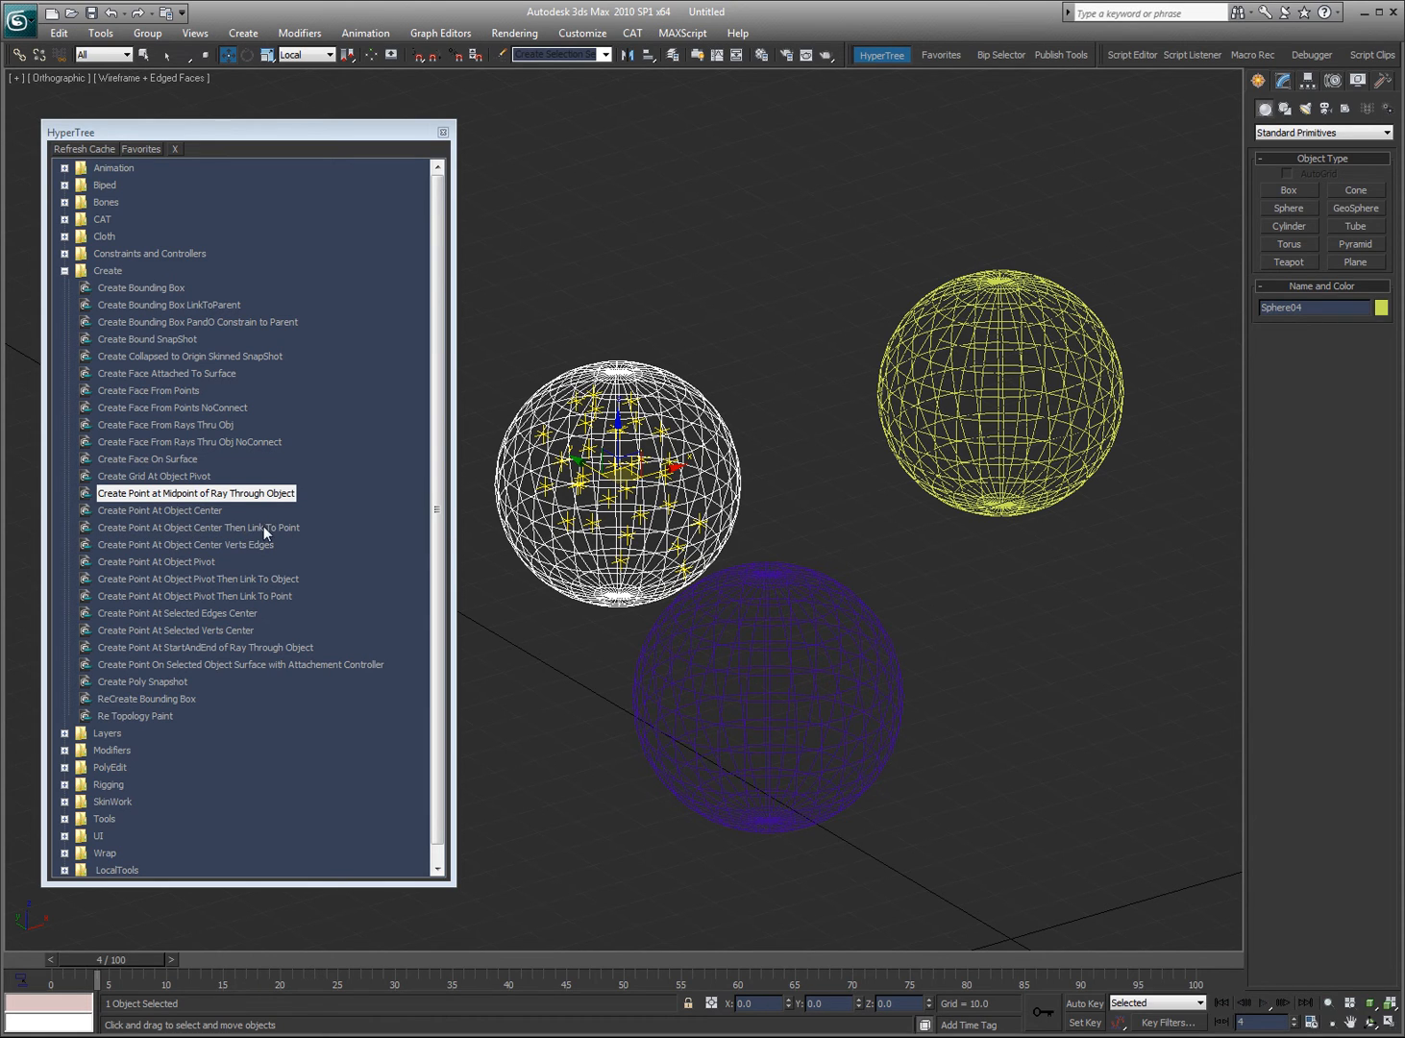
- Pick the Create Point At Object Center Then Link To Point script
click(999, 384)
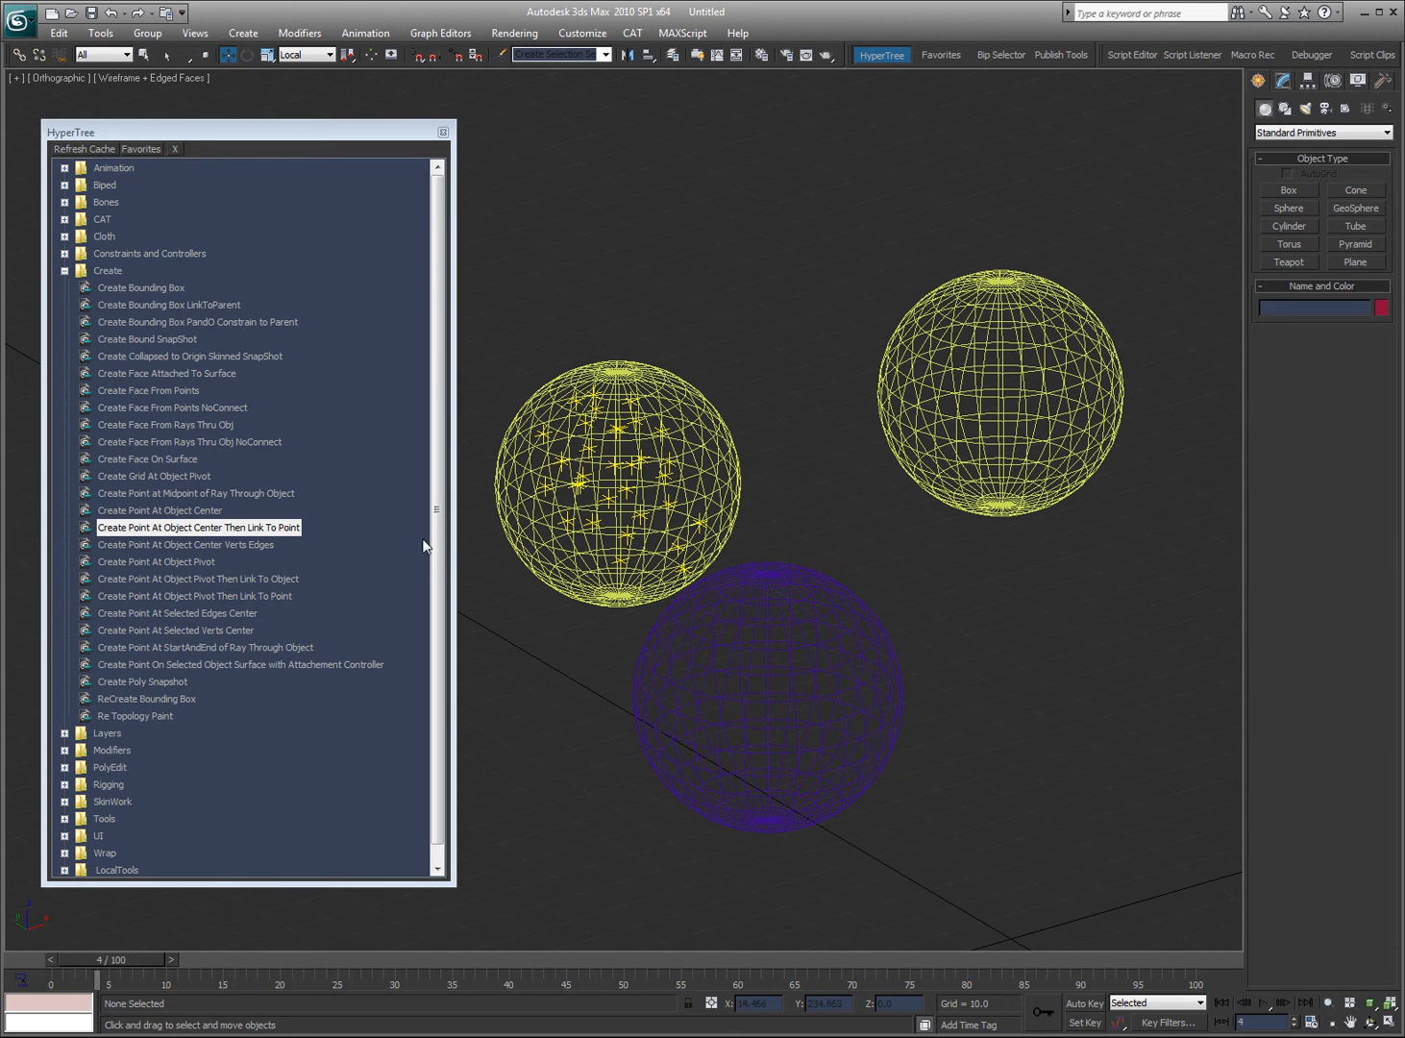
mouse_move(208, 545)
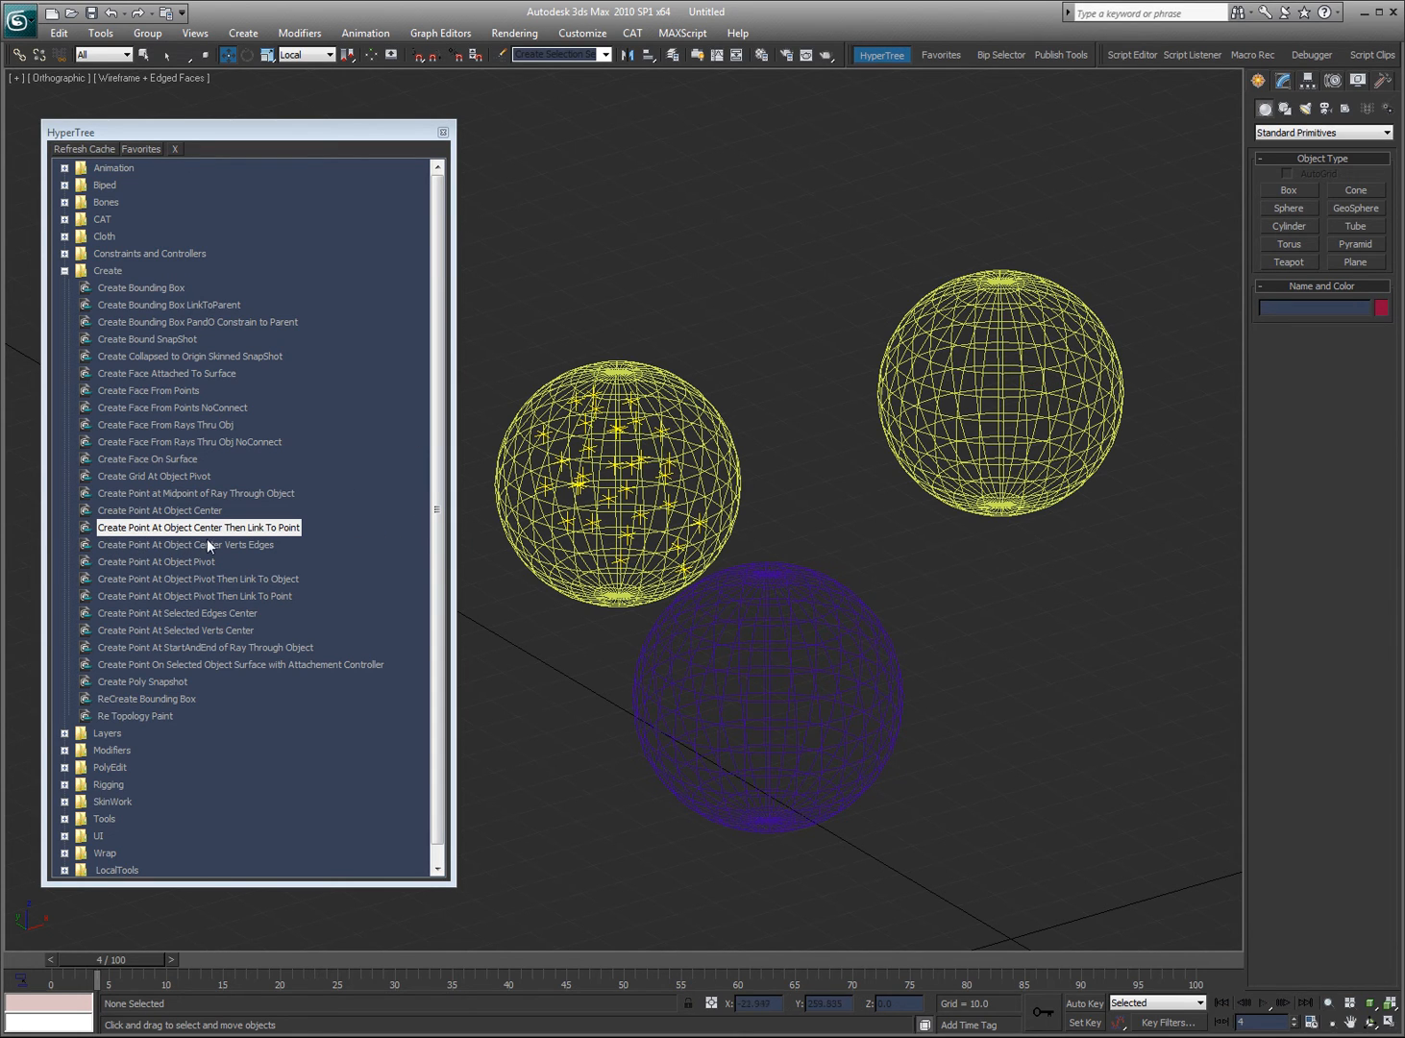
- Convert the purple Sphere03 to Editable Poly and pick an edge on its surface
click(765, 695)
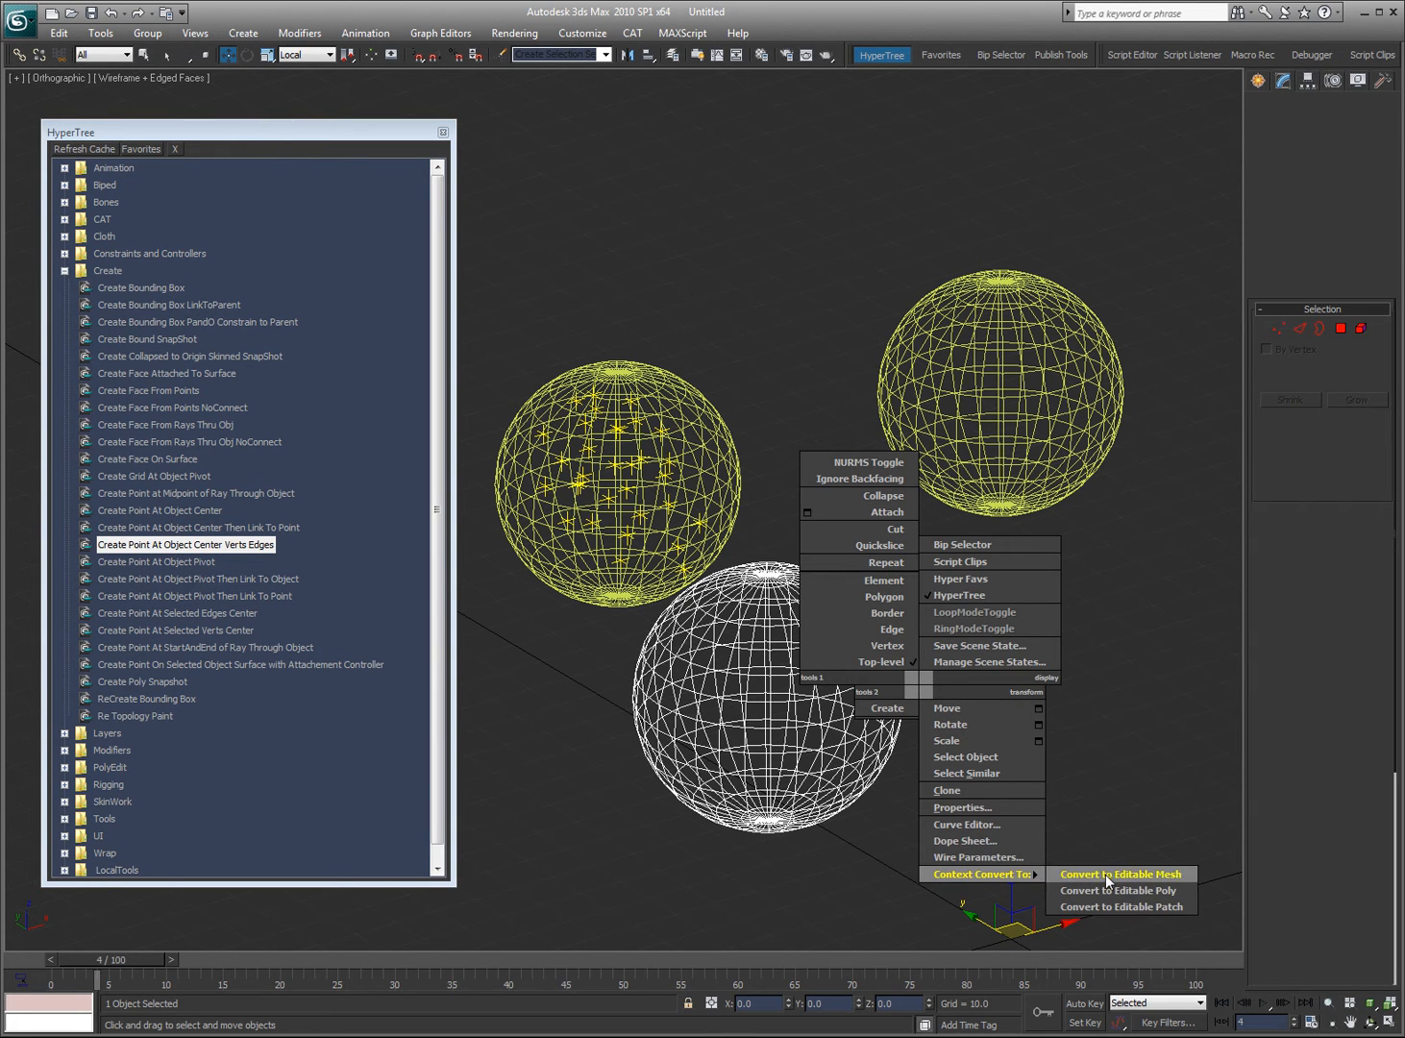
click(1110, 890)
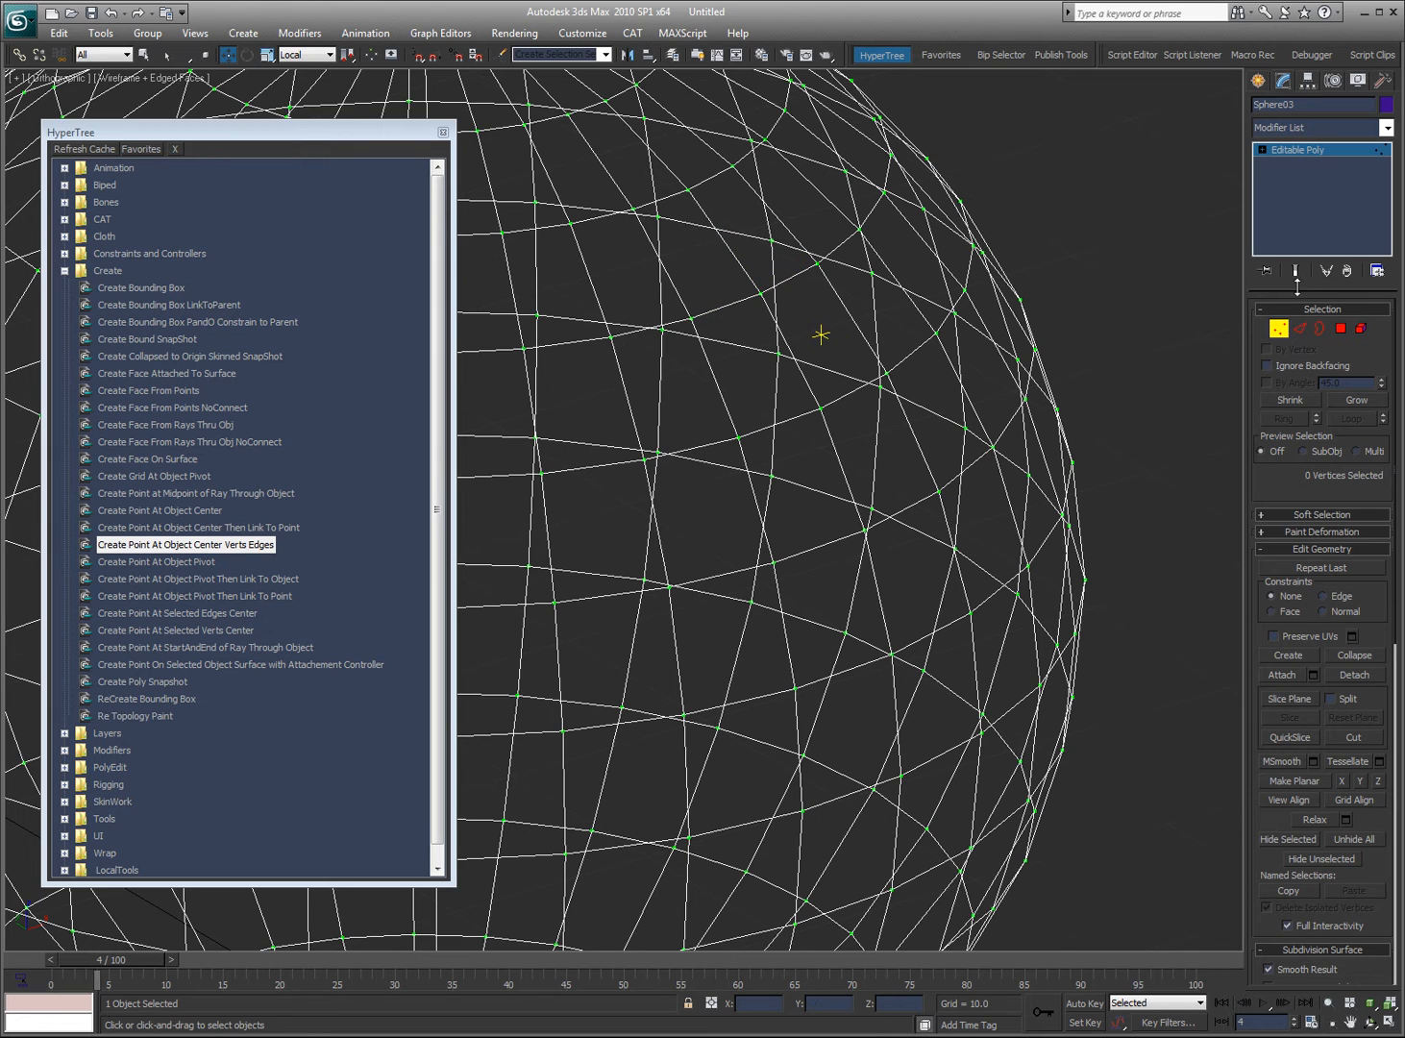
click(869, 332)
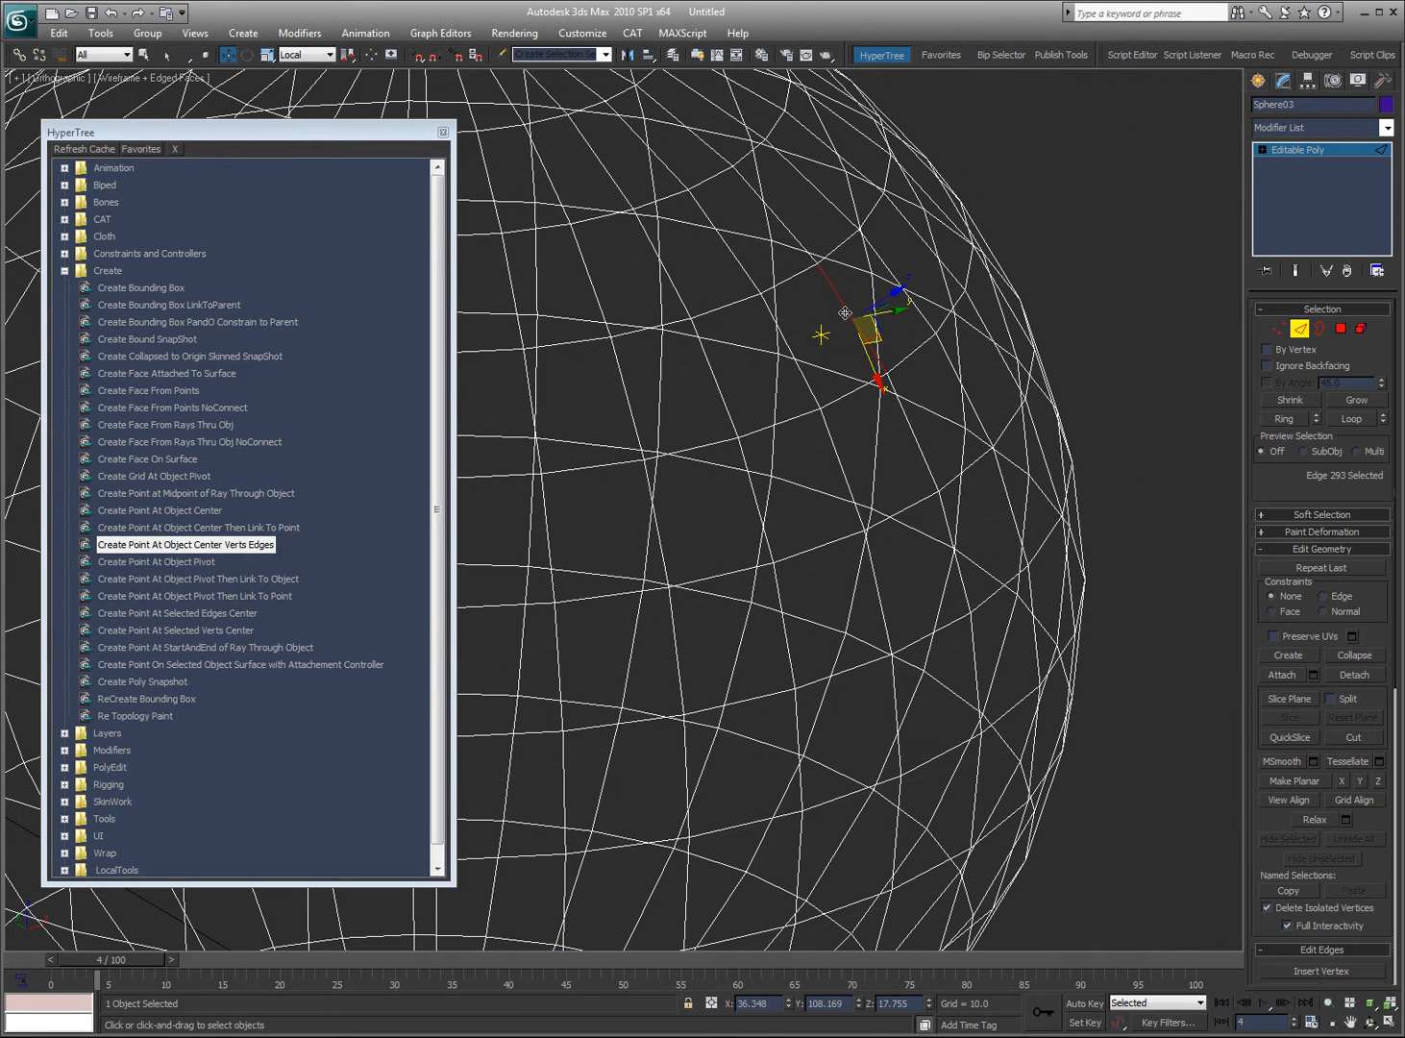
mouse_move(787, 343)
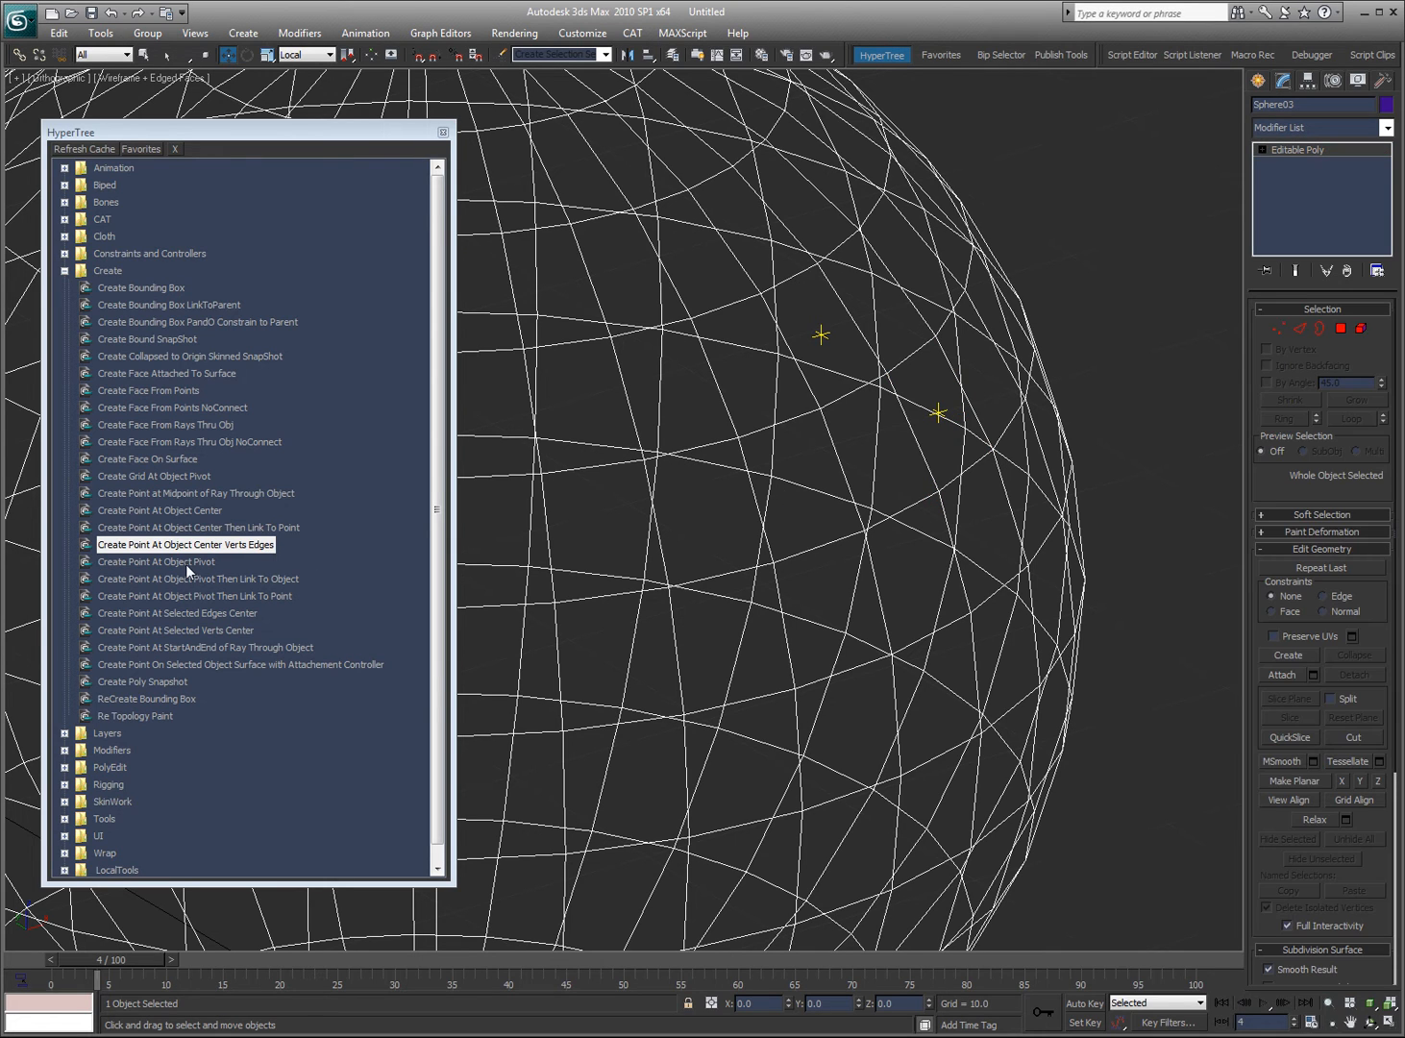
mouse_move(222, 585)
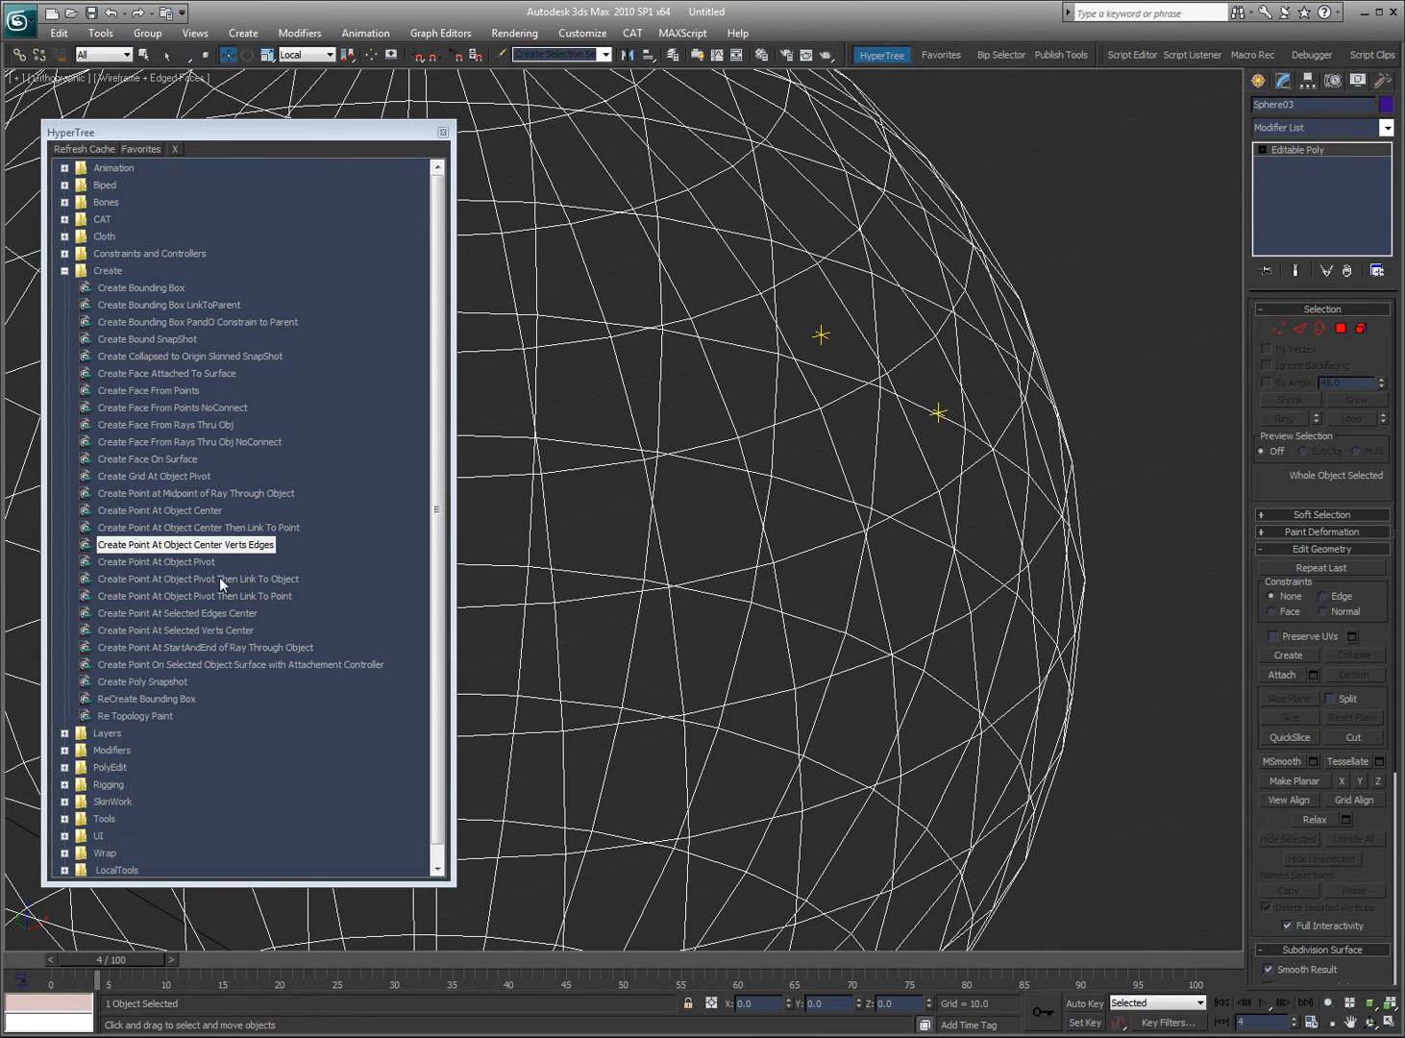
mouse_move(279, 612)
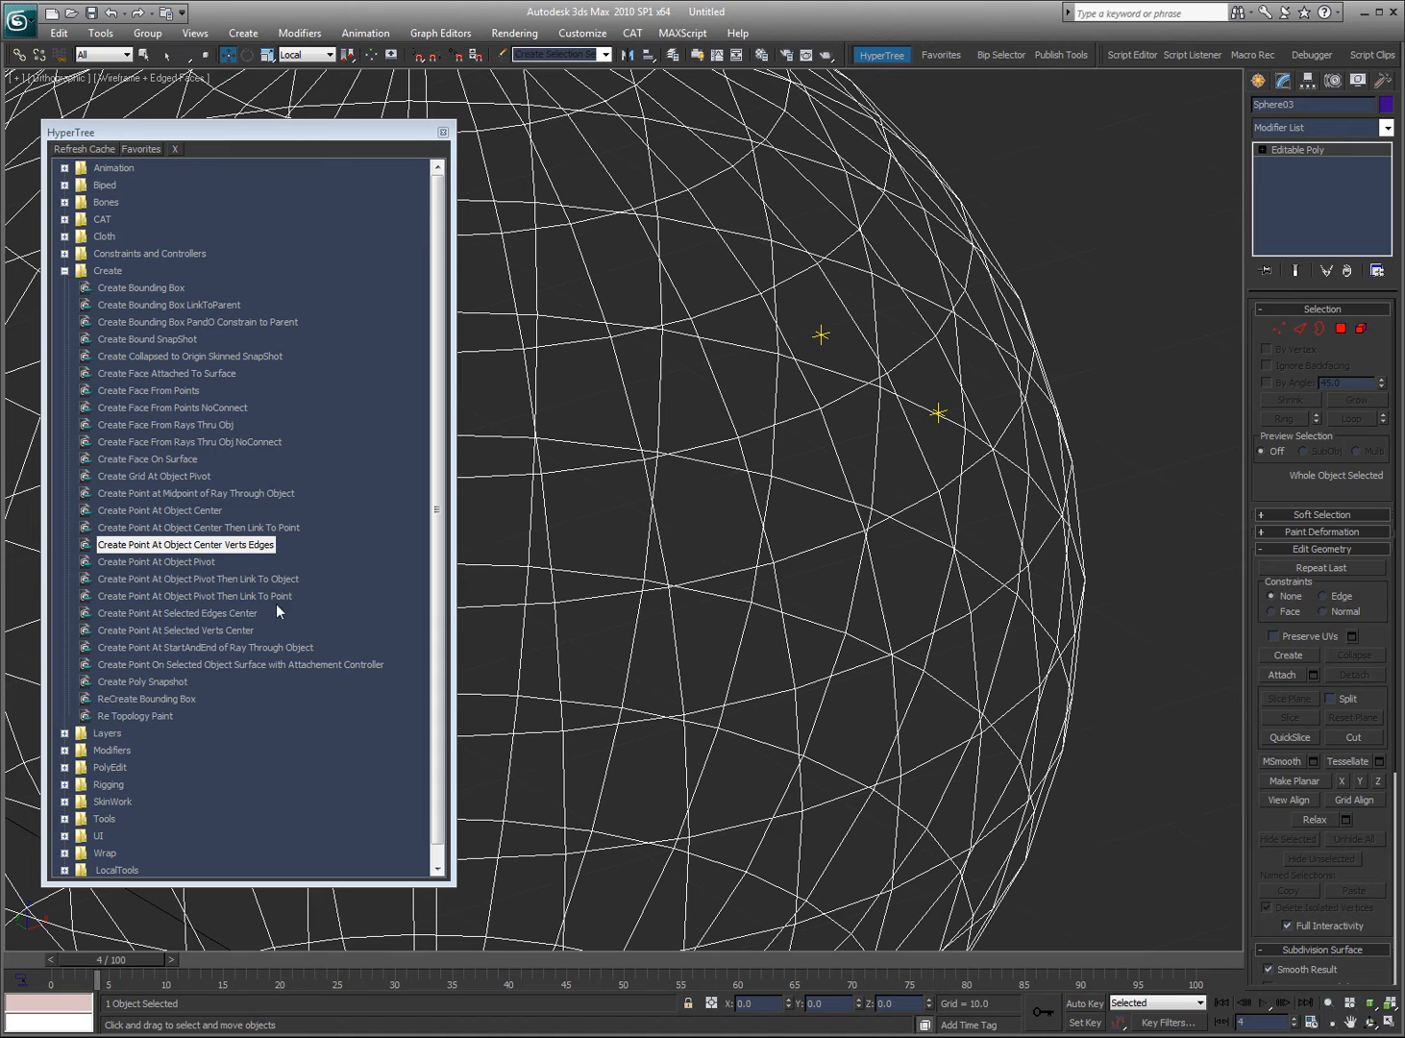
mouse_move(237, 624)
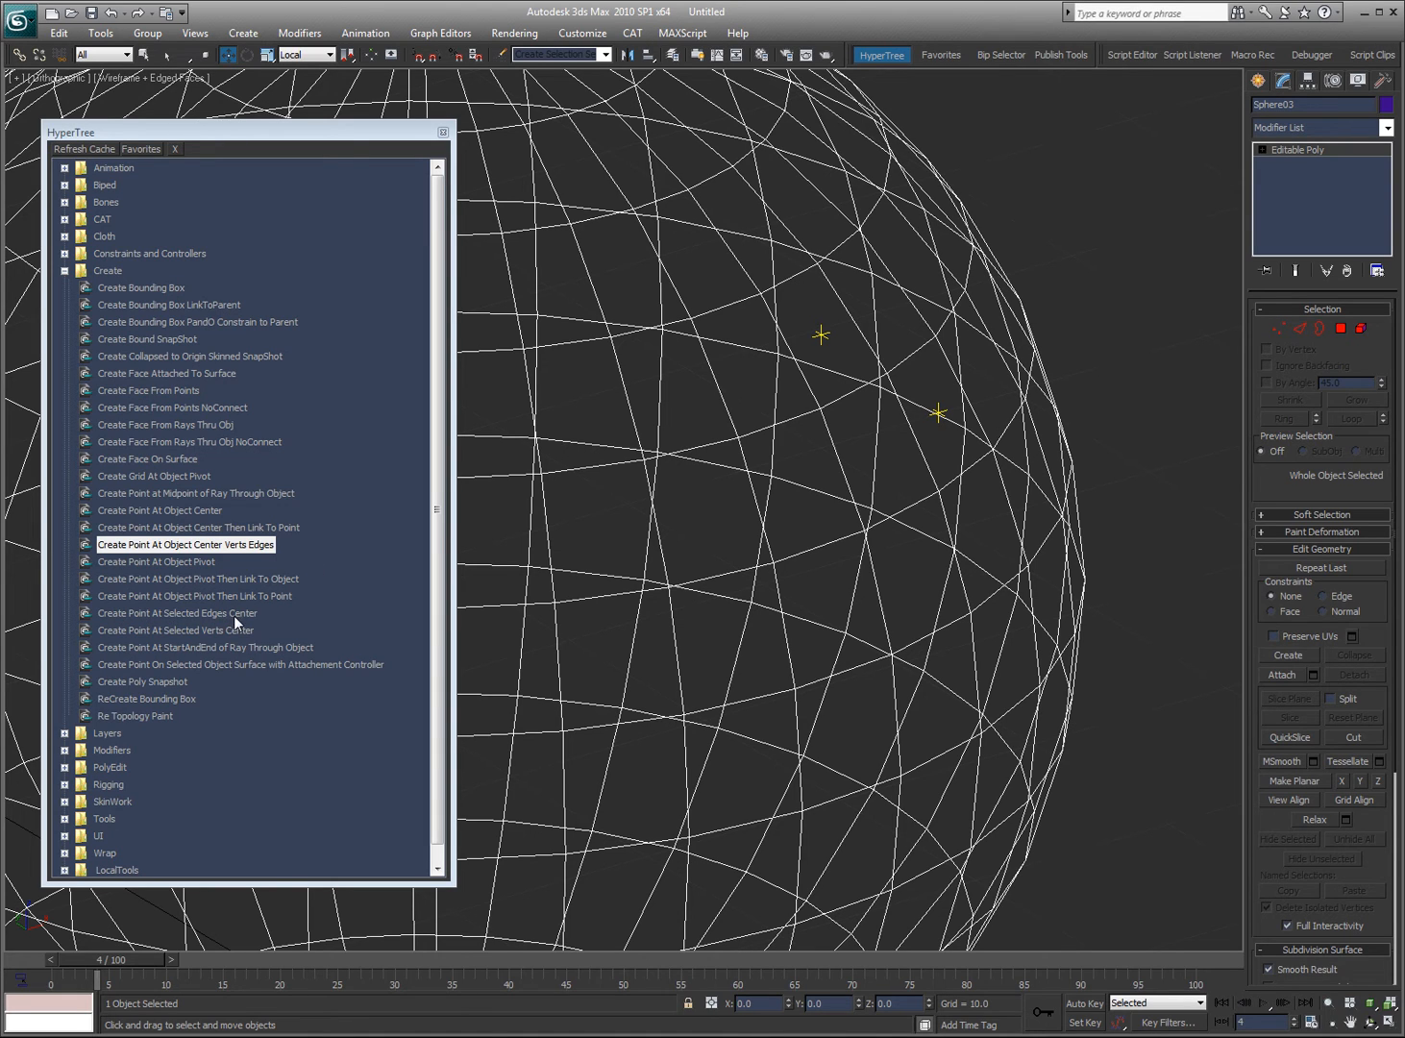
mouse_move(238, 647)
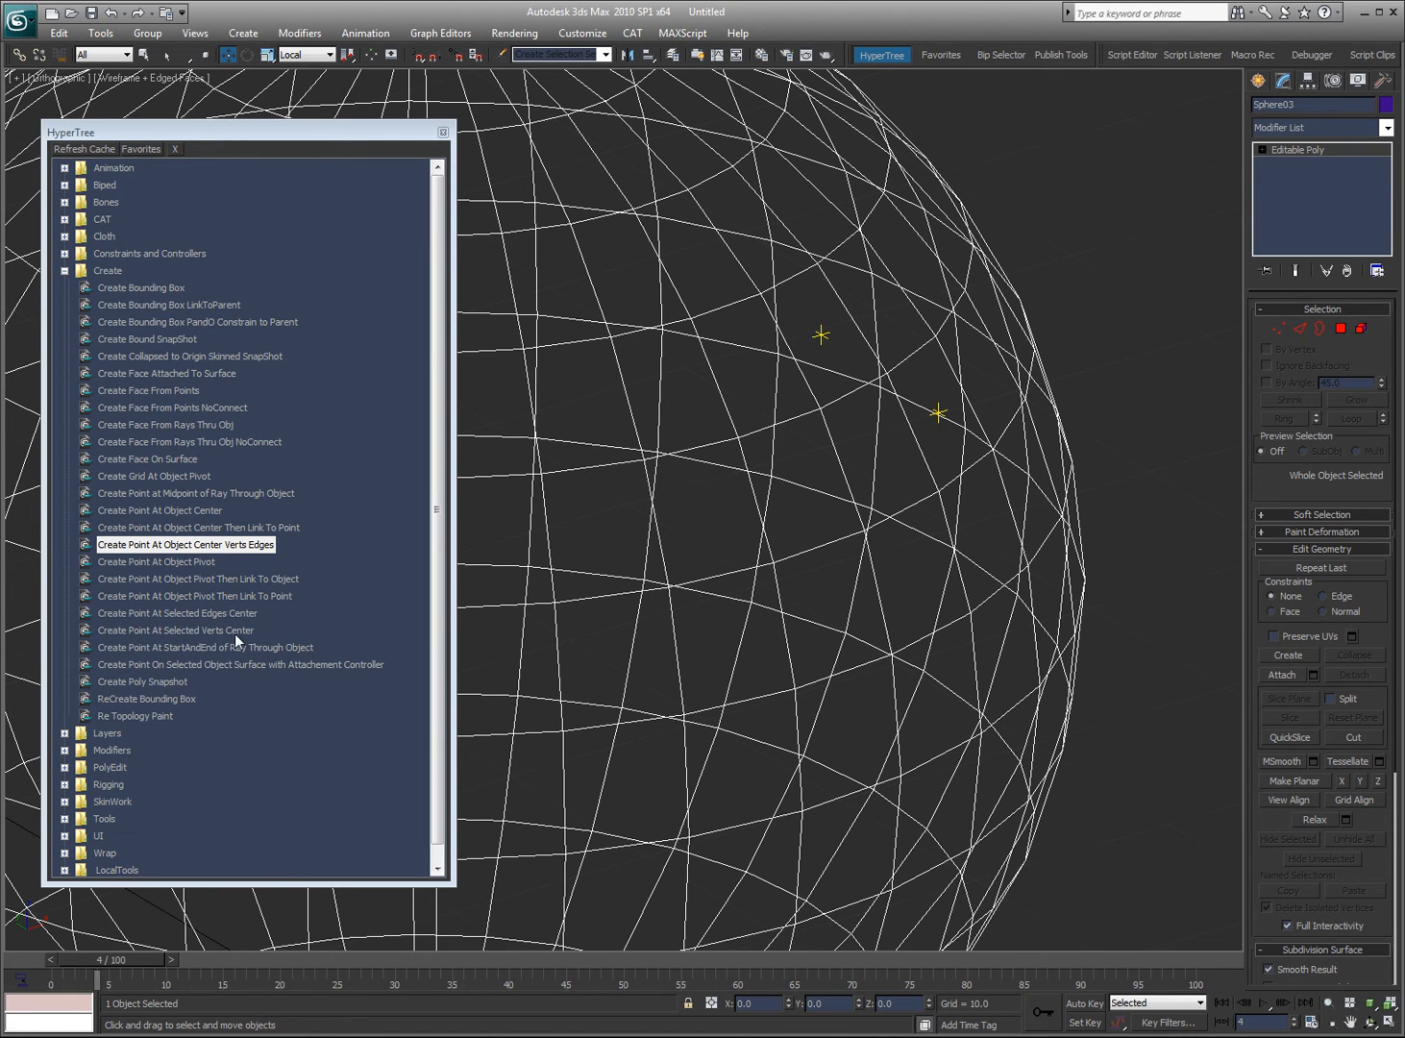
mouse_move(295, 543)
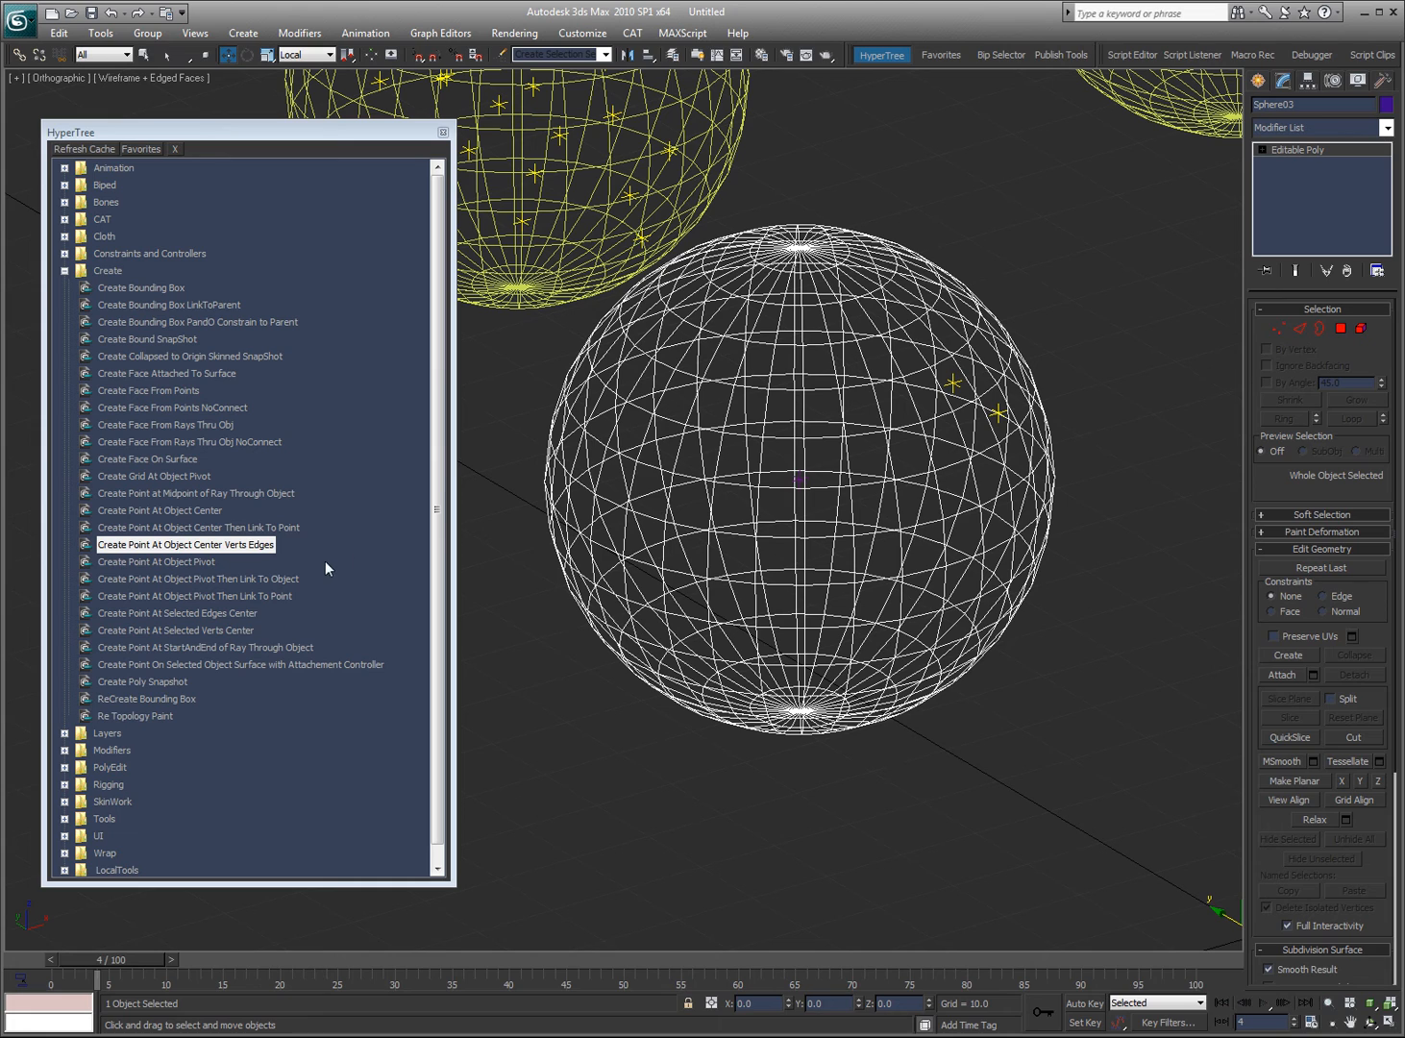
mouse_move(193, 654)
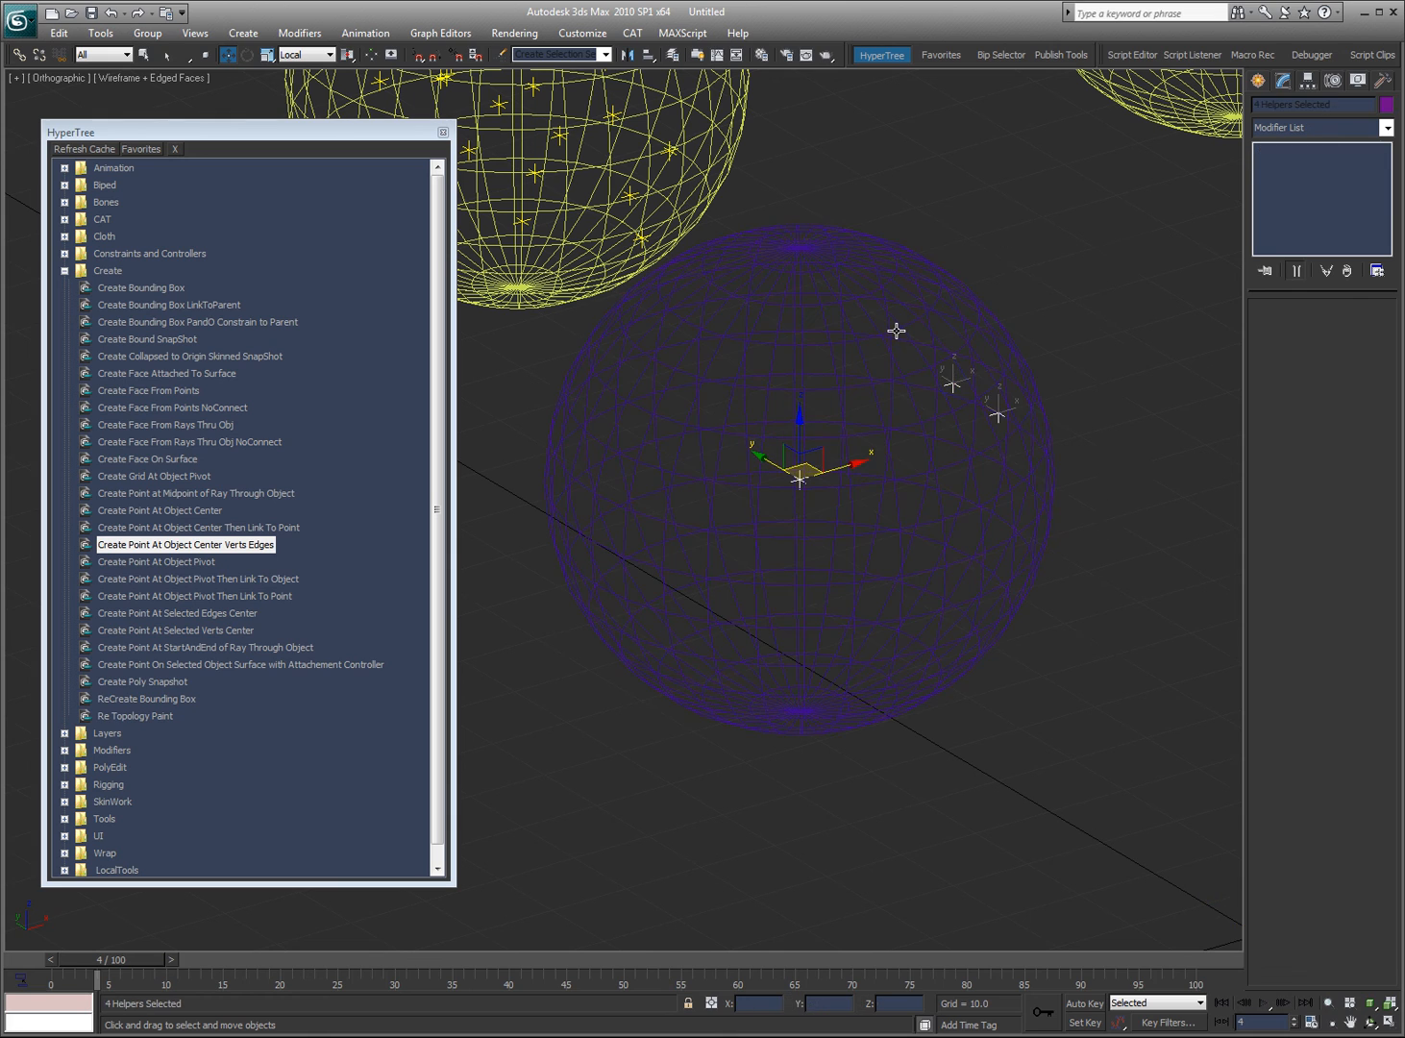
- Create start and end points of a ray through Sphere03, then reselect the sphere
click(798, 481)
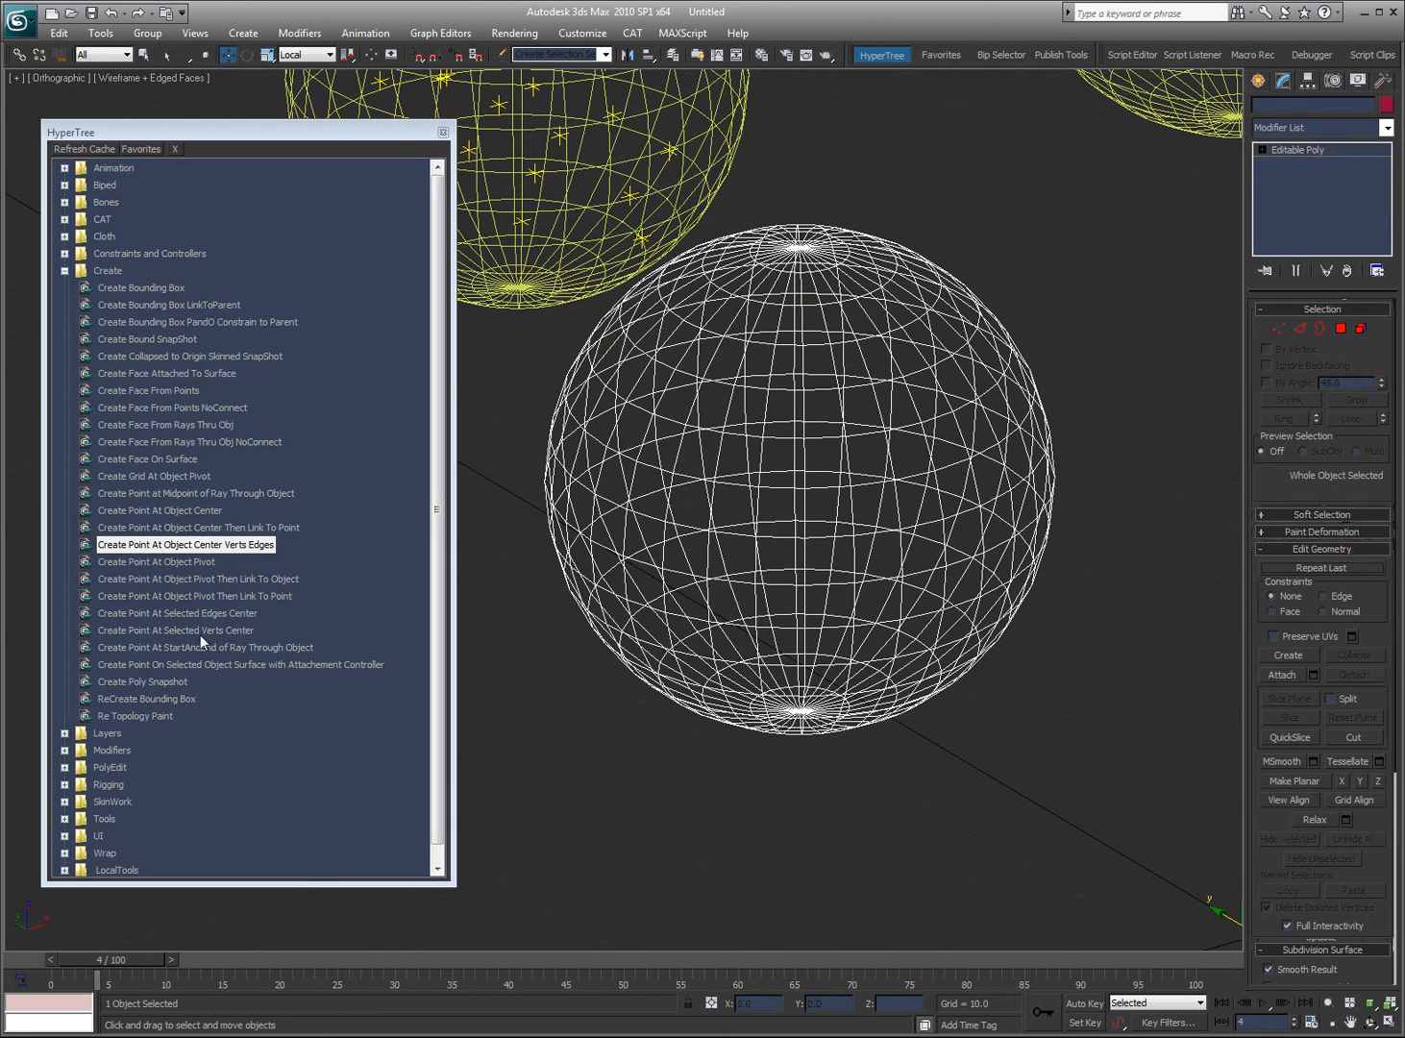
click(205, 647)
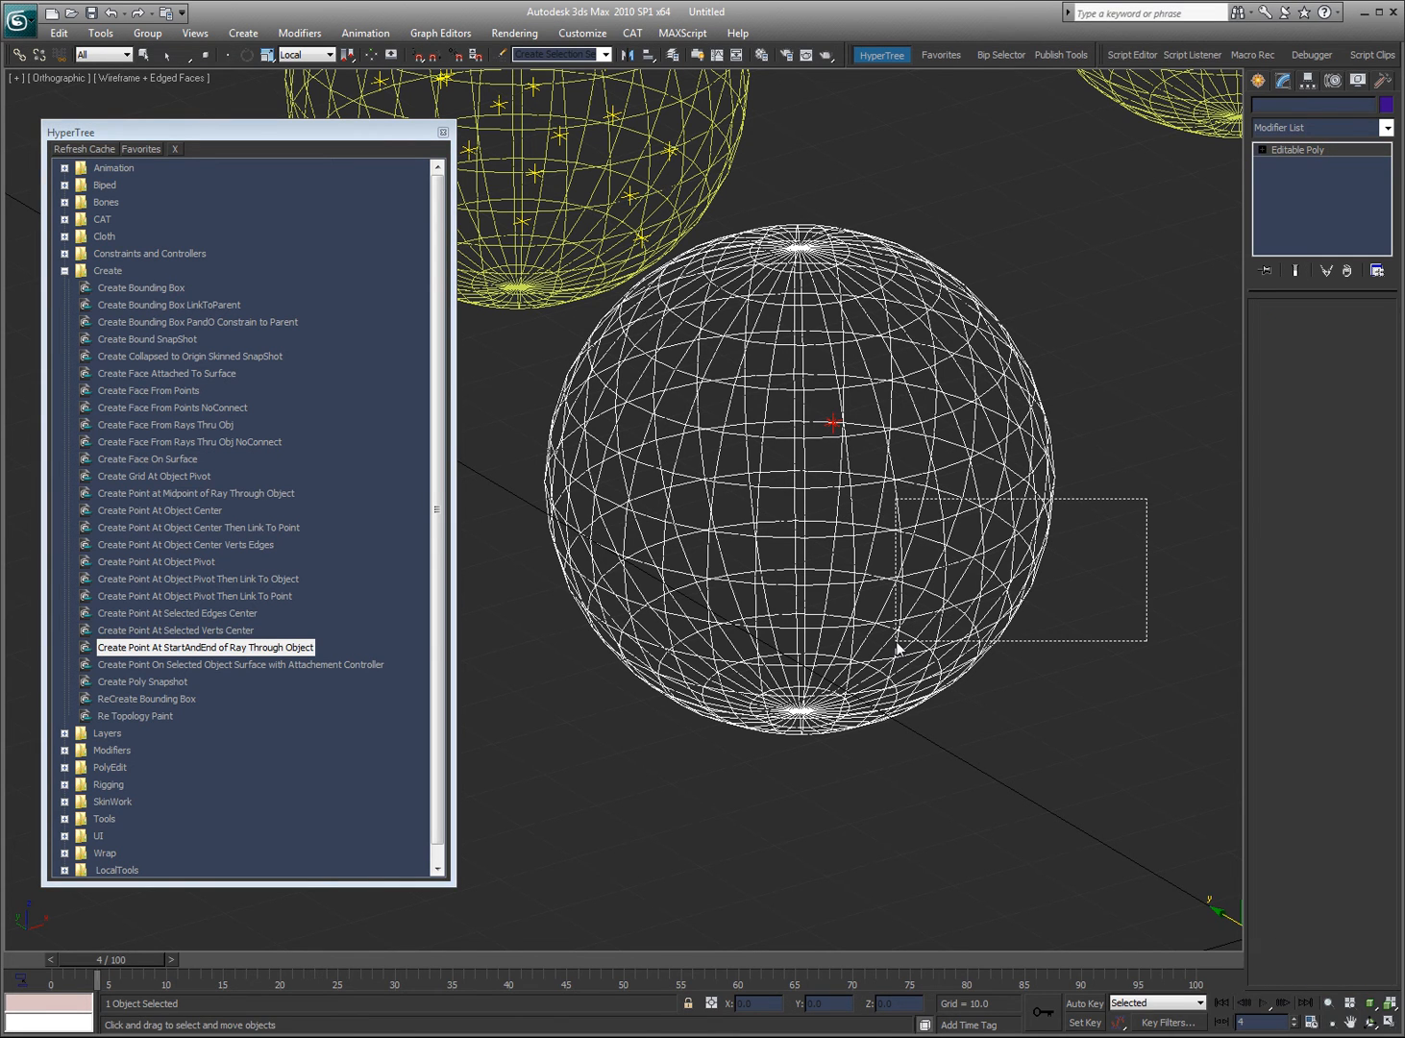
click(829, 591)
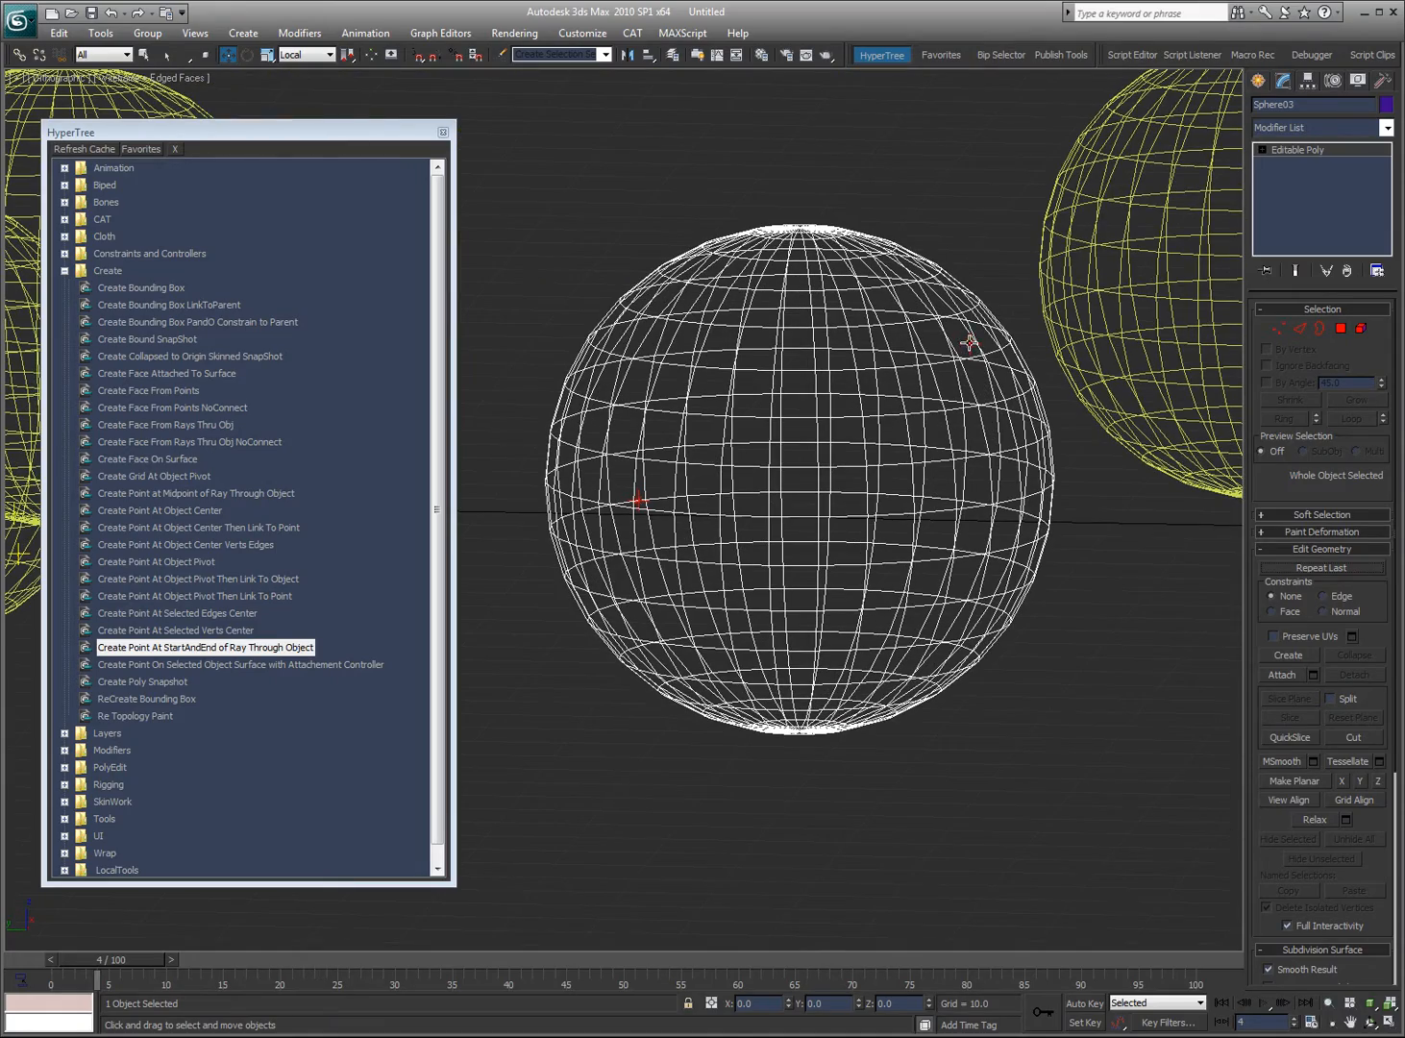
mouse_move(740, 469)
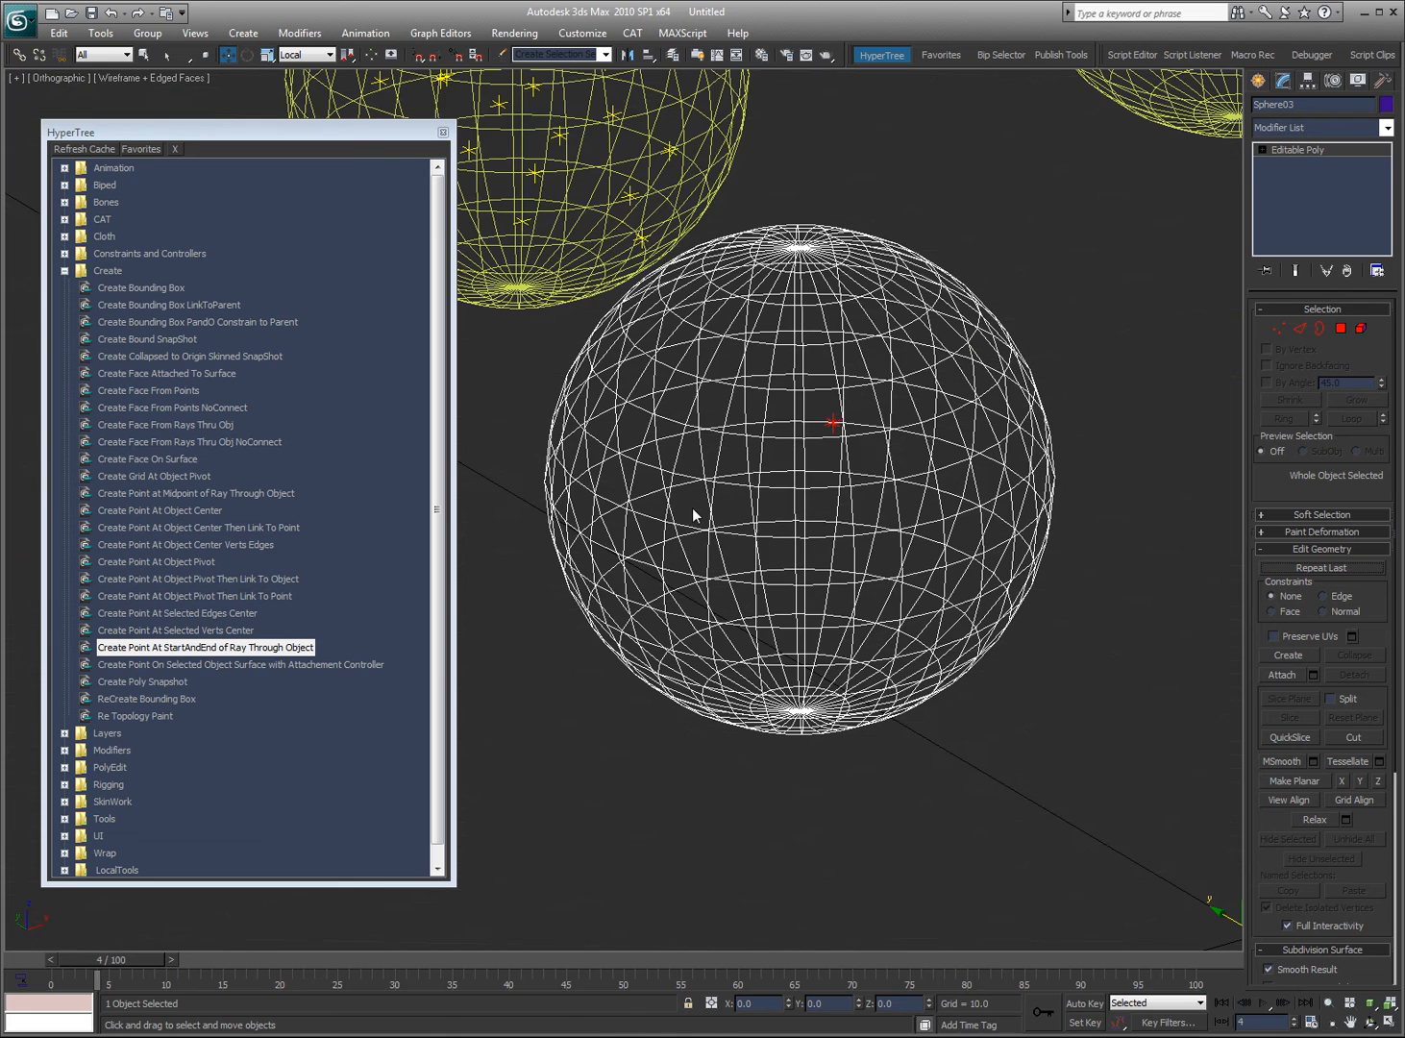
mouse_move(740, 468)
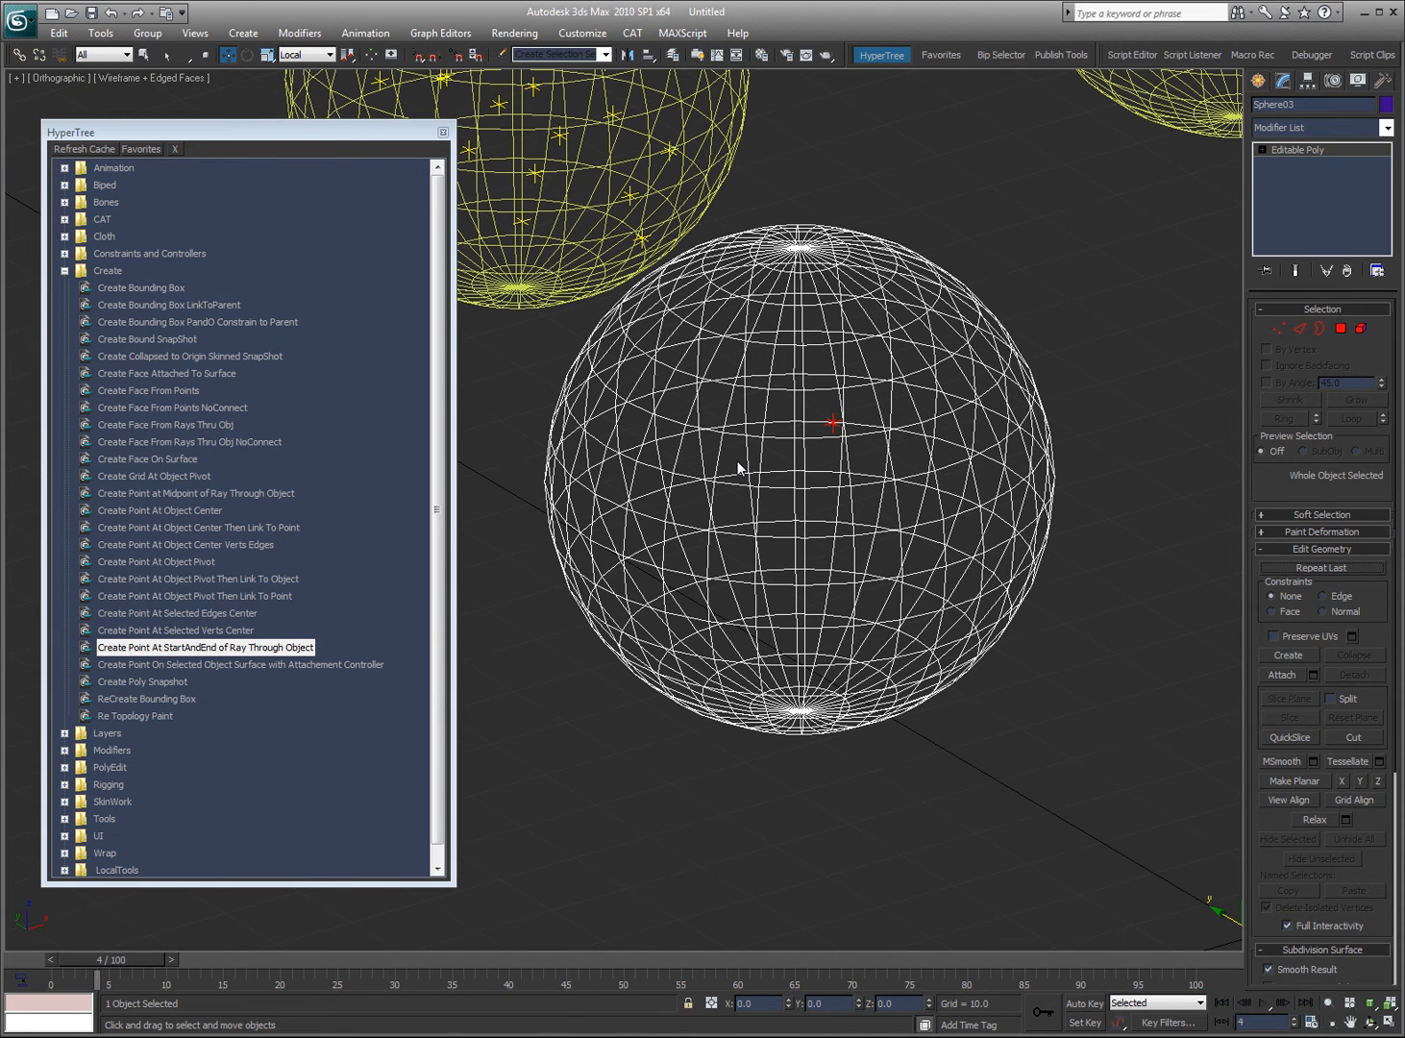
mouse_move(222, 676)
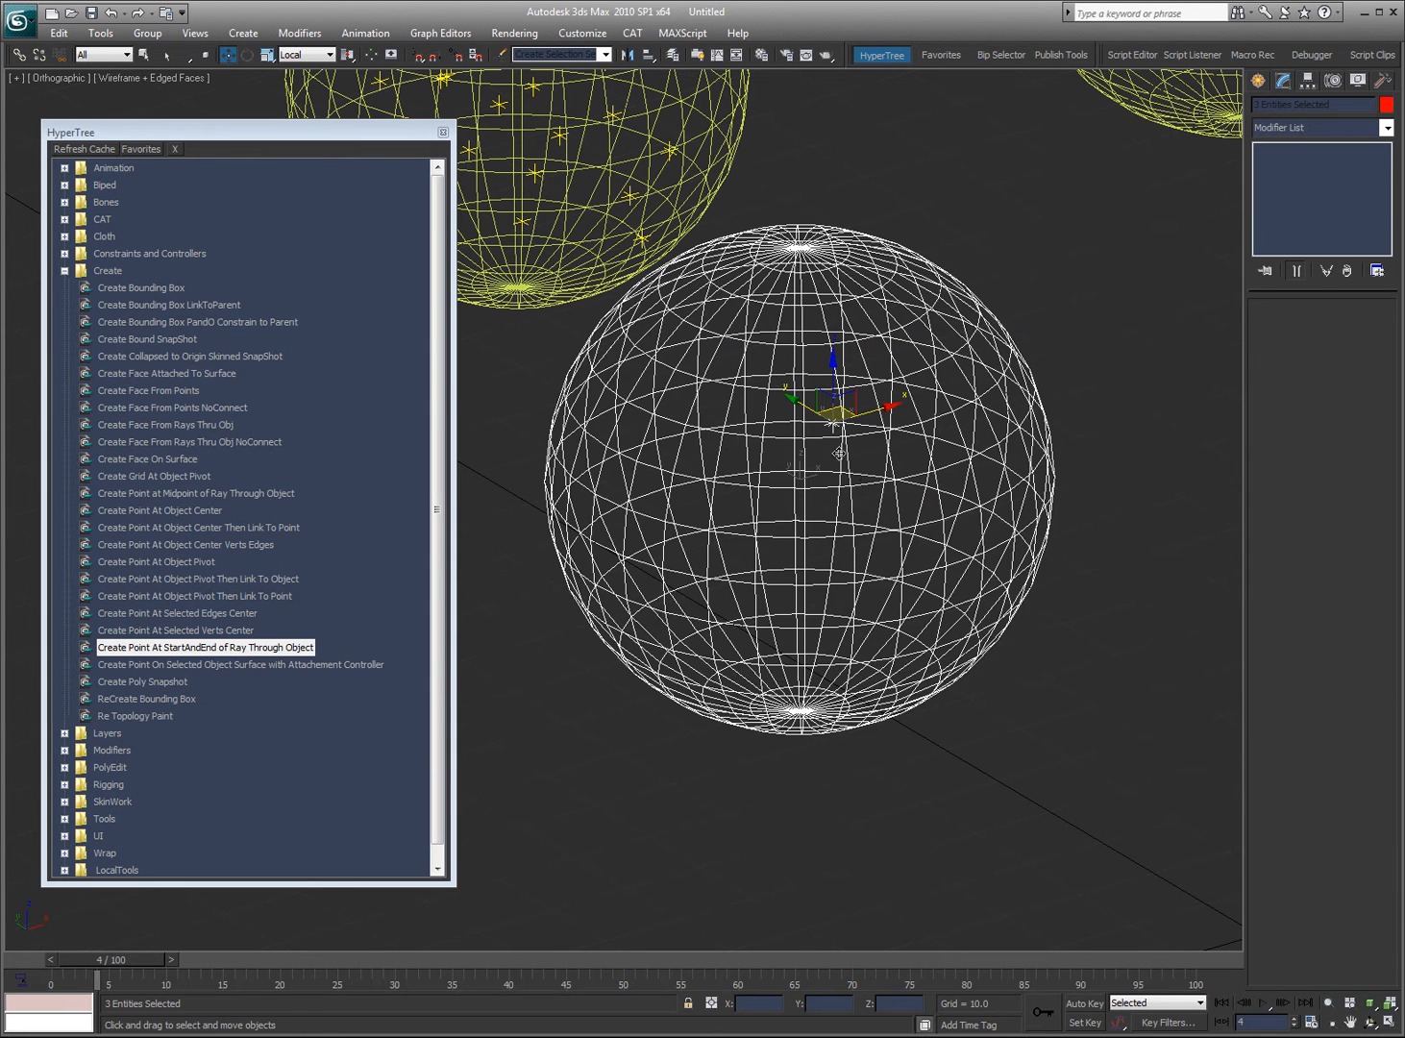
click(977, 316)
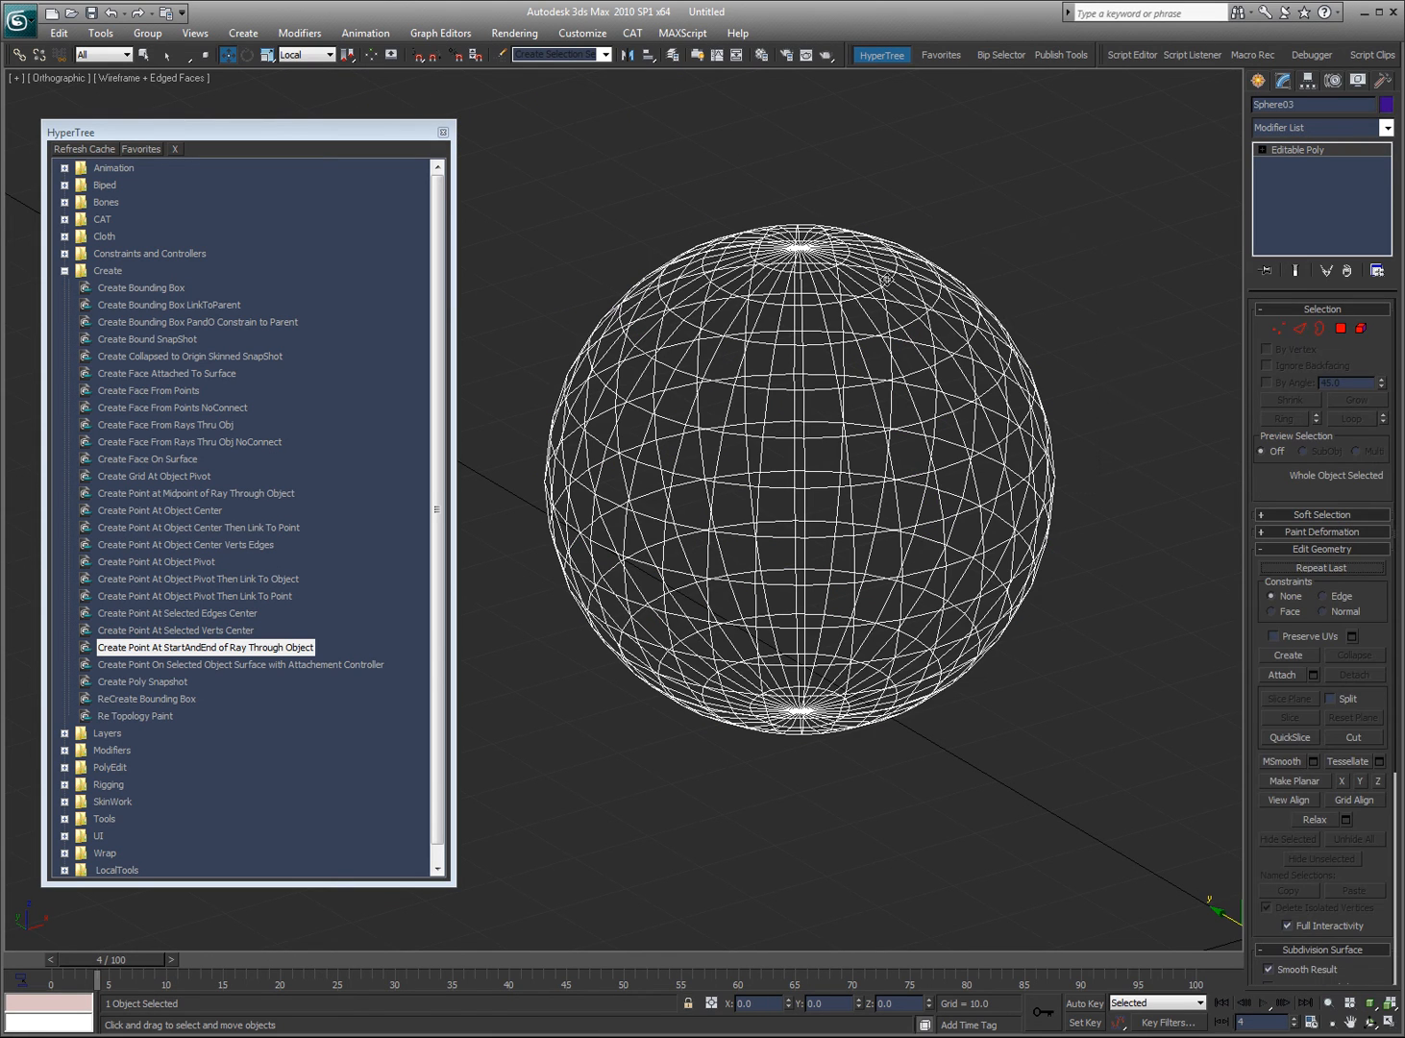
- Run Create Point On Selected Object Surface with Attachment Controller and place points on Sphere03
click(239, 664)
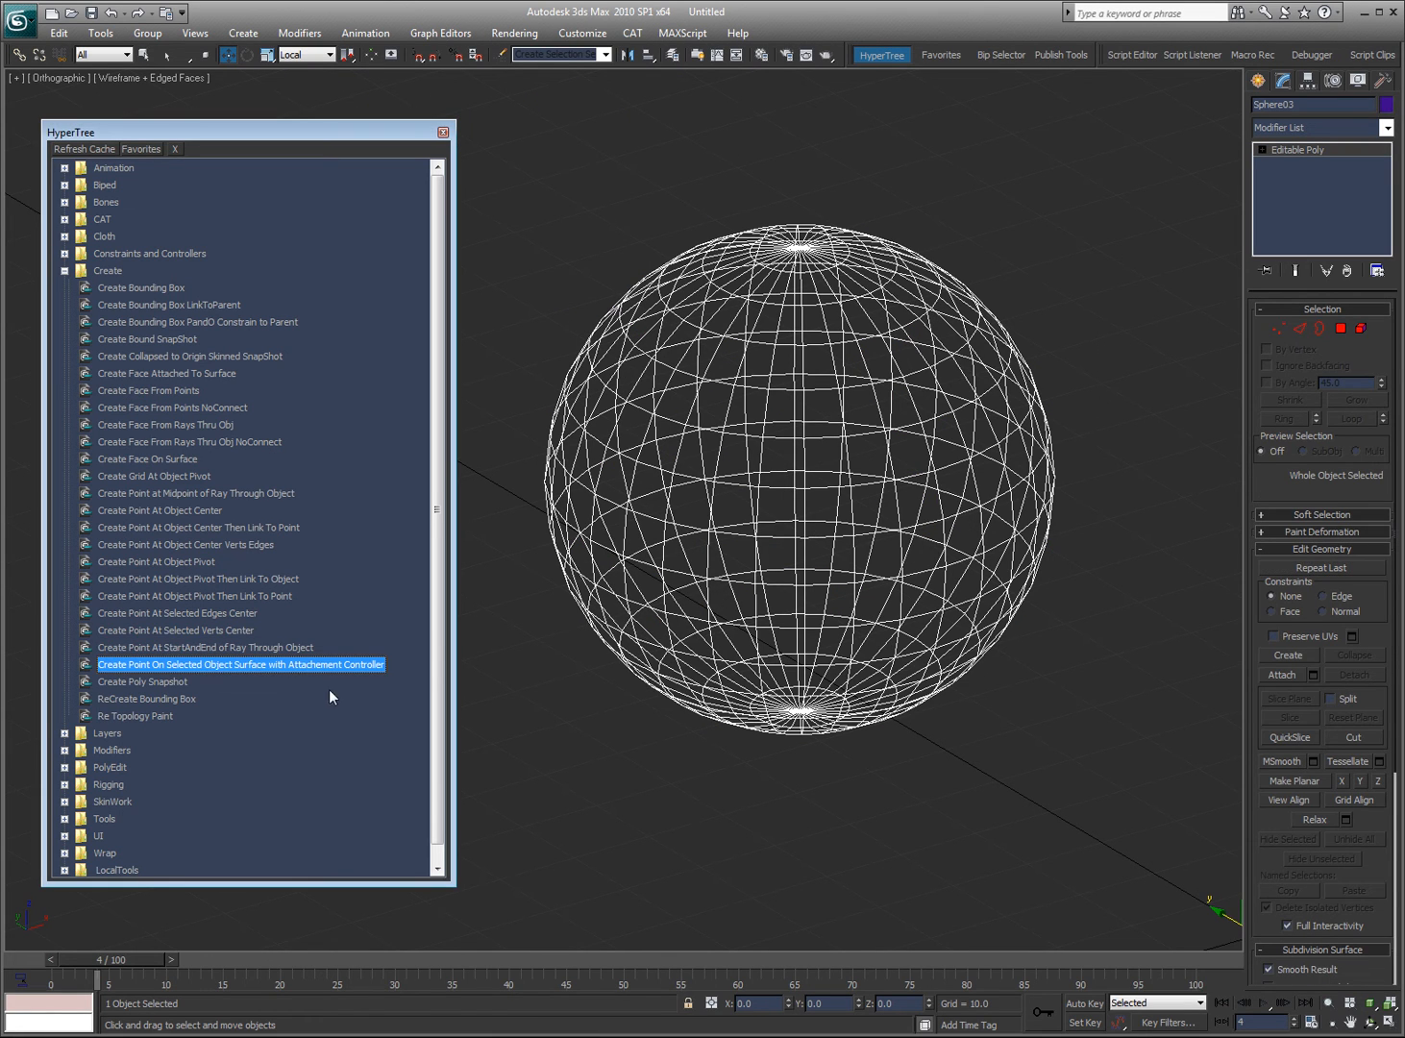
mouse_move(197, 671)
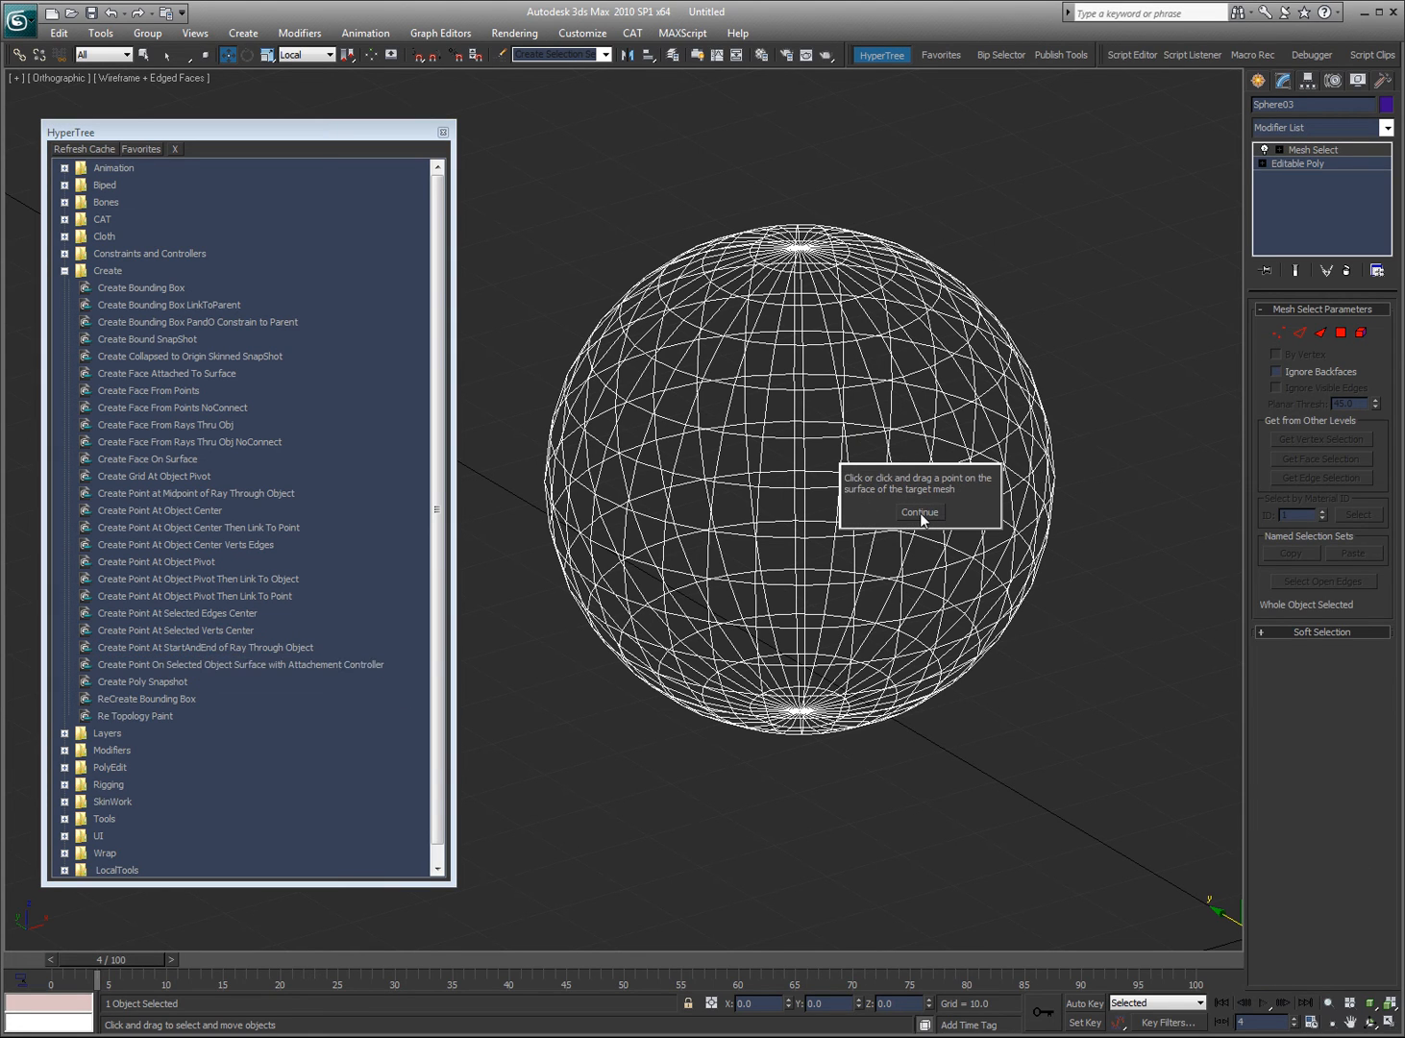
click(919, 512)
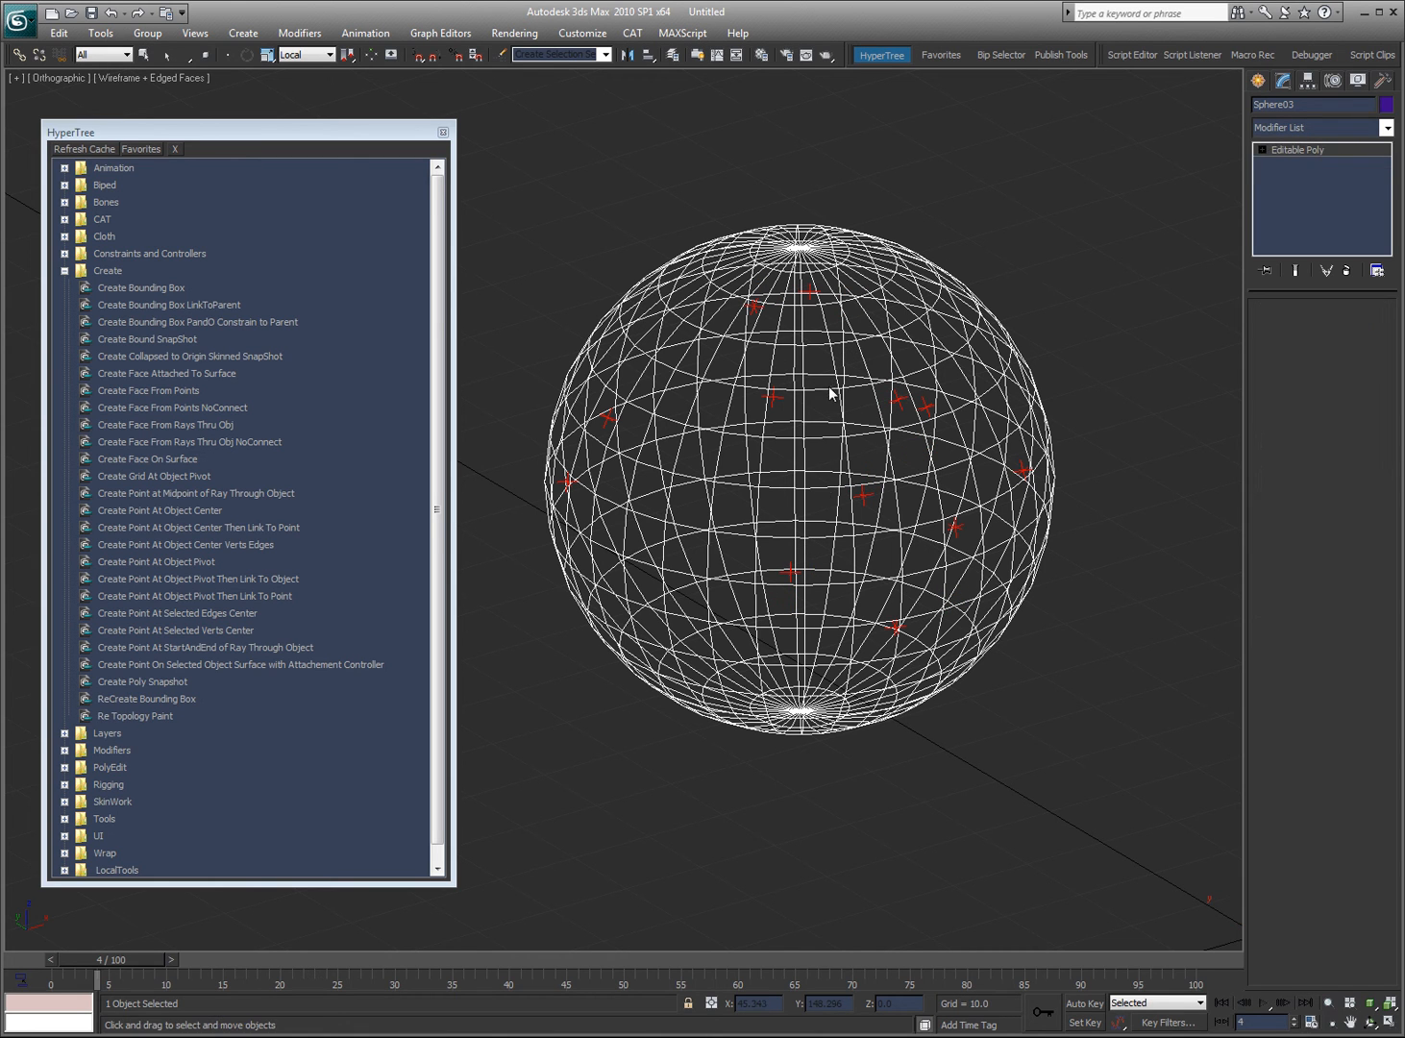
click(966, 265)
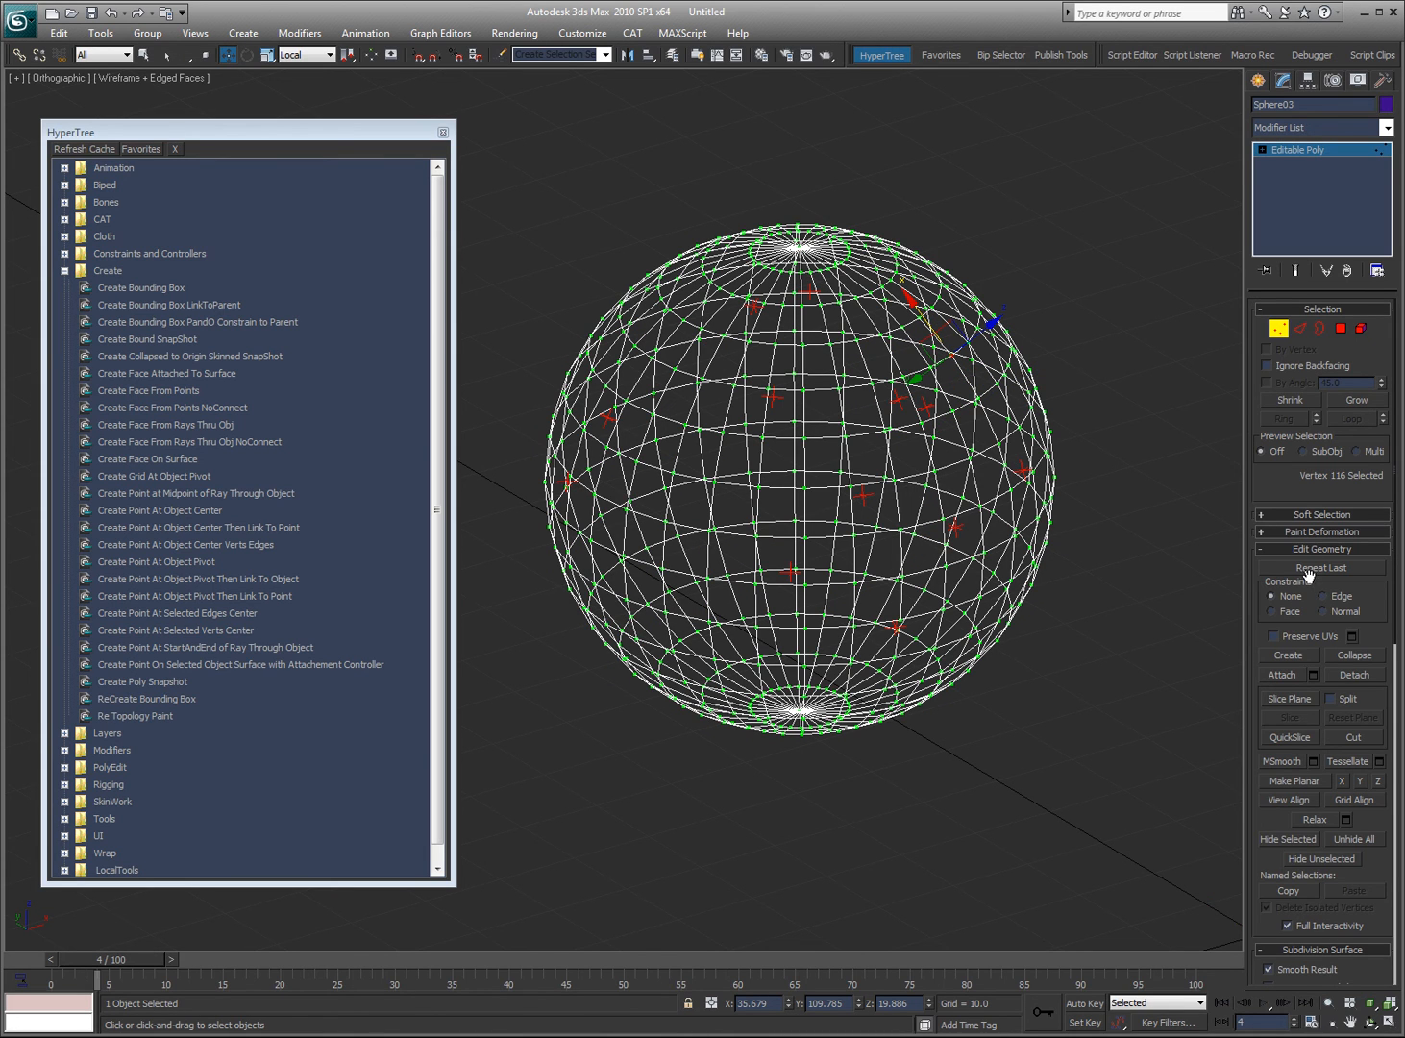
- Shade Sphere03, enable Soft Selection at 31.4 falloff, and leave Vertex mode
click(1322, 515)
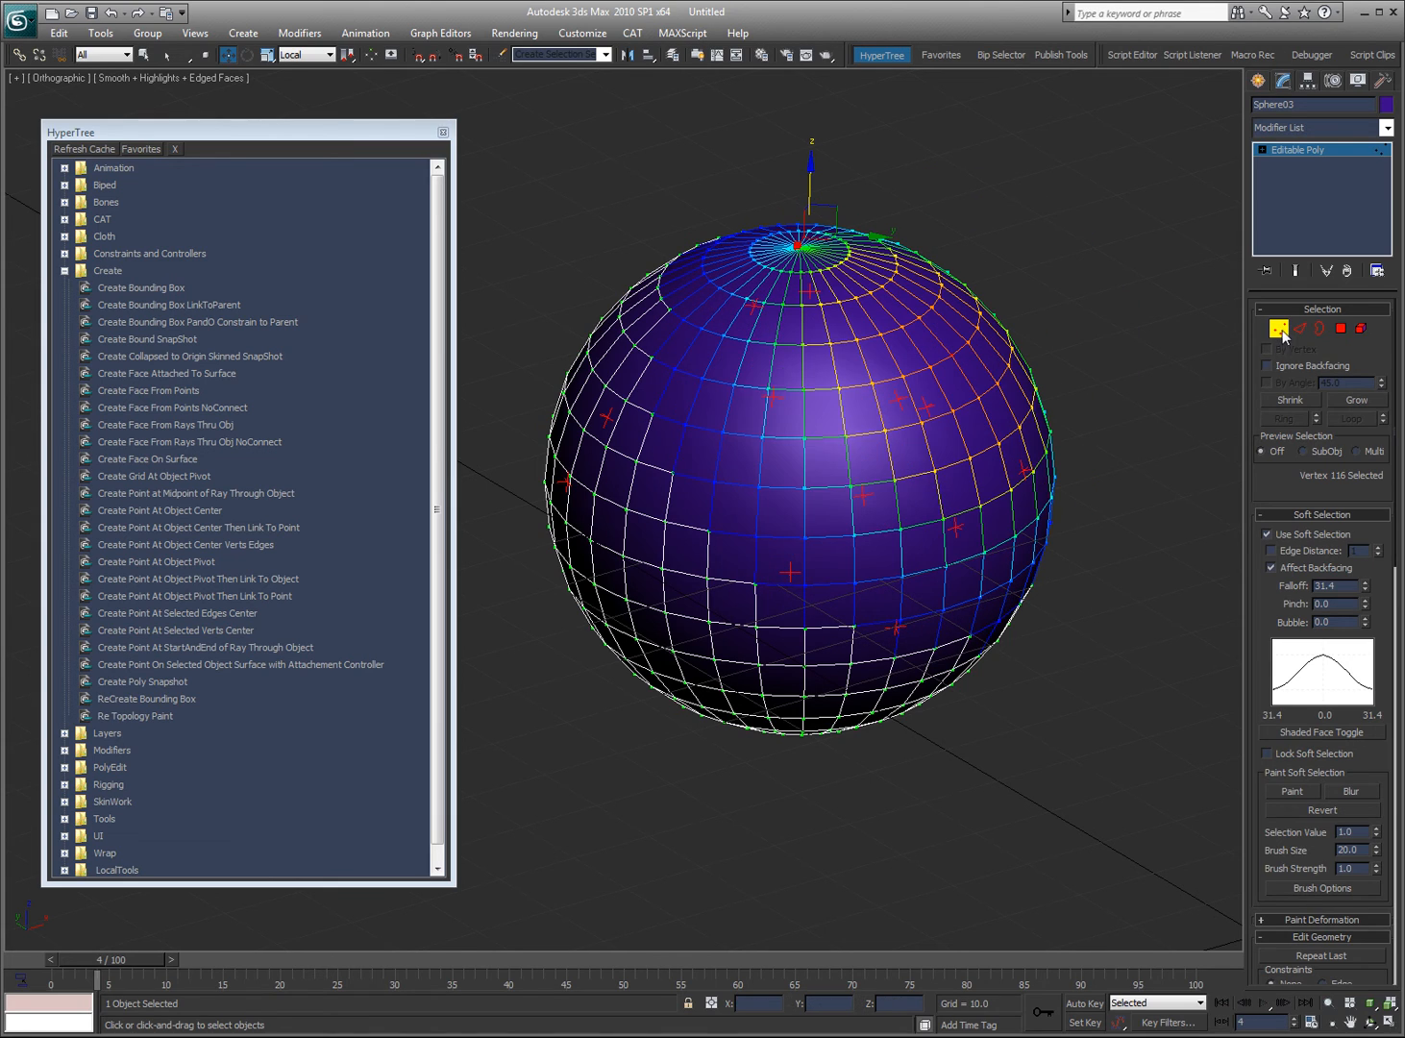
click(1143, 227)
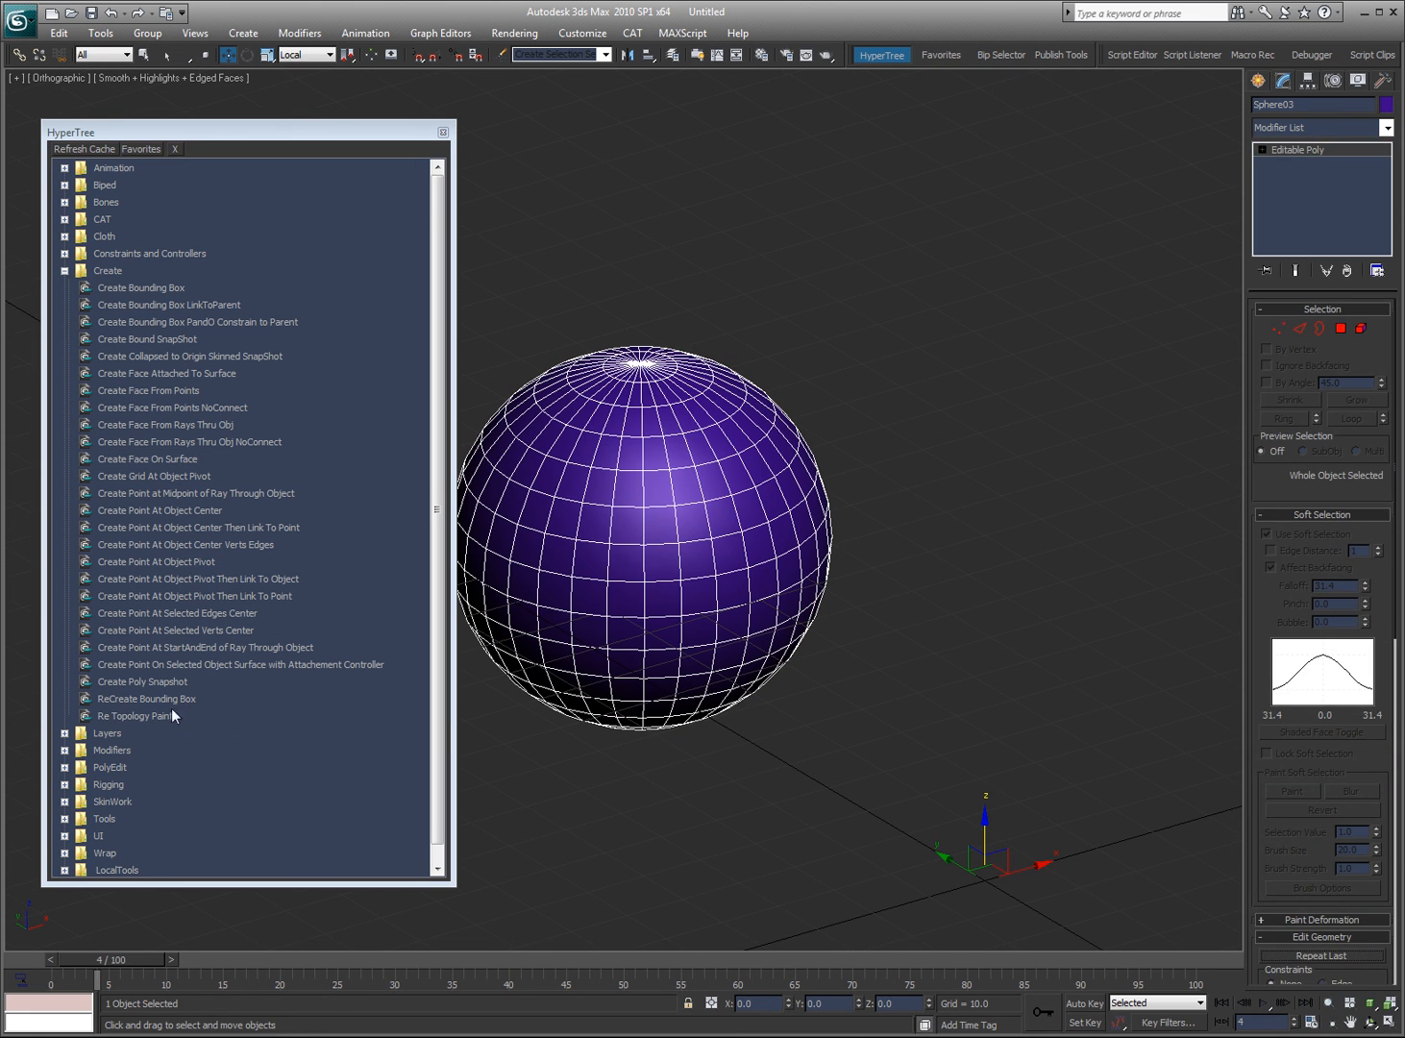
mouse_move(191, 712)
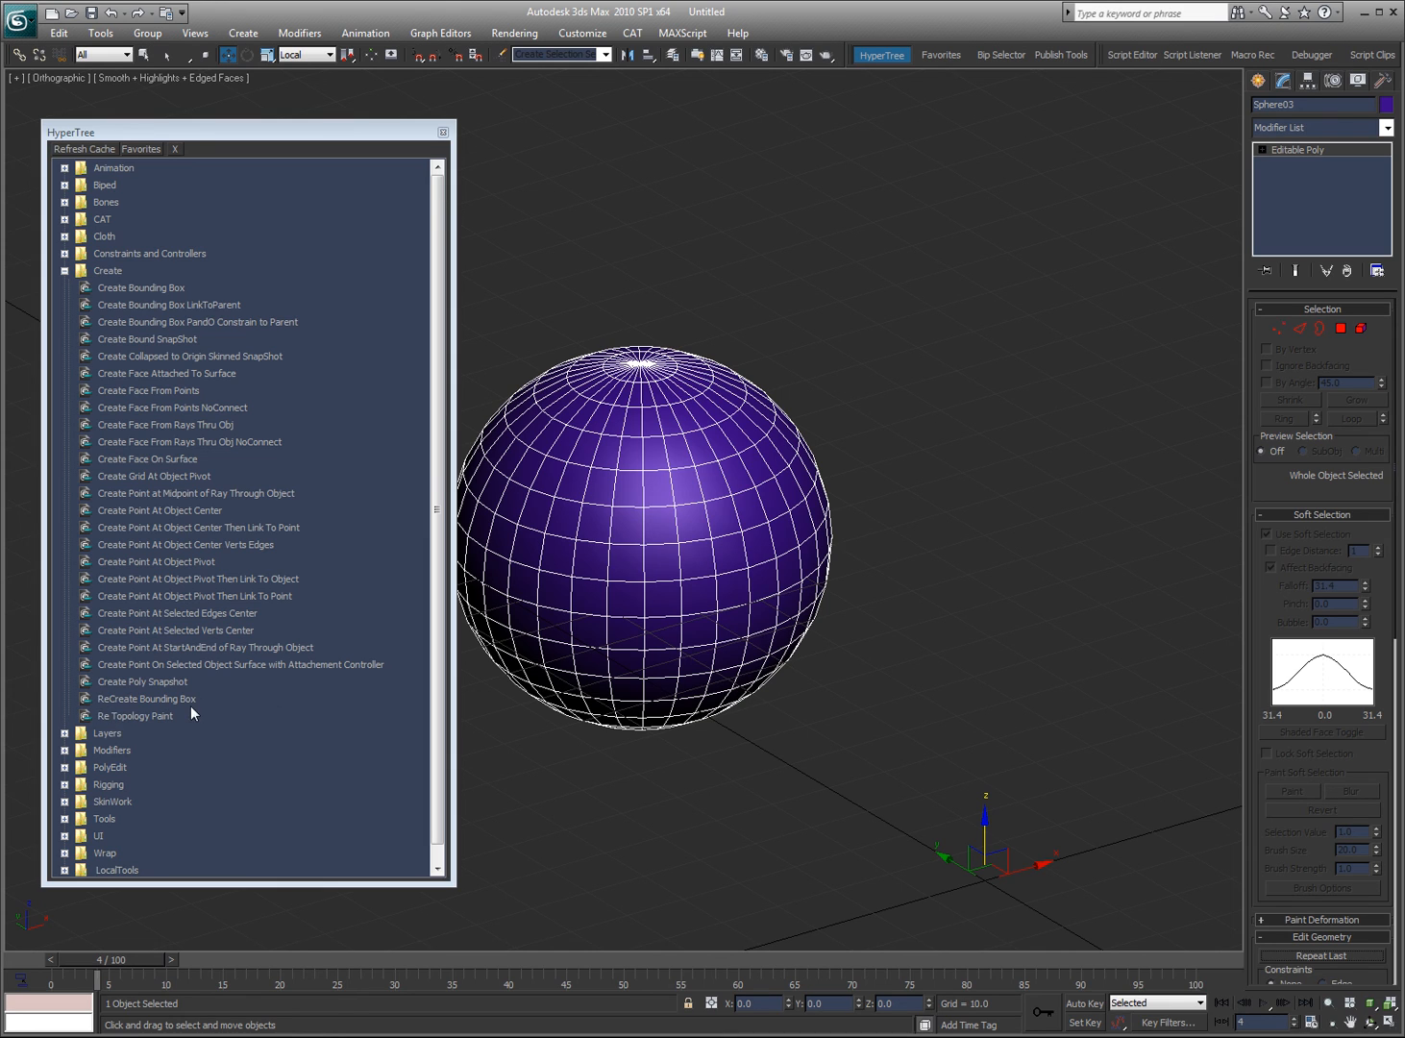
click(864, 315)
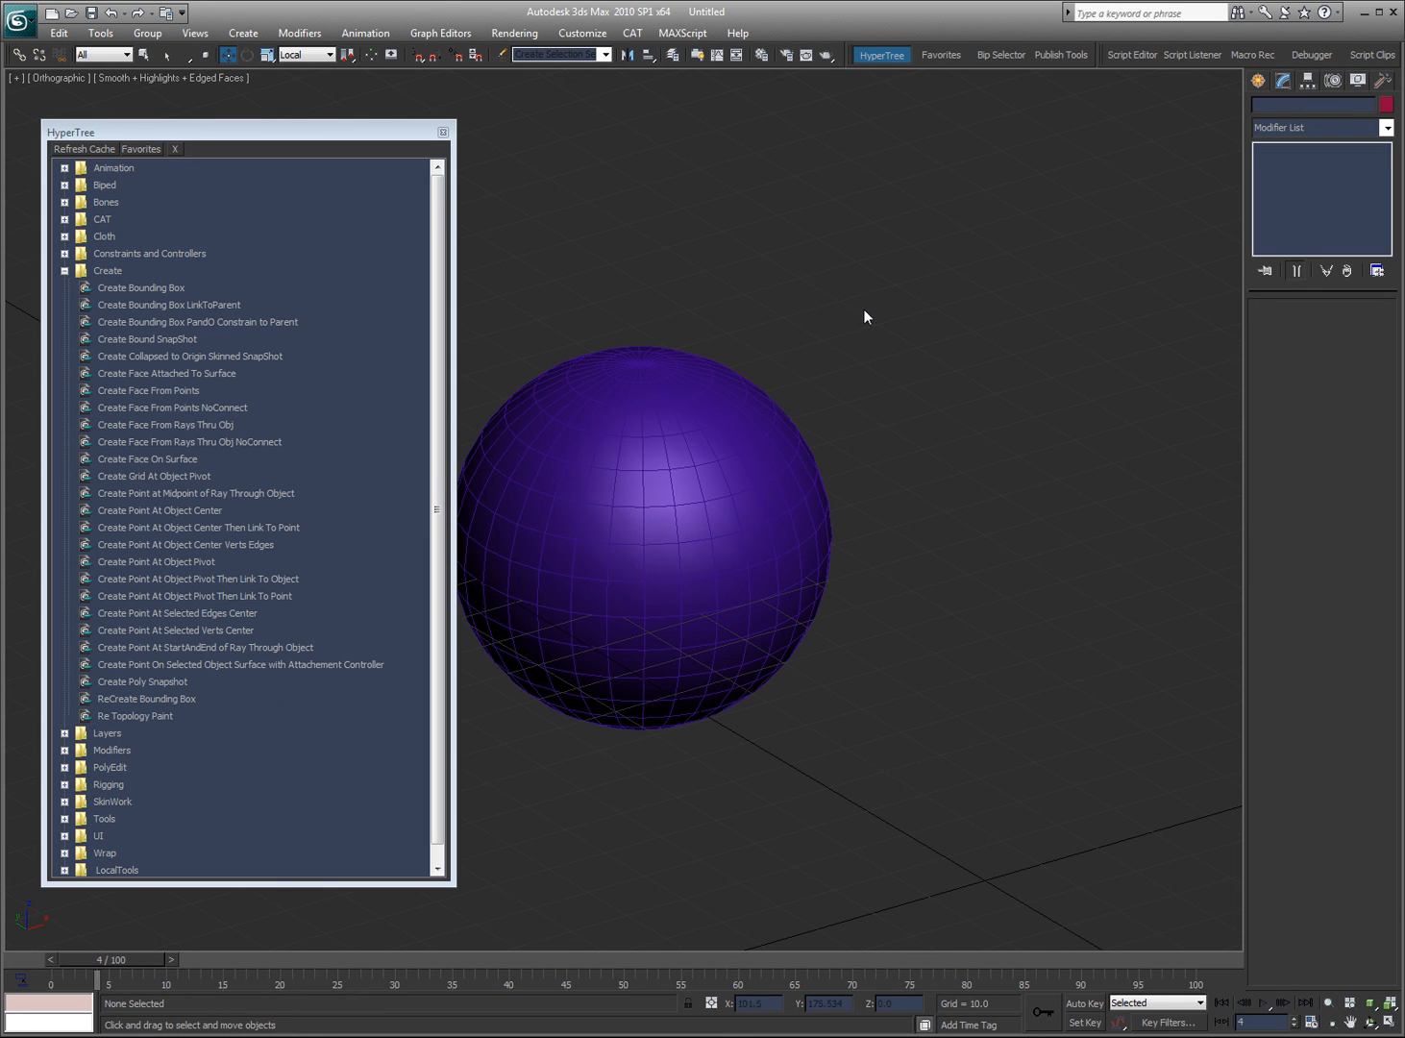
mouse_move(184, 719)
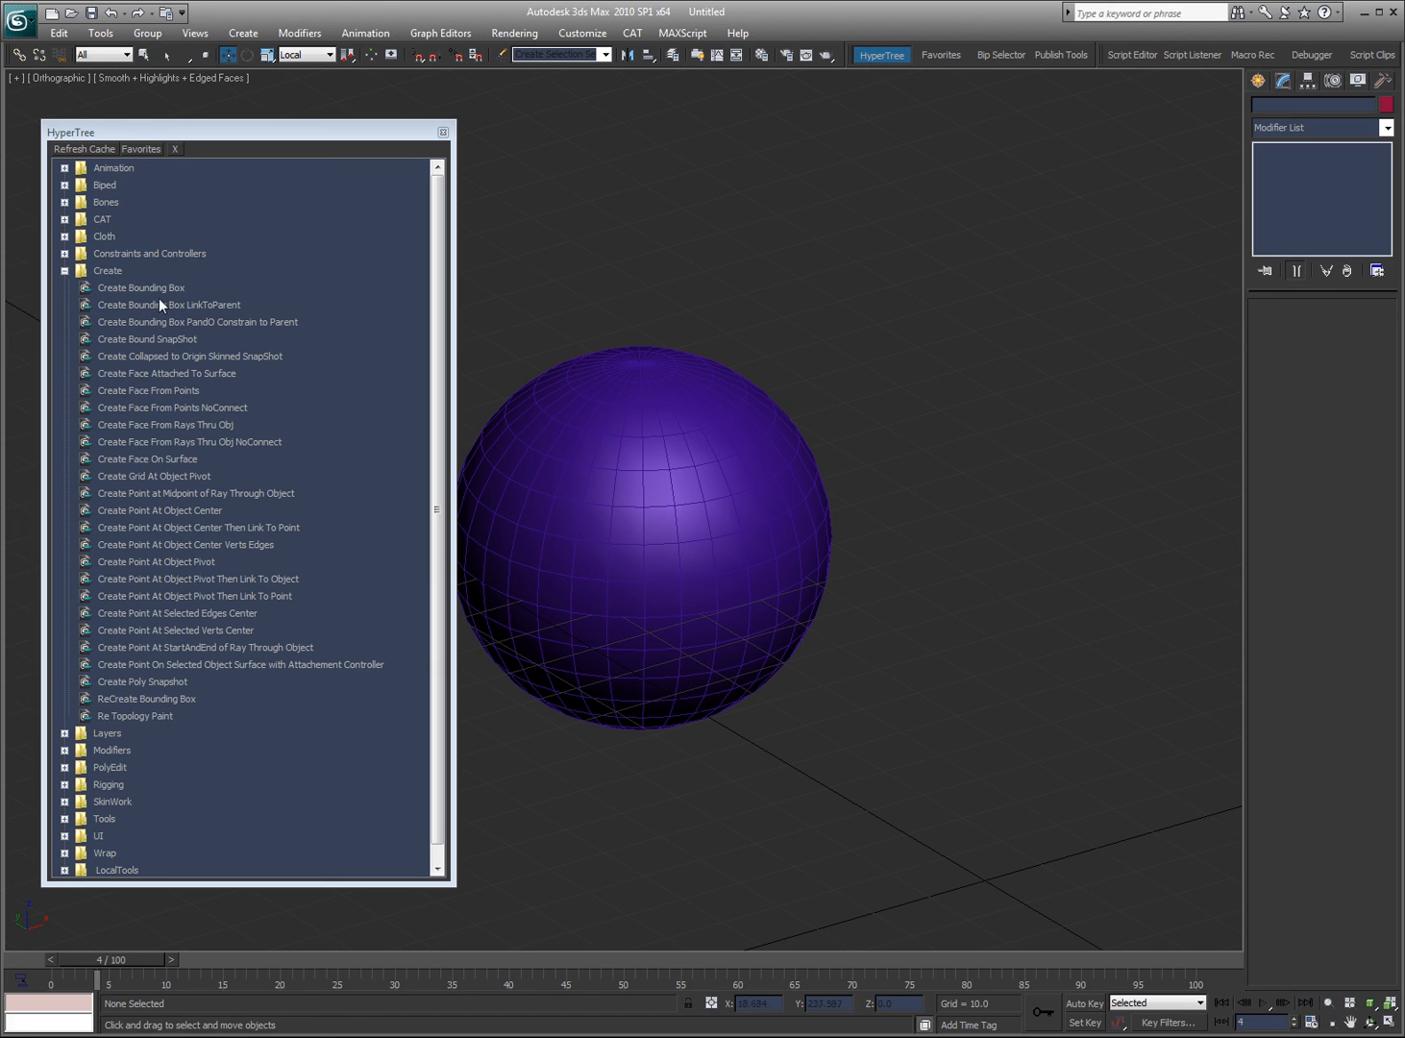
mouse_move(829, 363)
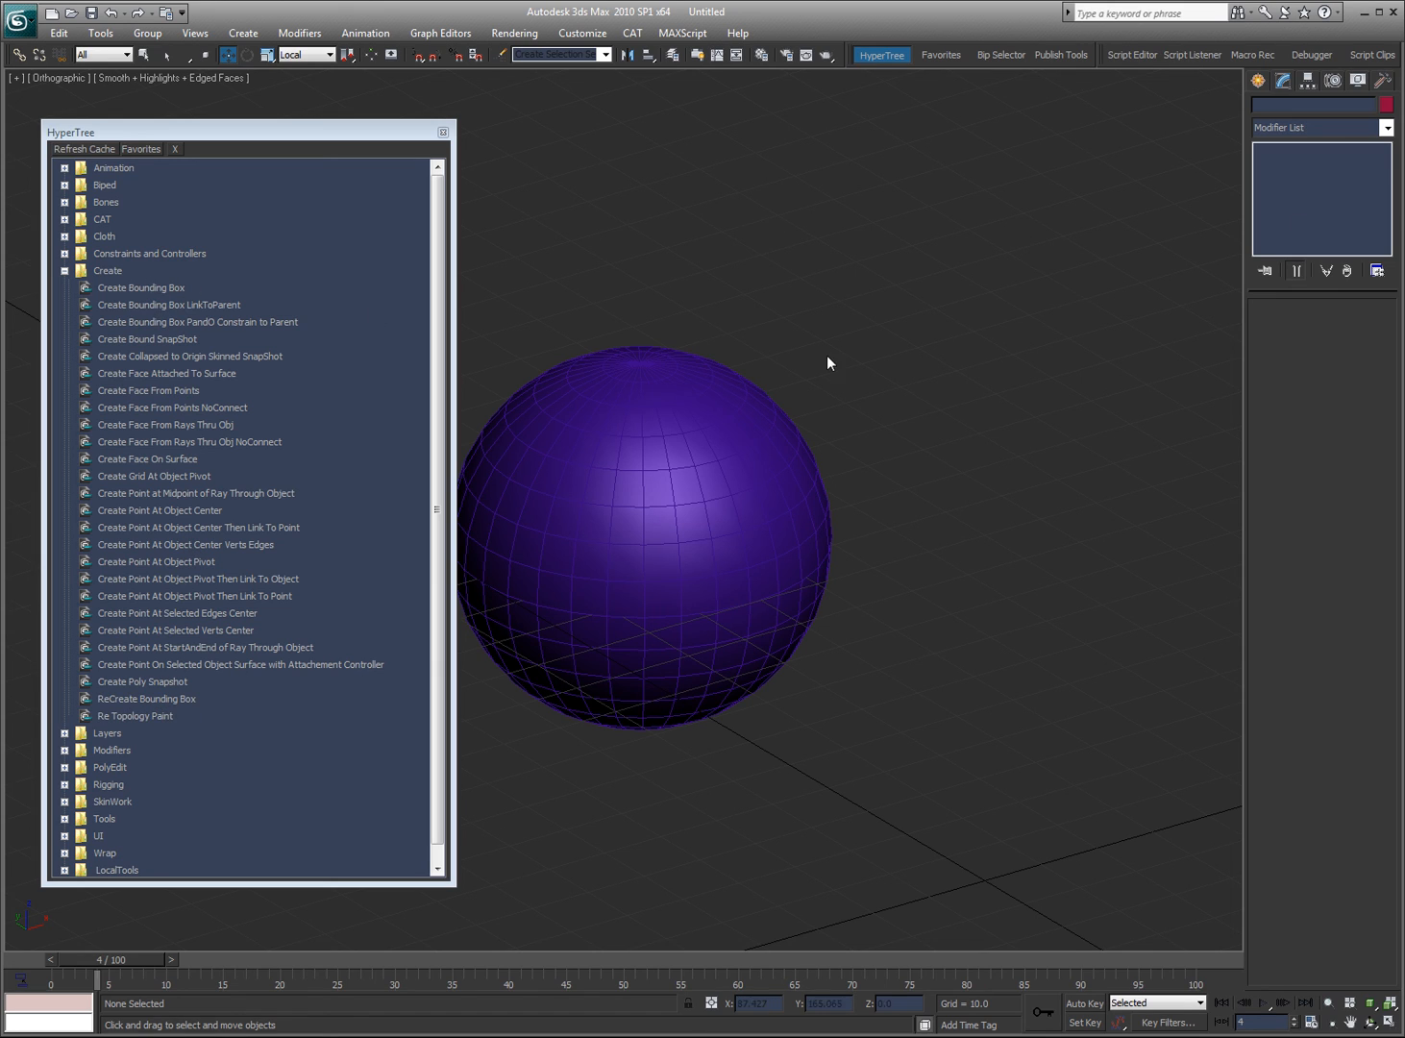